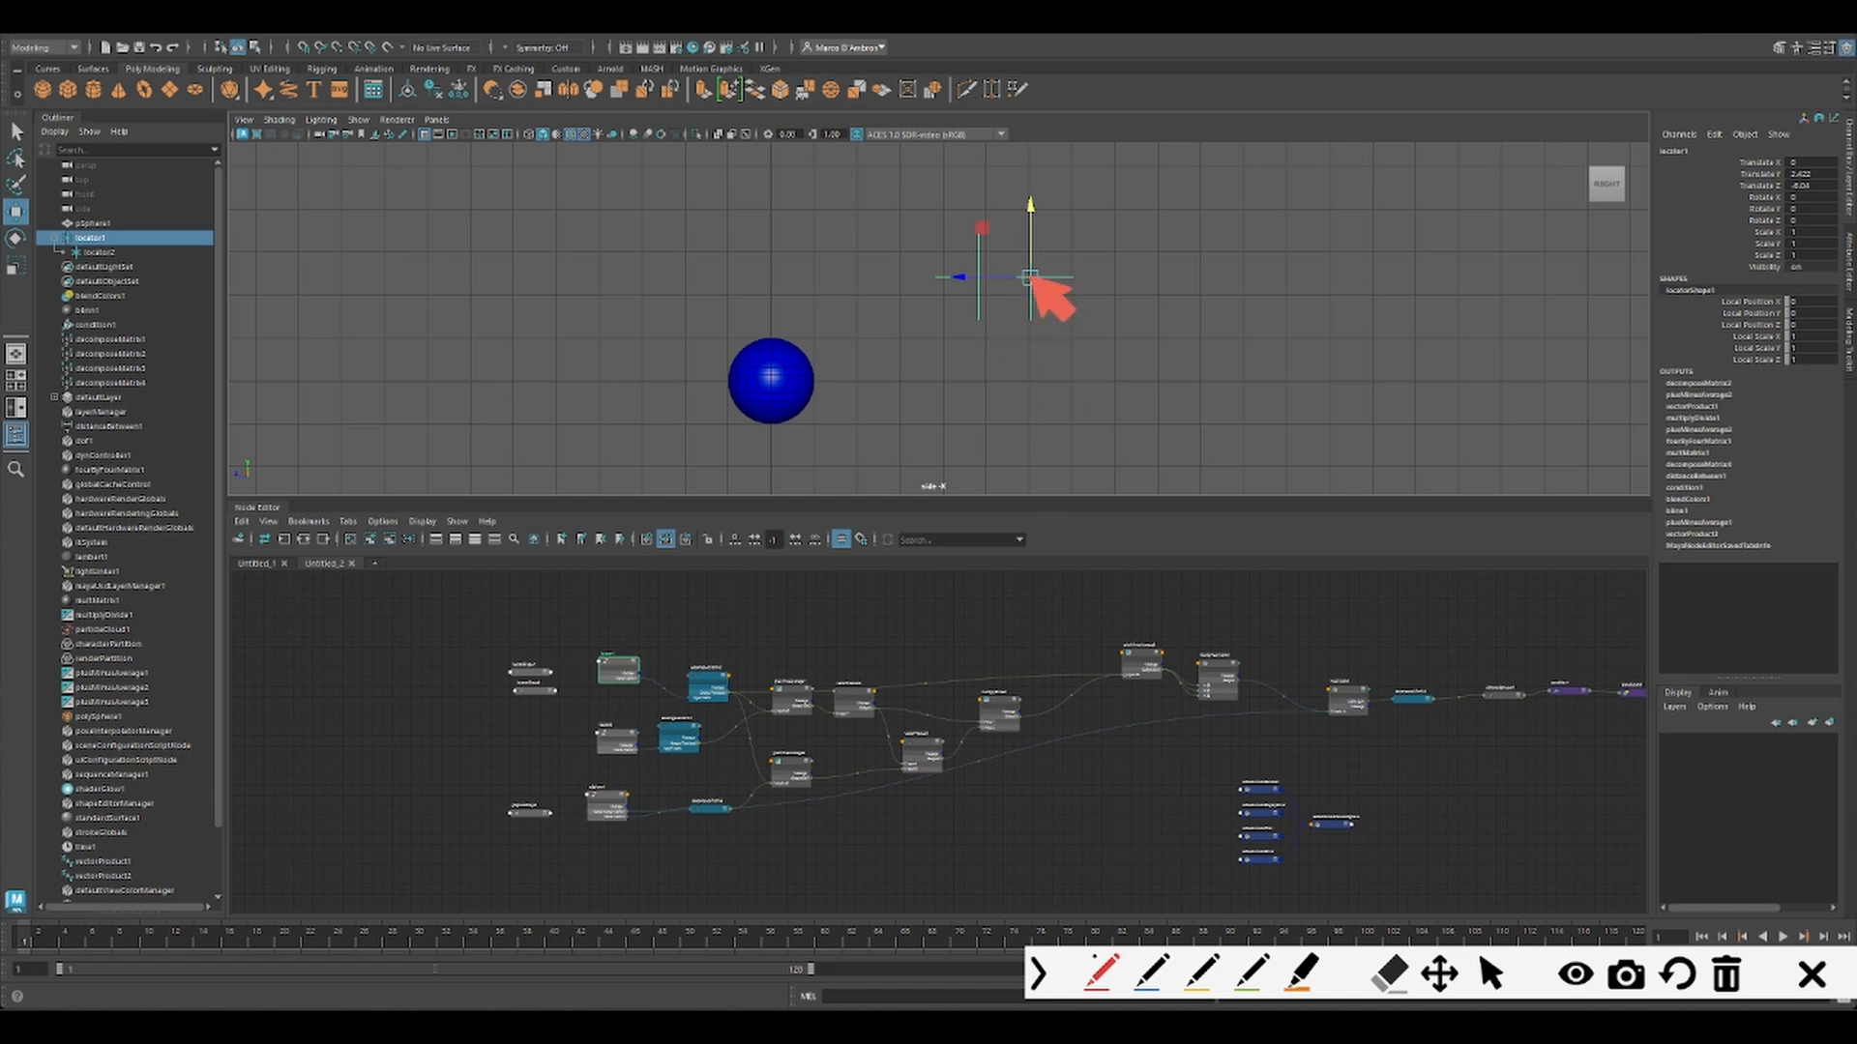
mouse_move(1095, 216)
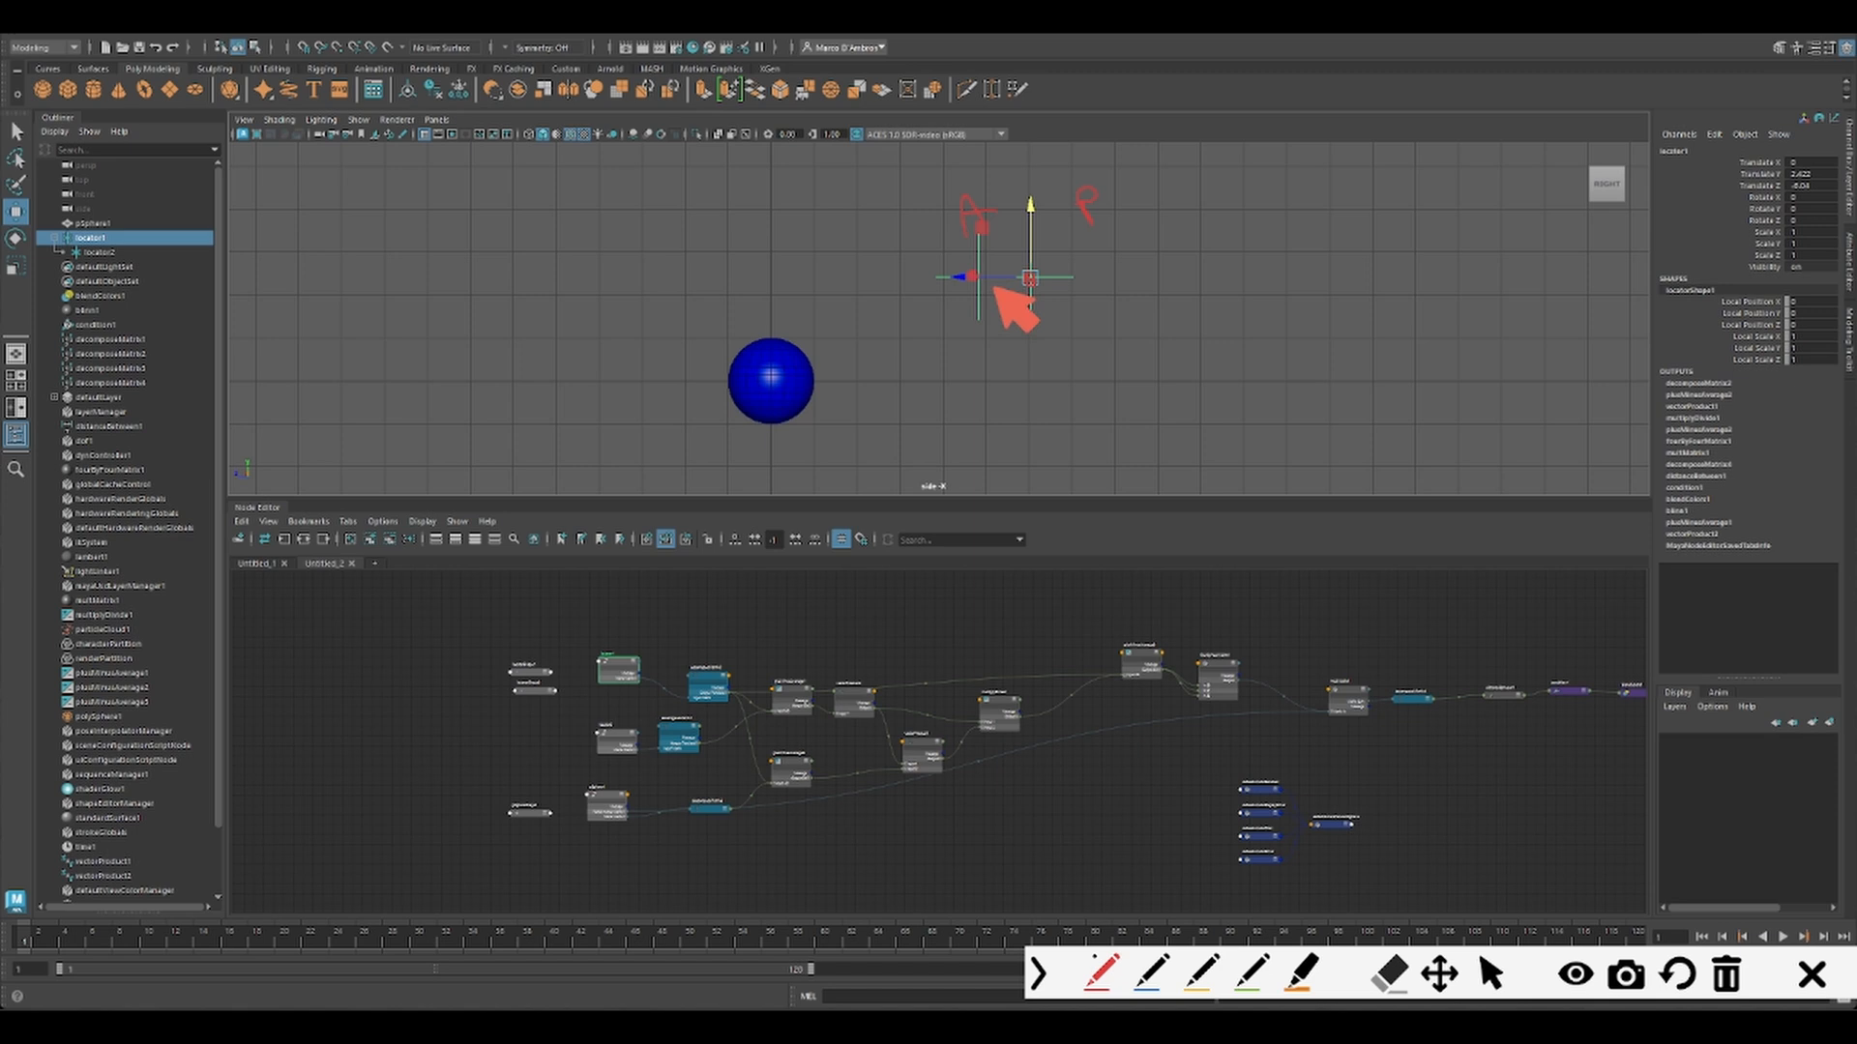
mouse_move(920, 294)
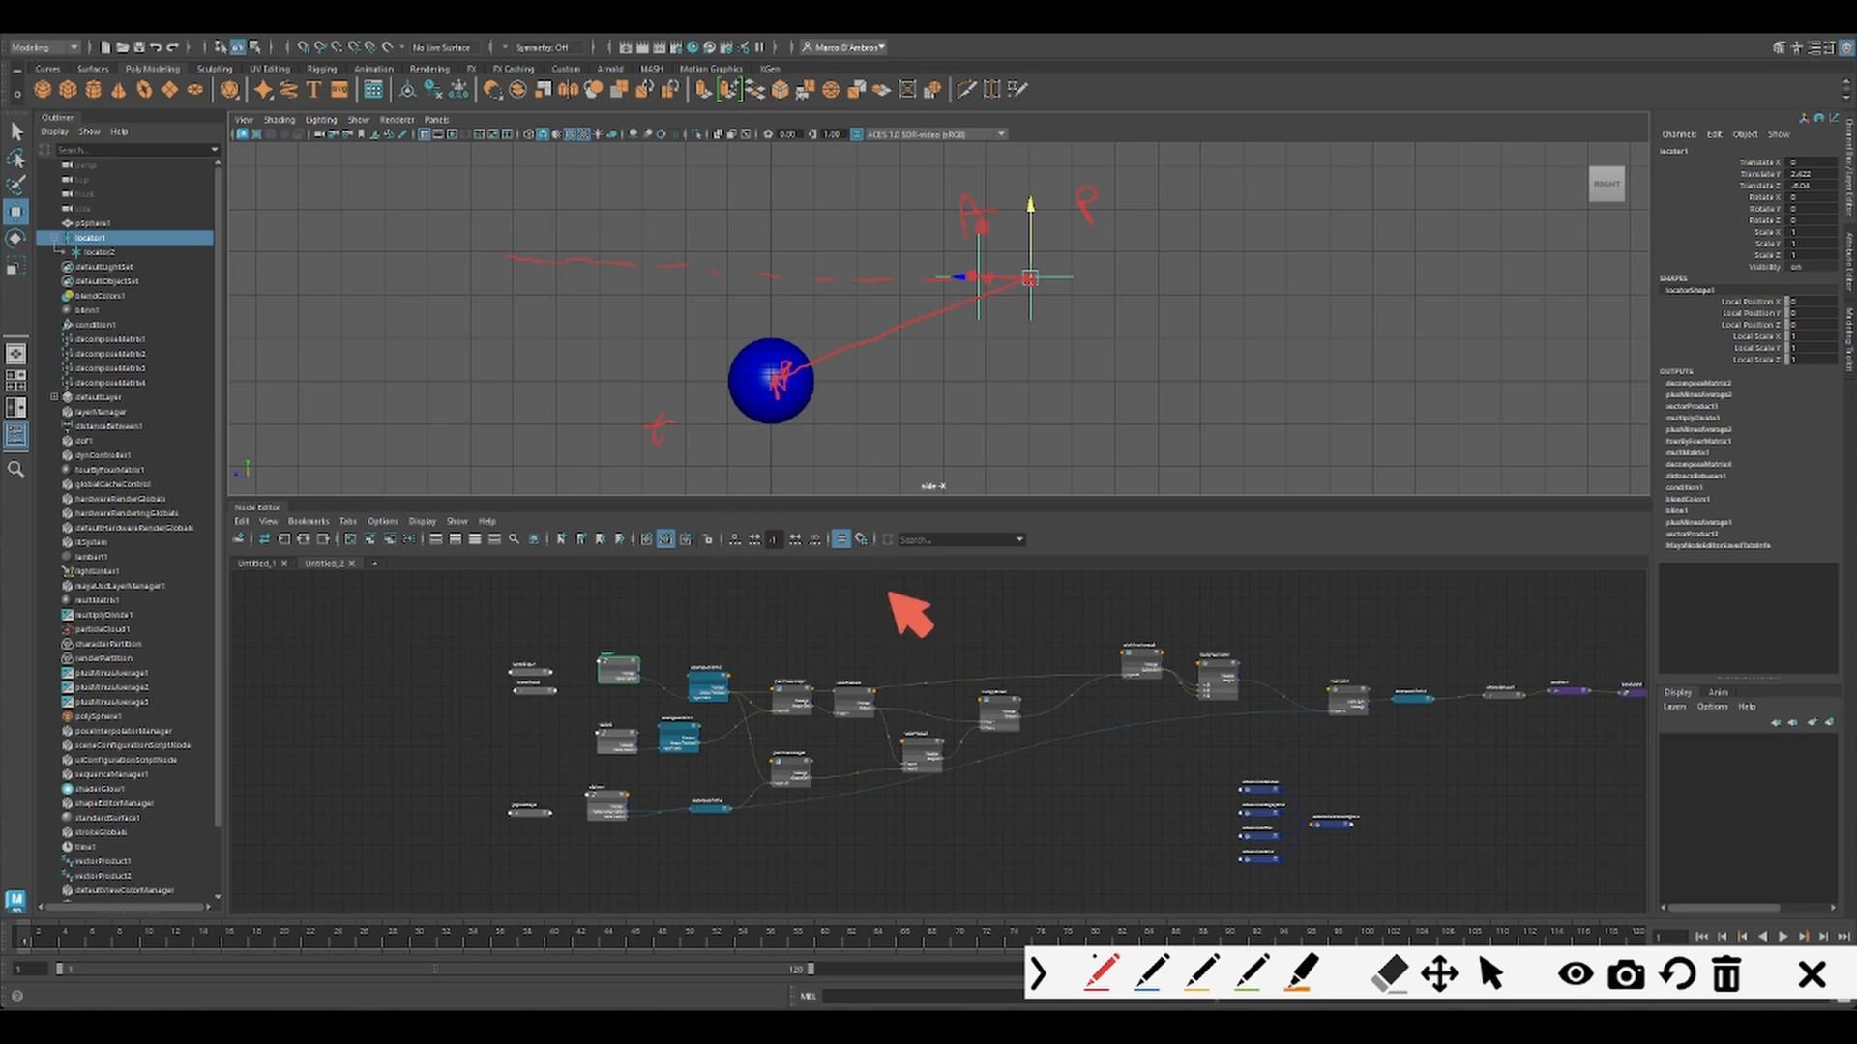
mouse_move(1006, 348)
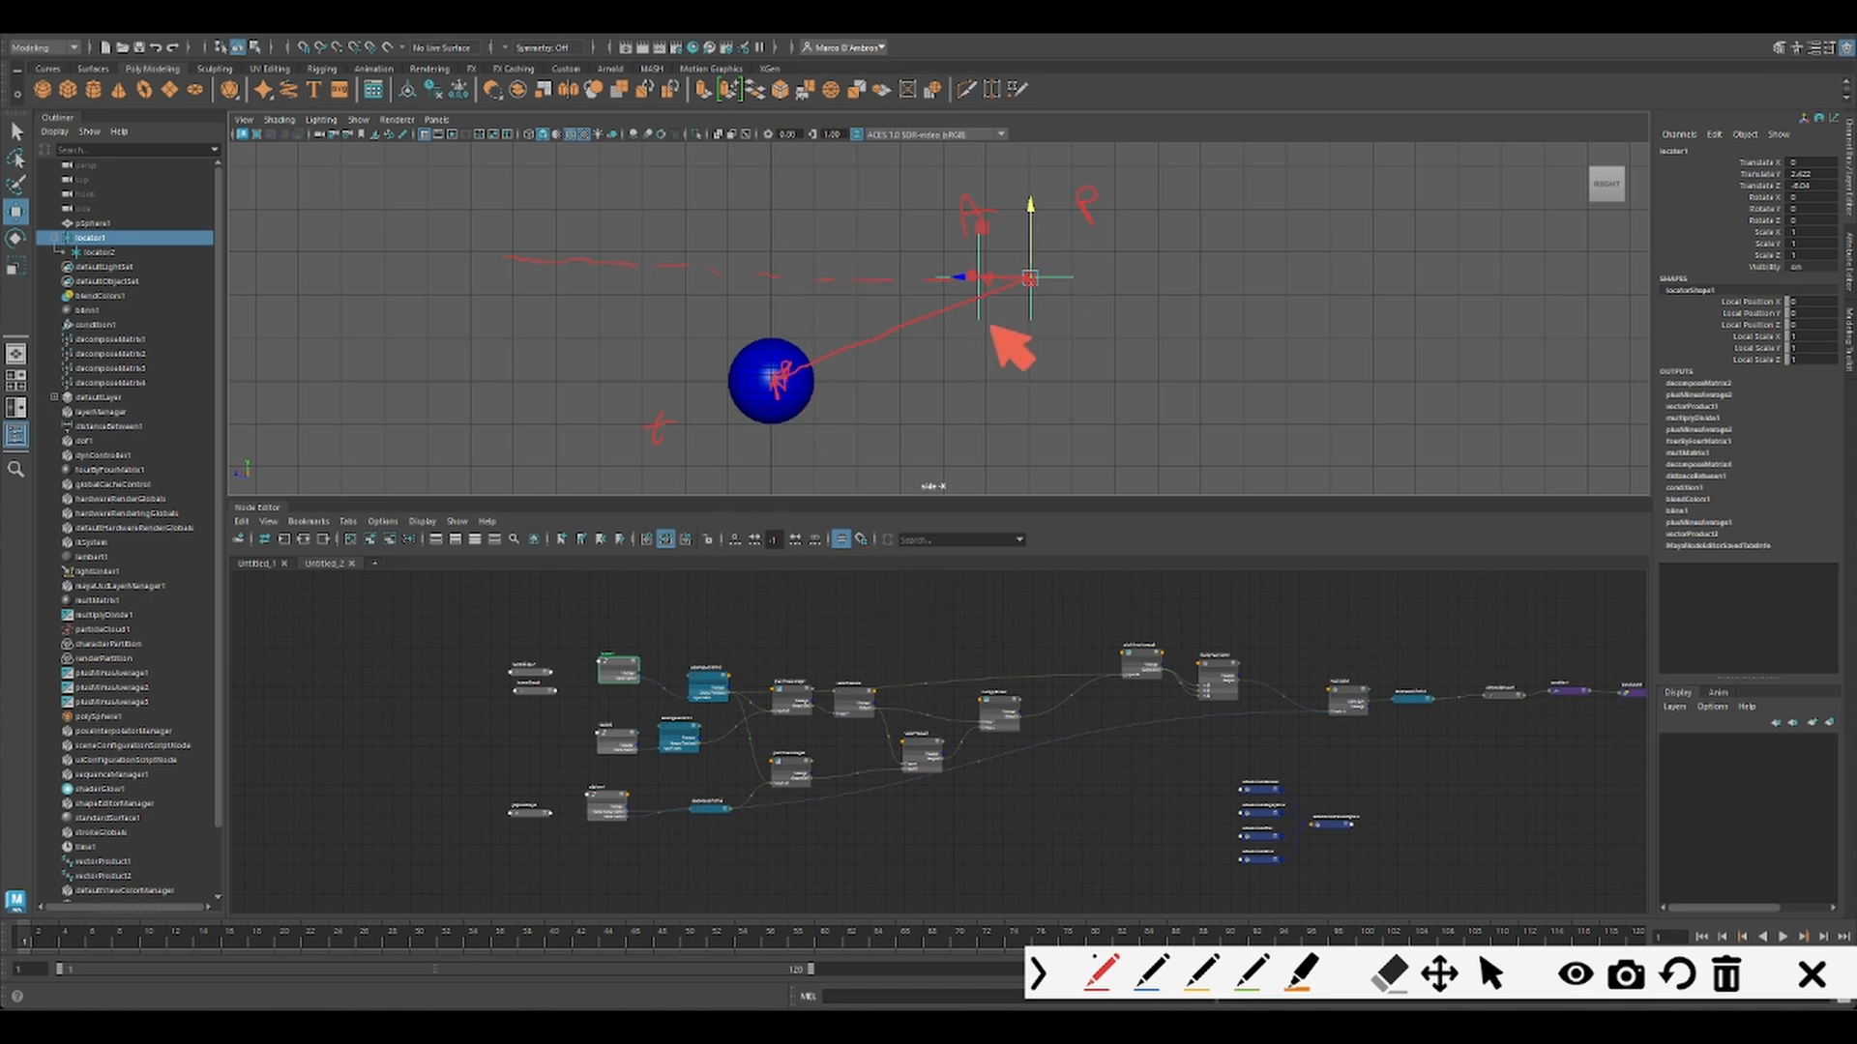
mouse_move(786, 408)
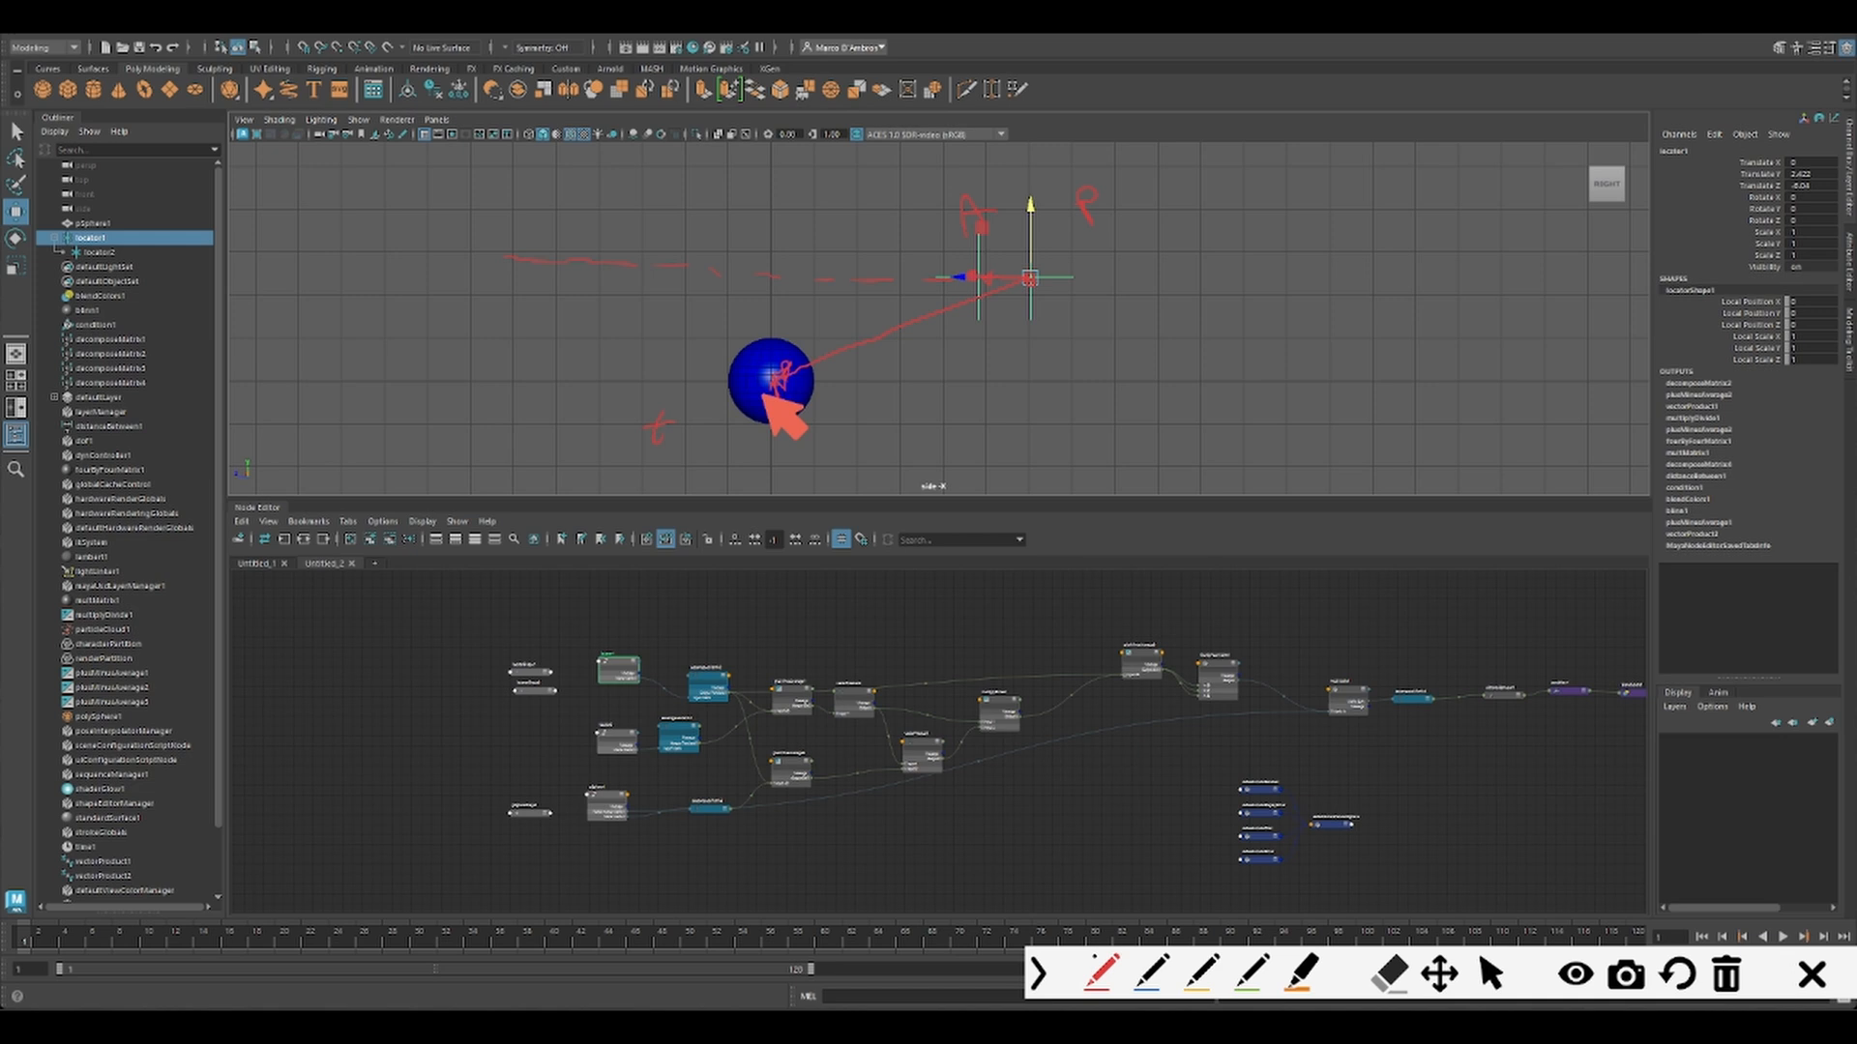
mouse_move(1091, 899)
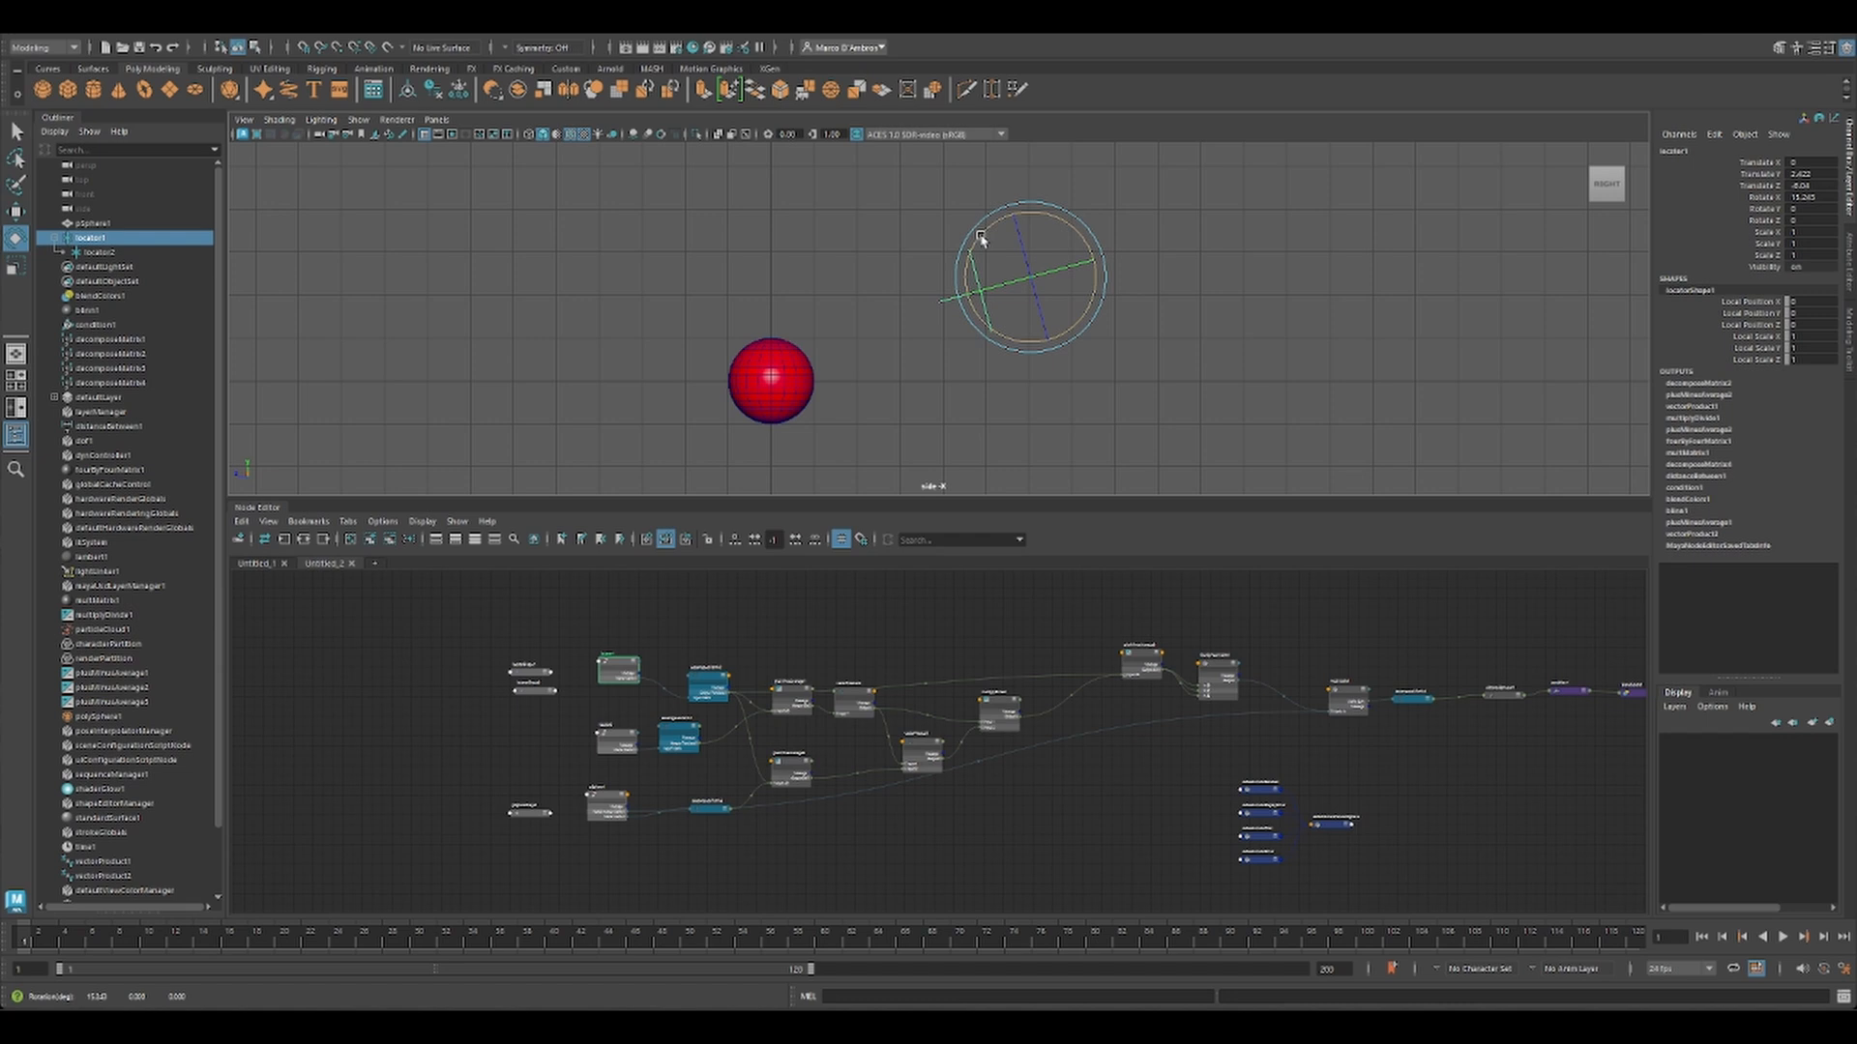
Step: Start a new empty scene and bring up the Create menu
left_click_drag(980, 239, 971, 219)
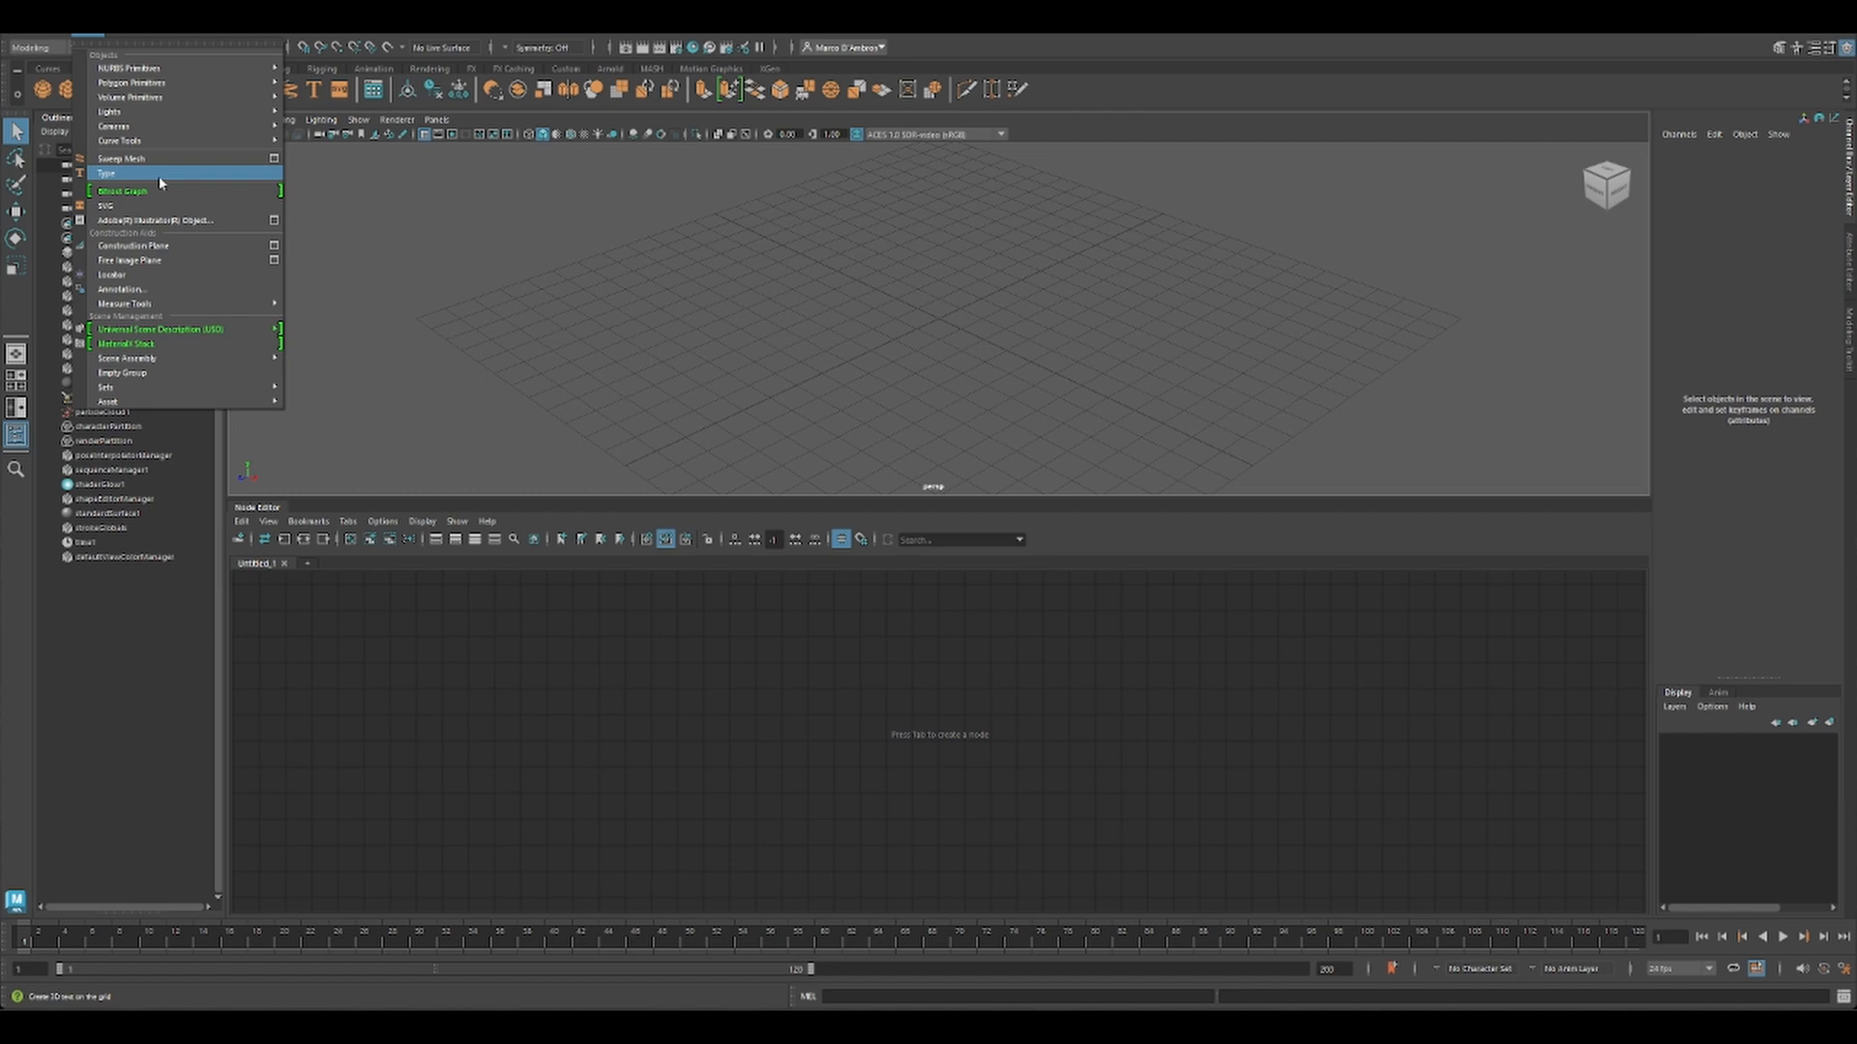
Step: Create three locators and rename them point, aim and target in the Outliner
left_click(116, 279)
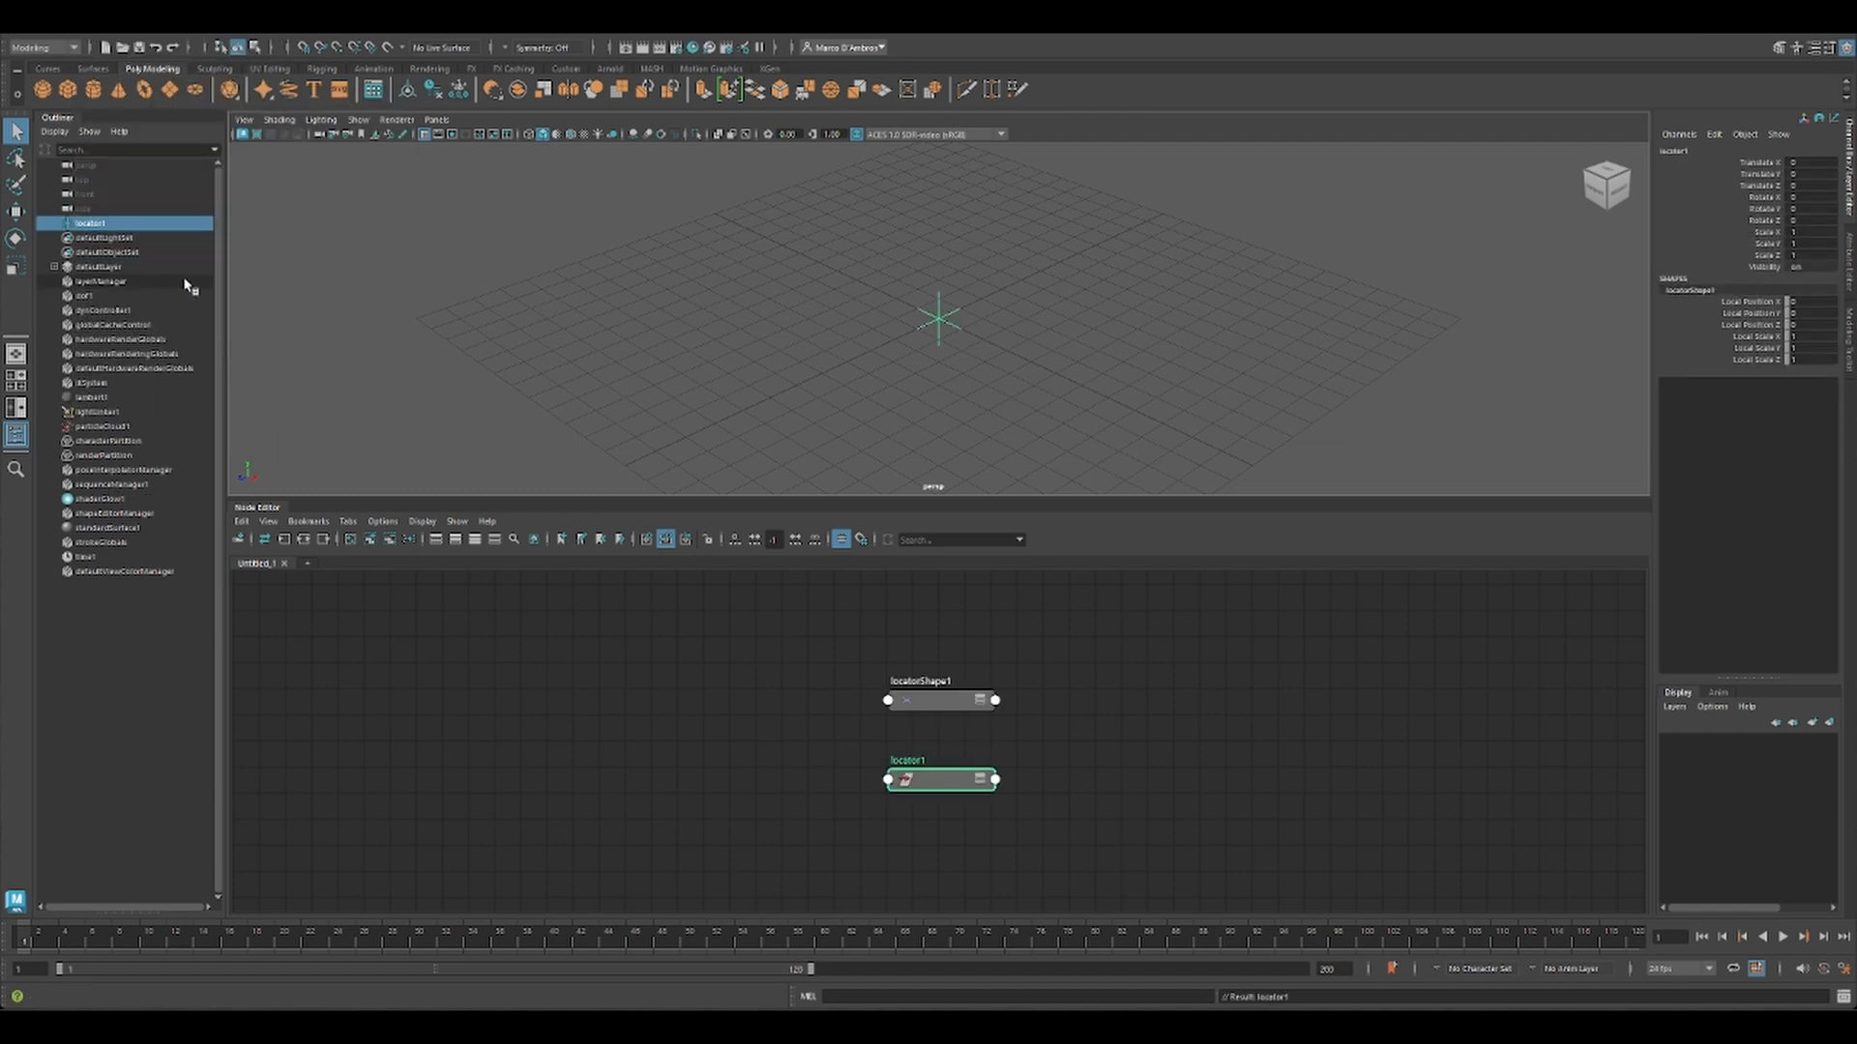
mouse_move(145, 225)
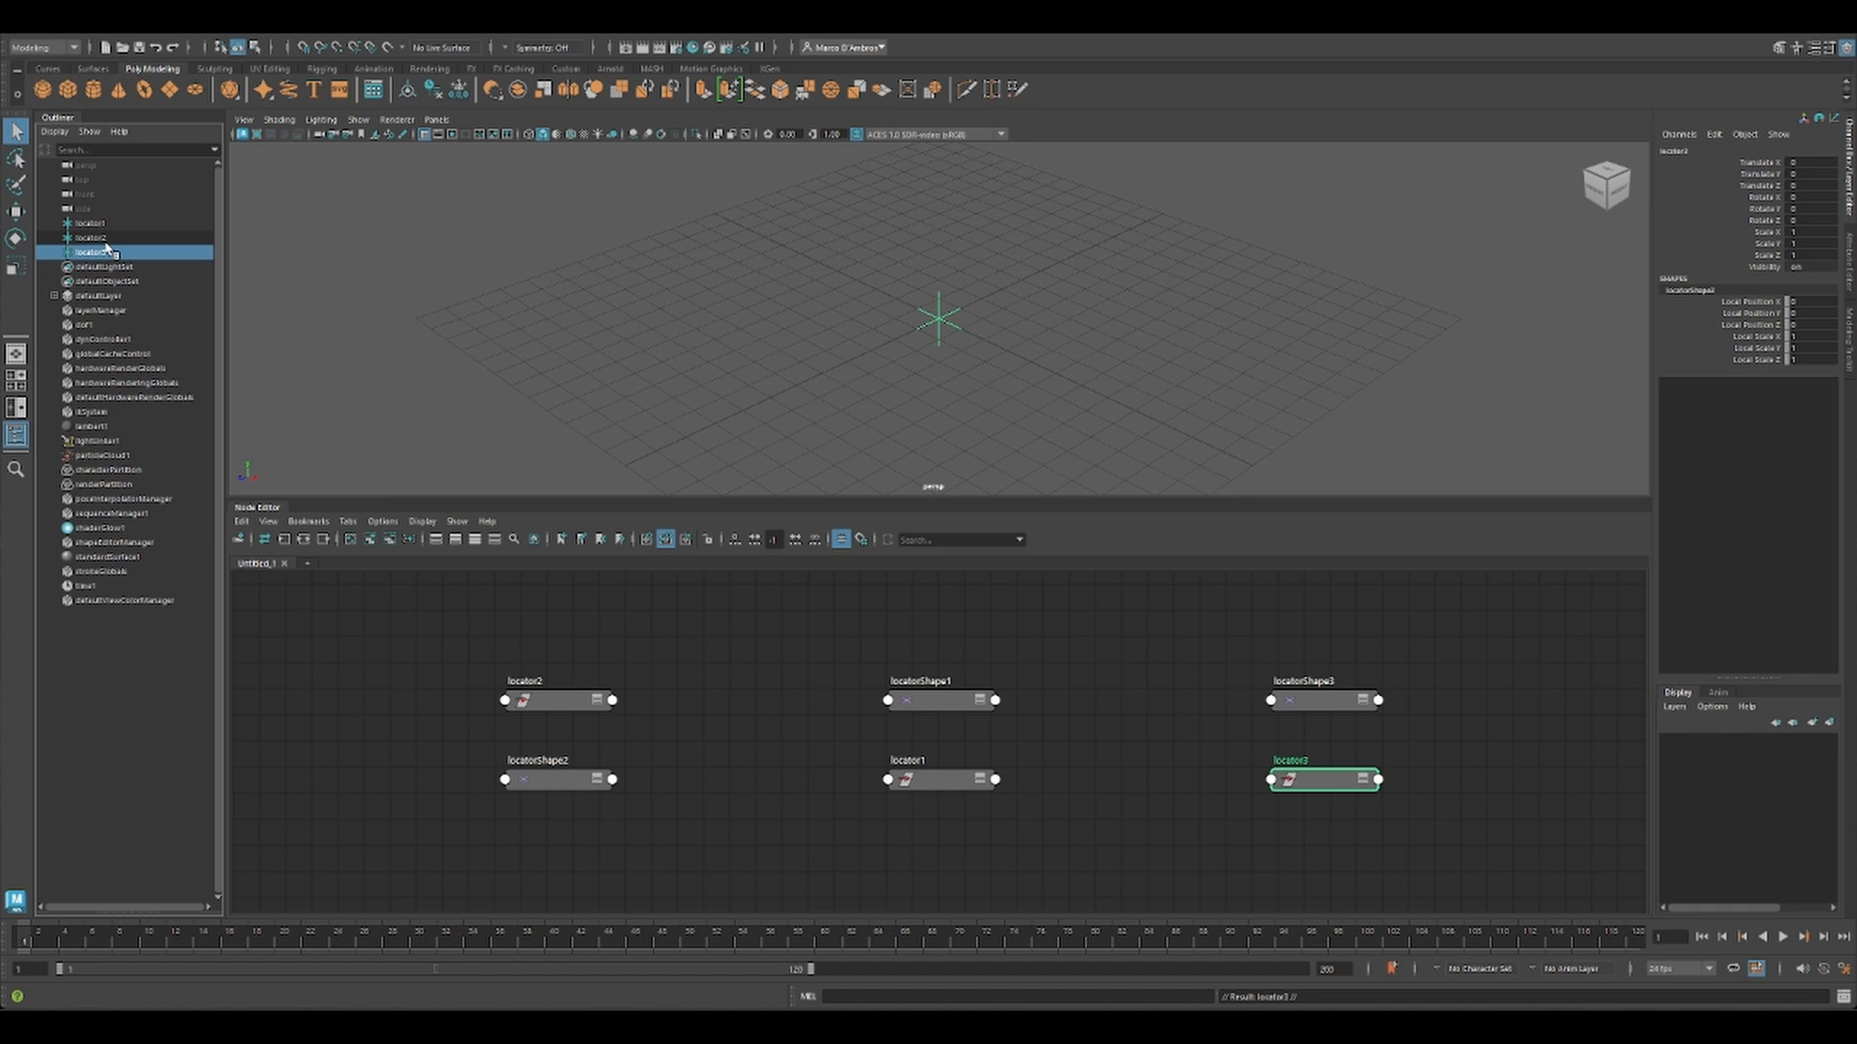
left_click(85, 223)
type("point")
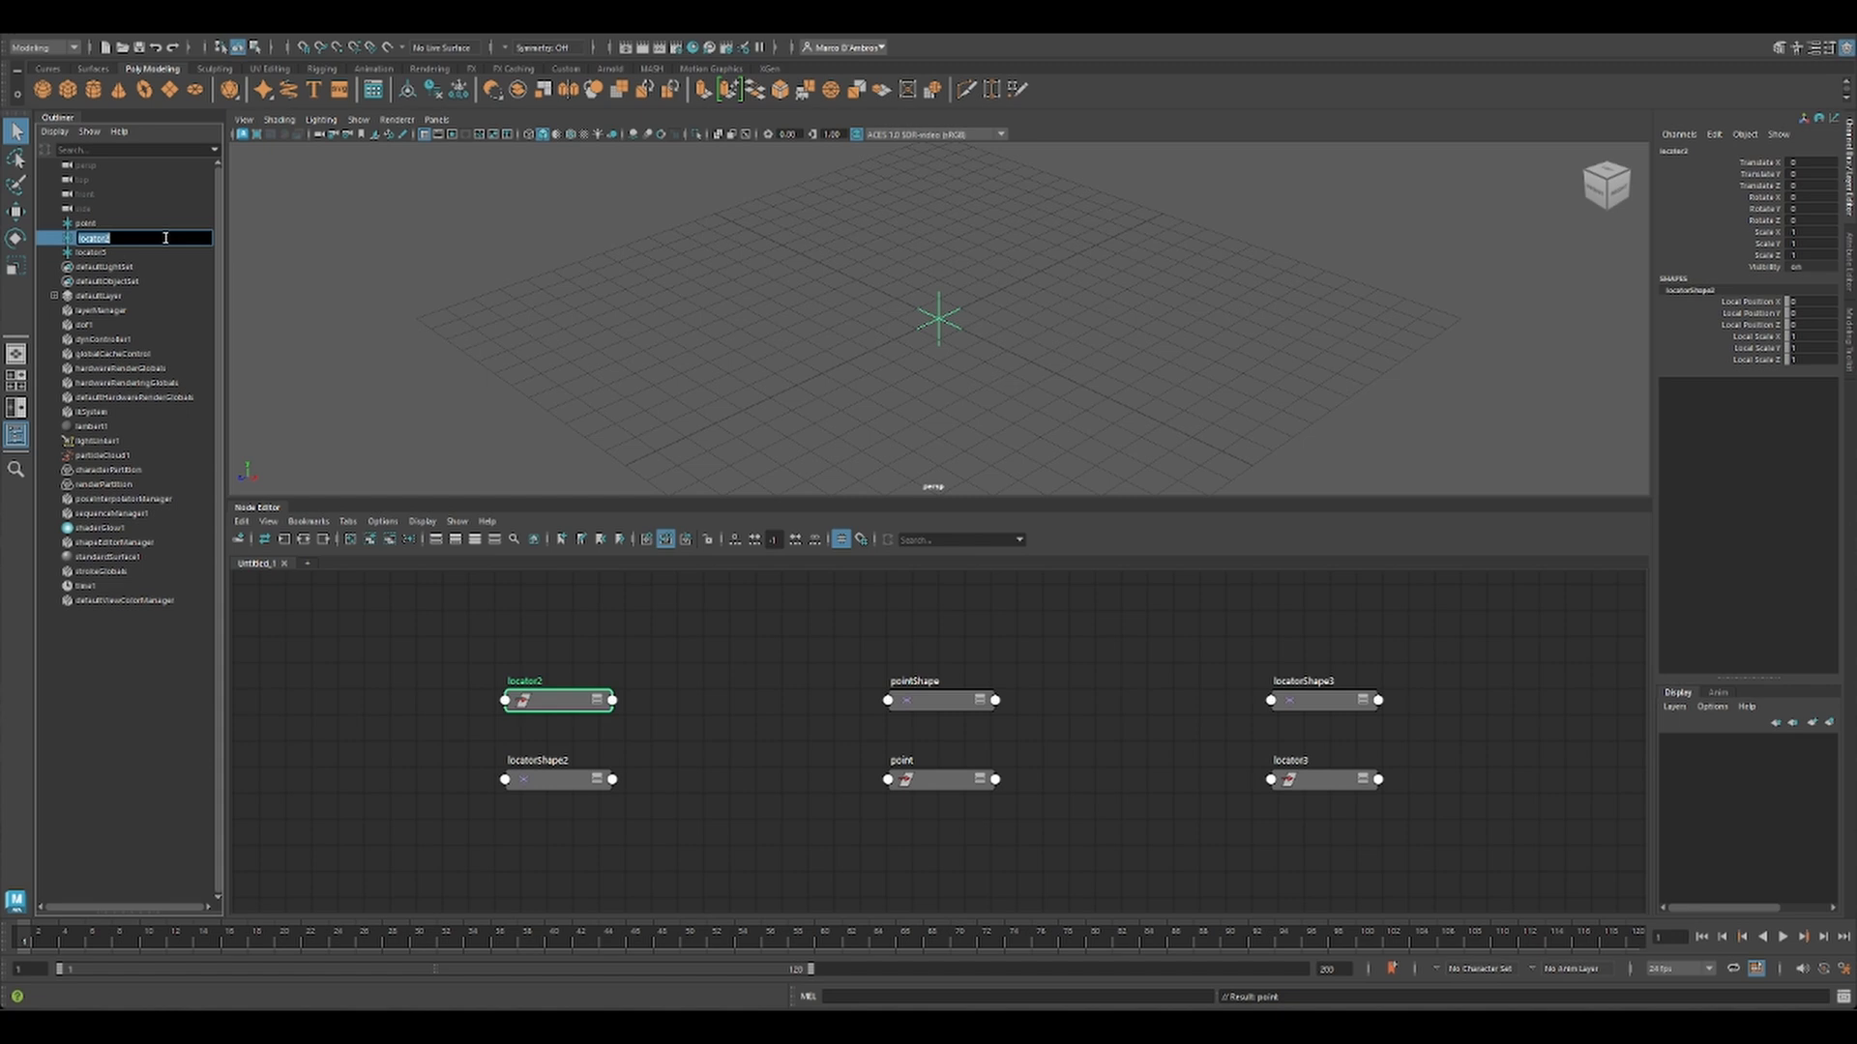
type("aim")
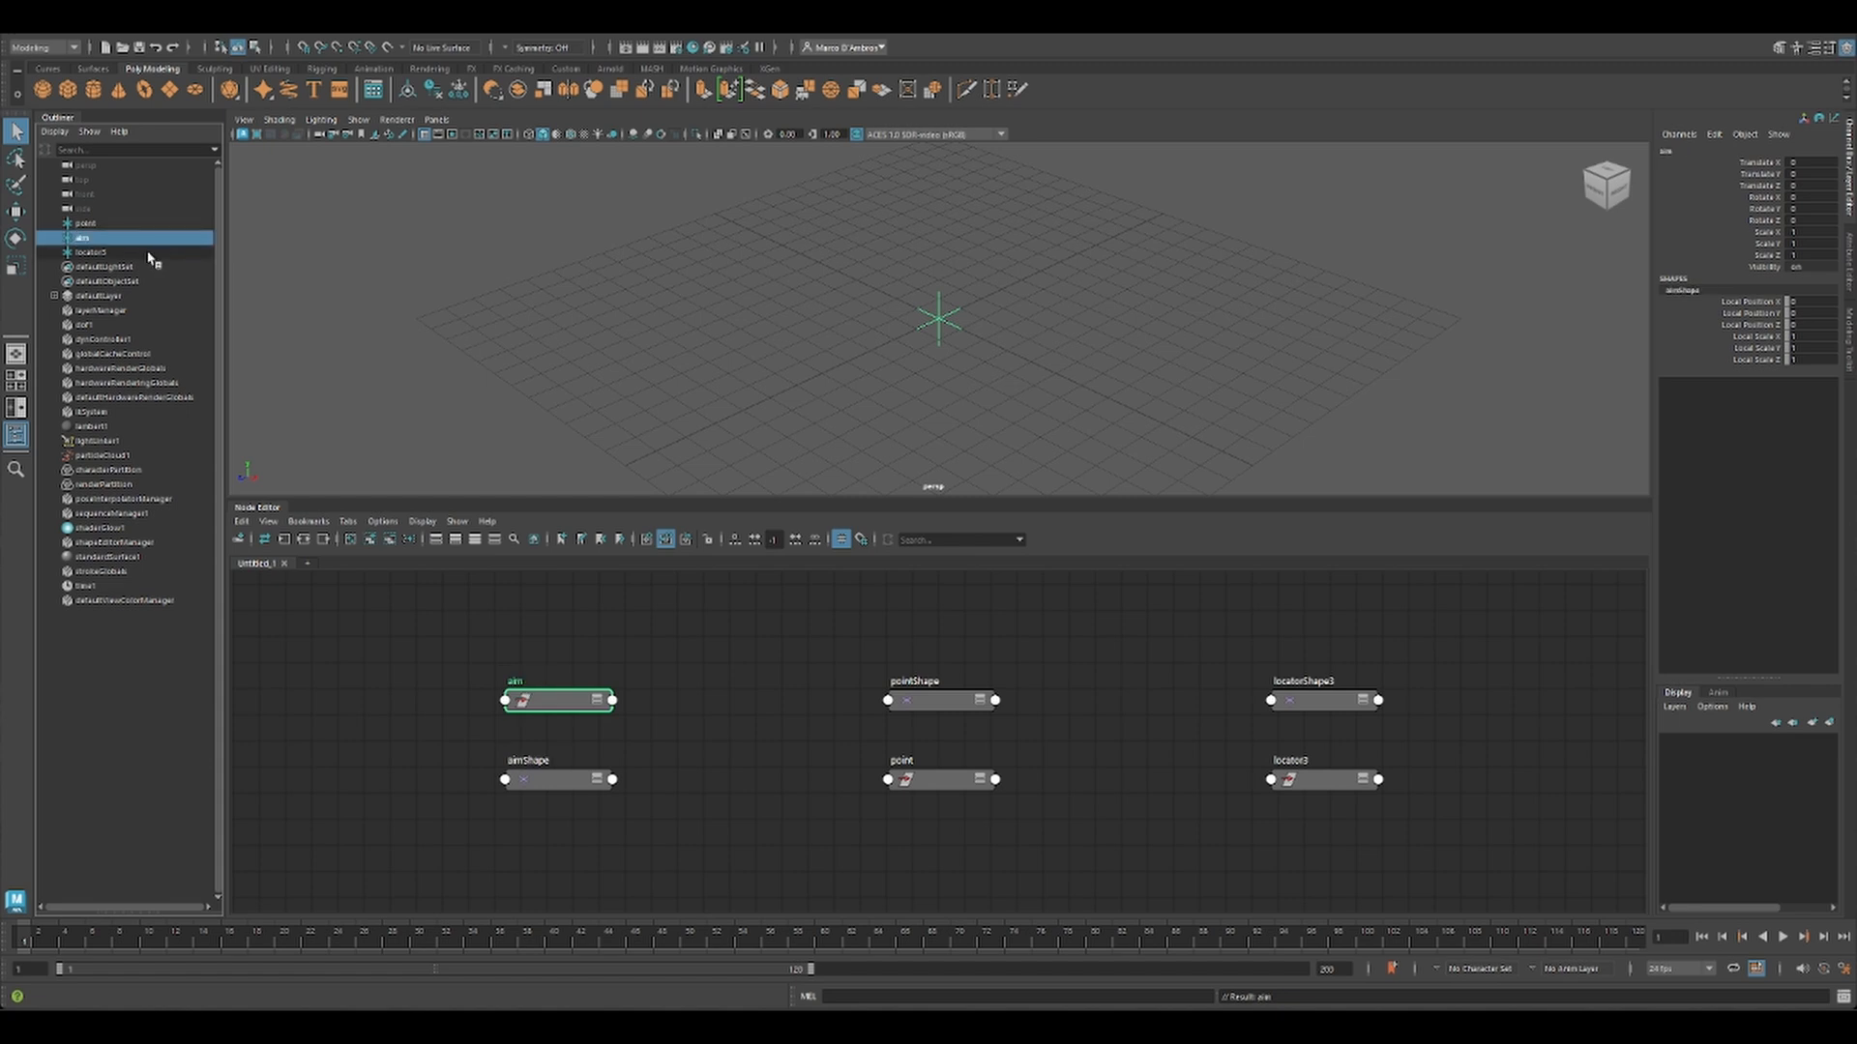
double_click(93, 252)
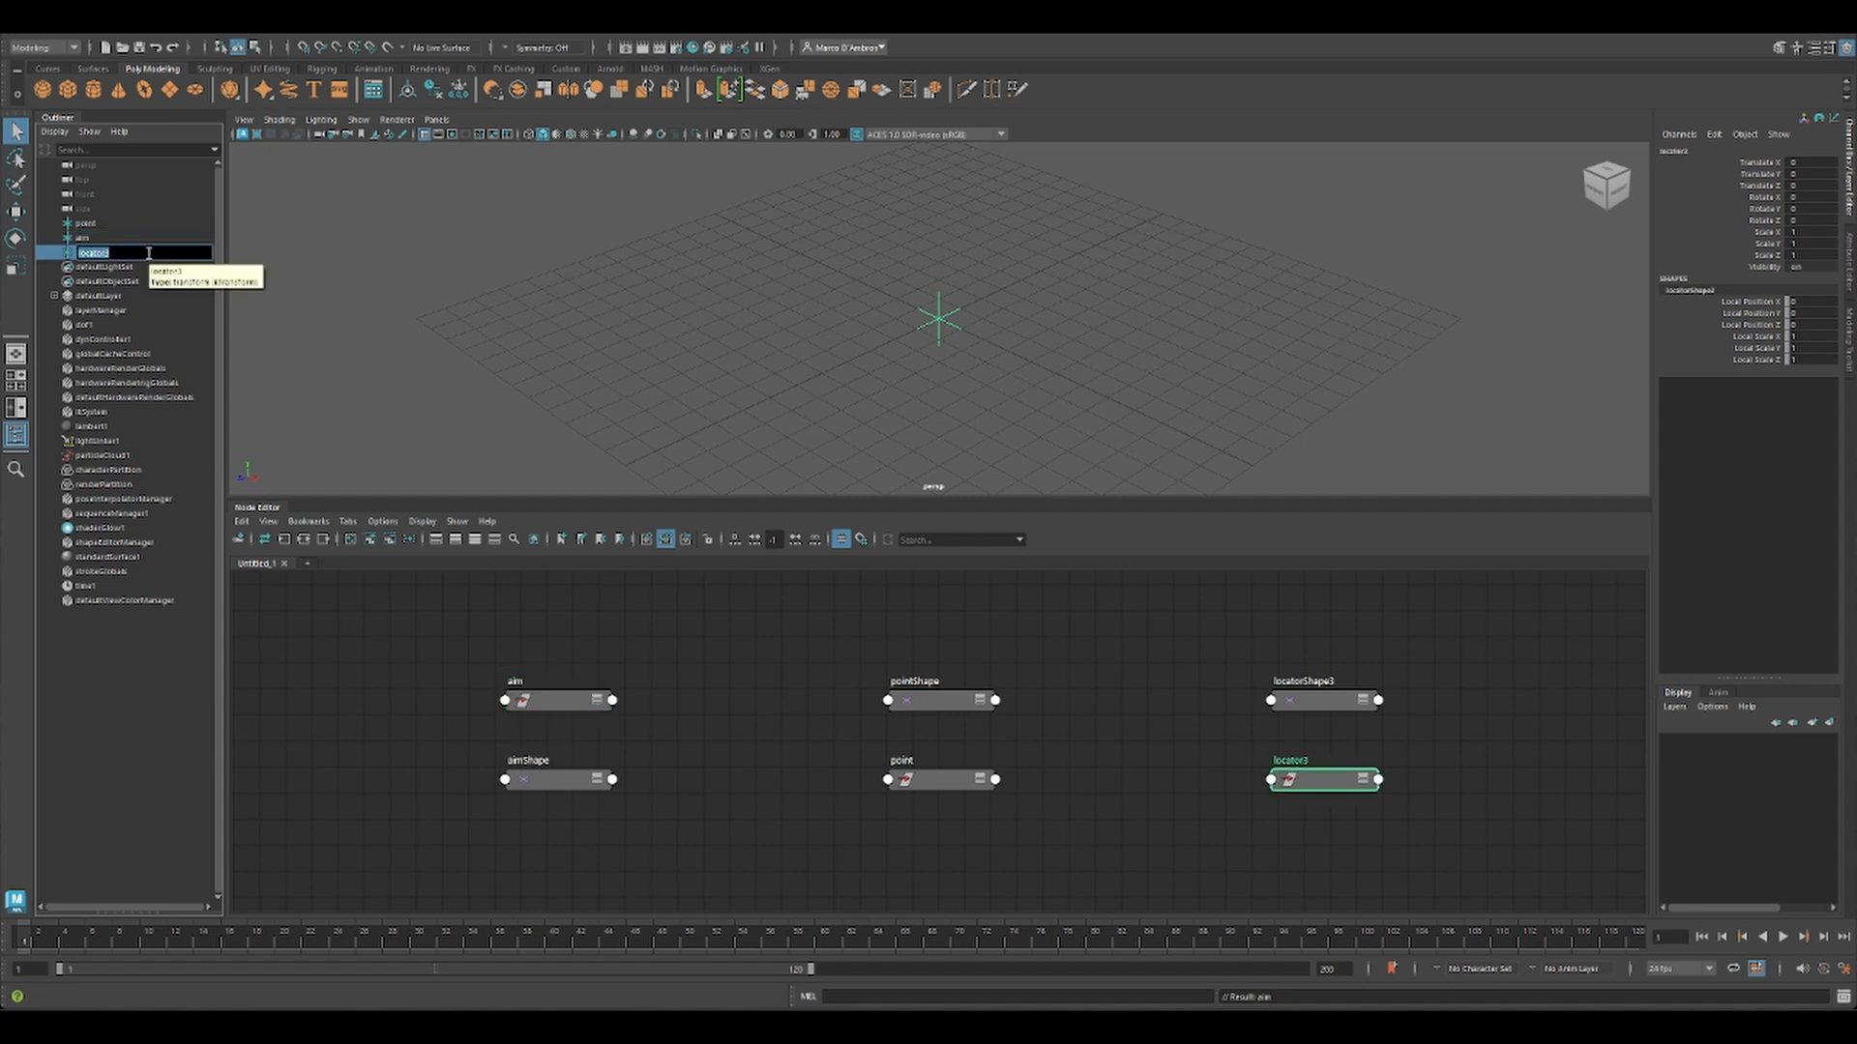
type("target")
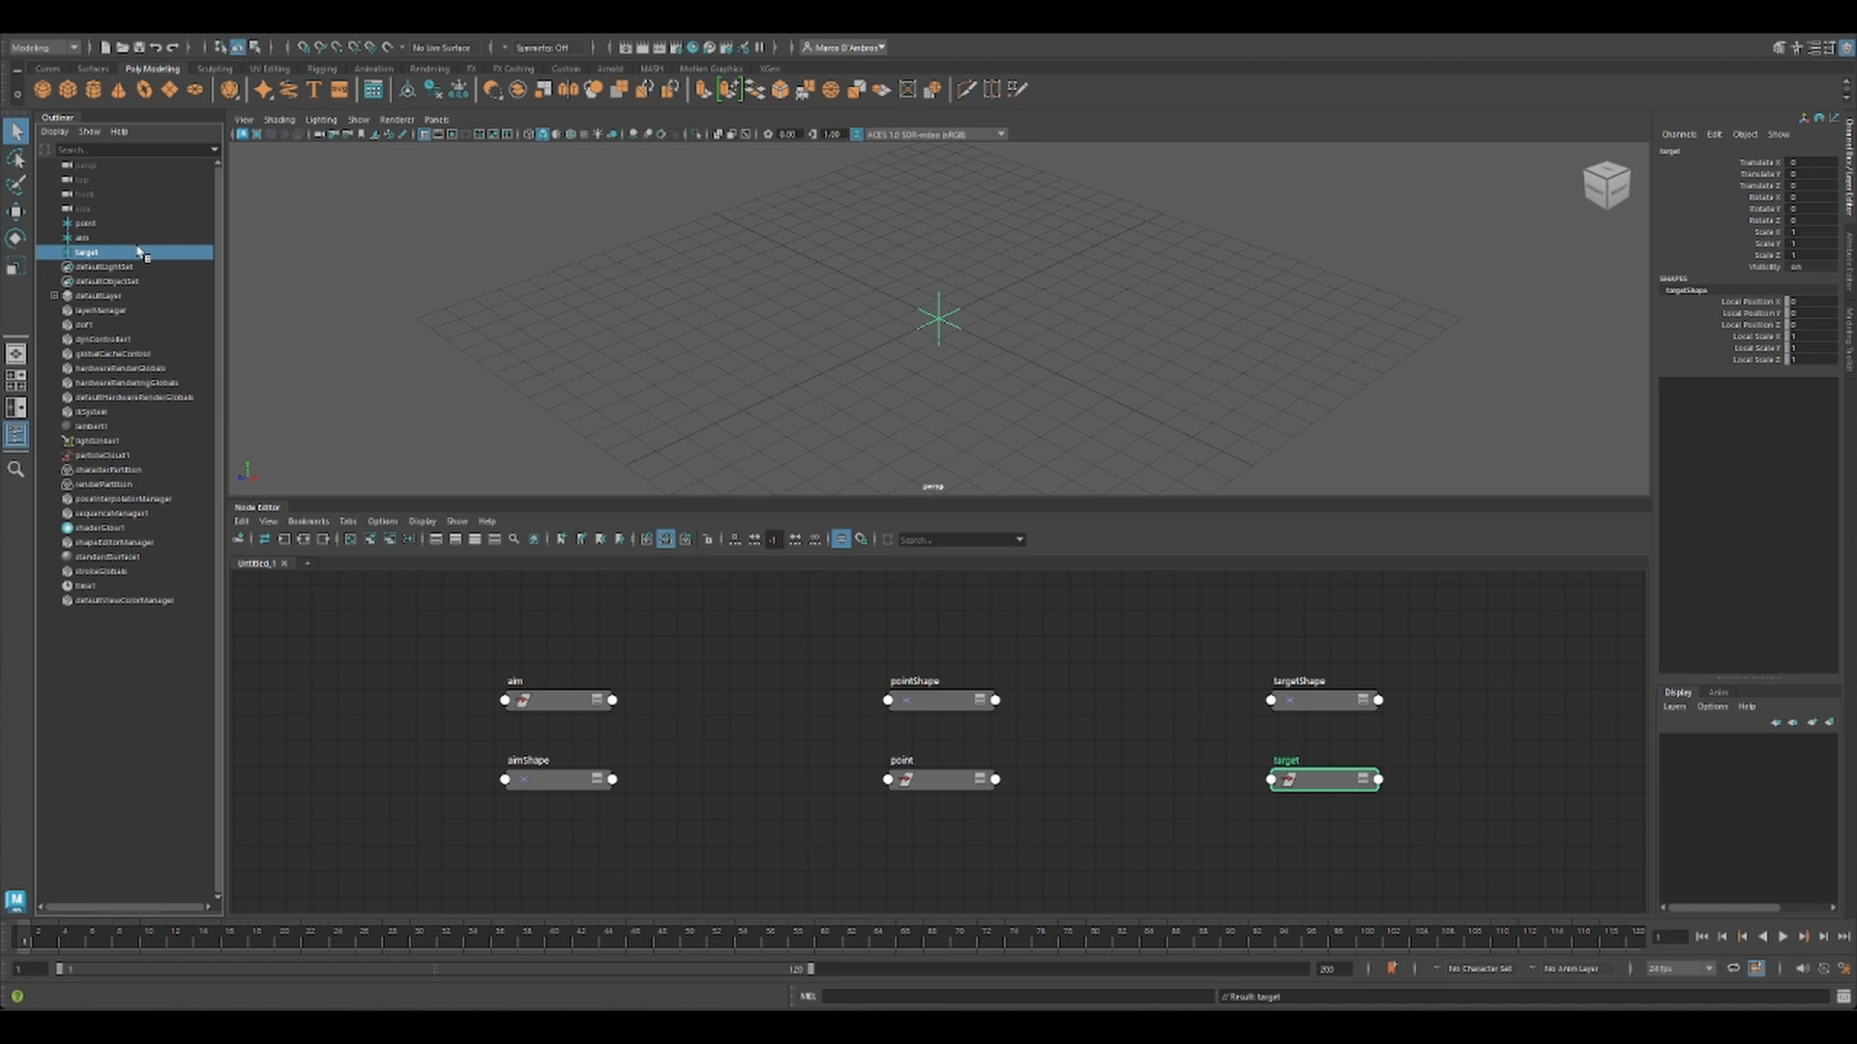
left_click(77, 236)
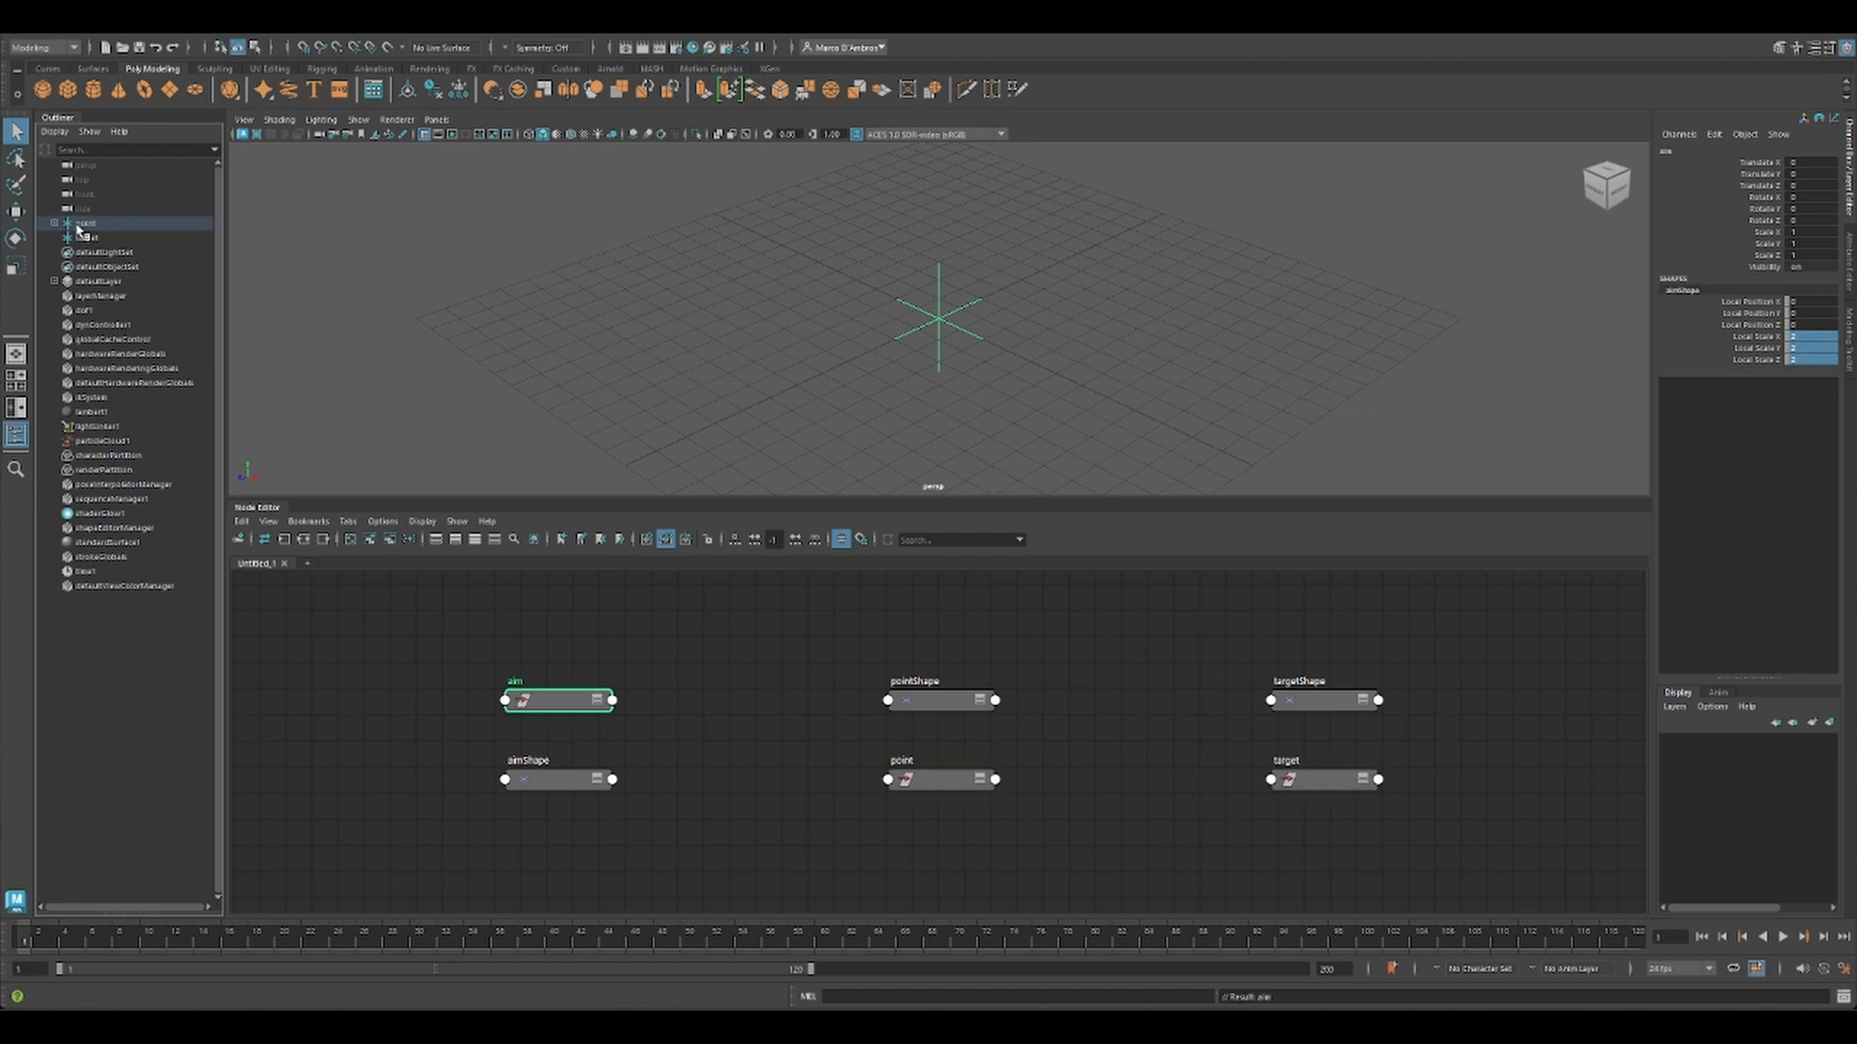
Step: Move the point and aim locators apart from the origin
left_click_drag(940, 327, 982, 319)
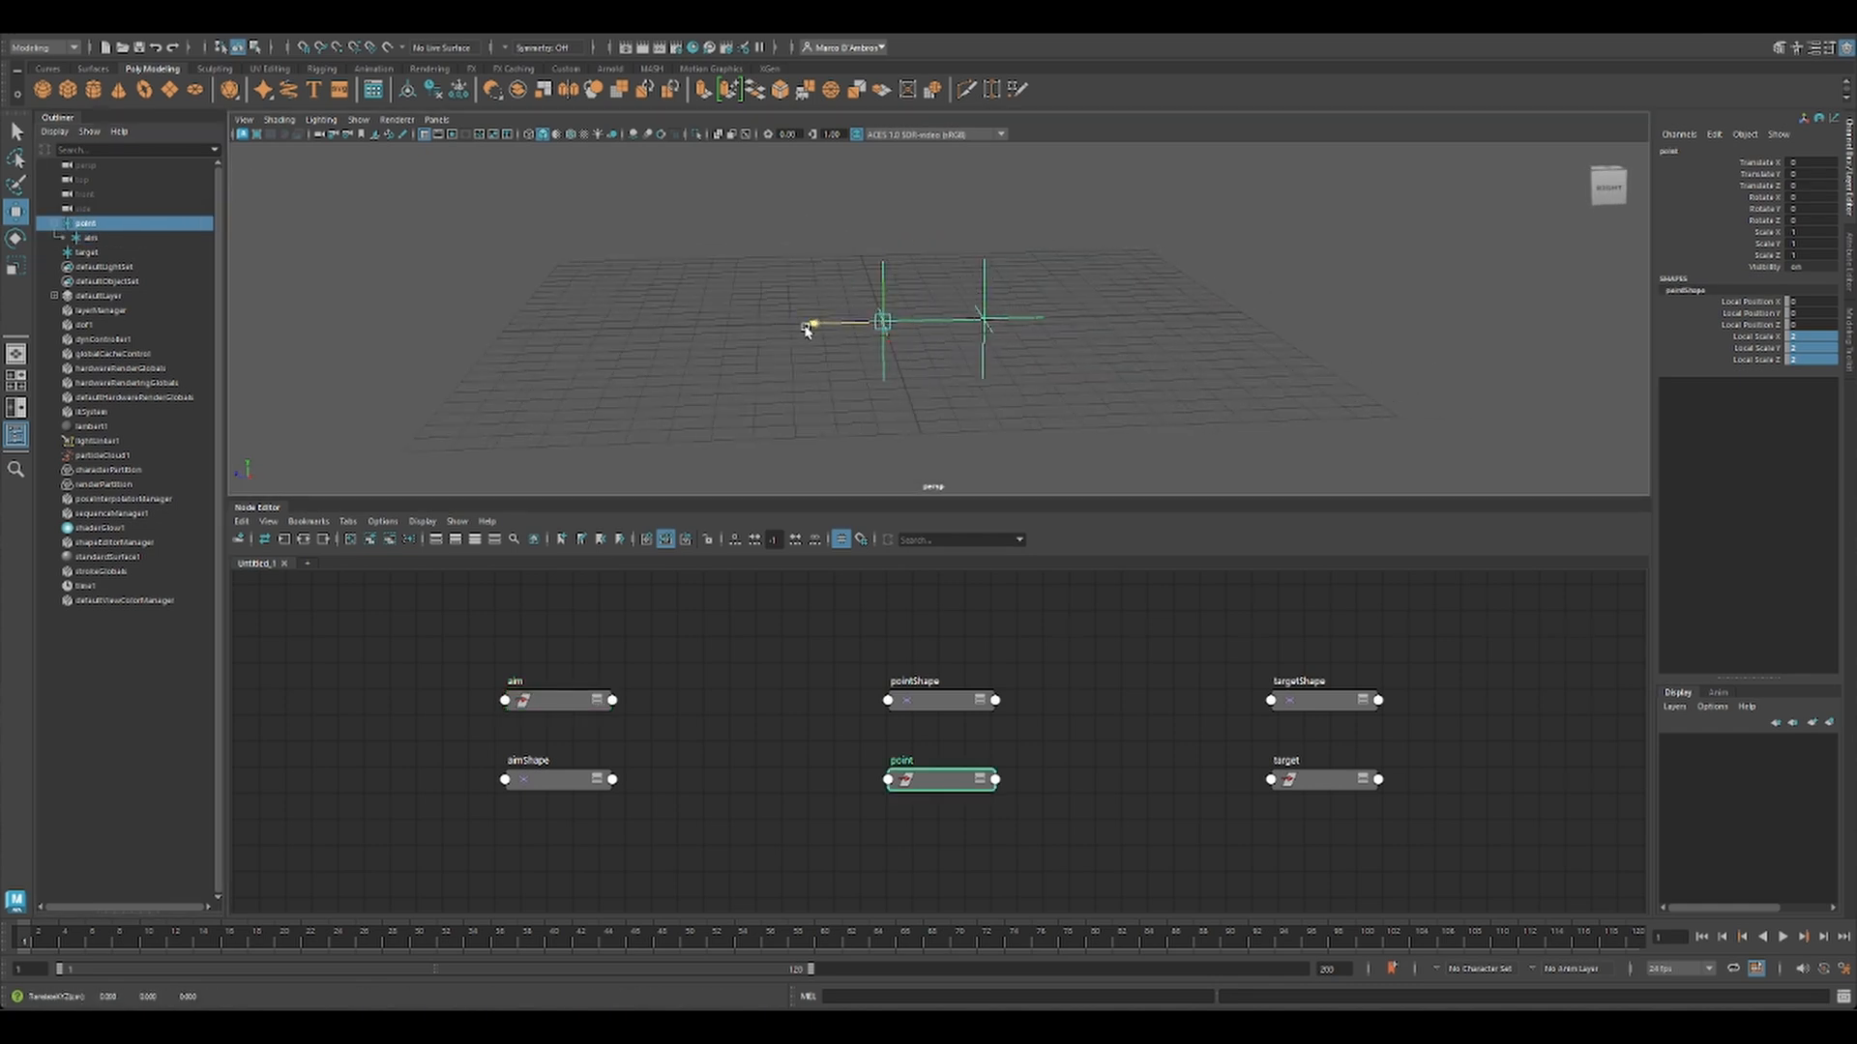
left_click(557, 700)
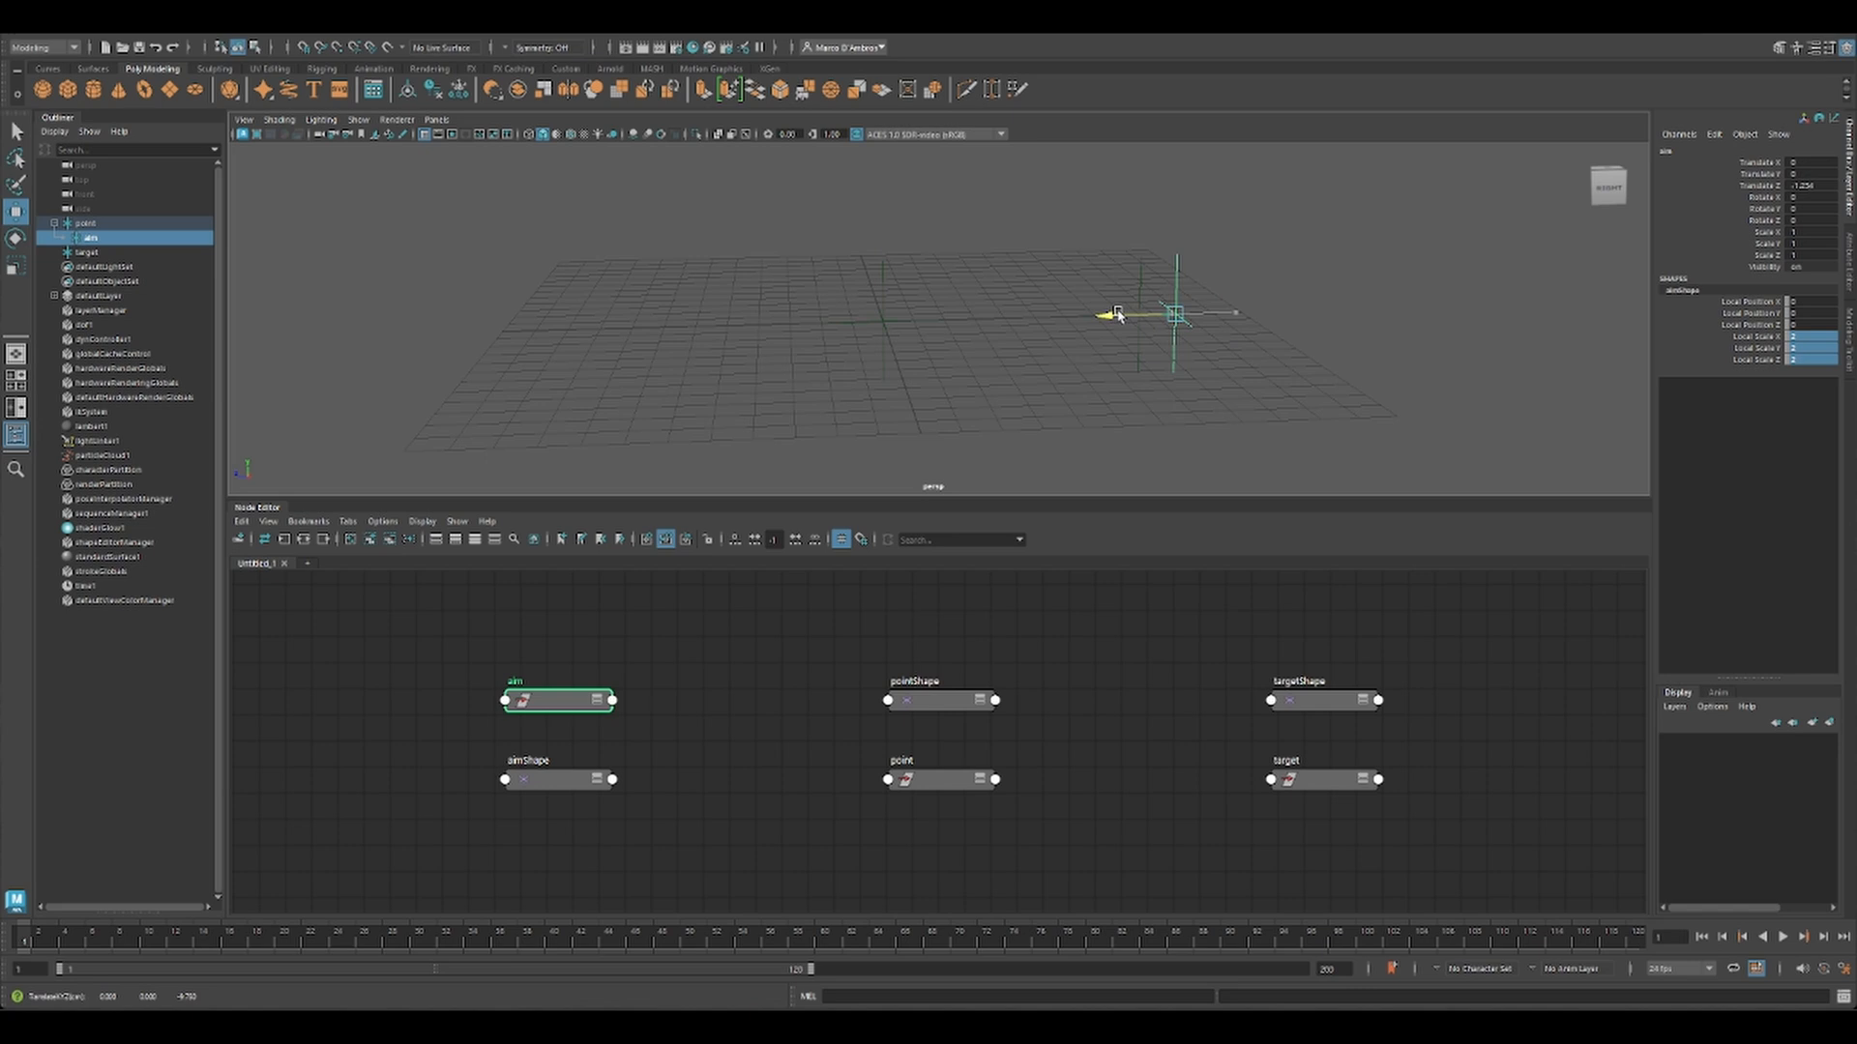
left_click(942, 779)
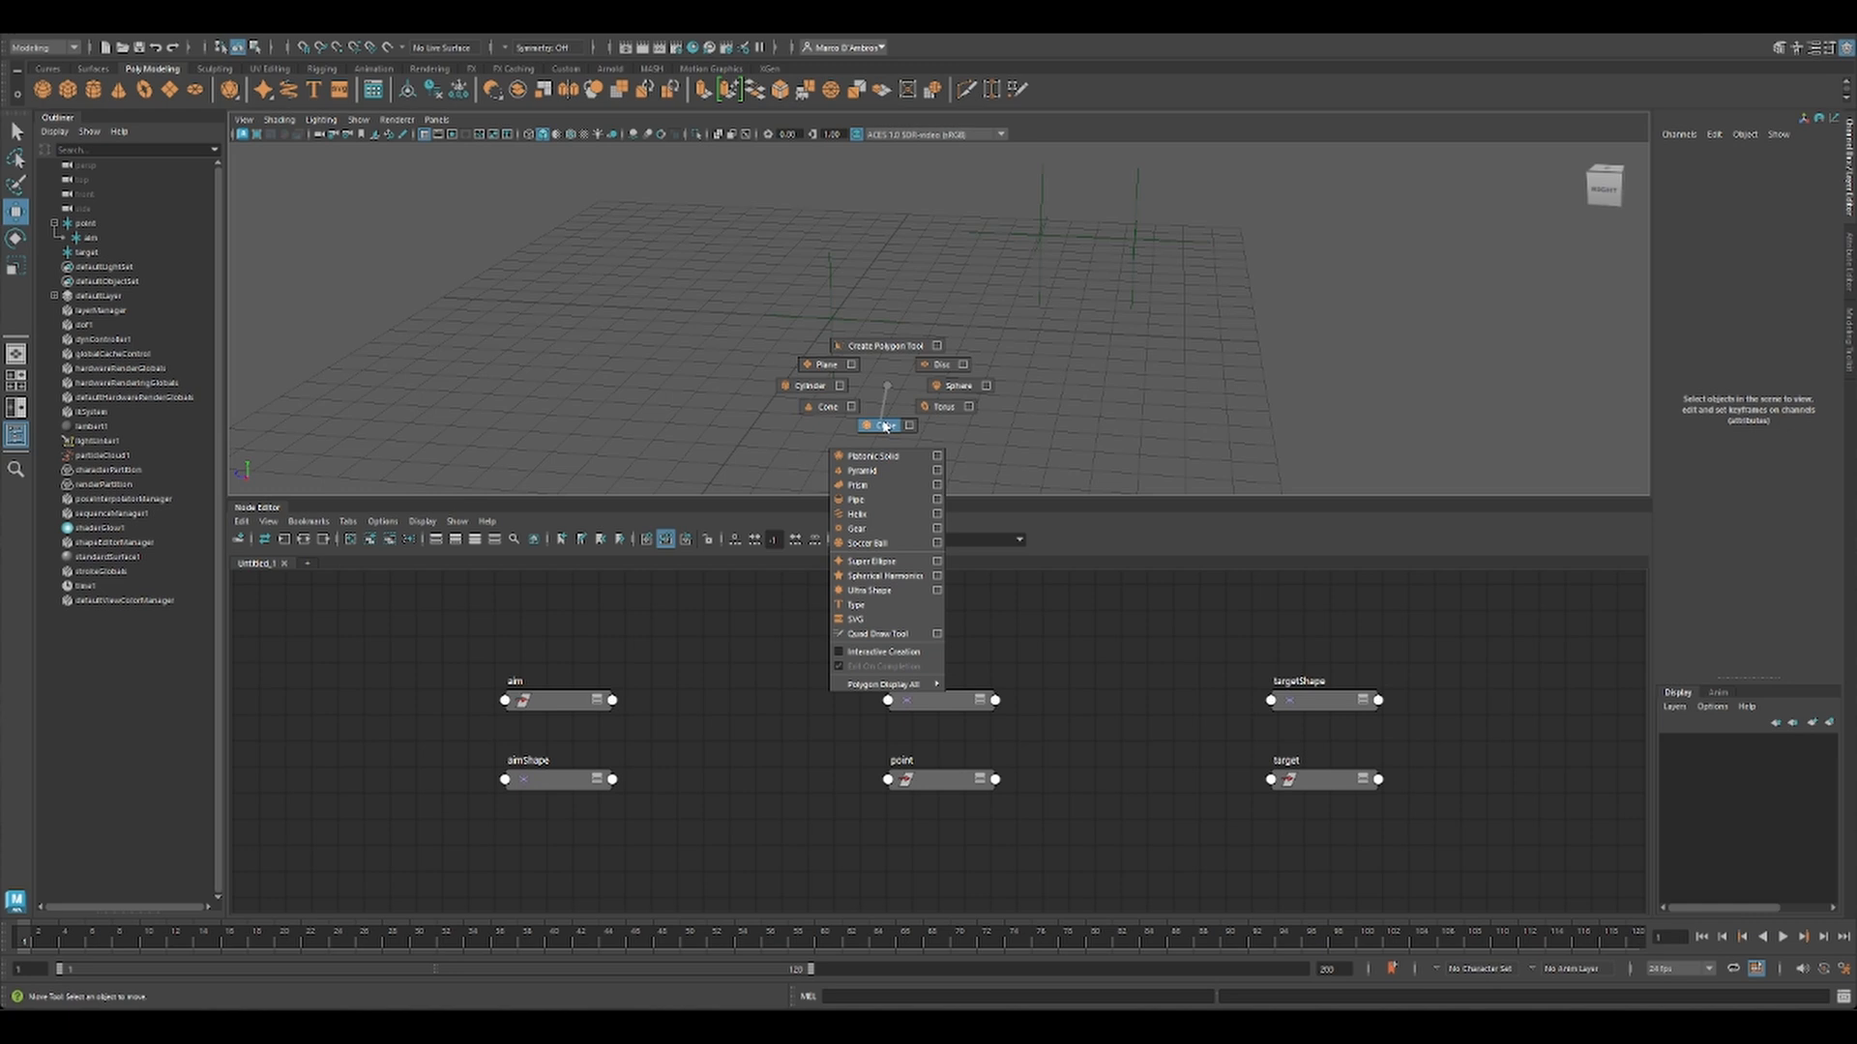
Step: Add a polygon sphere and select the target locator, clearing the node graph
left_click(959, 385)
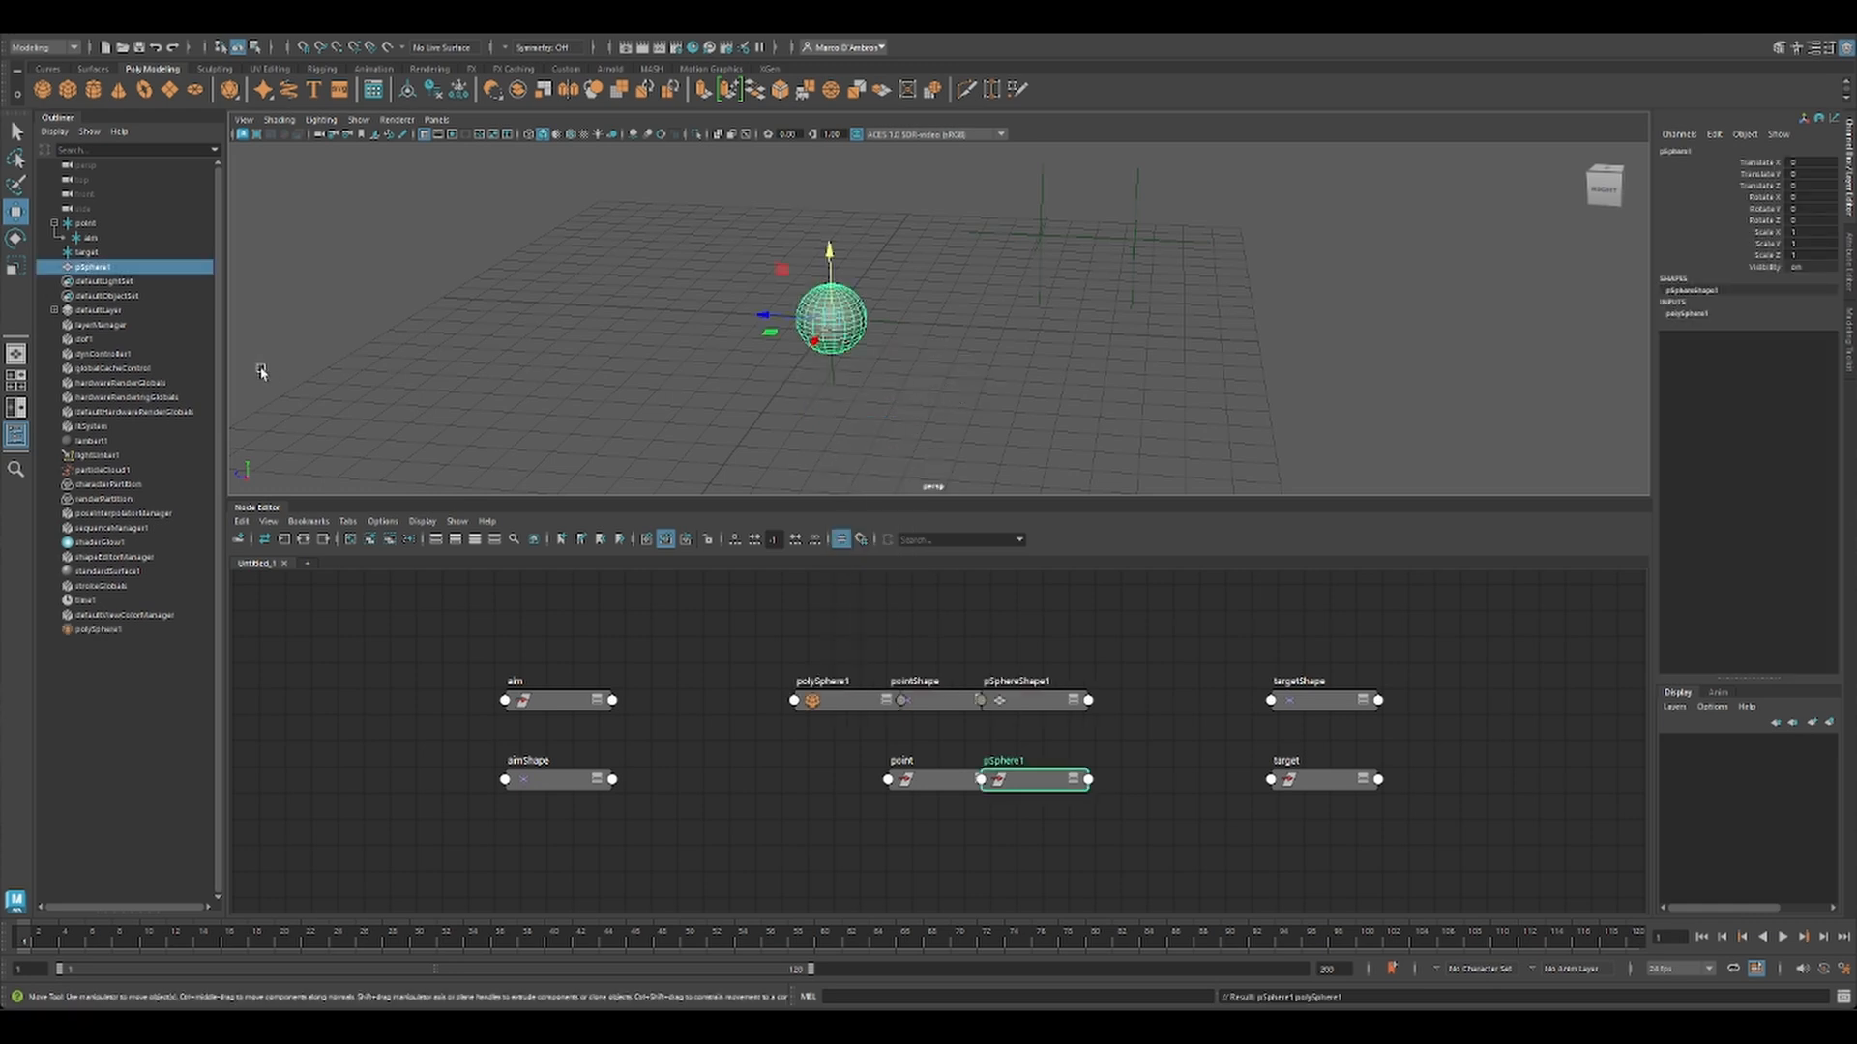
left_click(85, 250)
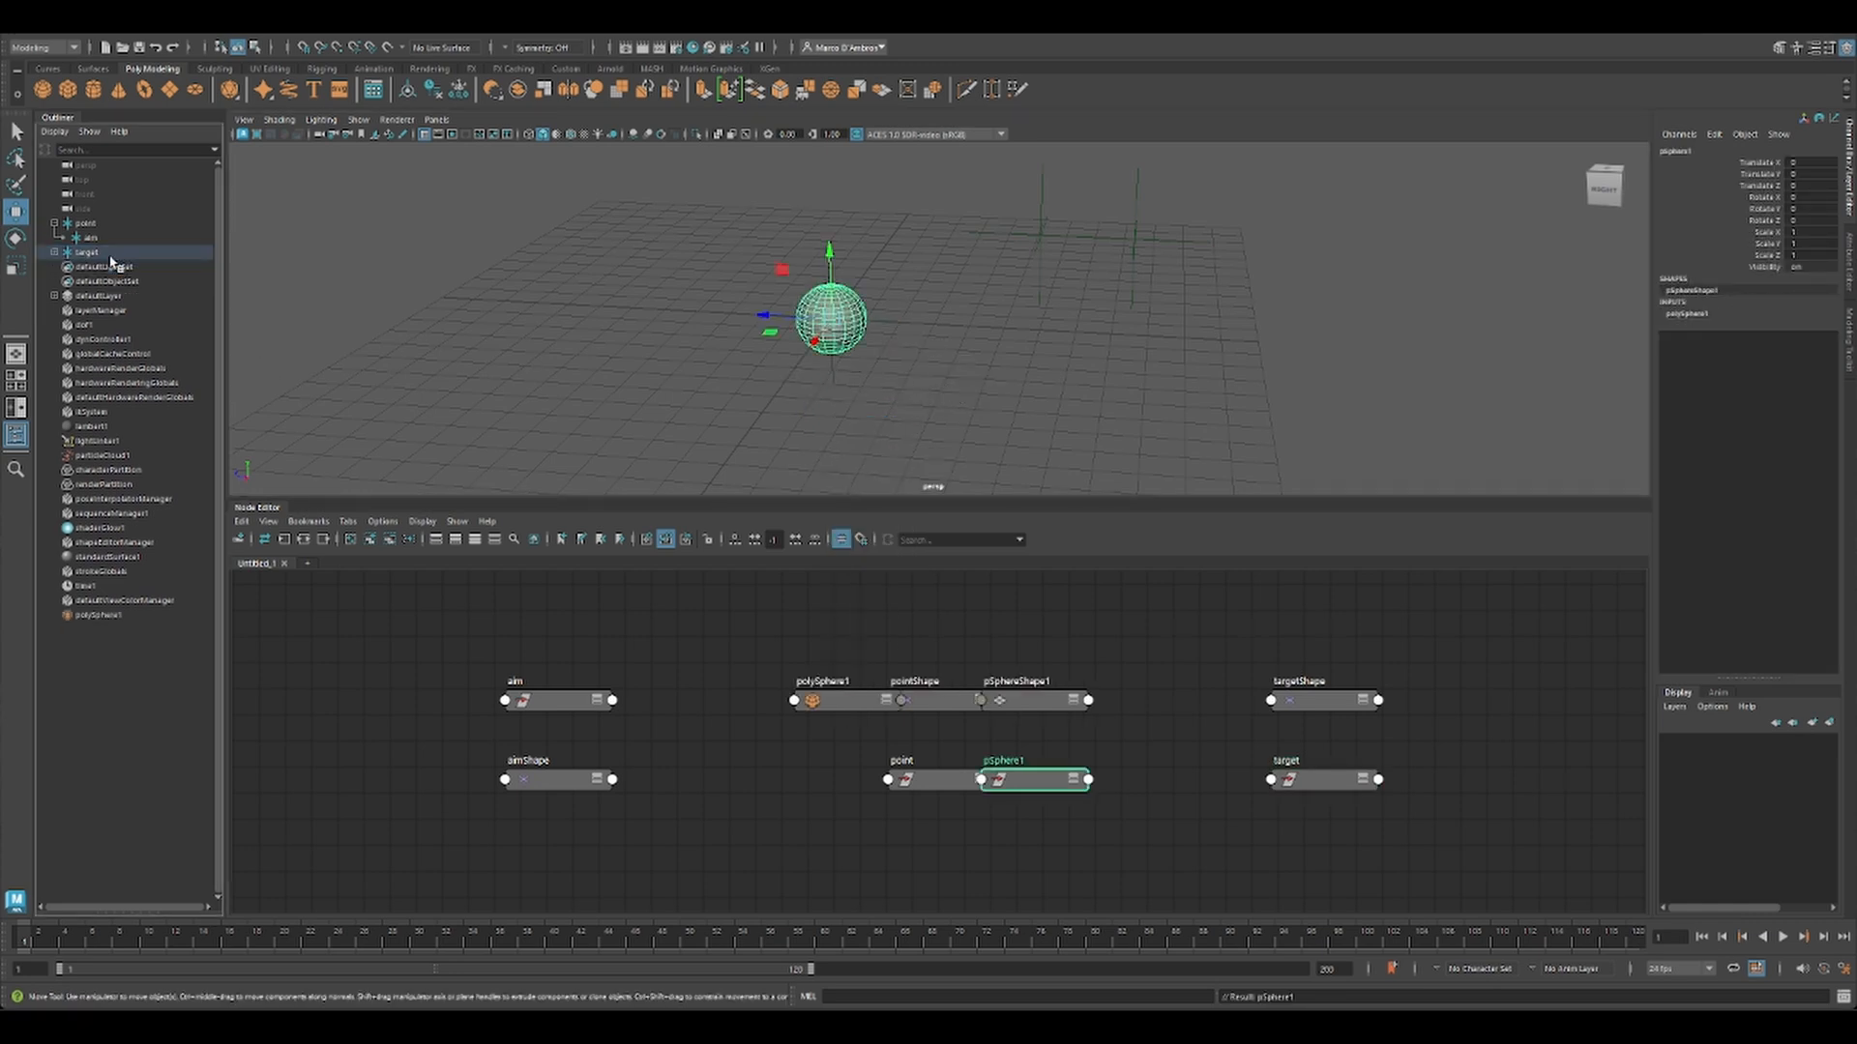
left_click(1323, 780)
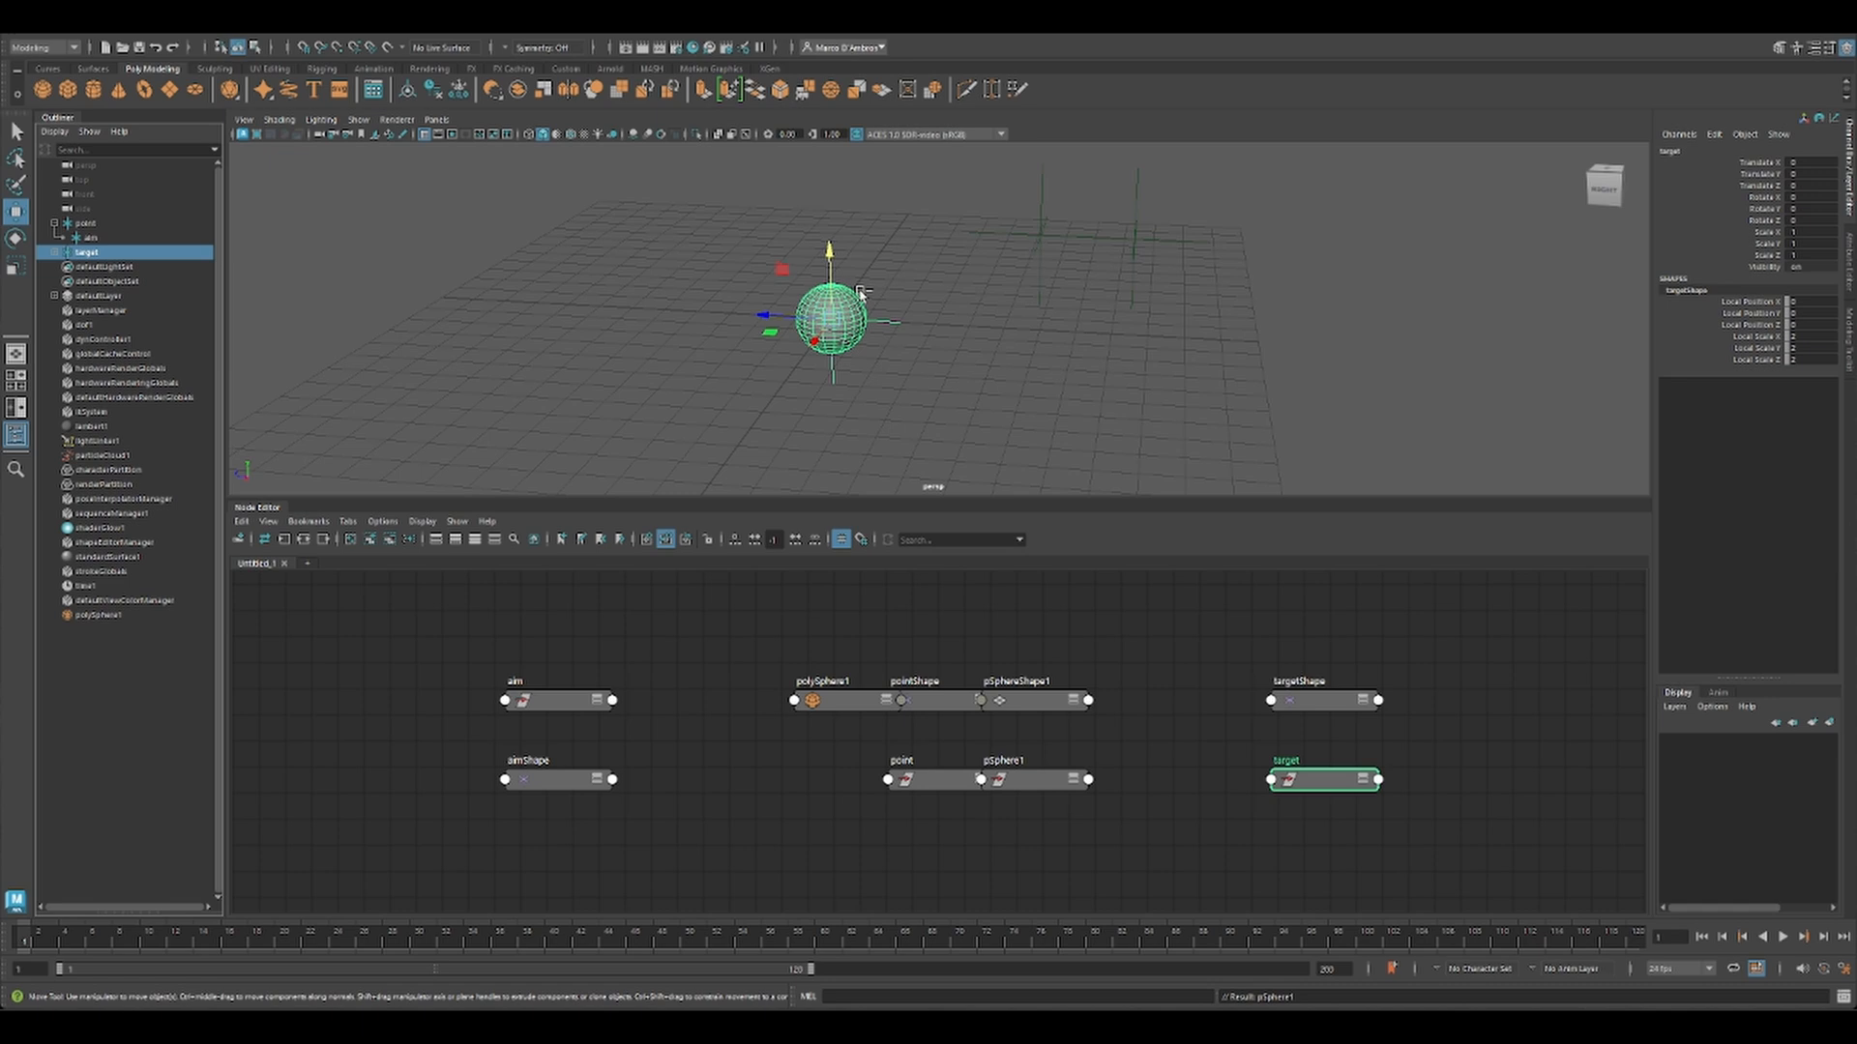
mouse_move(848, 308)
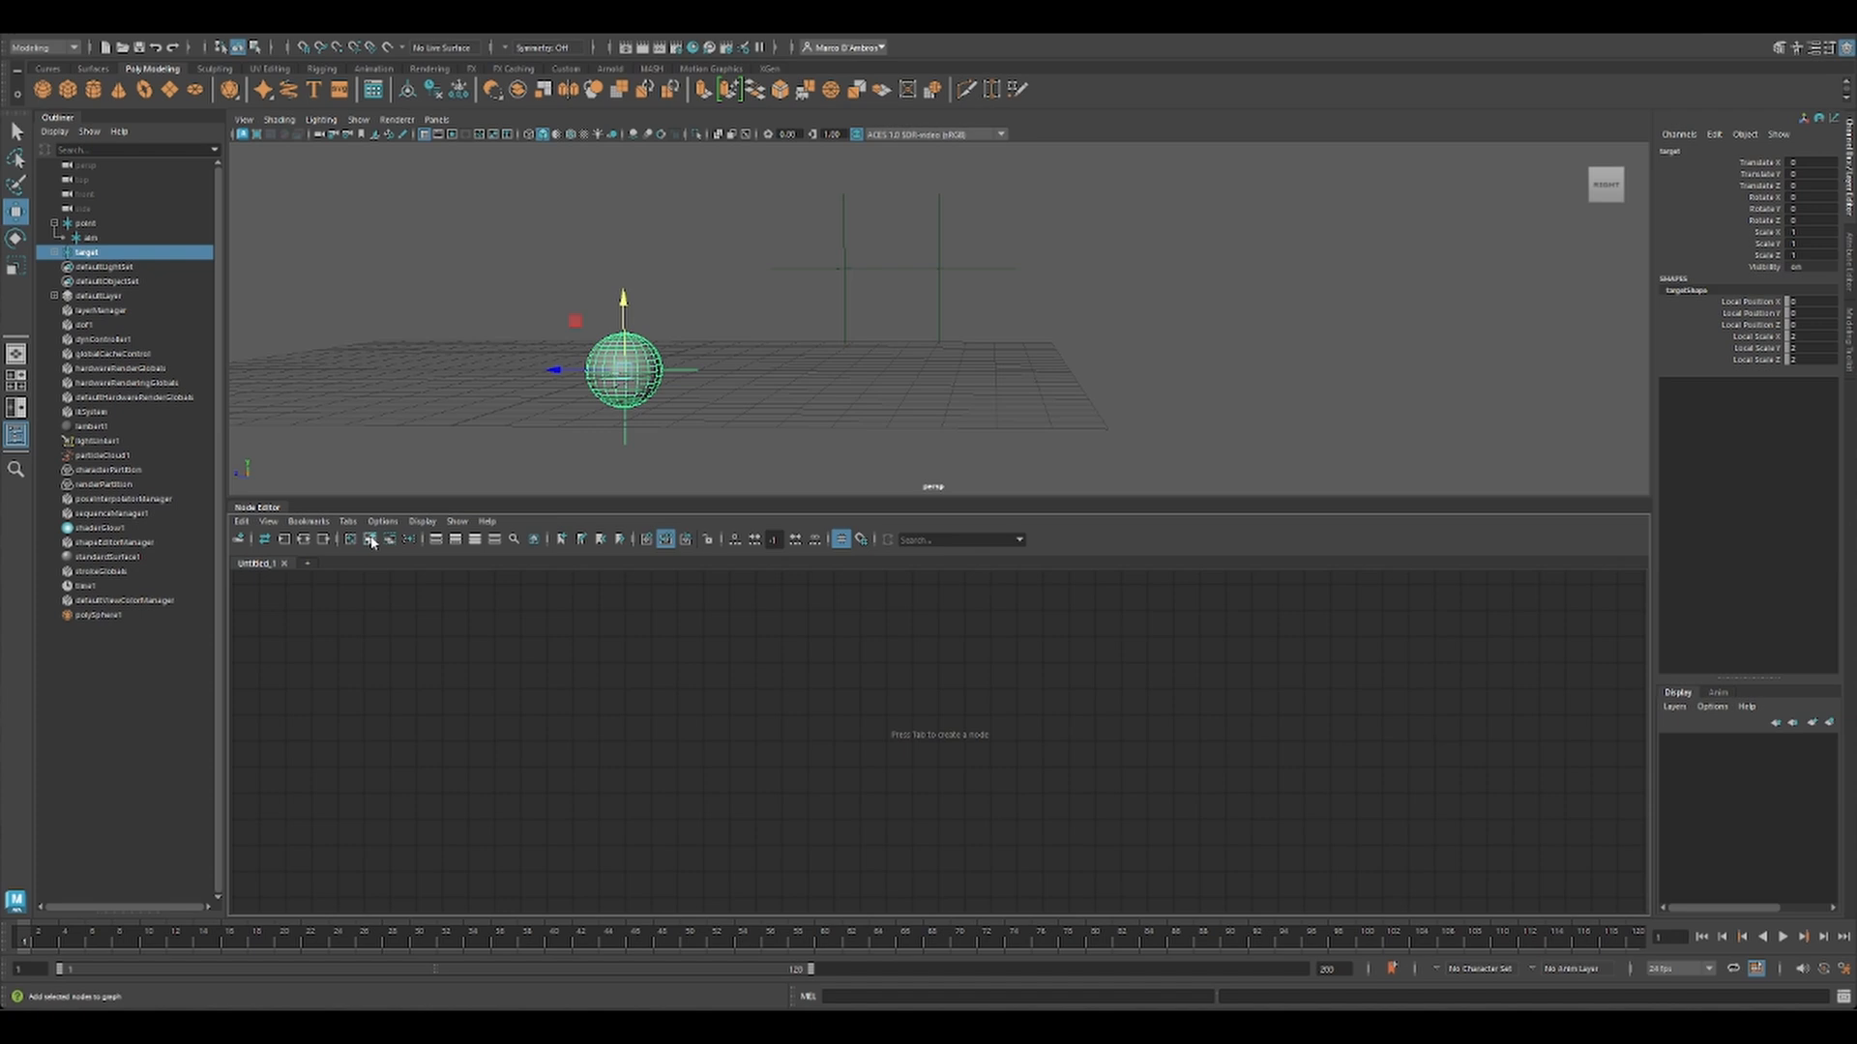
Step: Parent pSphere1 under target and load the locators with decomposeMatrix and plusMinusAverage nodes into the graph
left_click(89, 236)
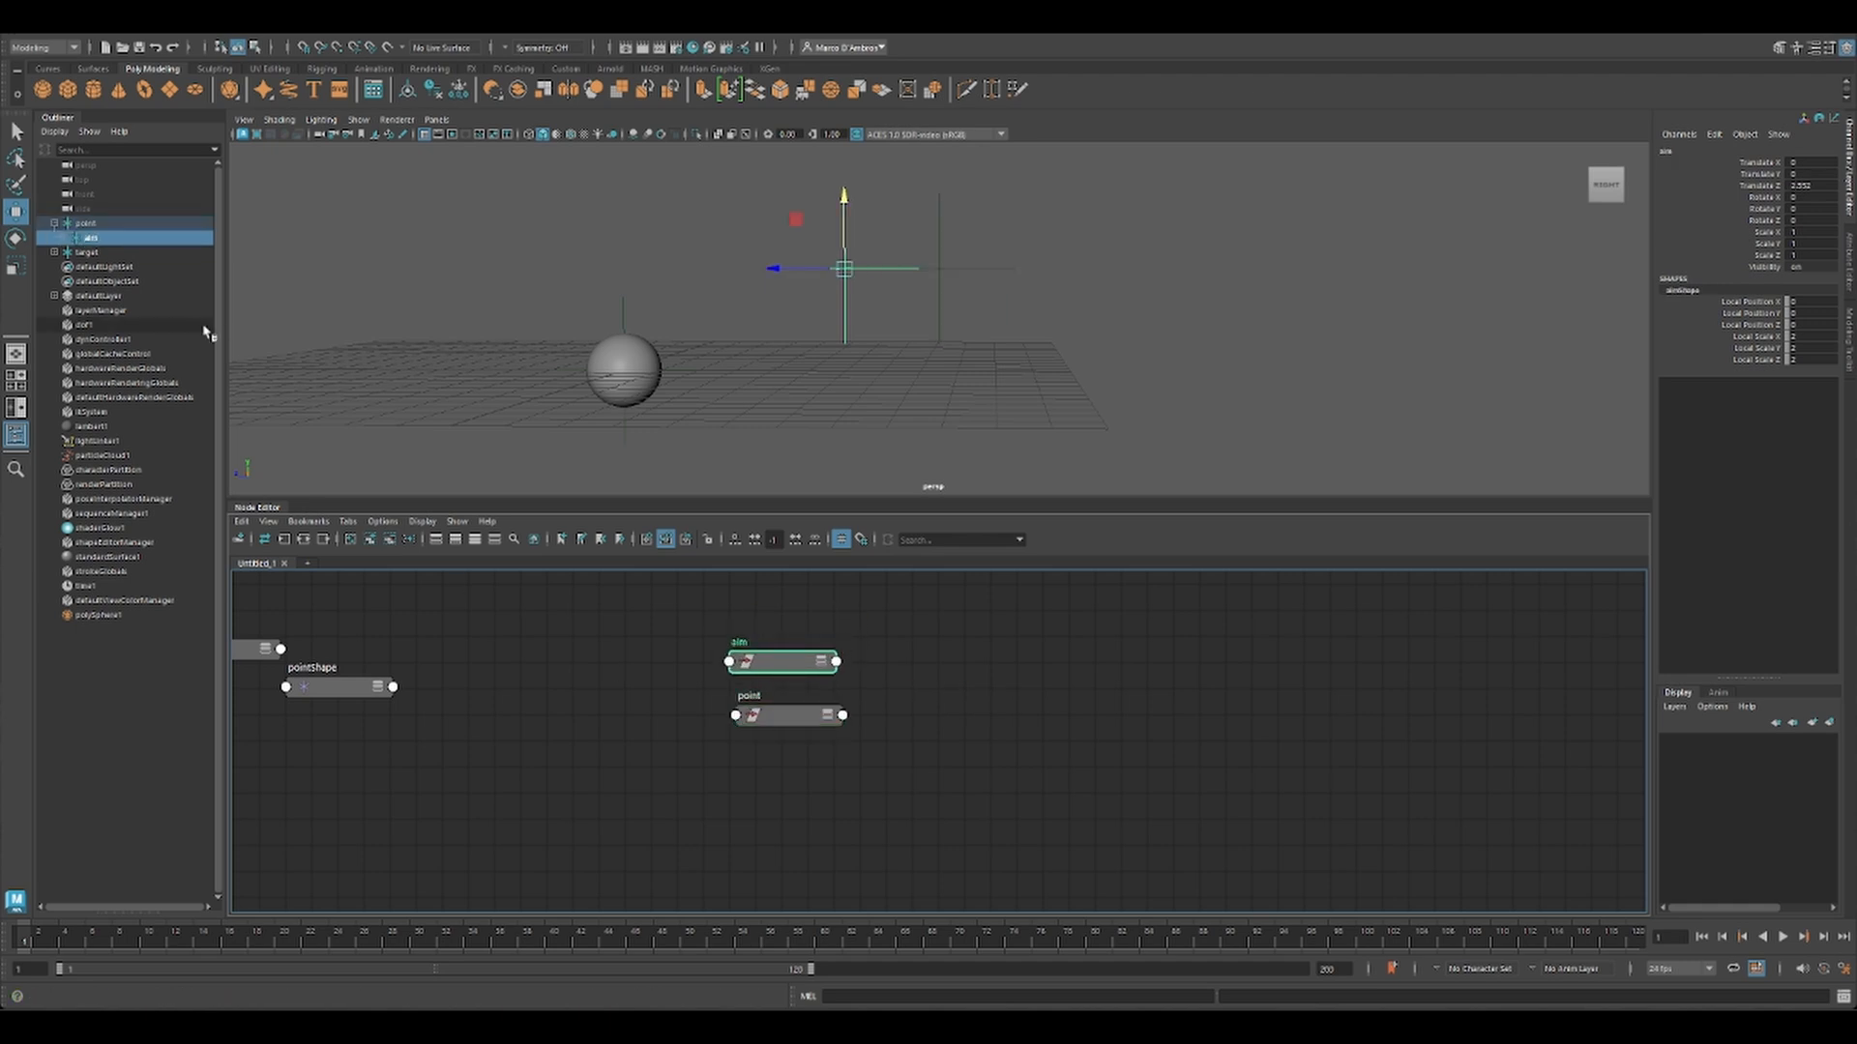
left_click(57, 252)
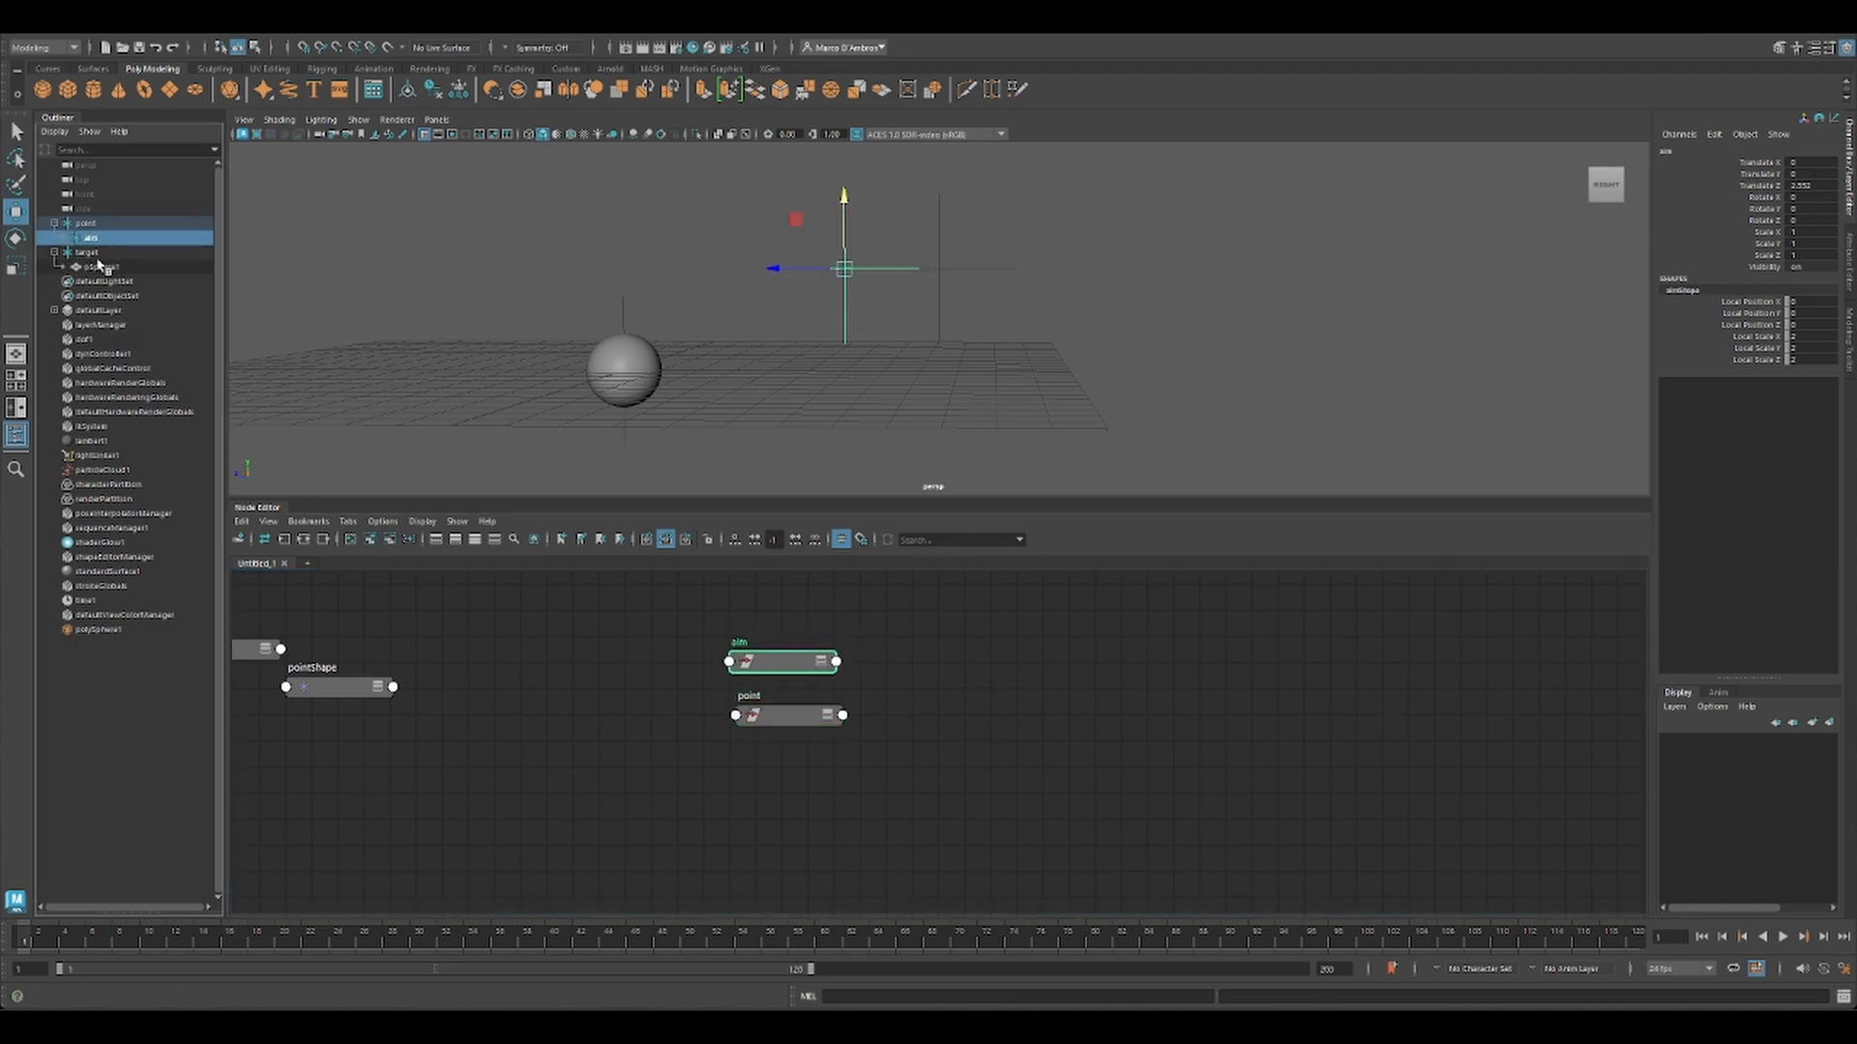
left_click(70, 247)
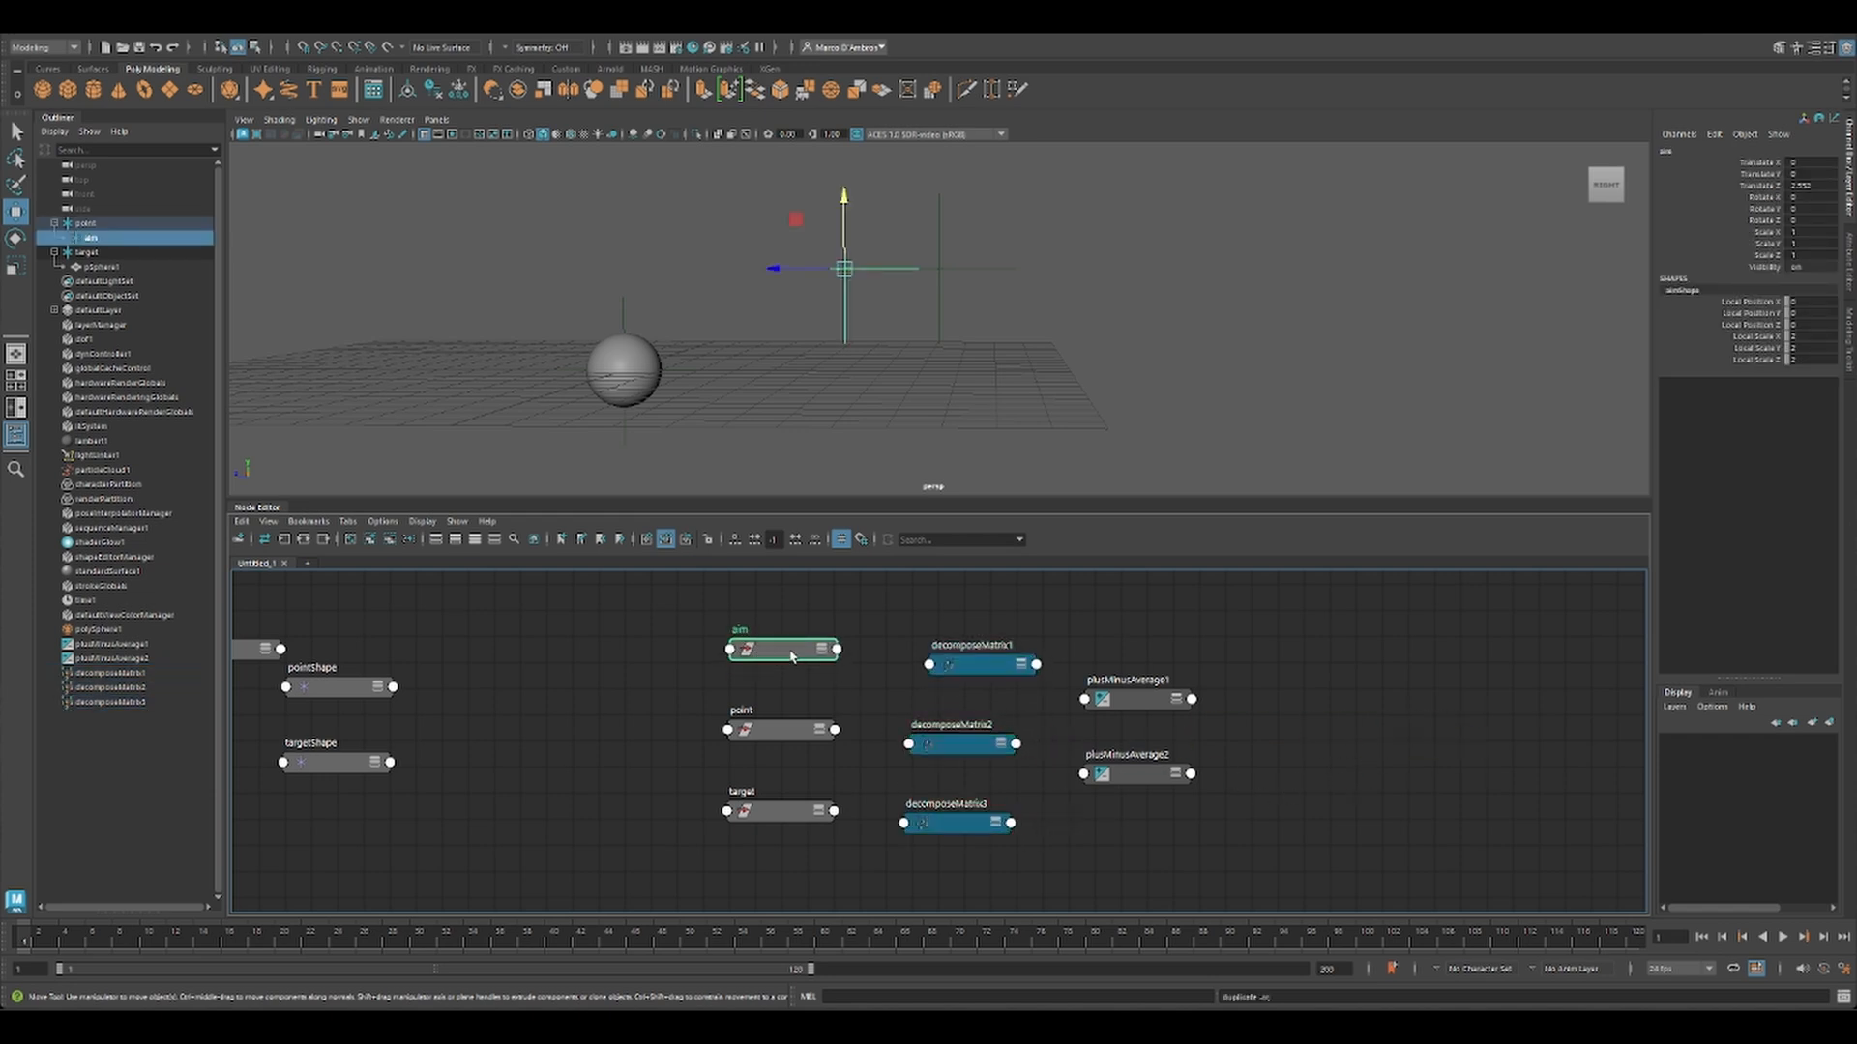
Step: Feed aim and point world-matrix translates through decomposeMatrix nodes into plusMinusAverage1's Input 3D
left_click(782, 649)
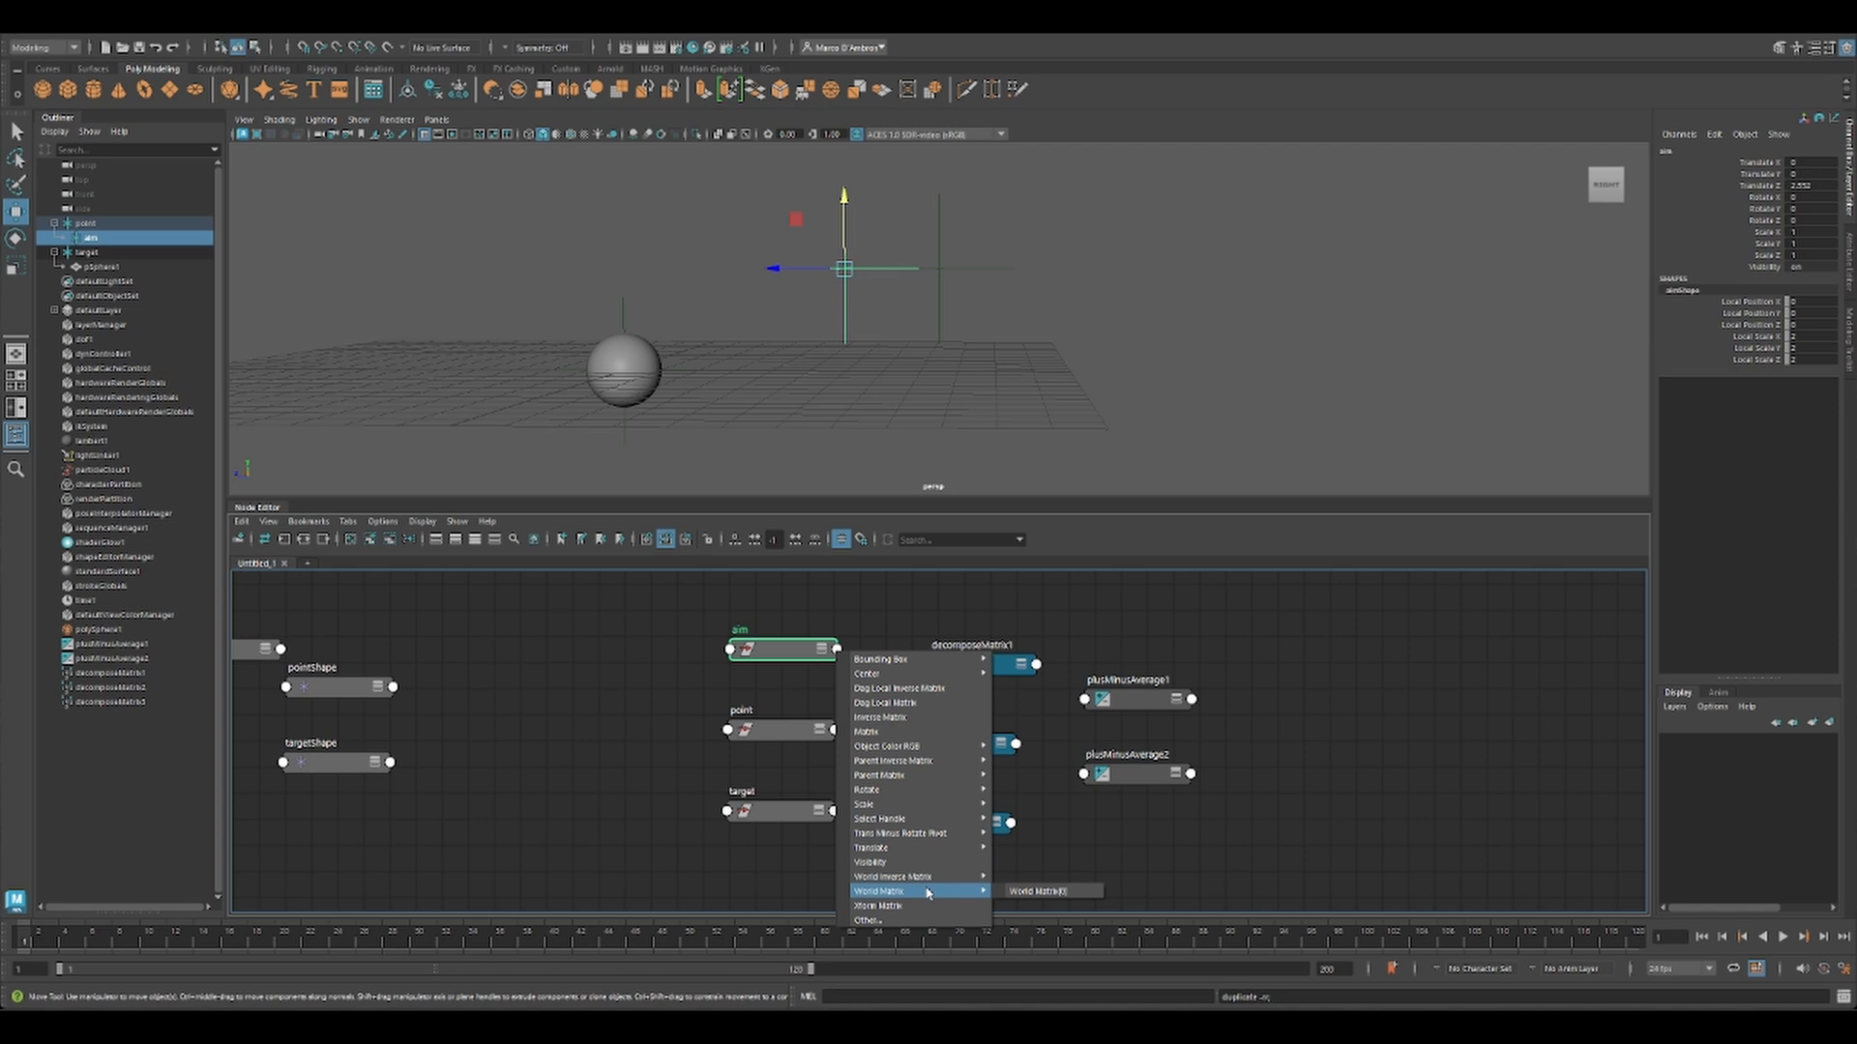
left_click(1037, 890)
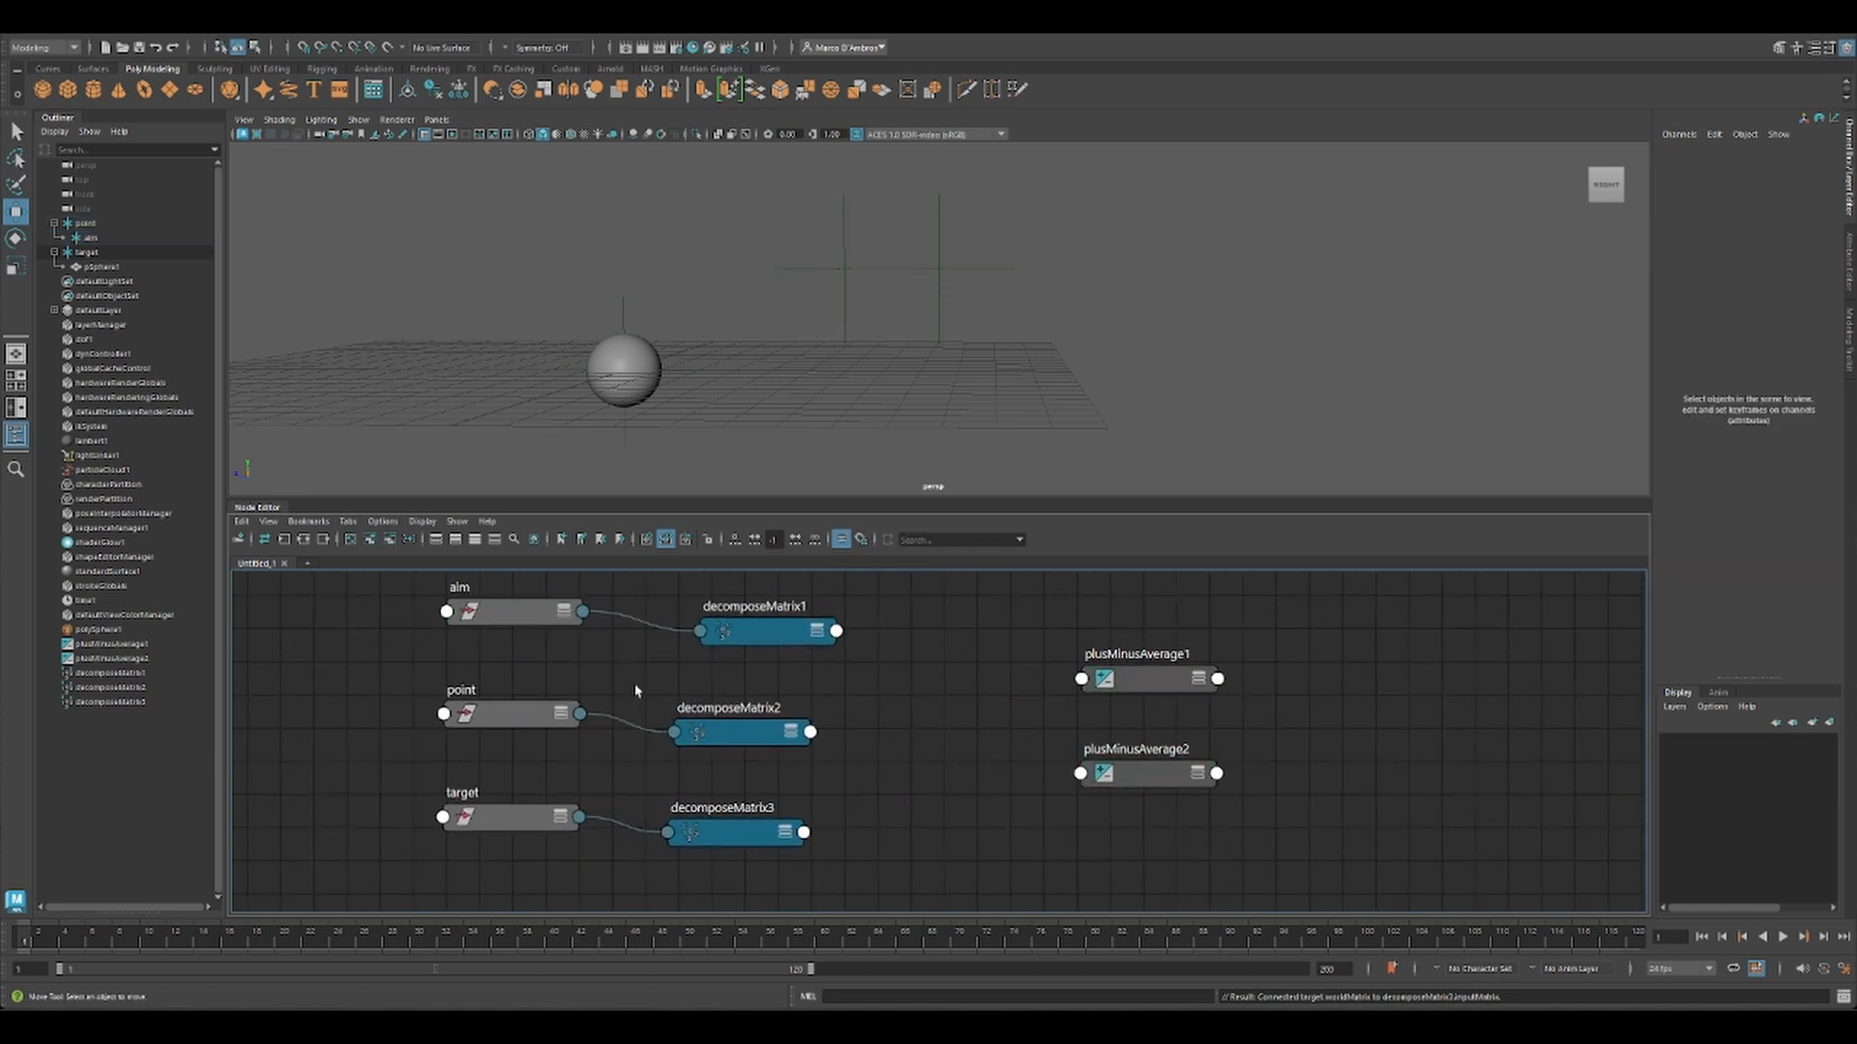
left_click(1133, 679)
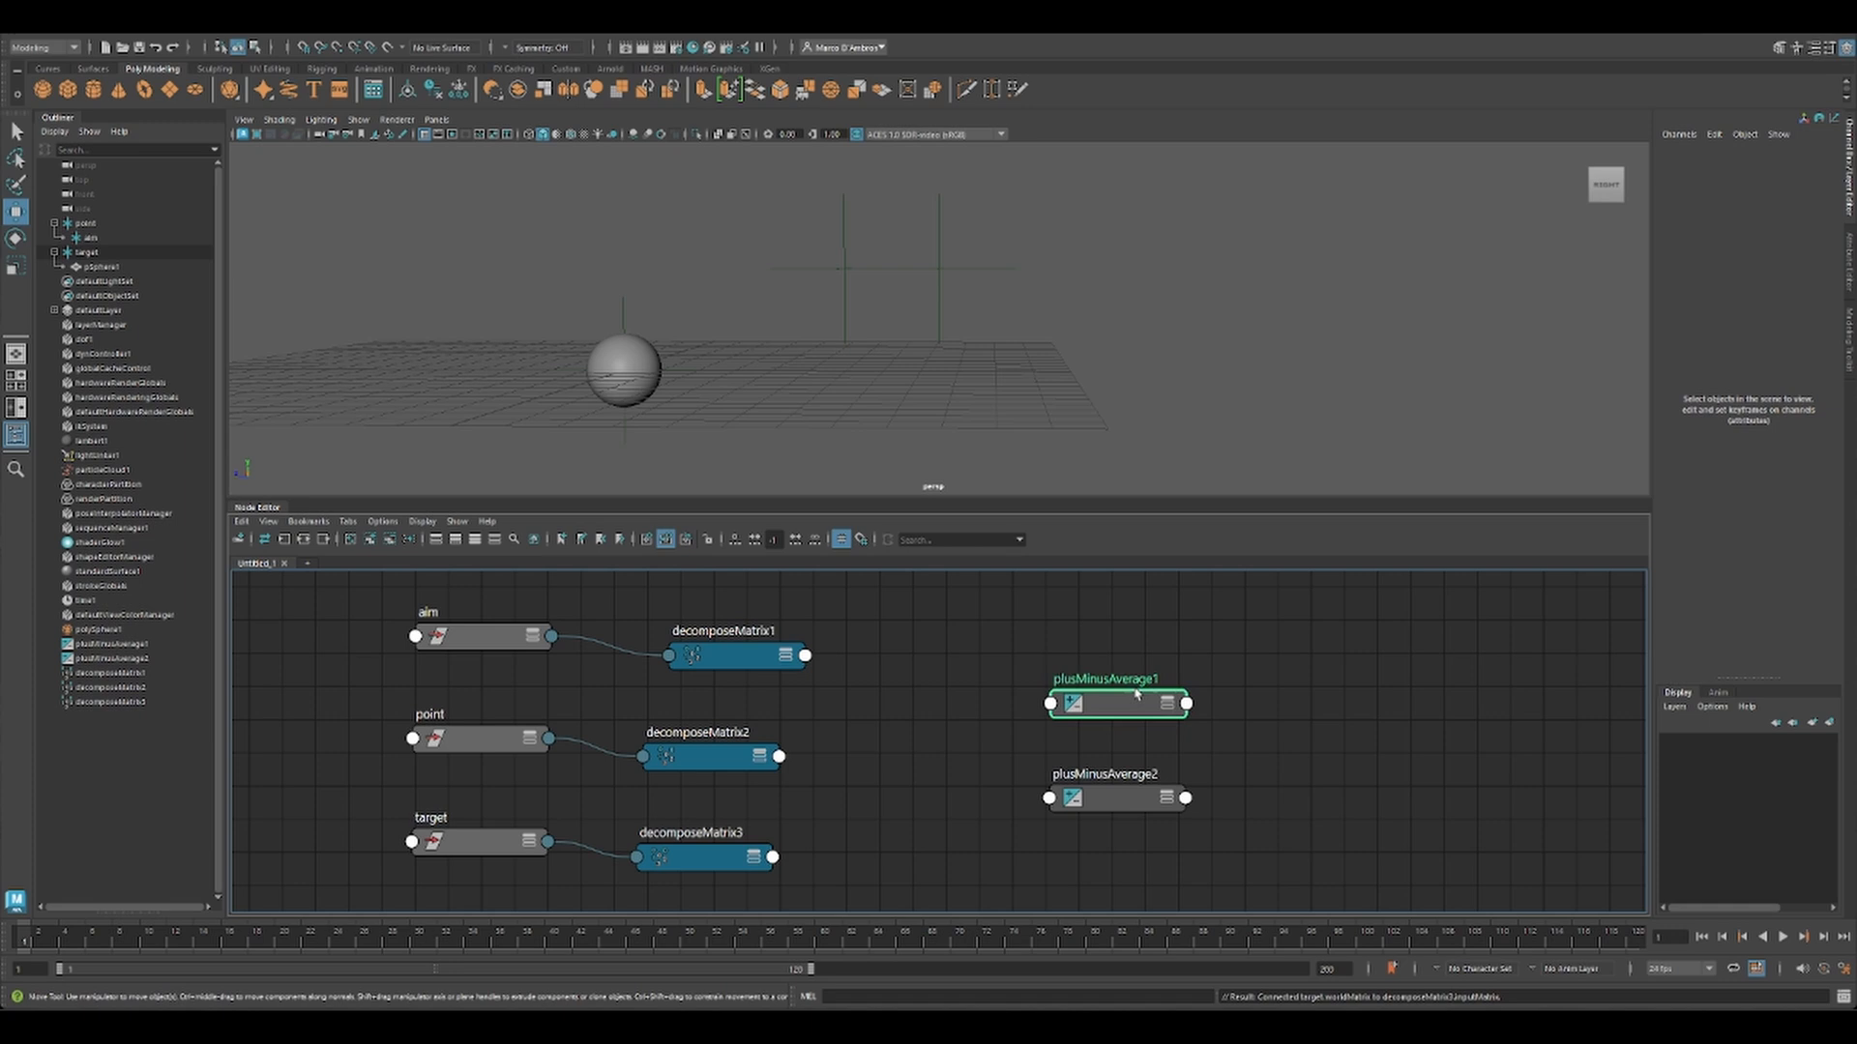
left_click(809, 652)
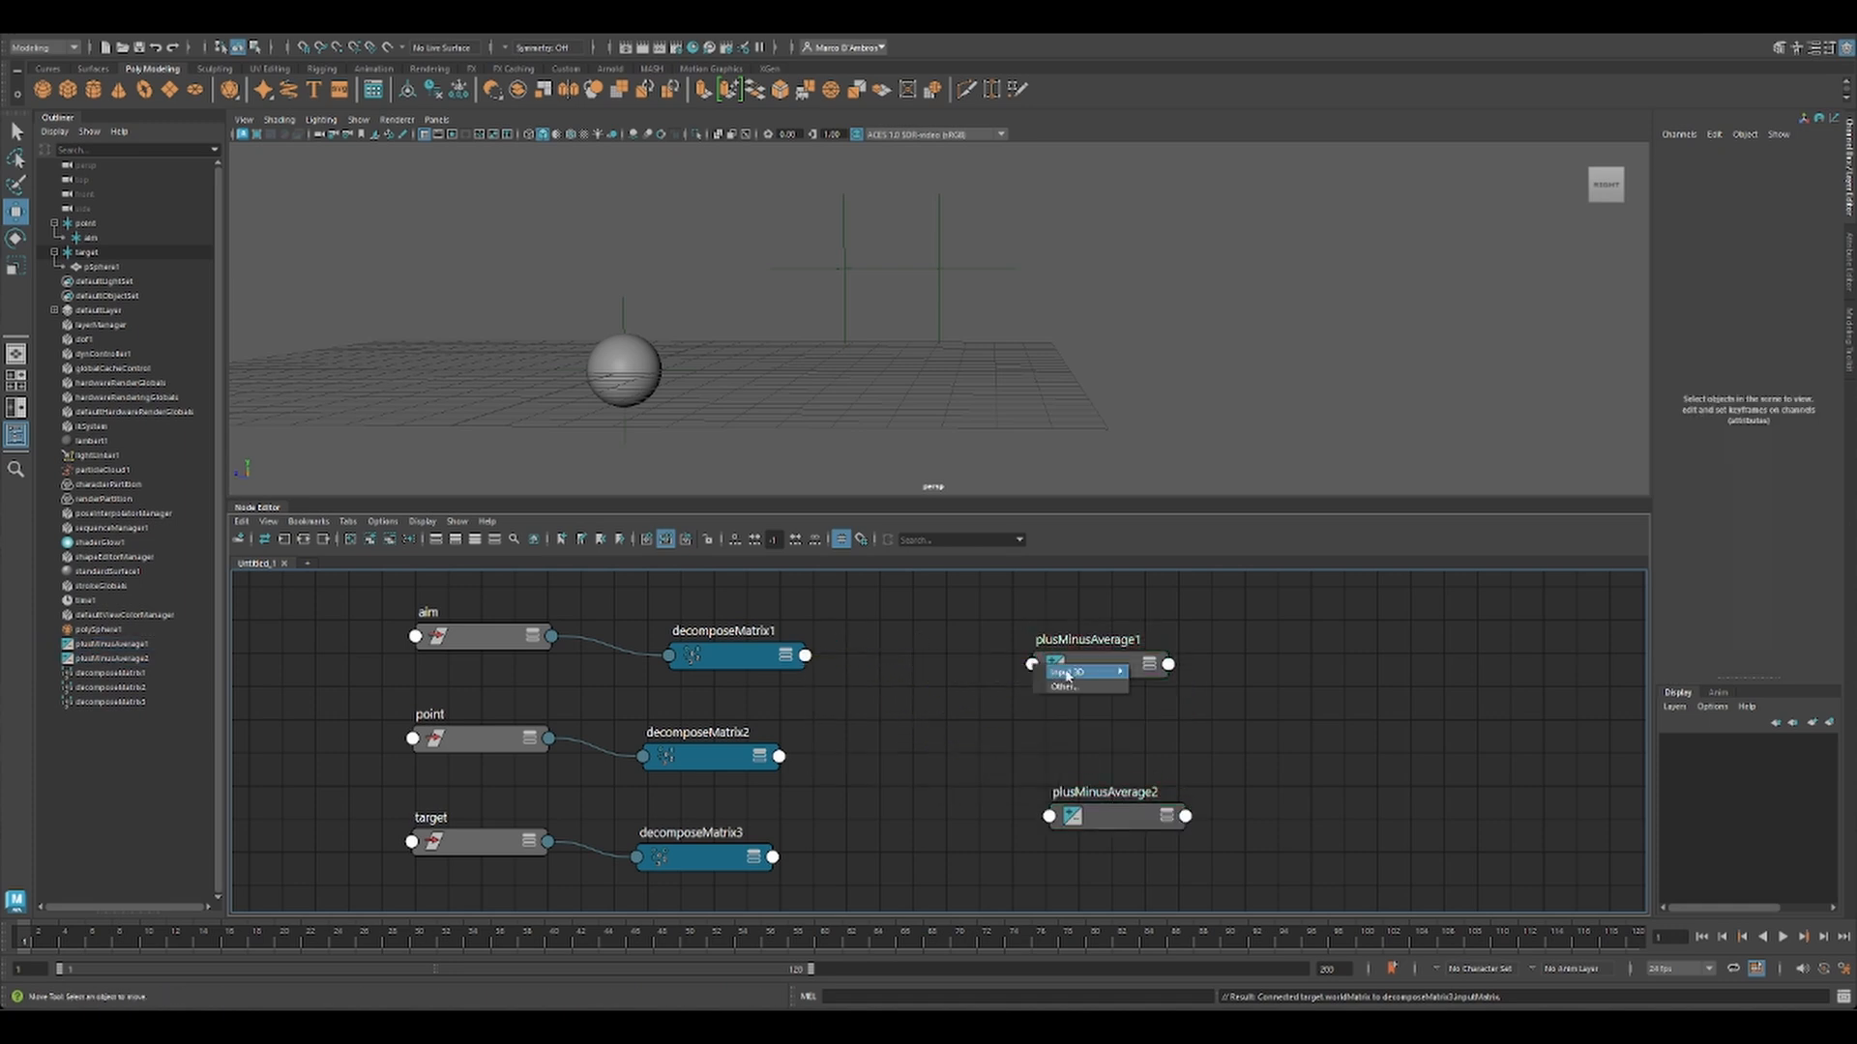
left_click(1068, 671)
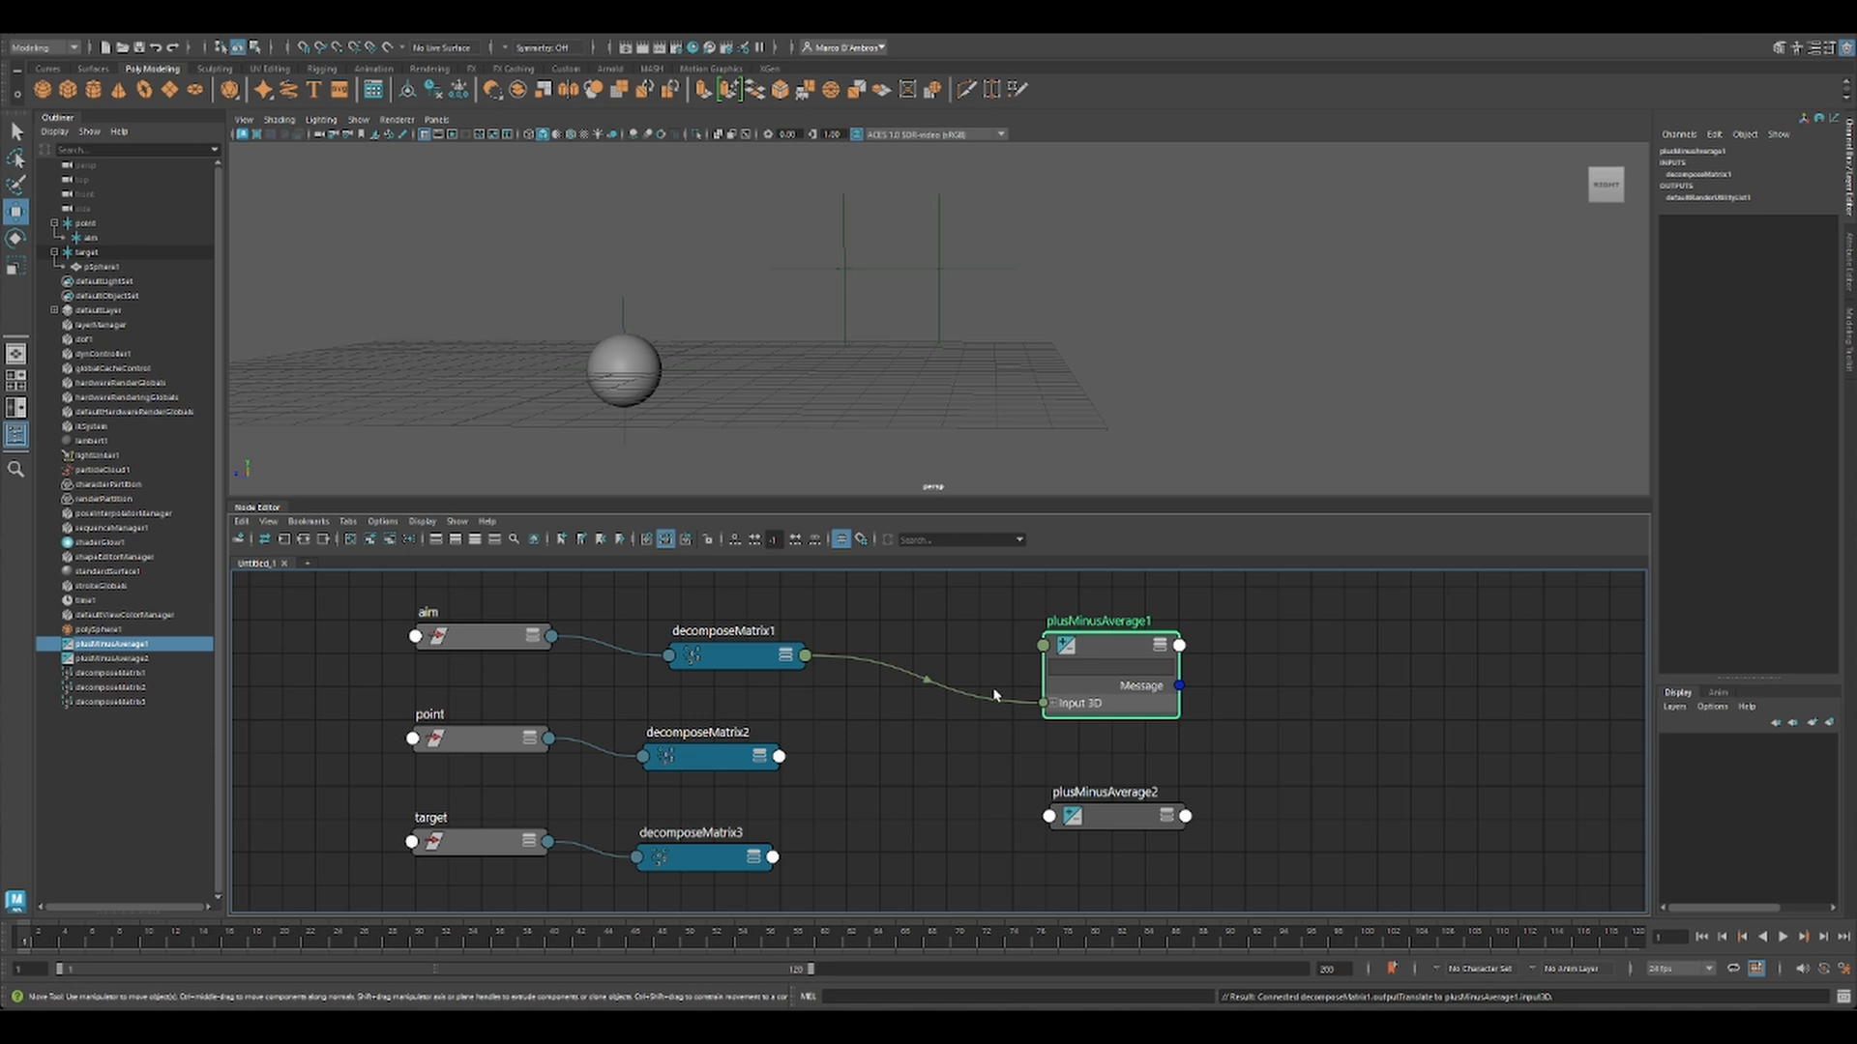
left_click(774, 752)
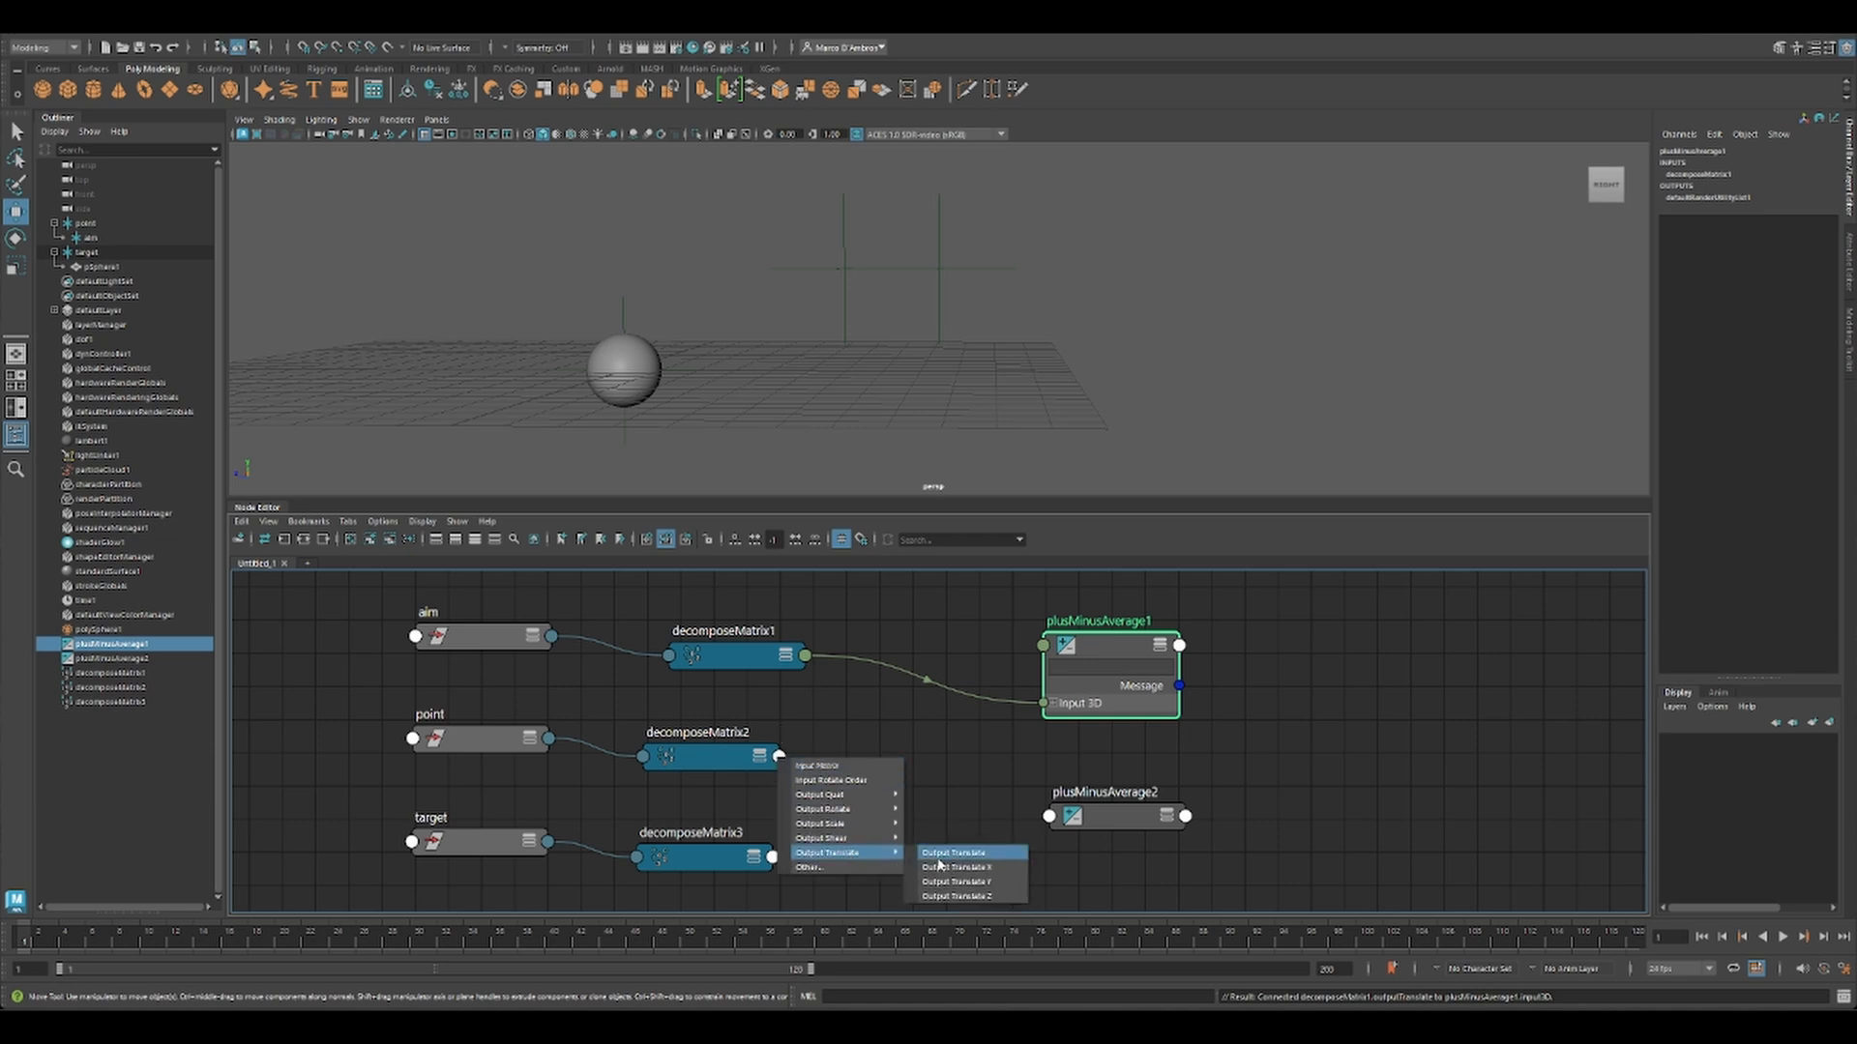
left_click(957, 852)
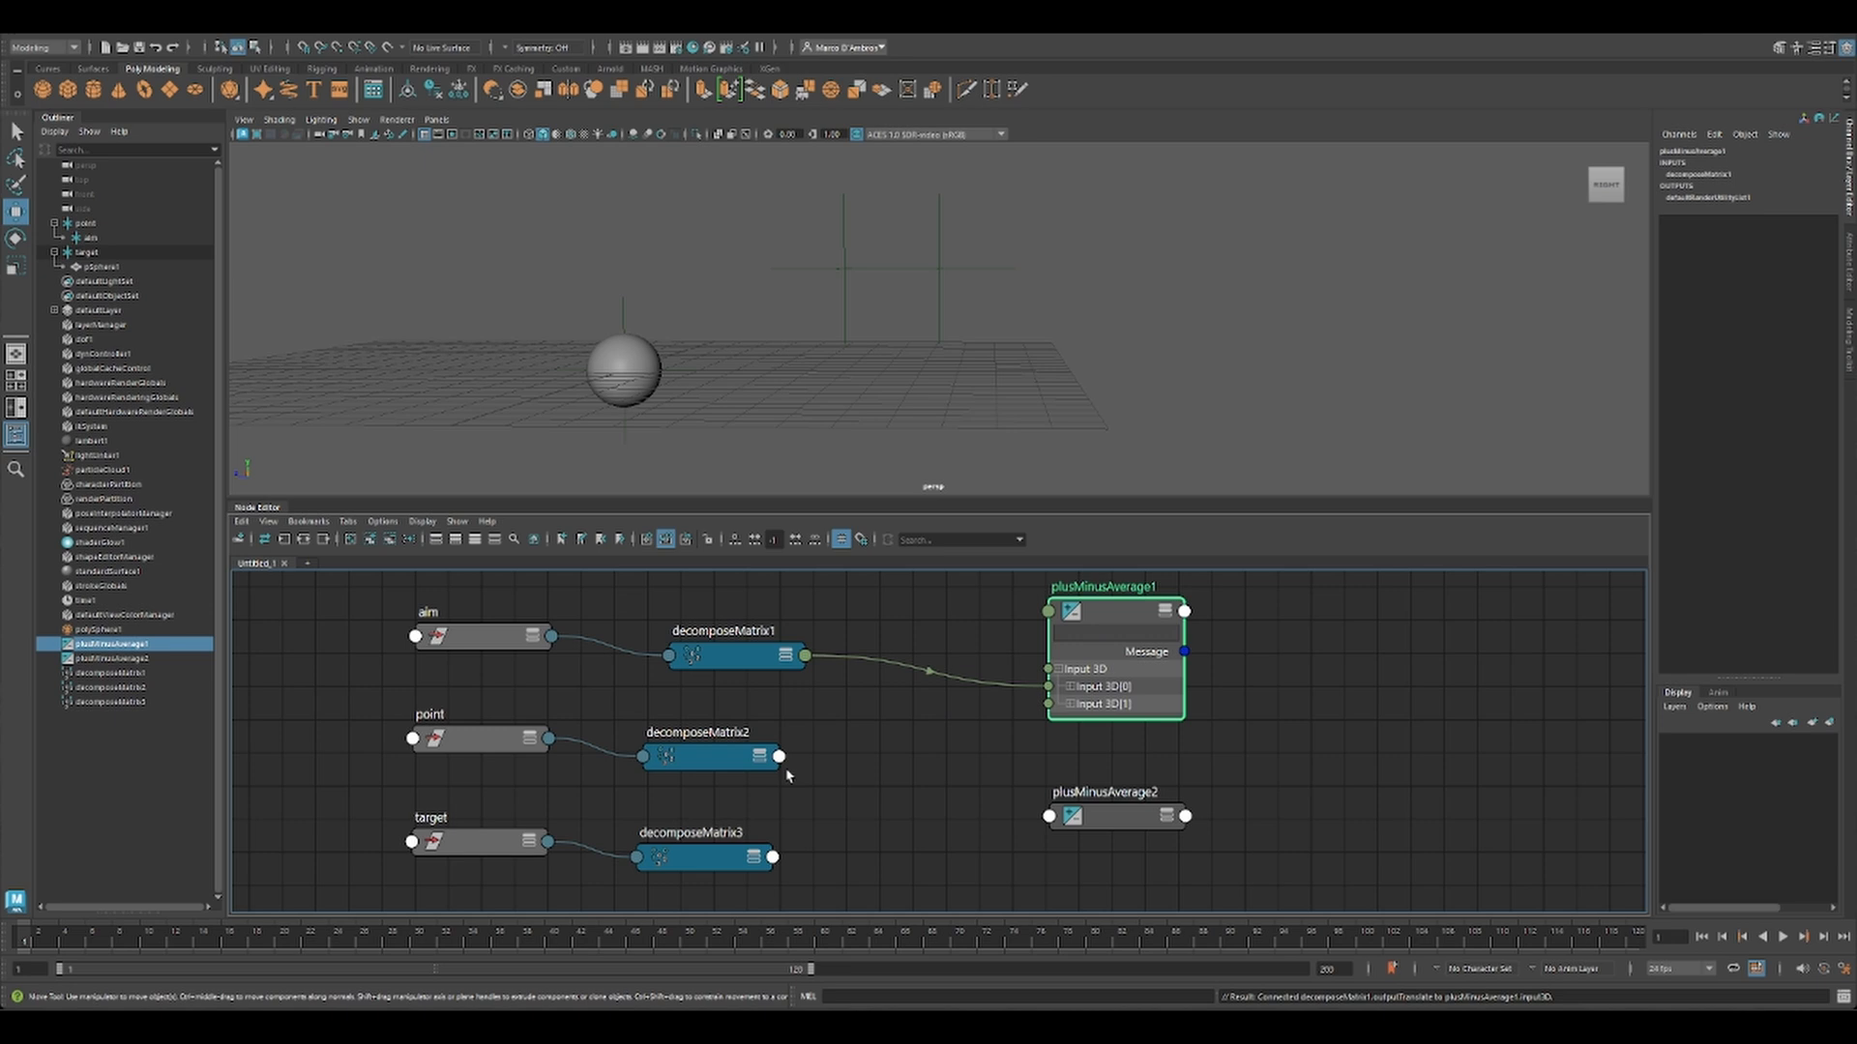
left_click_drag(778, 756, 1046, 721)
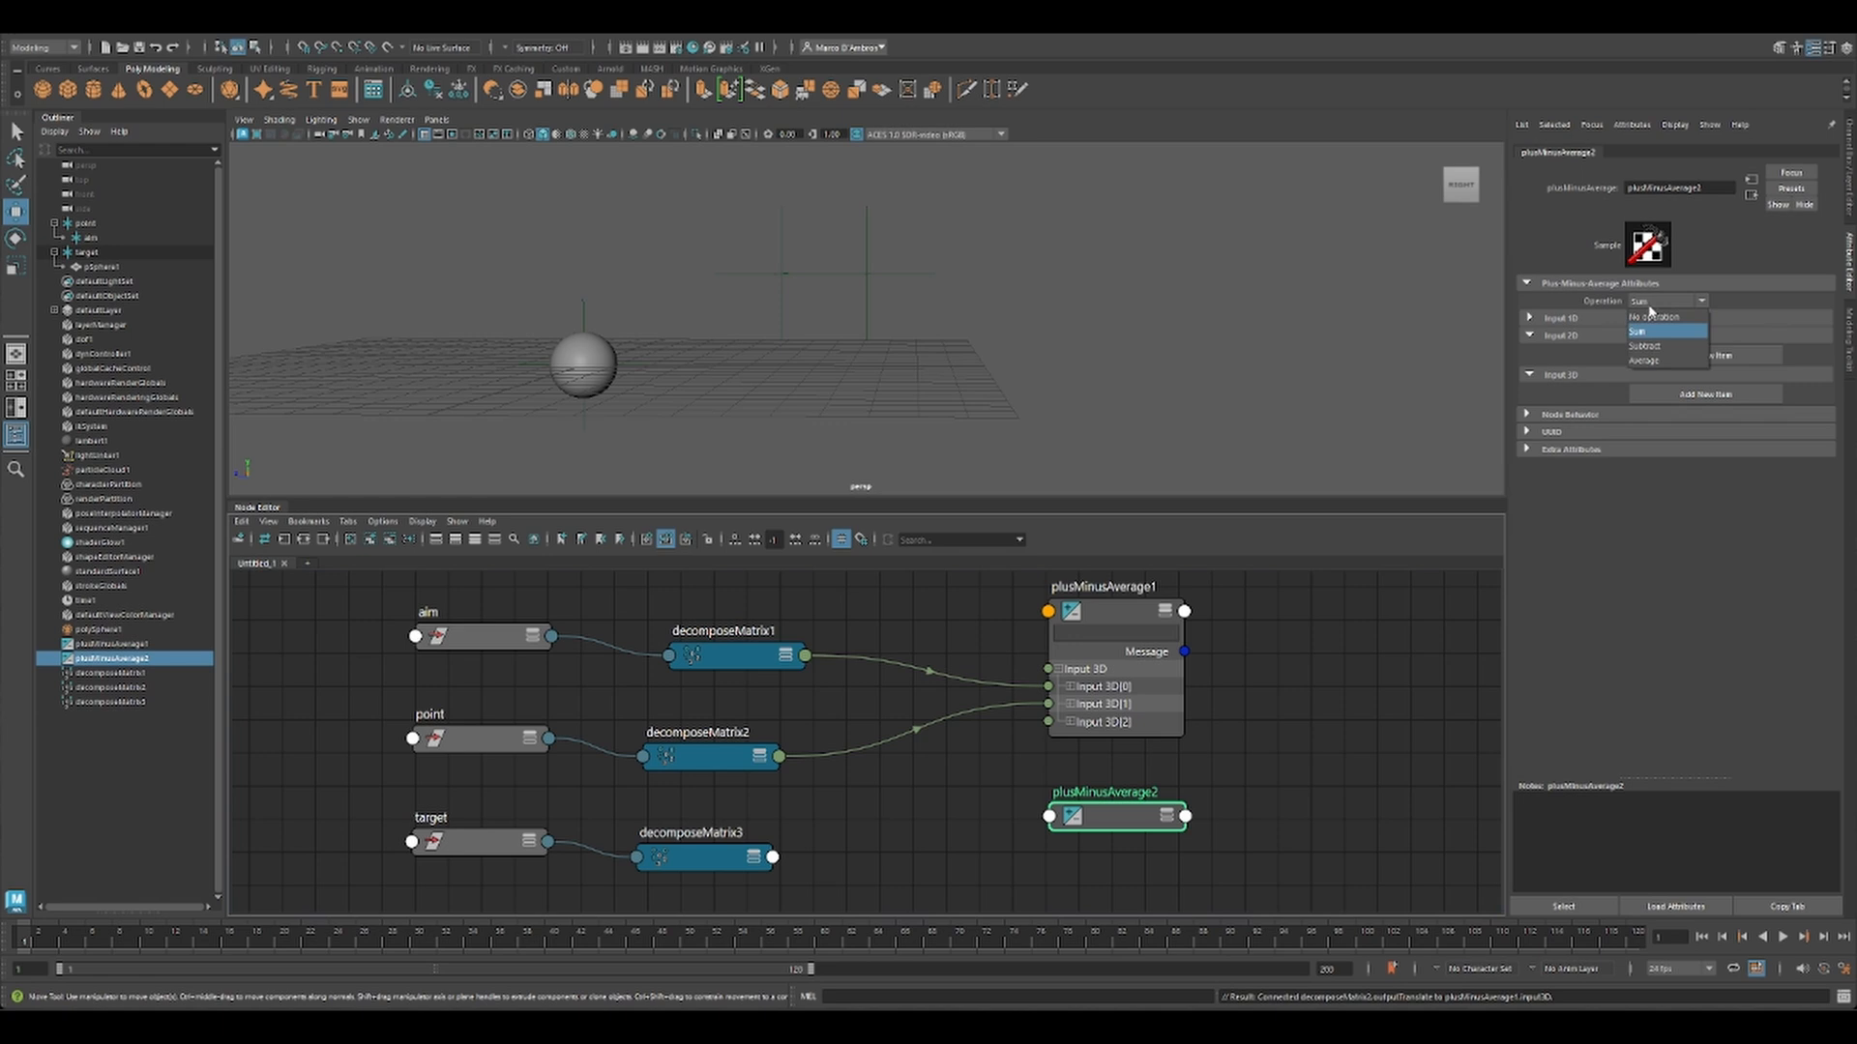
Step: Set both nodes to Subtract, name them point2aim and point2target, and feed the target position into point2target
left_click(1656, 346)
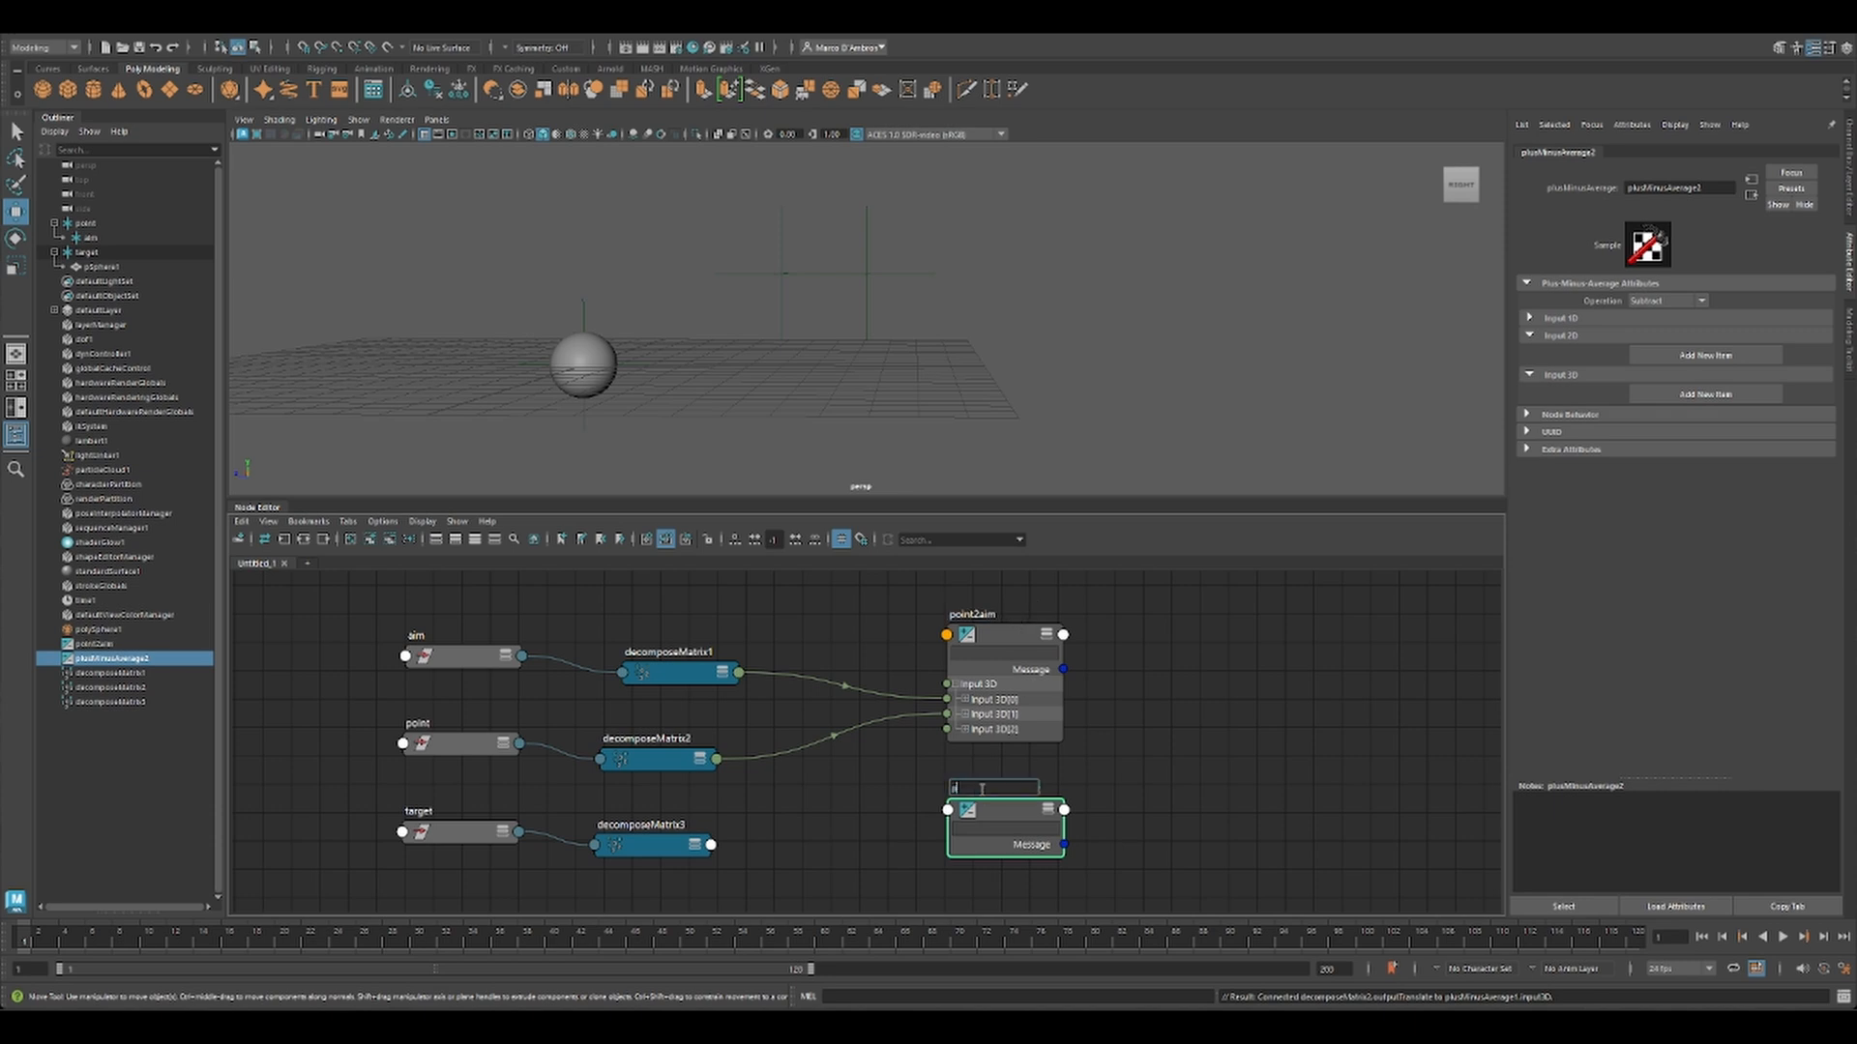
type("point2a")
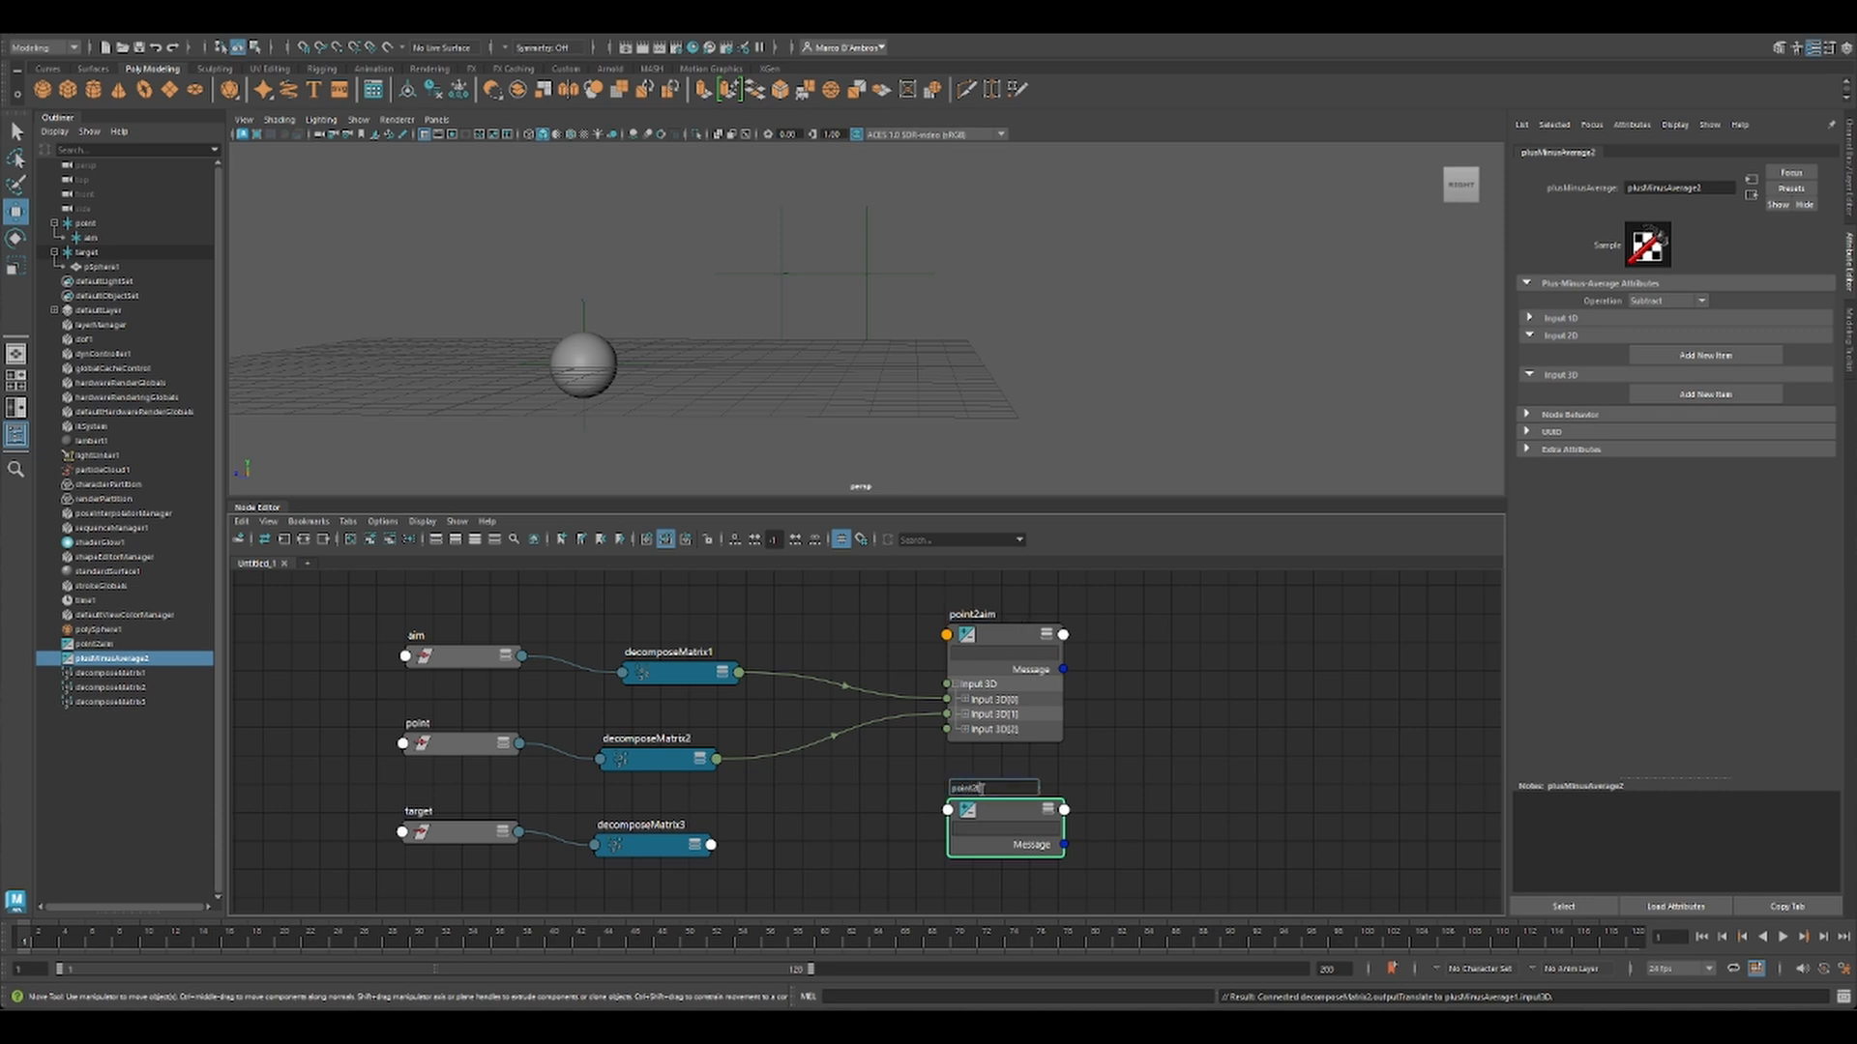
type("point2target")
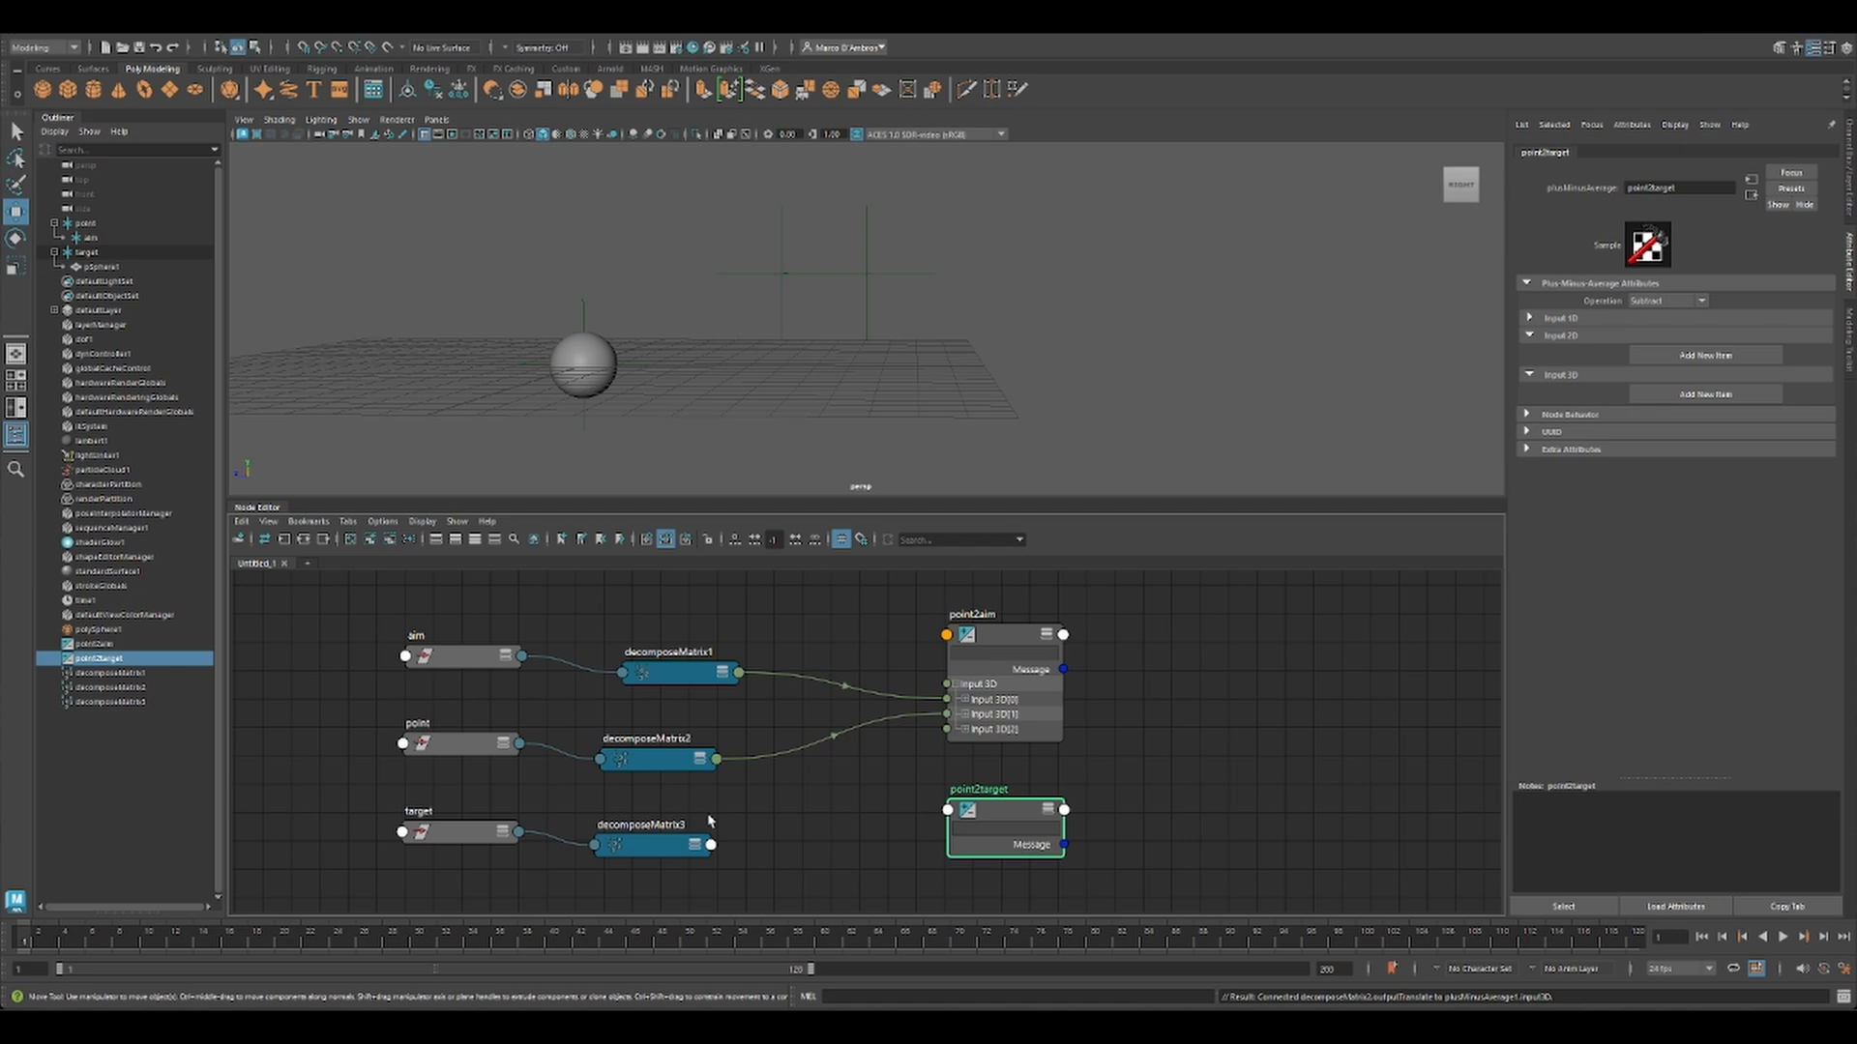
left_click_drag(710, 846, 927, 909)
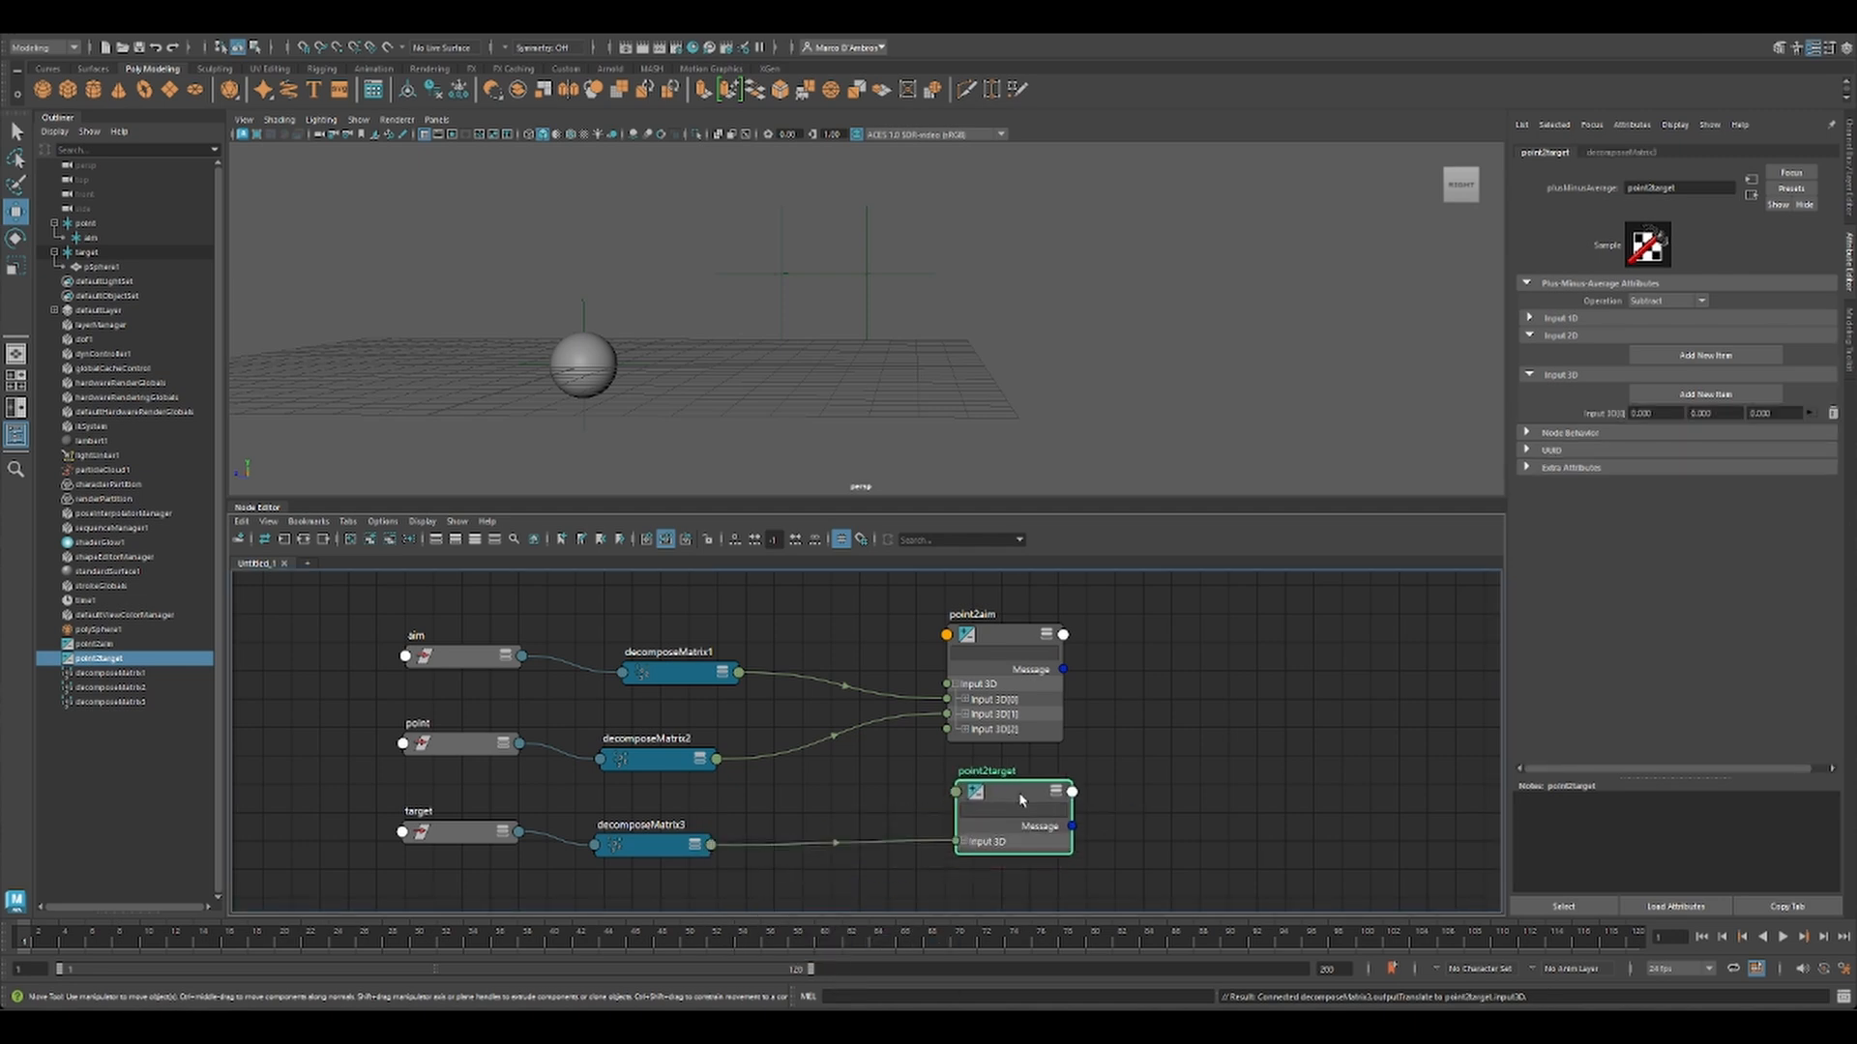
left_click(658, 758)
type("ve")
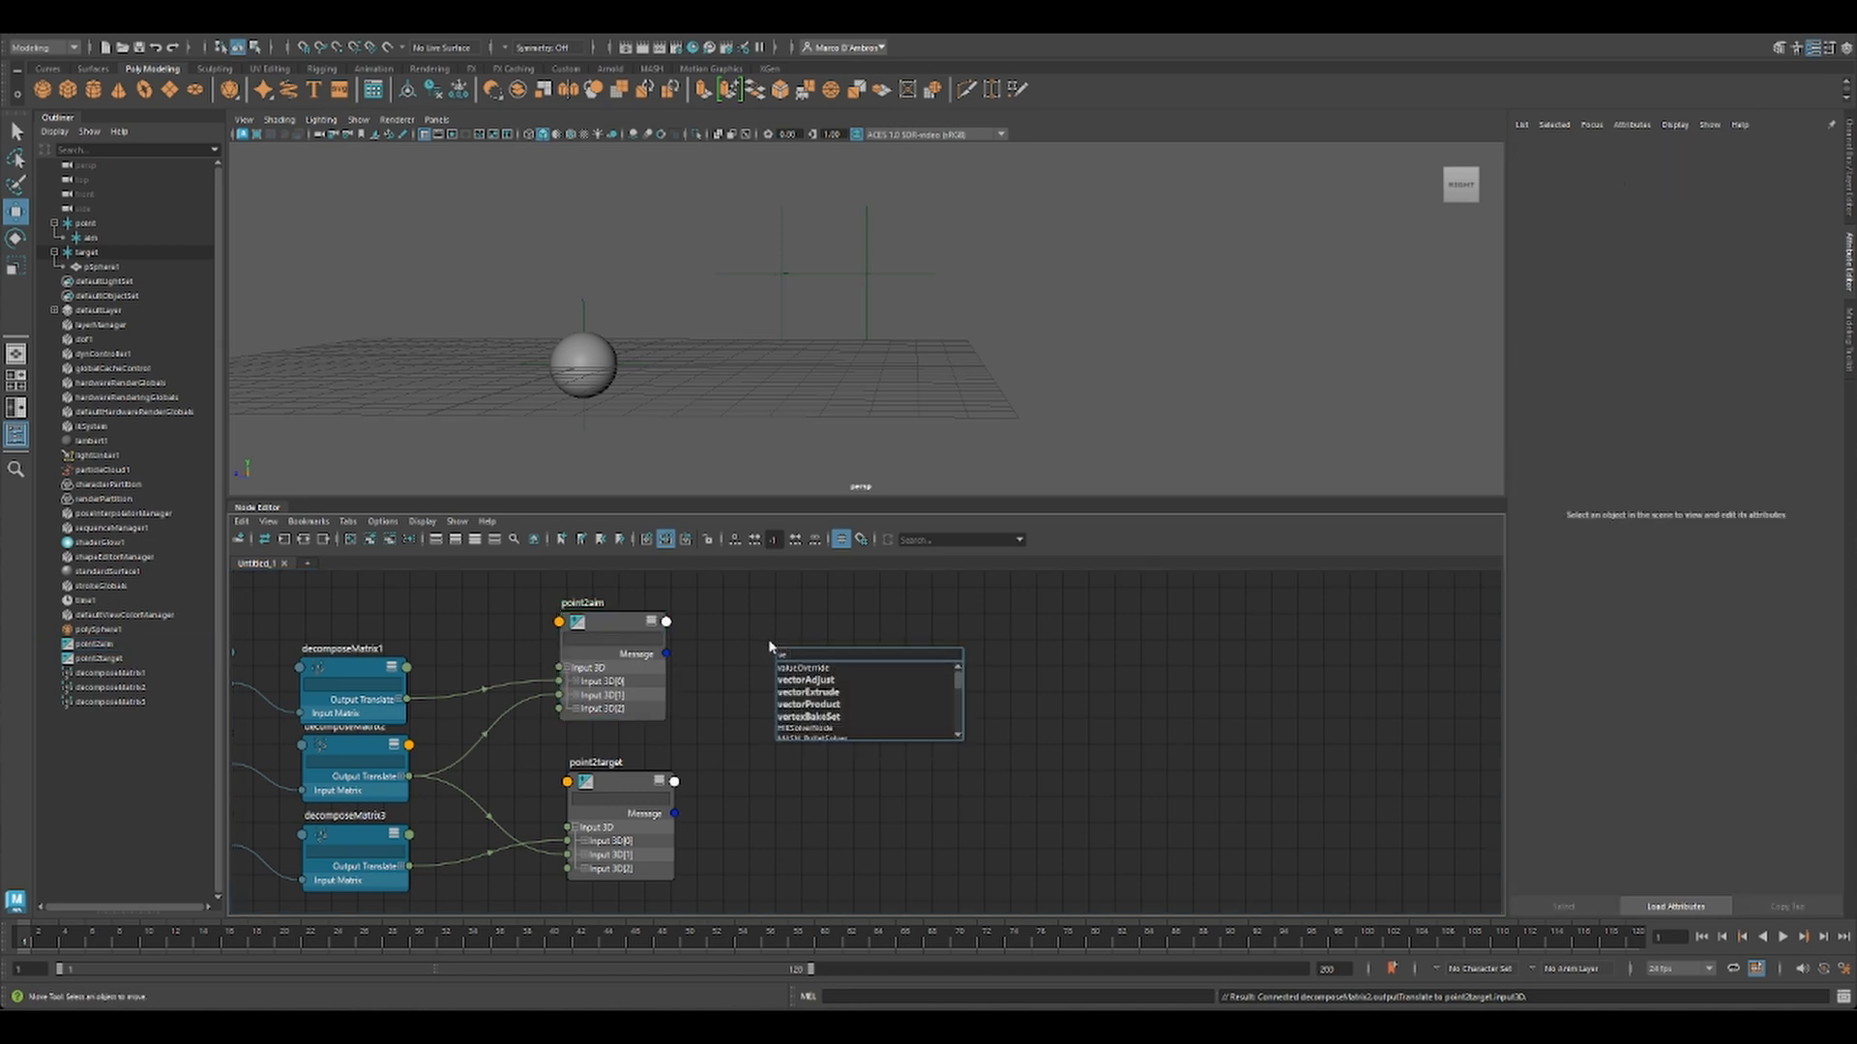
Step: Create vectorProduct1 fed by point2aim, and a dot vectorProduct taking vectorProduct1's output and point2target
left_click(807, 704)
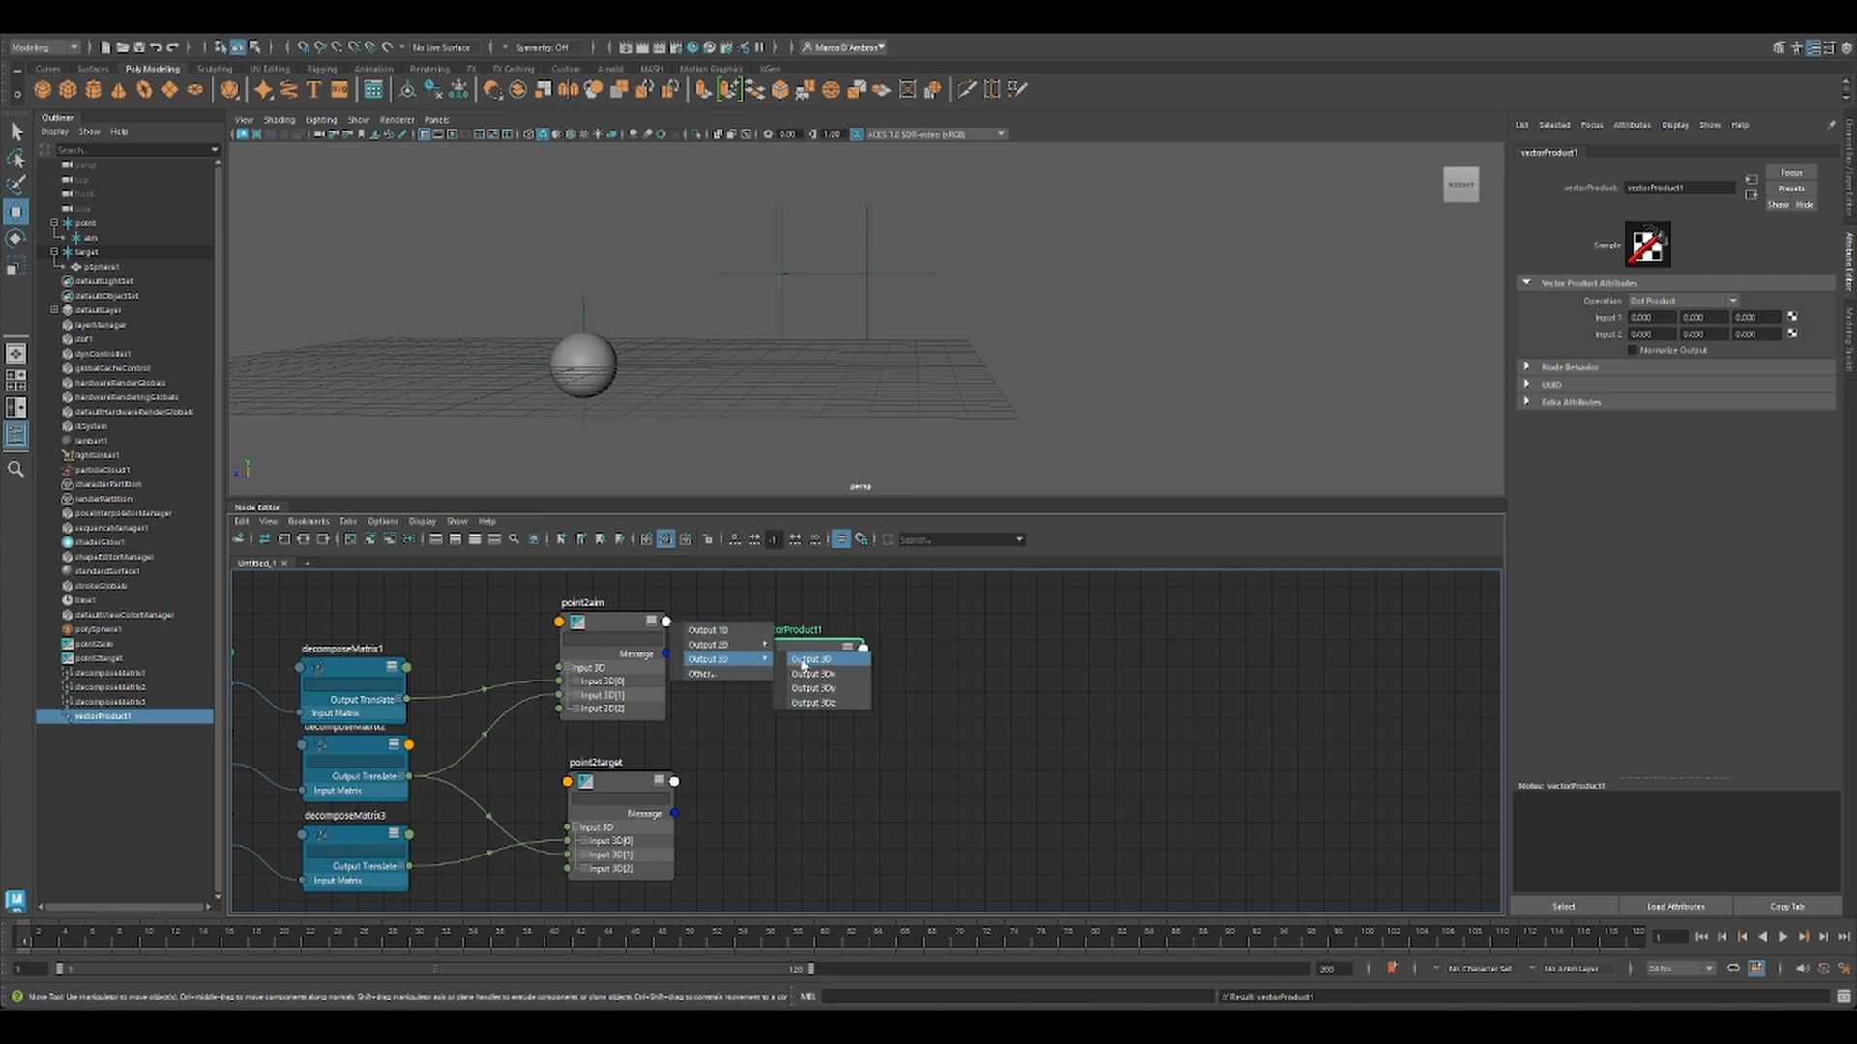
left_click(801, 658)
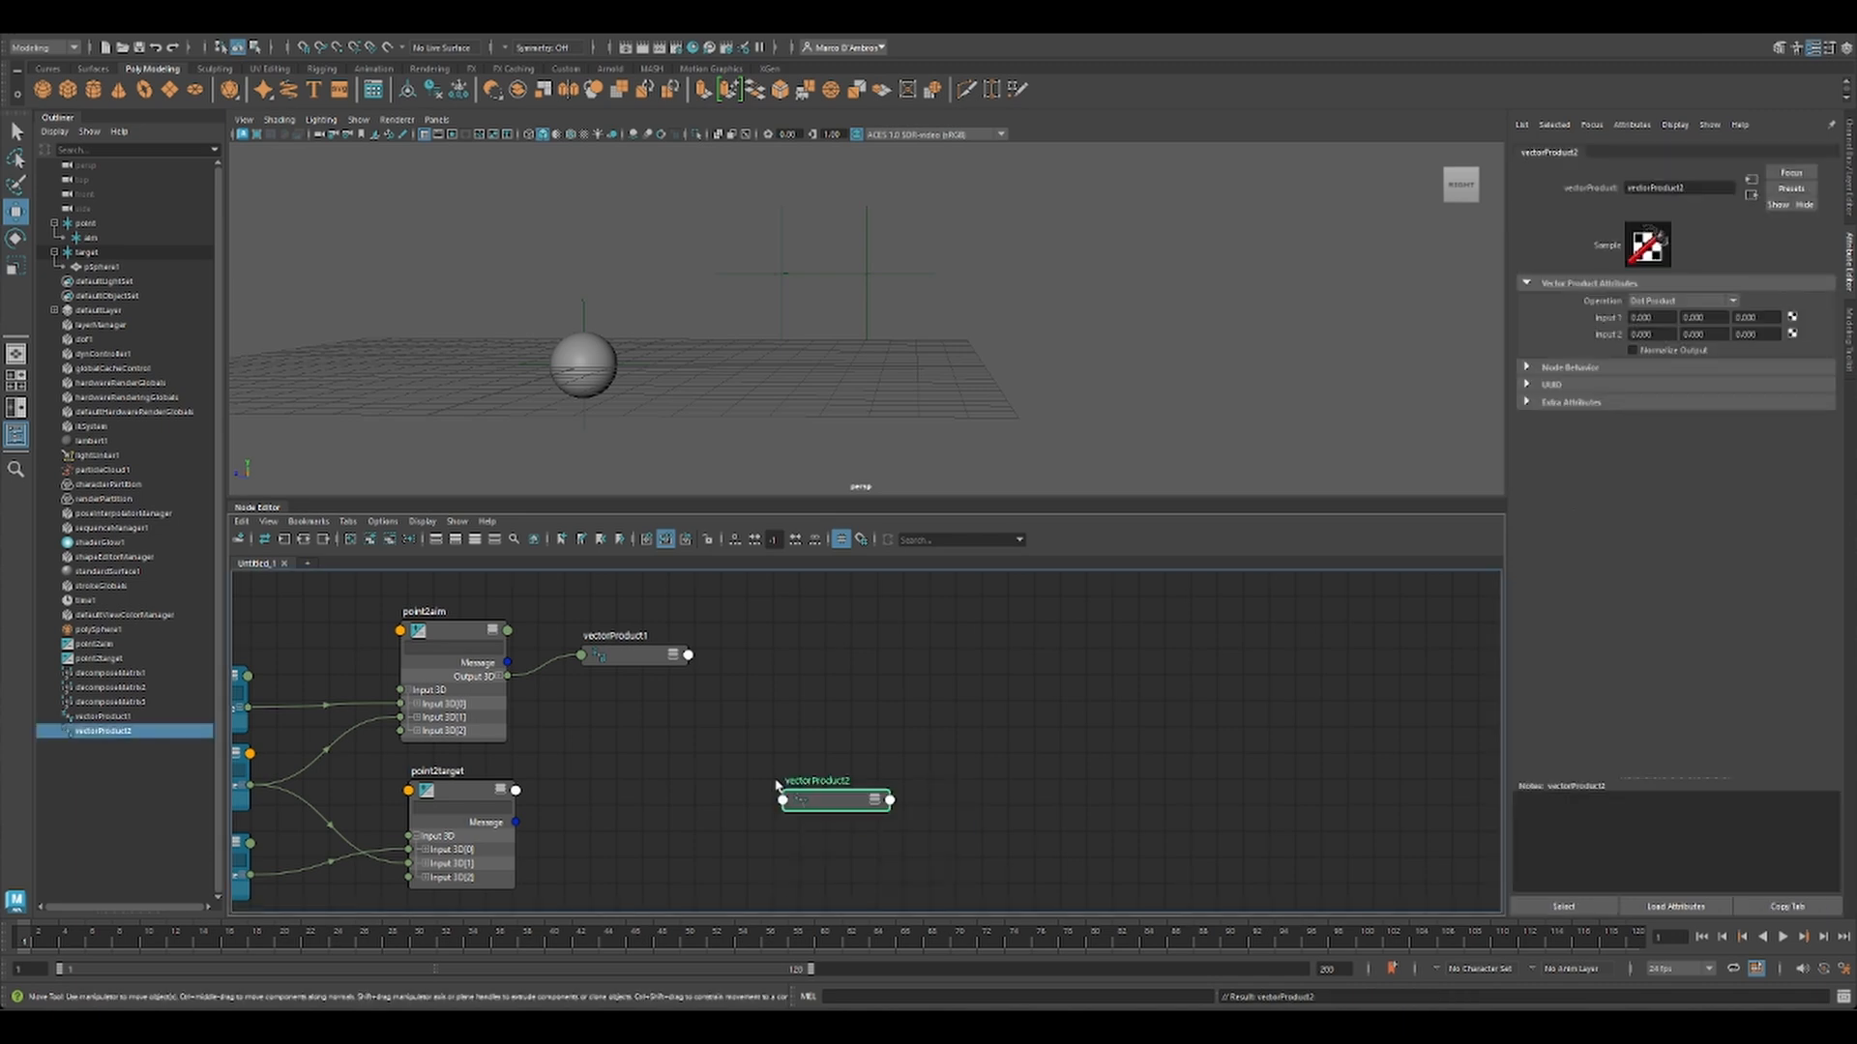
left_click(689, 654)
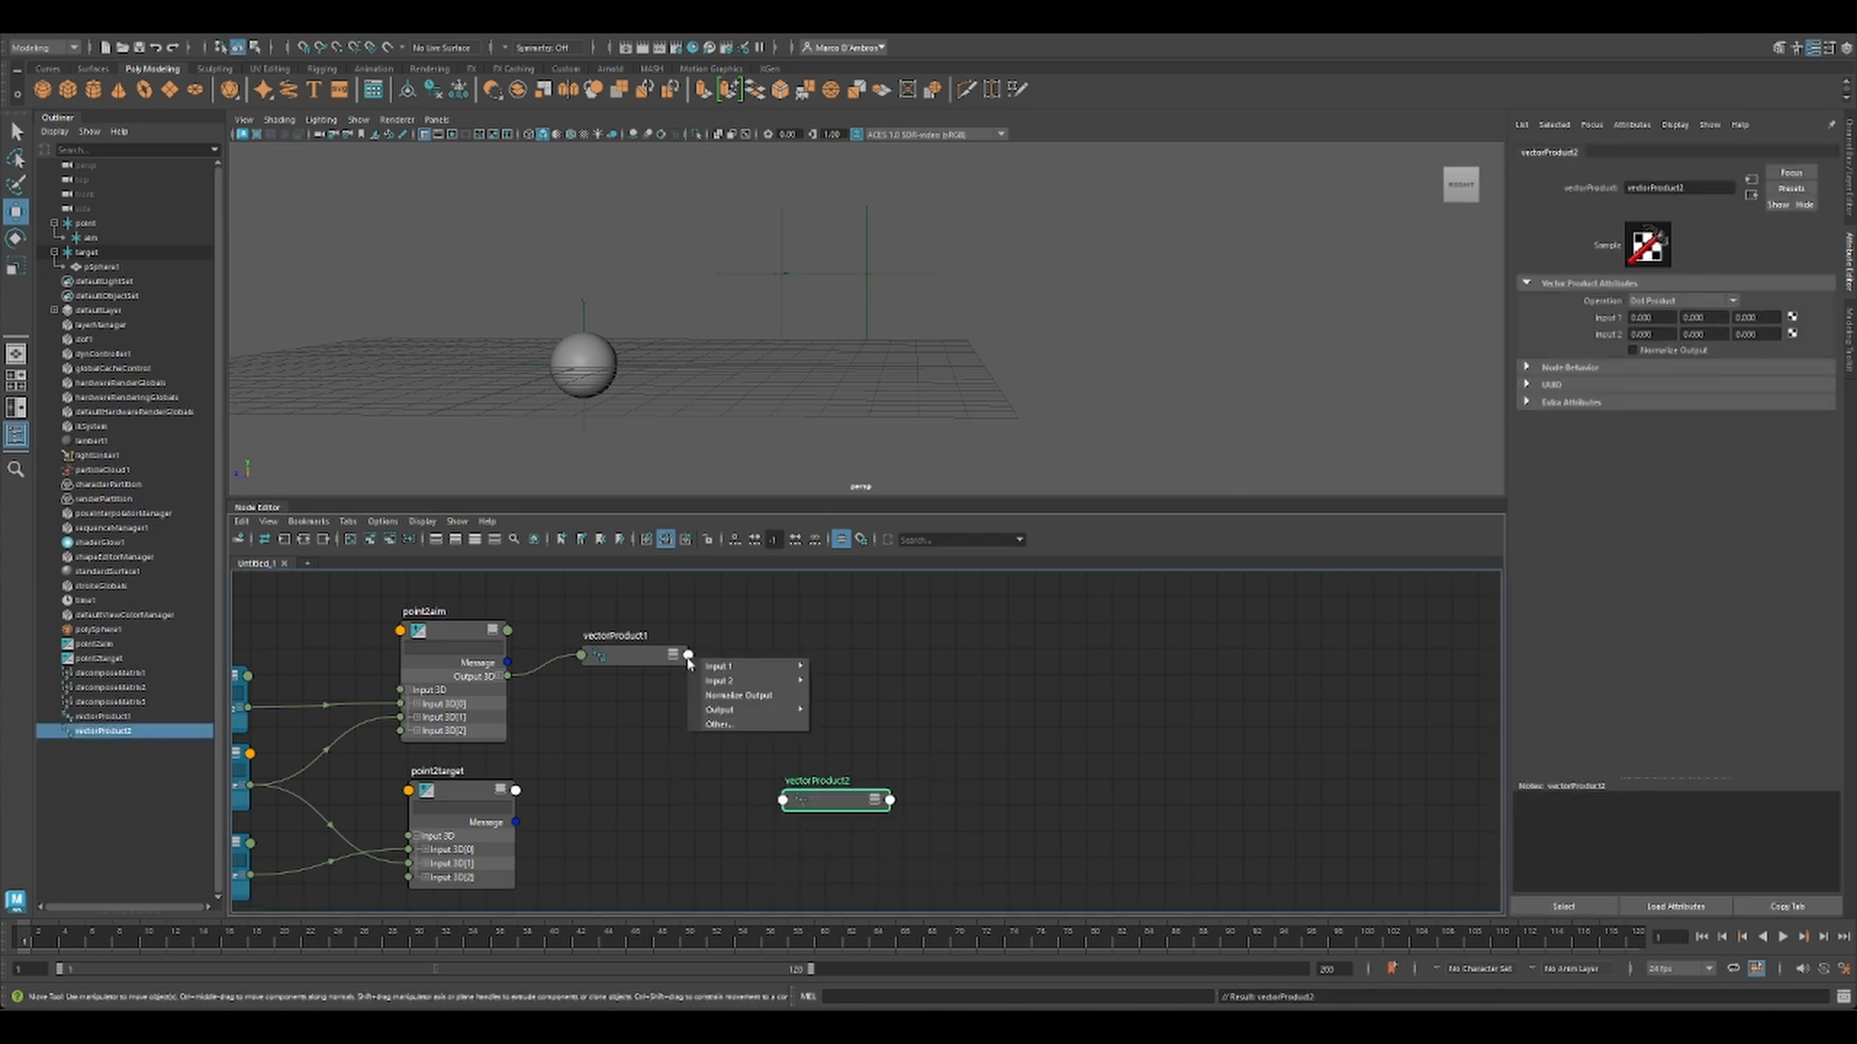
left_click(783, 801)
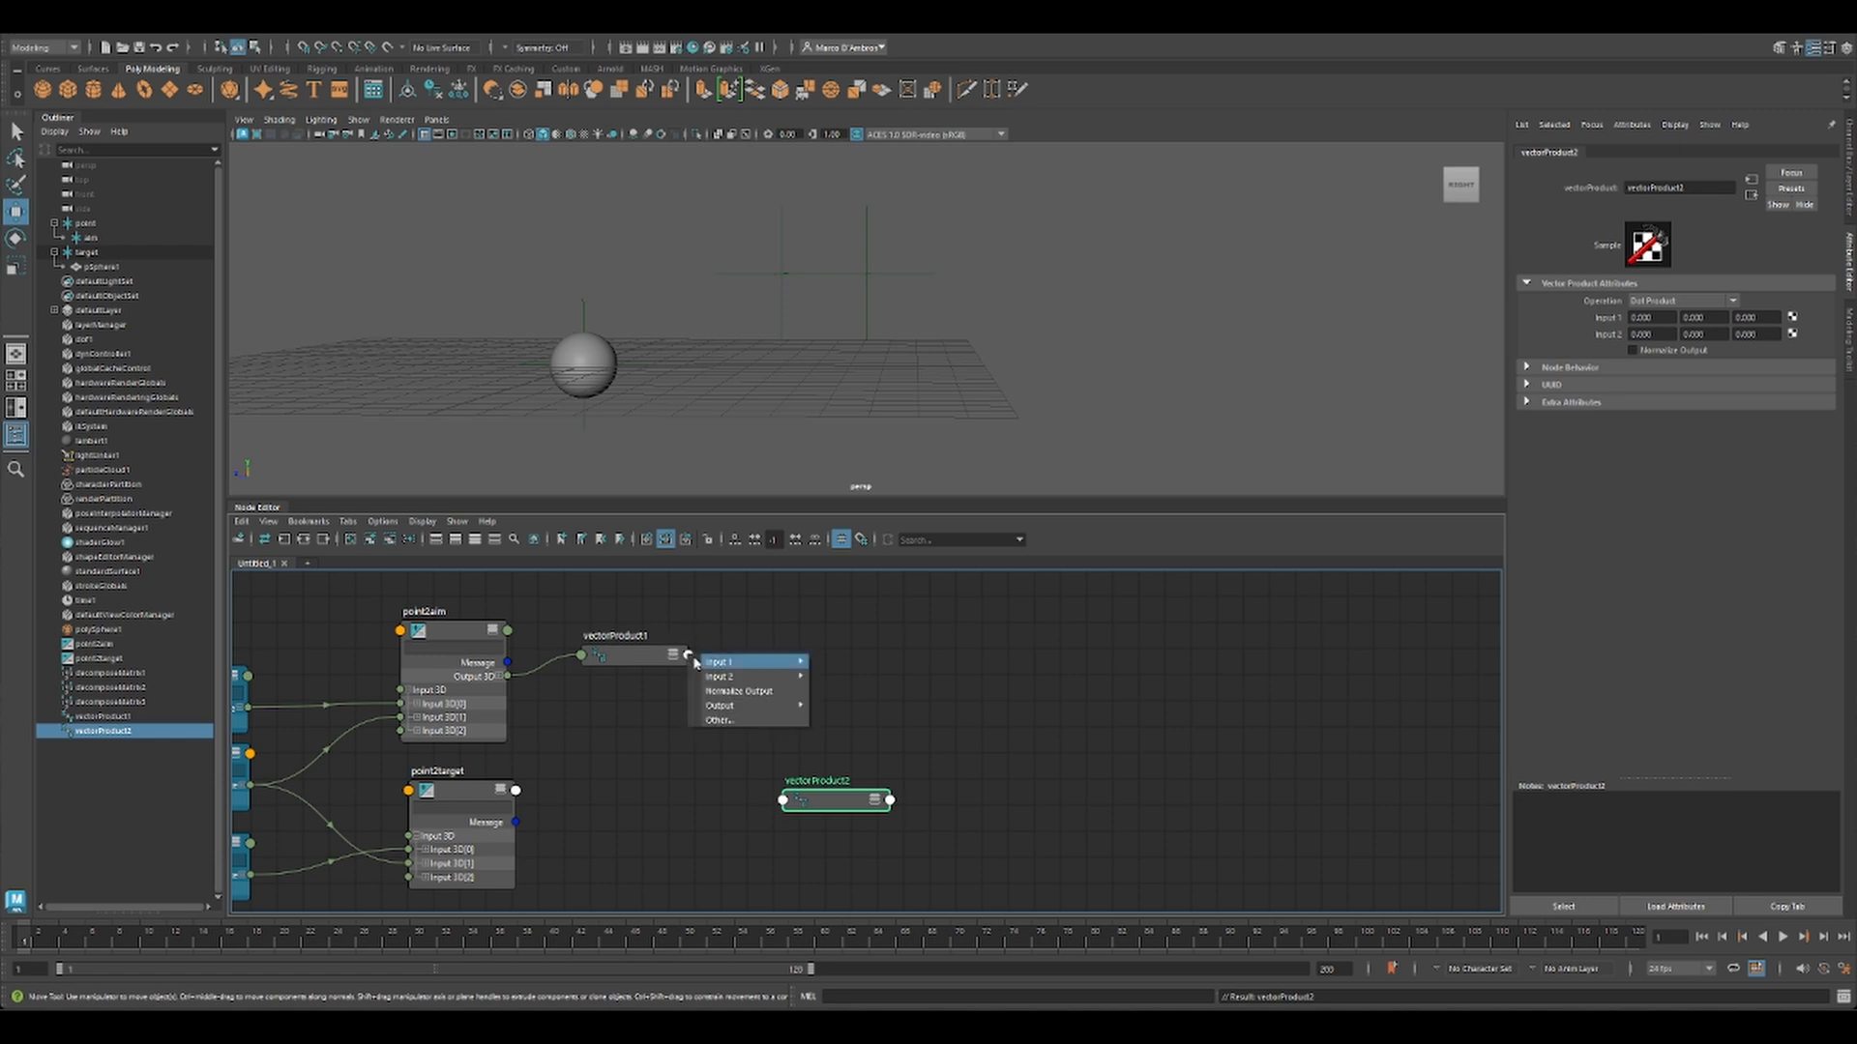
left_click(886, 799)
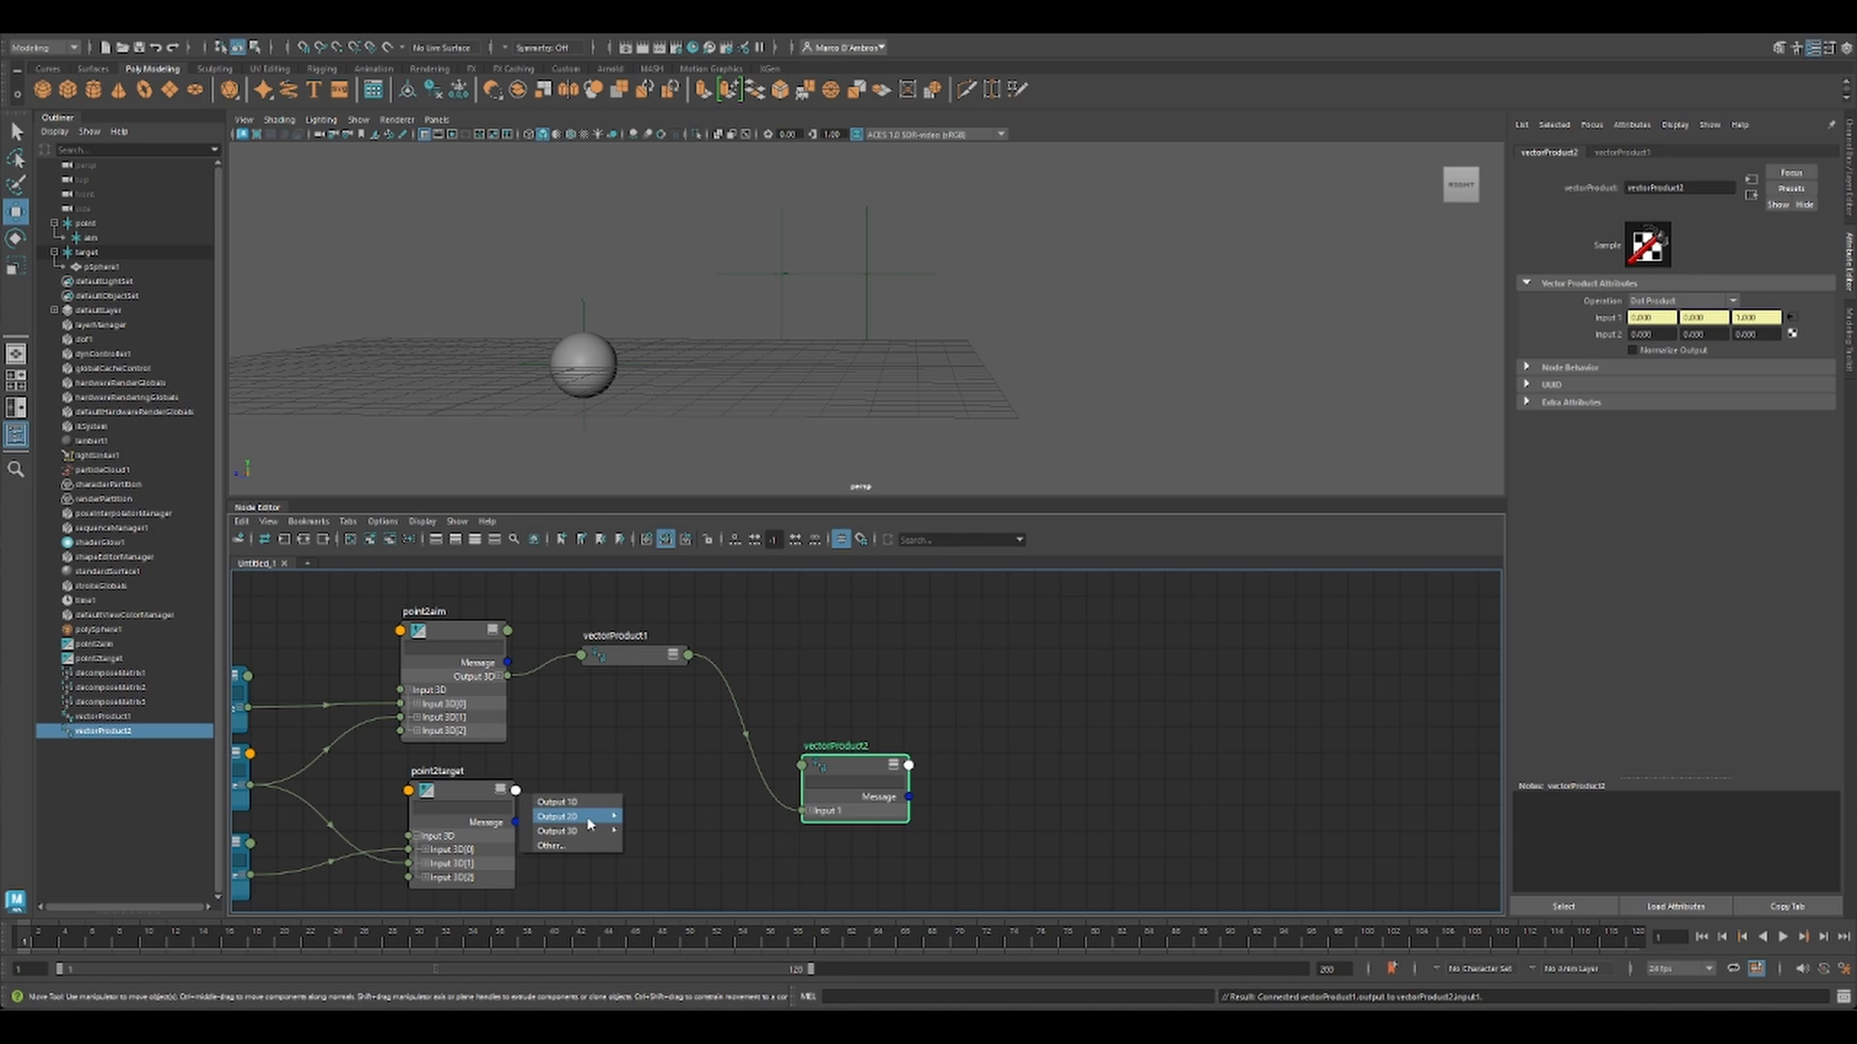
left_click(559, 815)
type("dot")
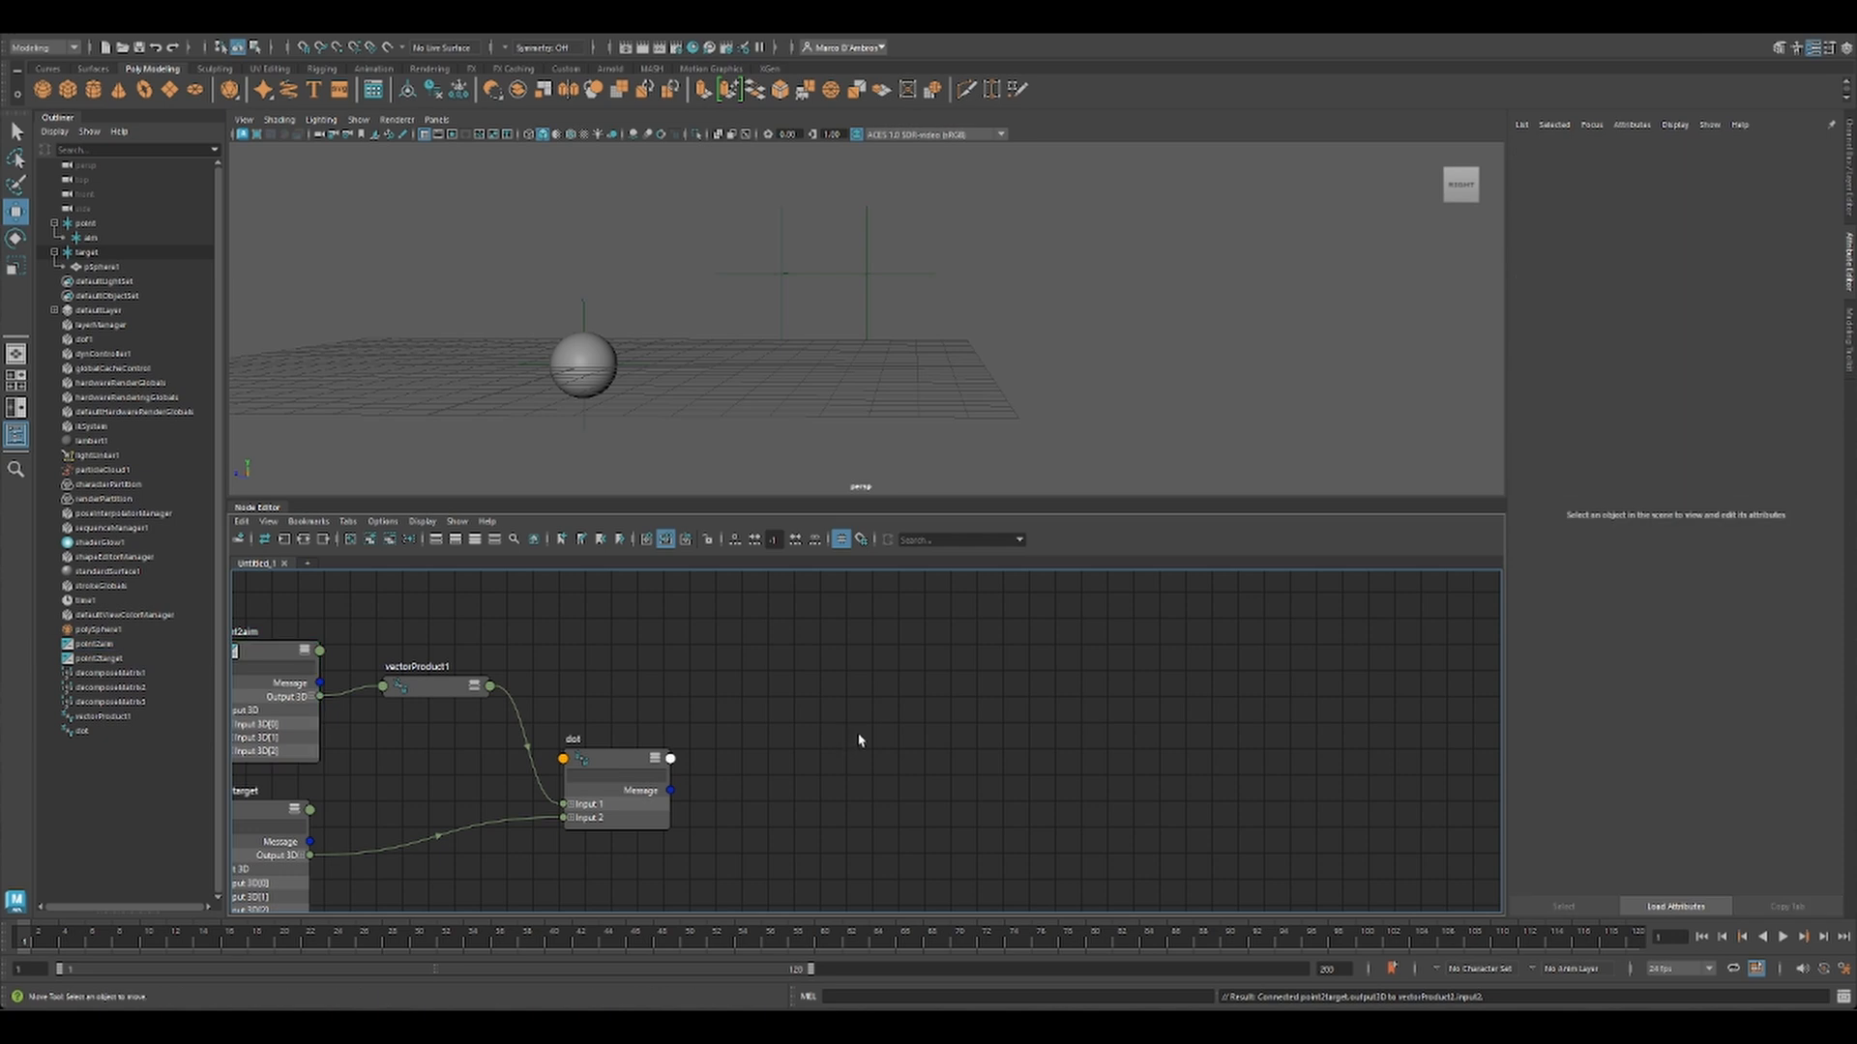
Step: Create multiplyDivide1 taking vectorProduct1's output as input1 and the dot result as input2
type("mult")
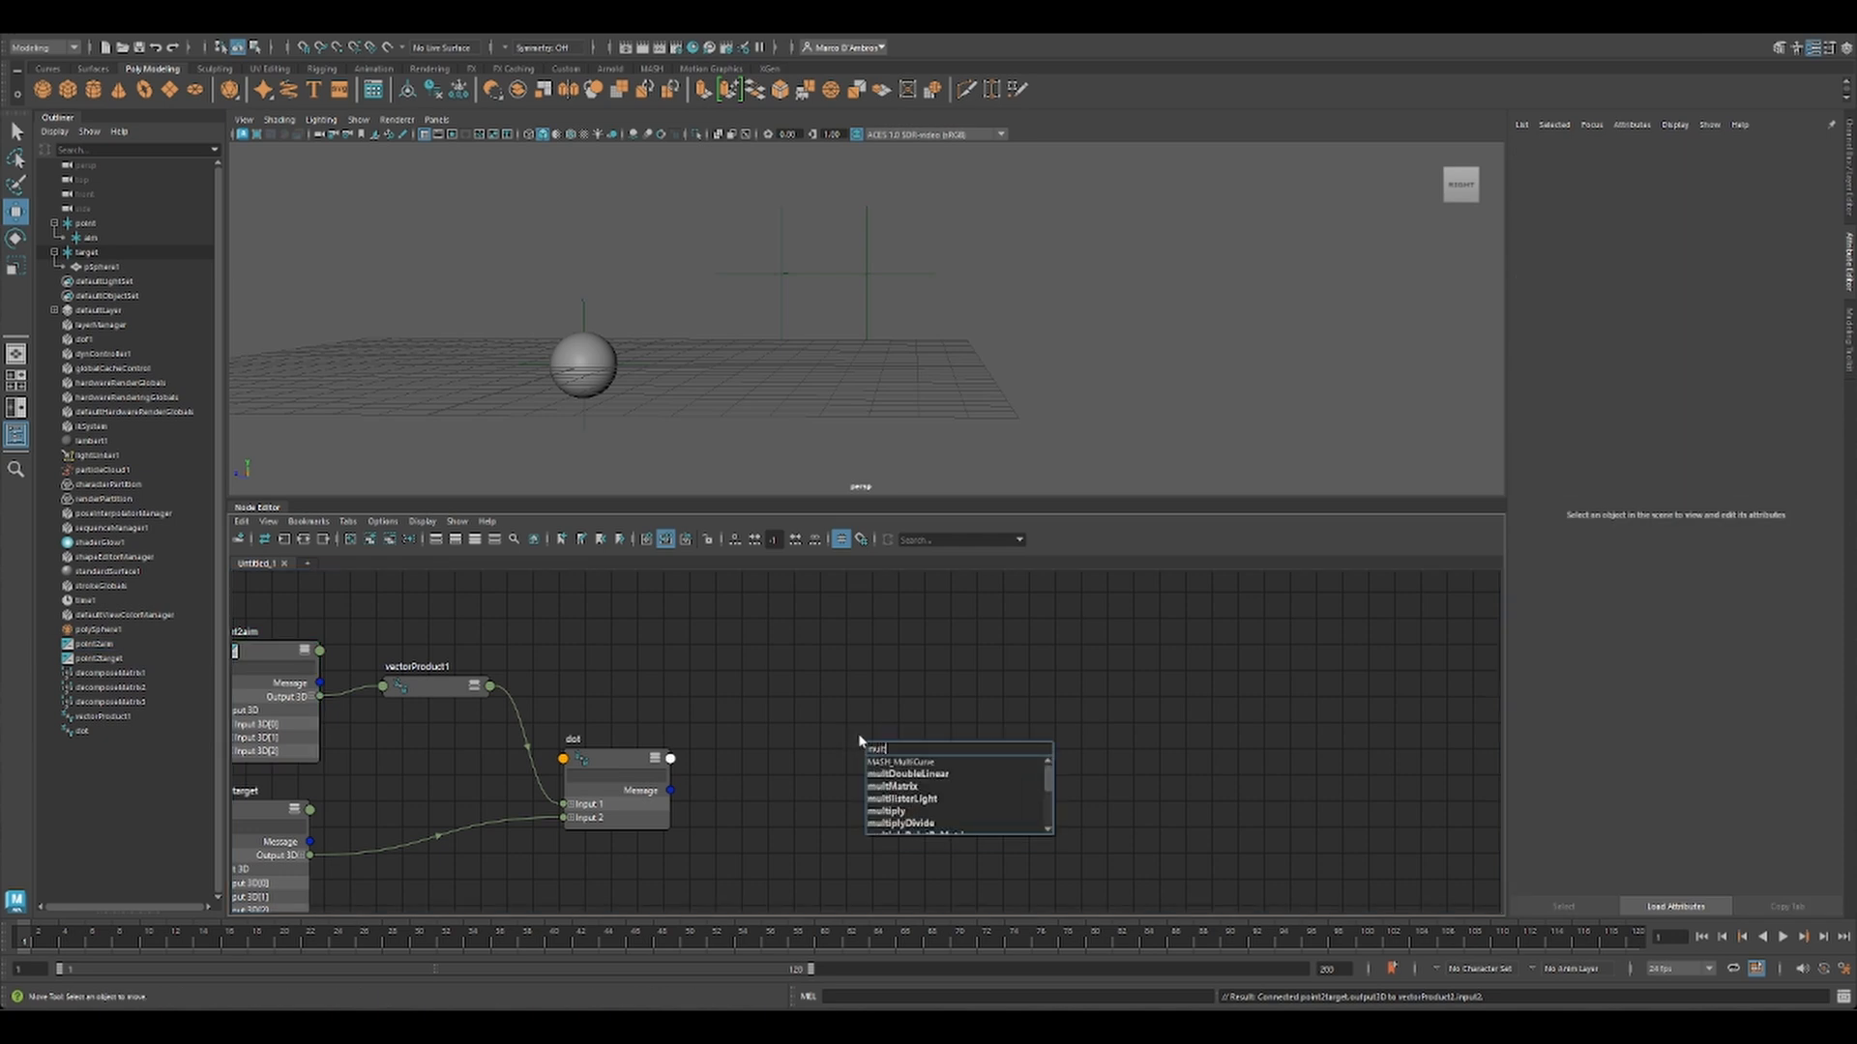
left_click(901, 824)
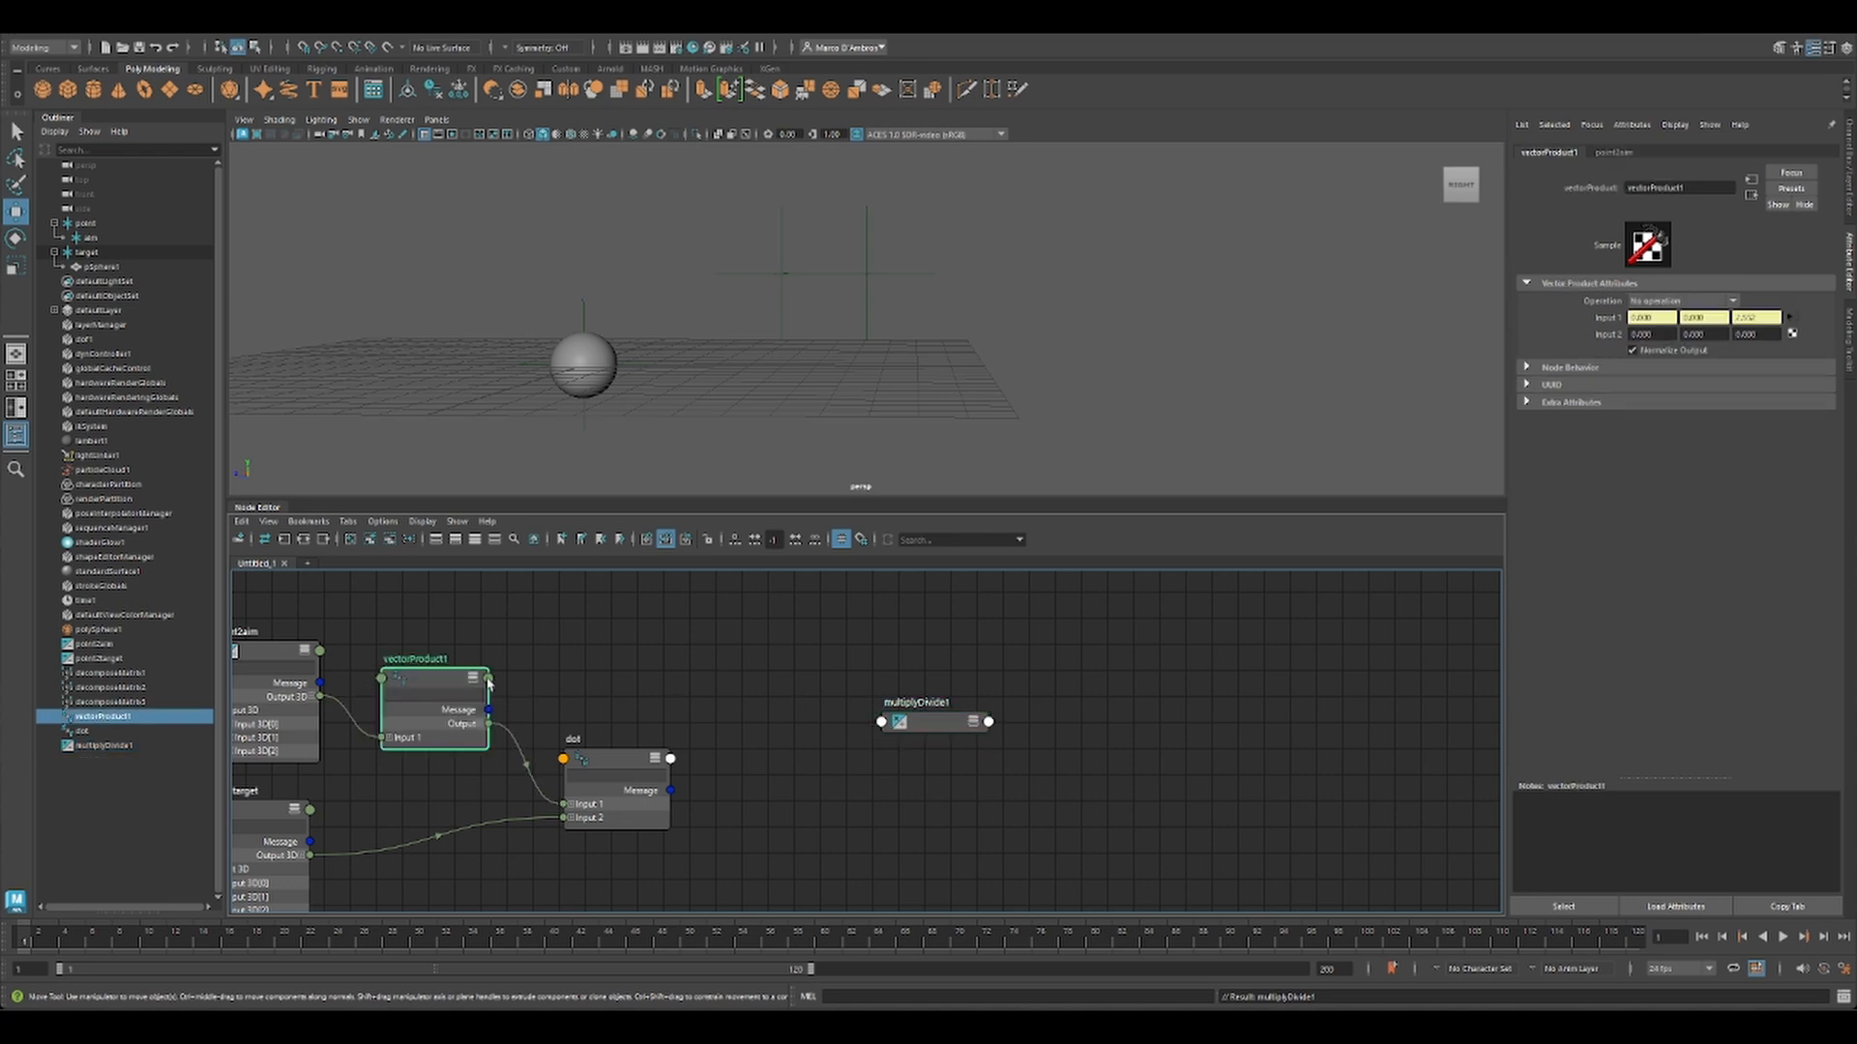
left_click(882, 723)
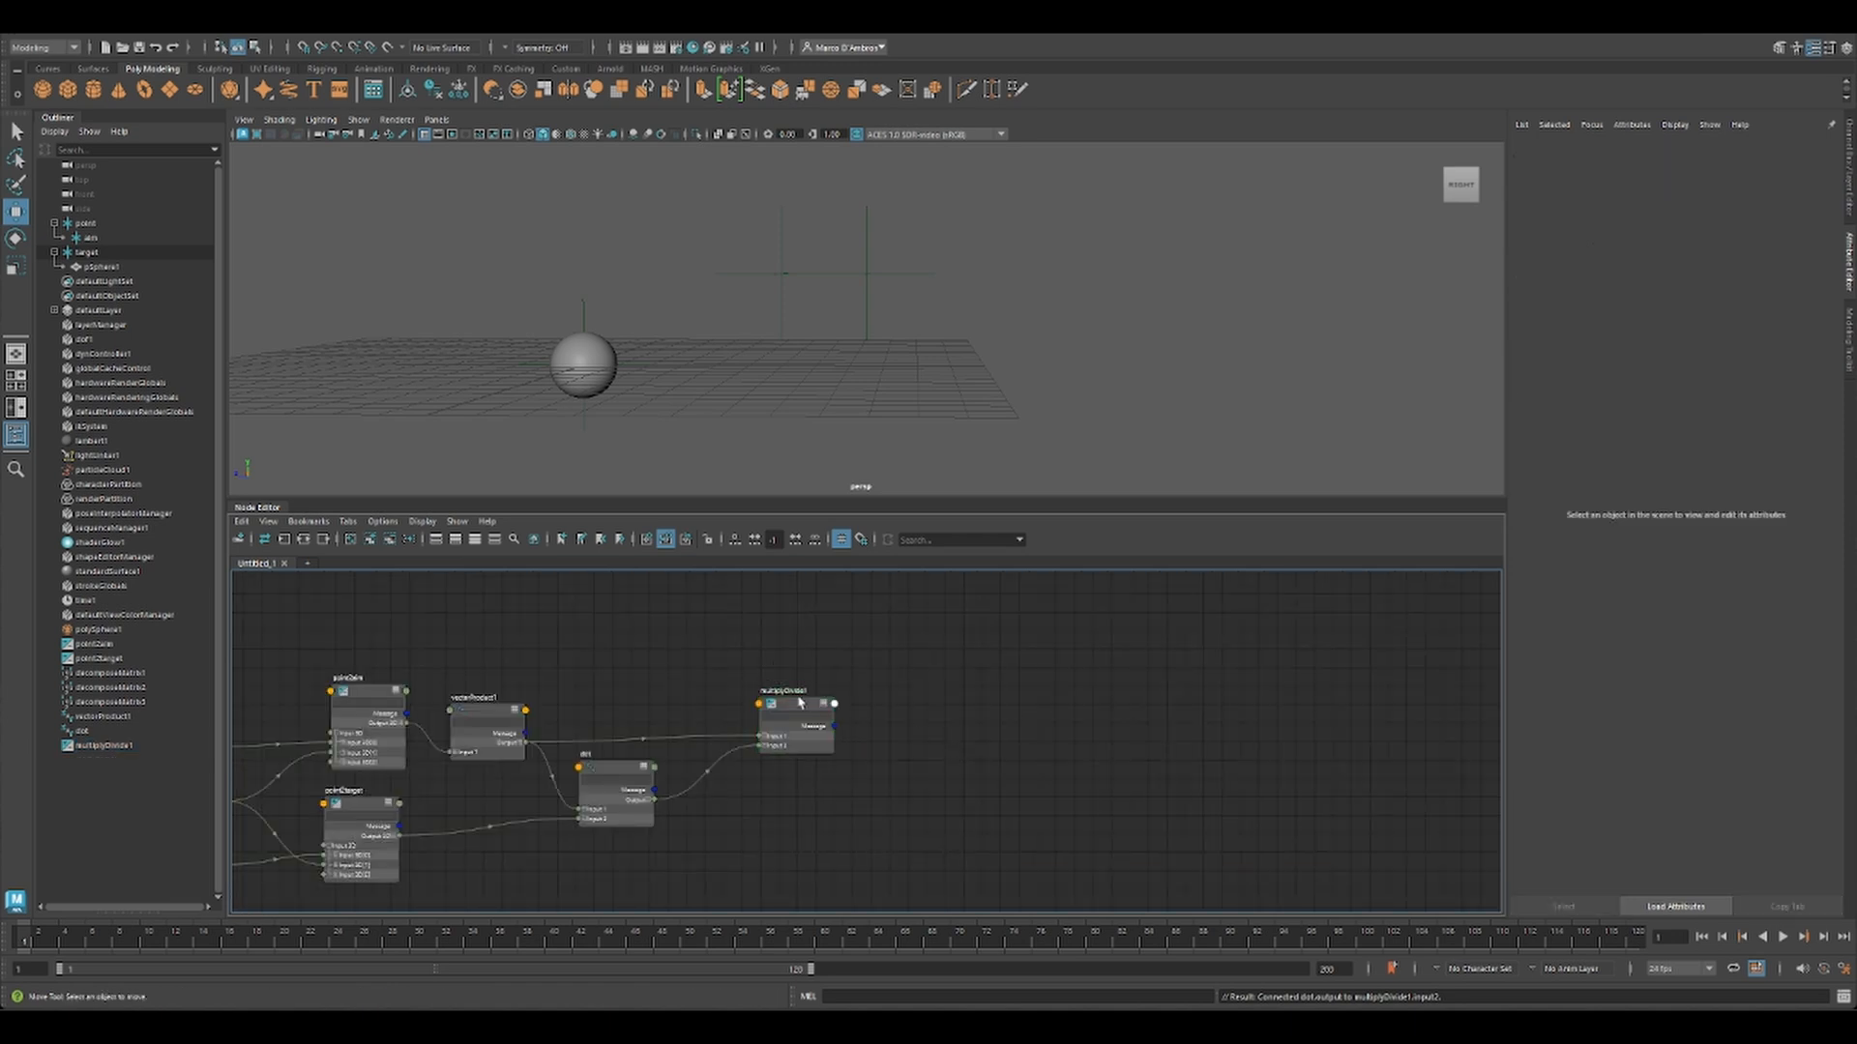
left_click(793, 727)
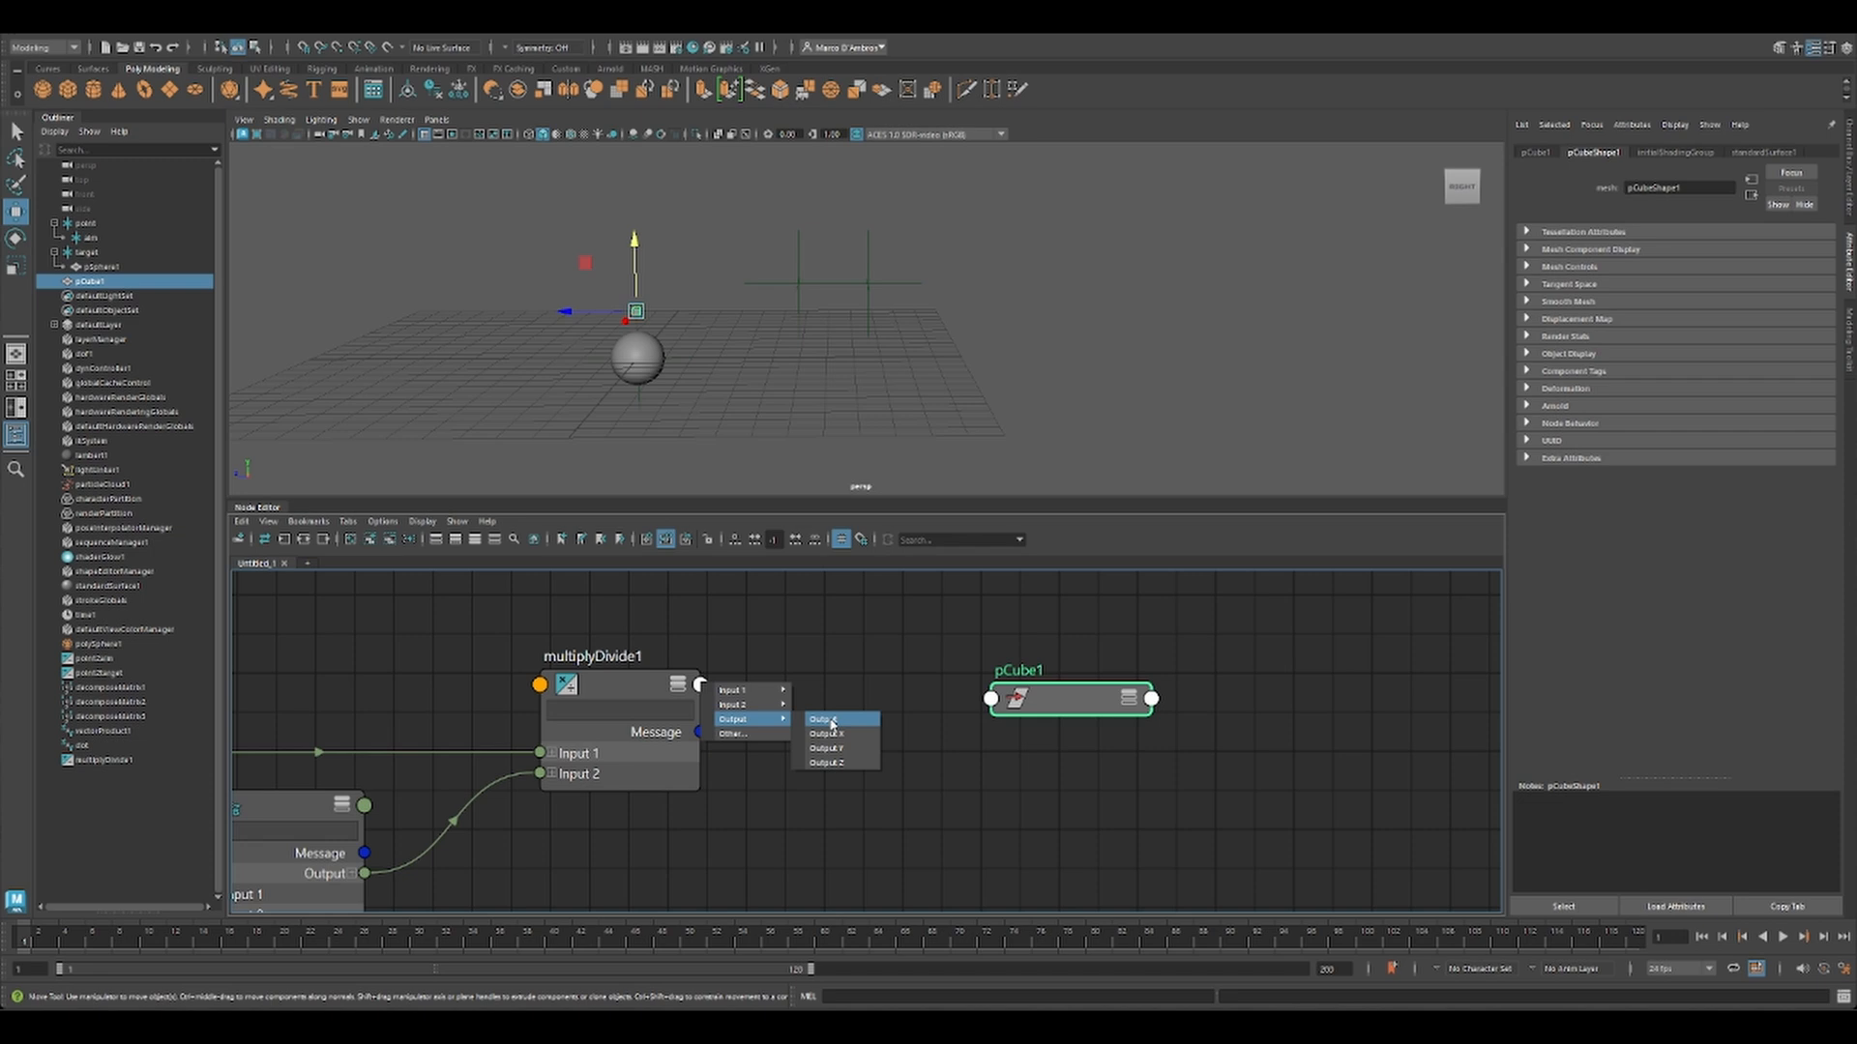
Step: Connect multiplyDivide1's output to pCube1's translate so it drives the cube's position
left_click(818, 719)
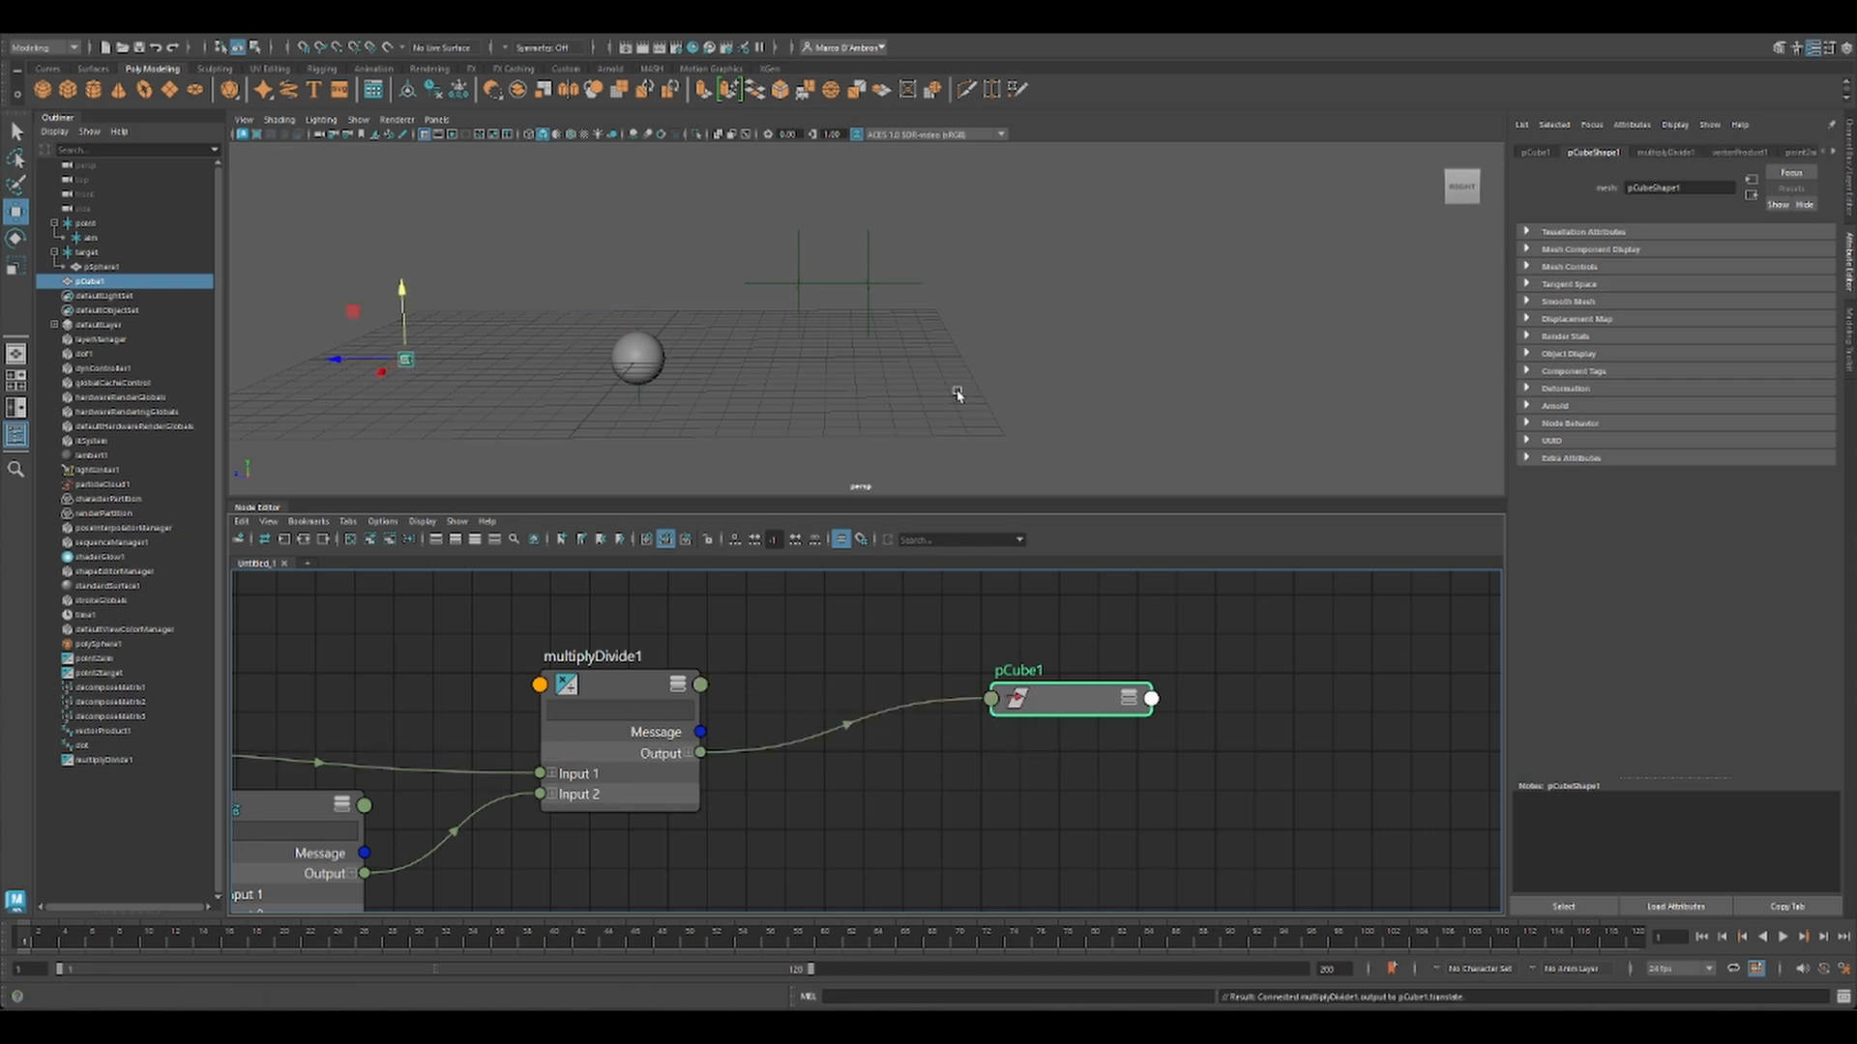
left_click(70, 224)
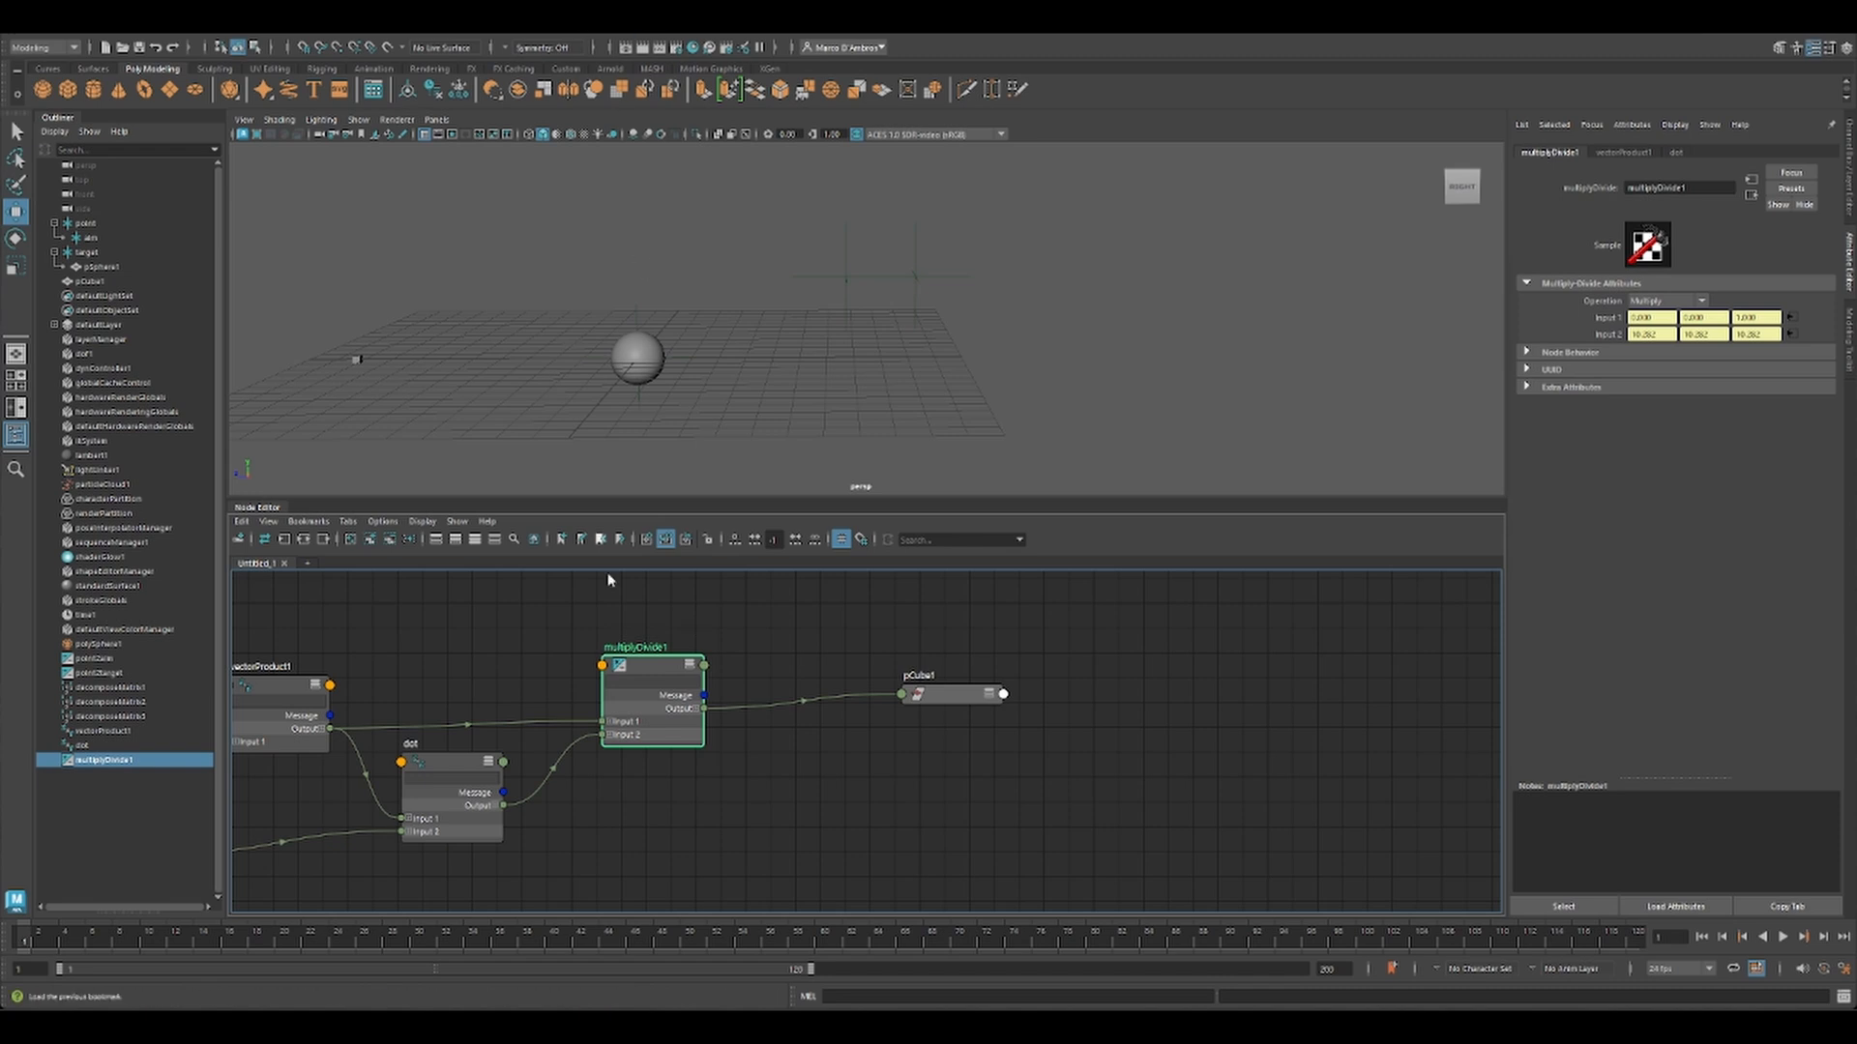
mouse_move(389, 352)
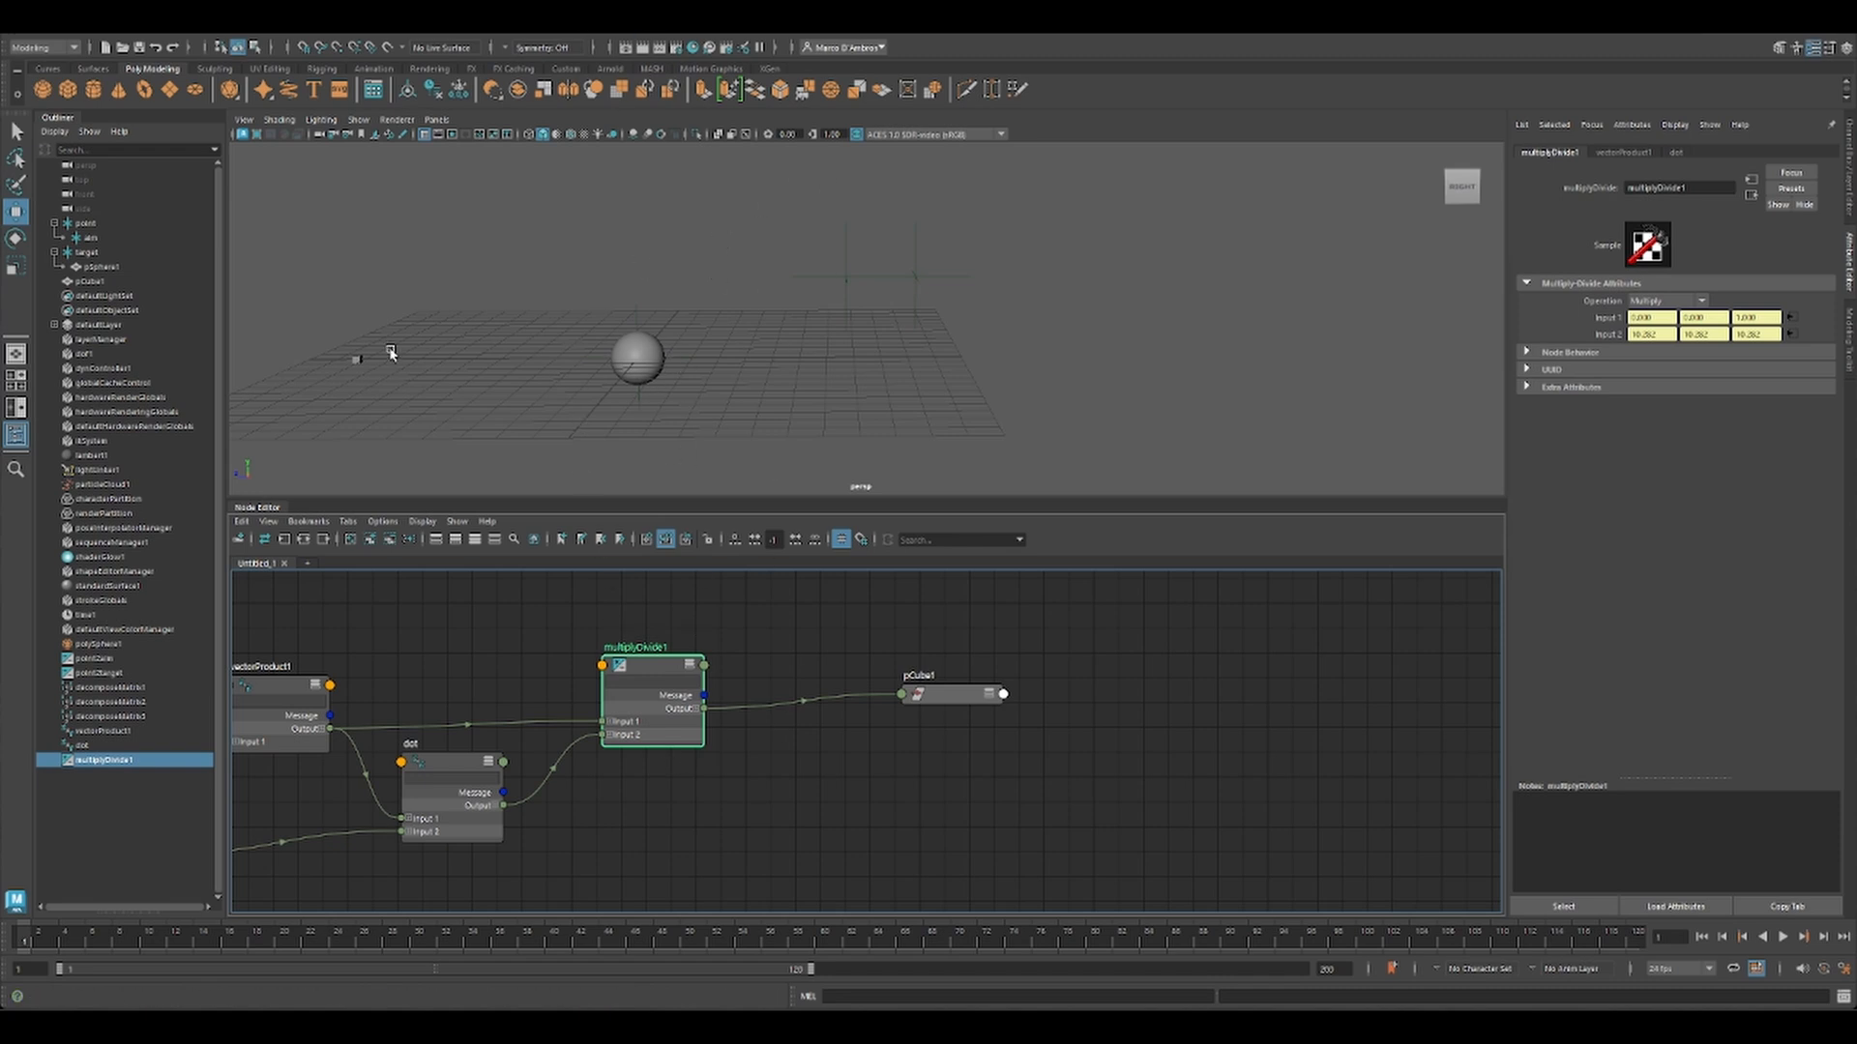
mouse_move(873, 259)
type("plu")
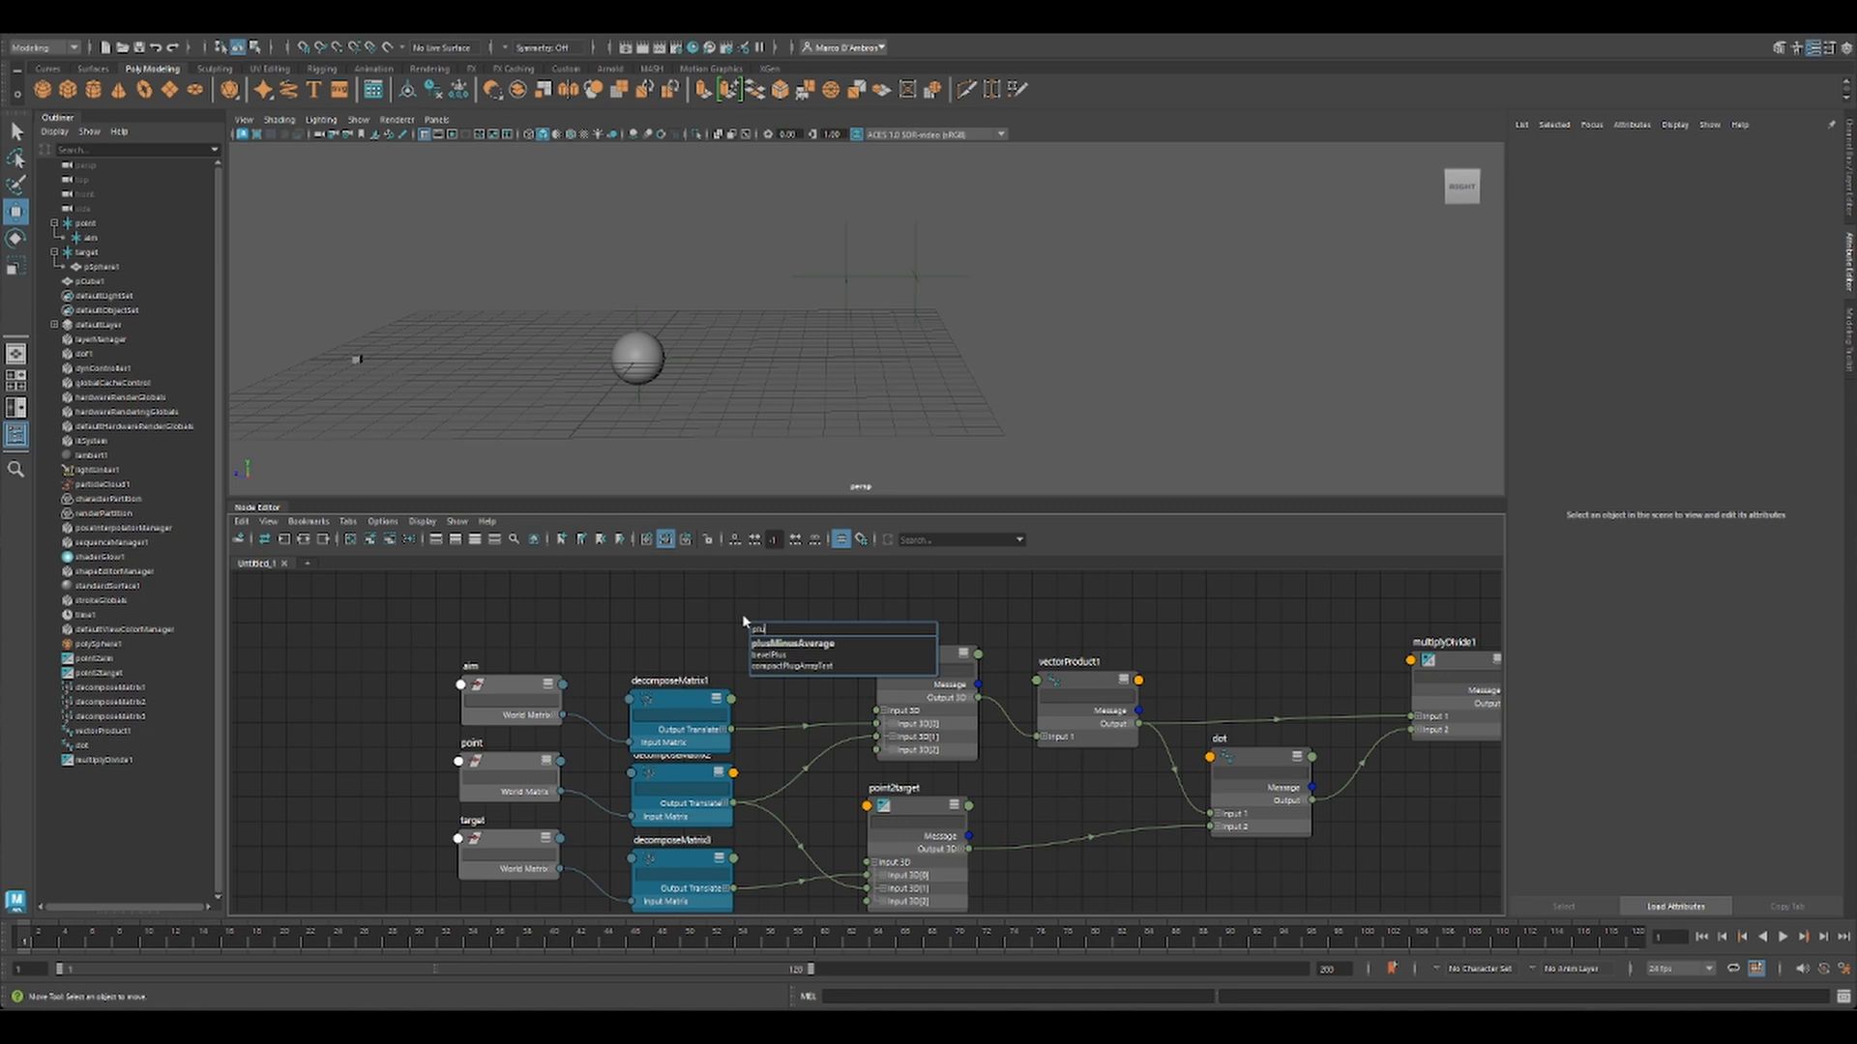
Step: Create a plusMinusAverage1 adding point's position to multiplyDivide1's output, driving pCube1's translate
left_click(785, 644)
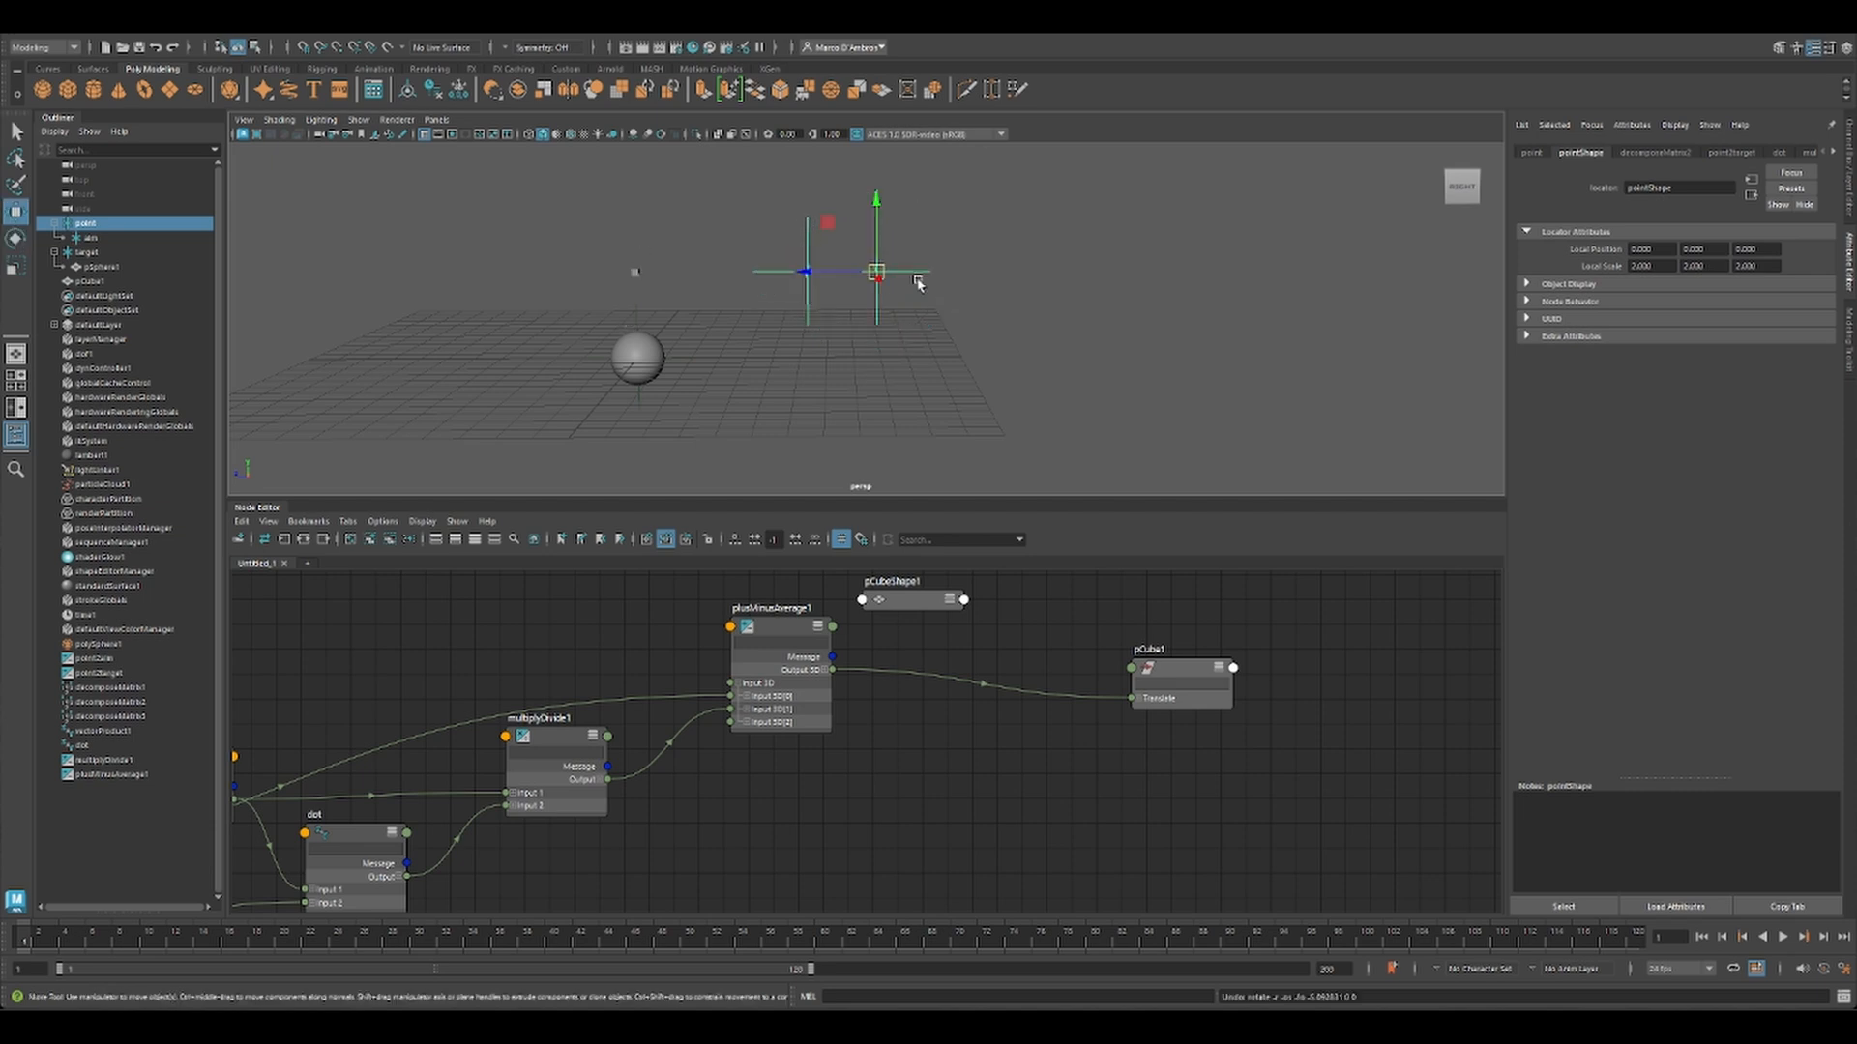
Step: In wireframe, move the point and aim locators, return to shaded and select pCube1 to check it follows
key("4")
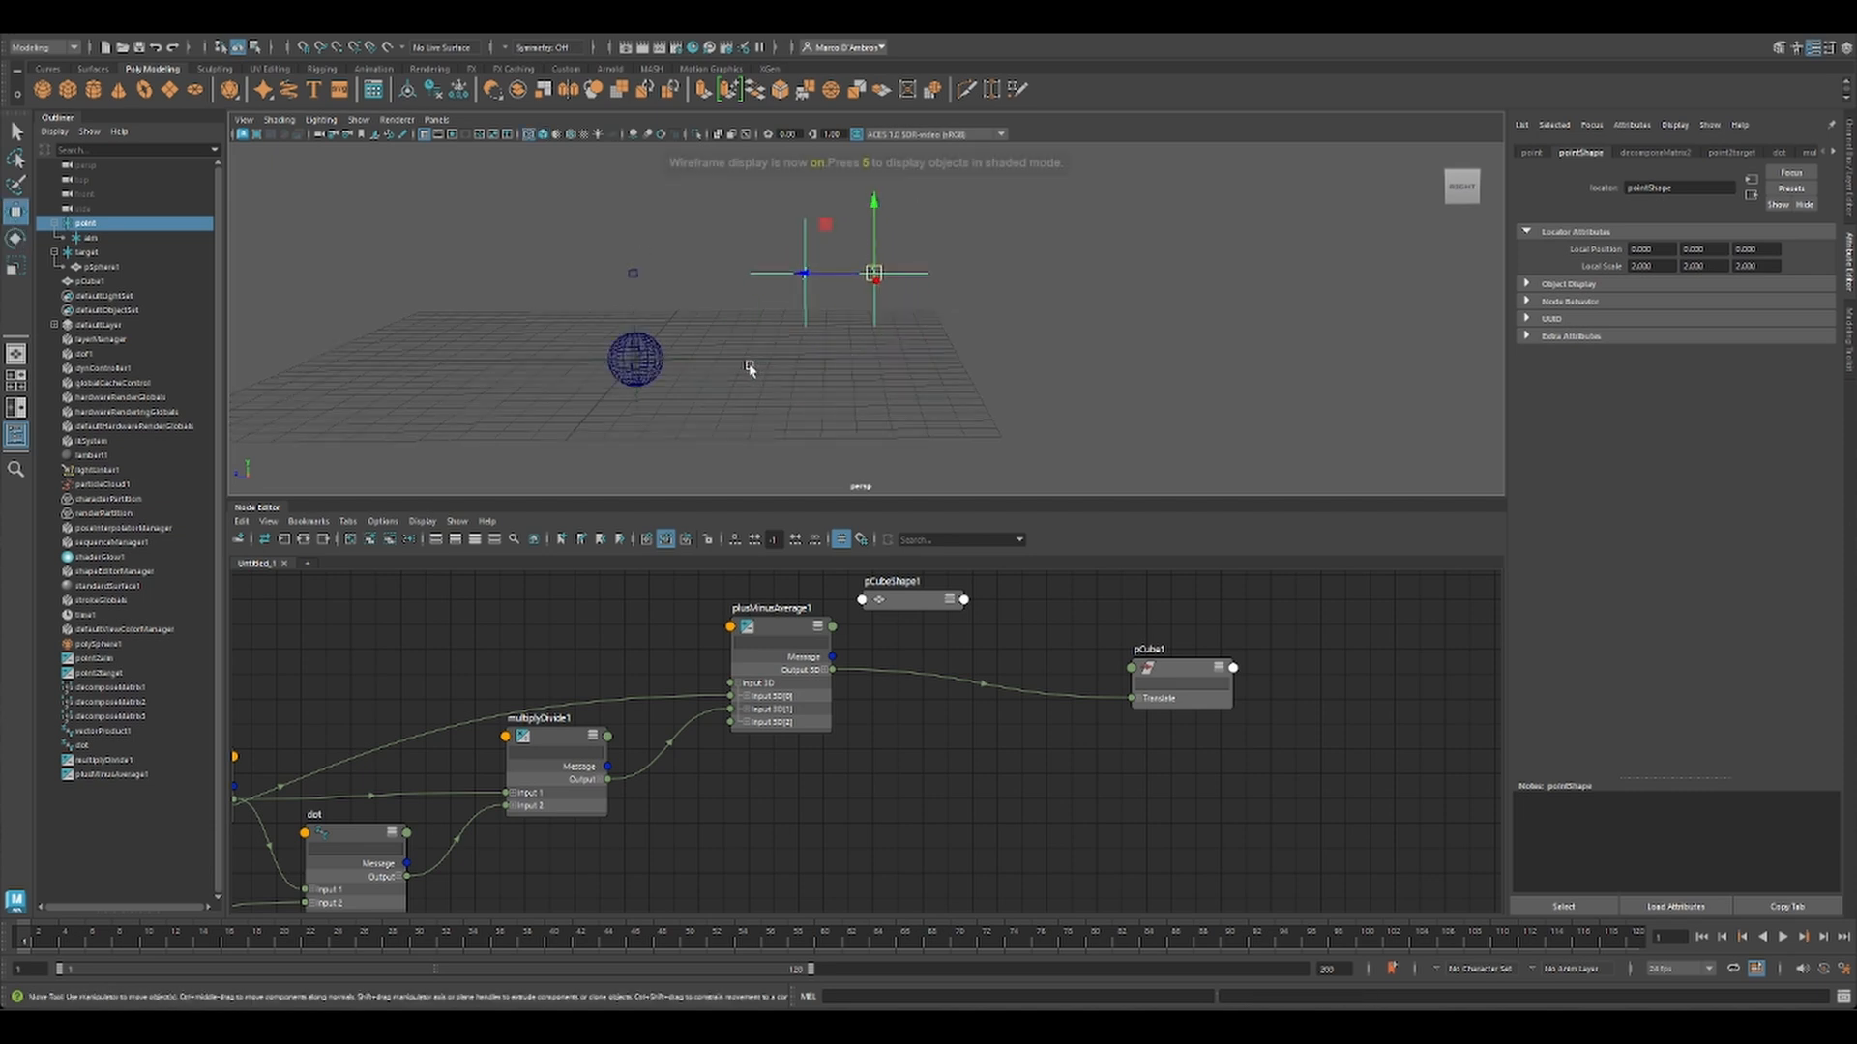
left_click_drag(874, 270, 851, 358)
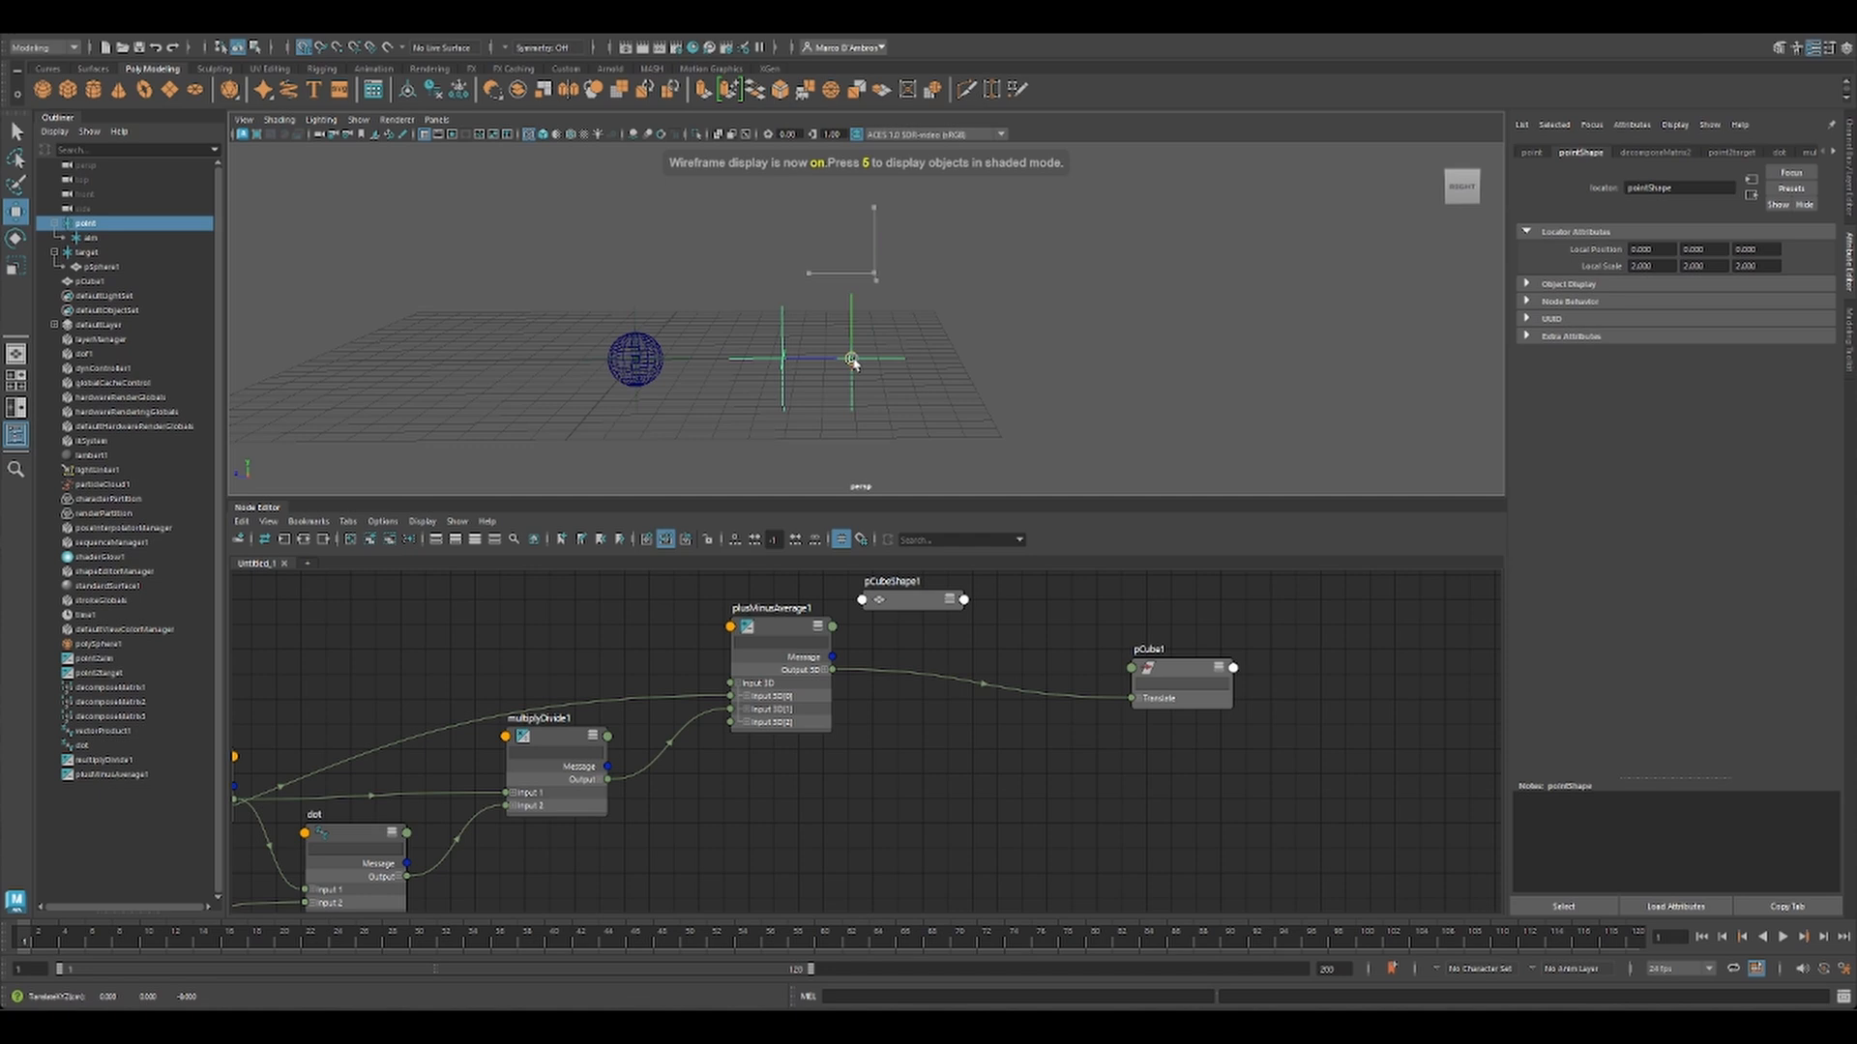
left_click_drag(851, 360, 893, 372)
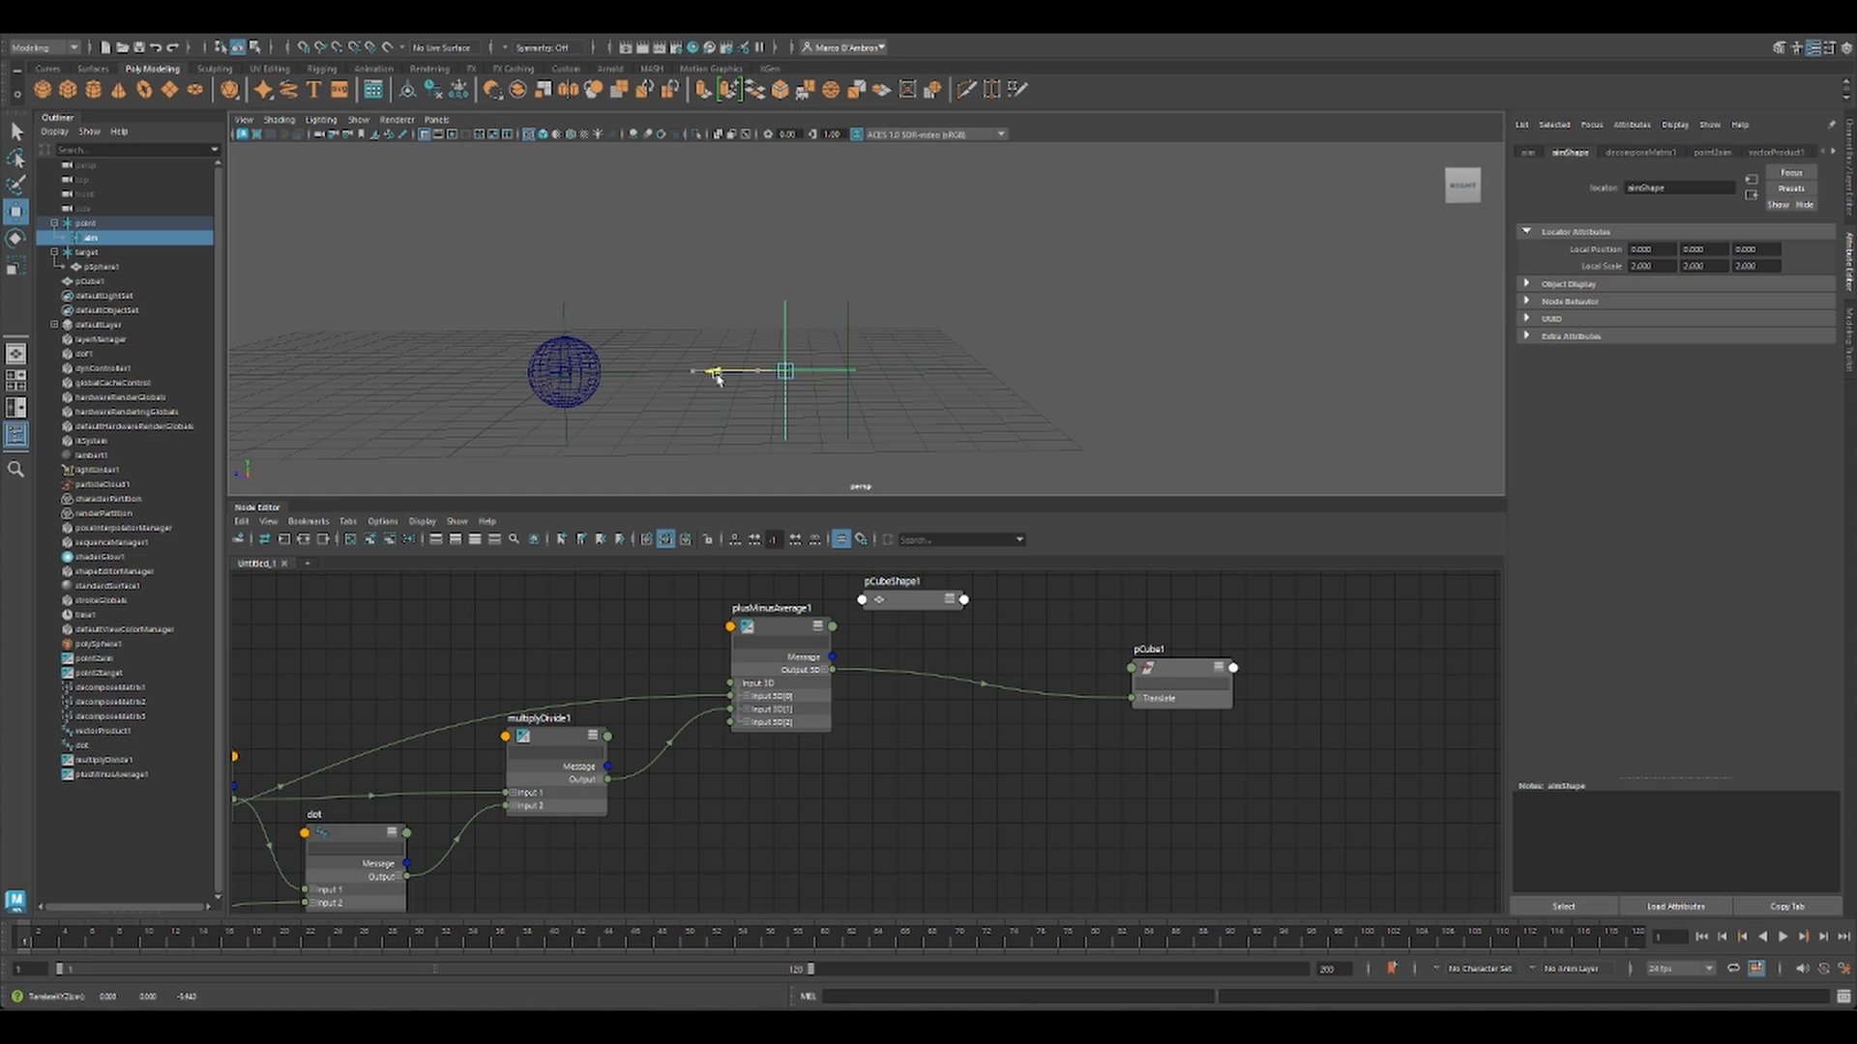
left_click(74, 221)
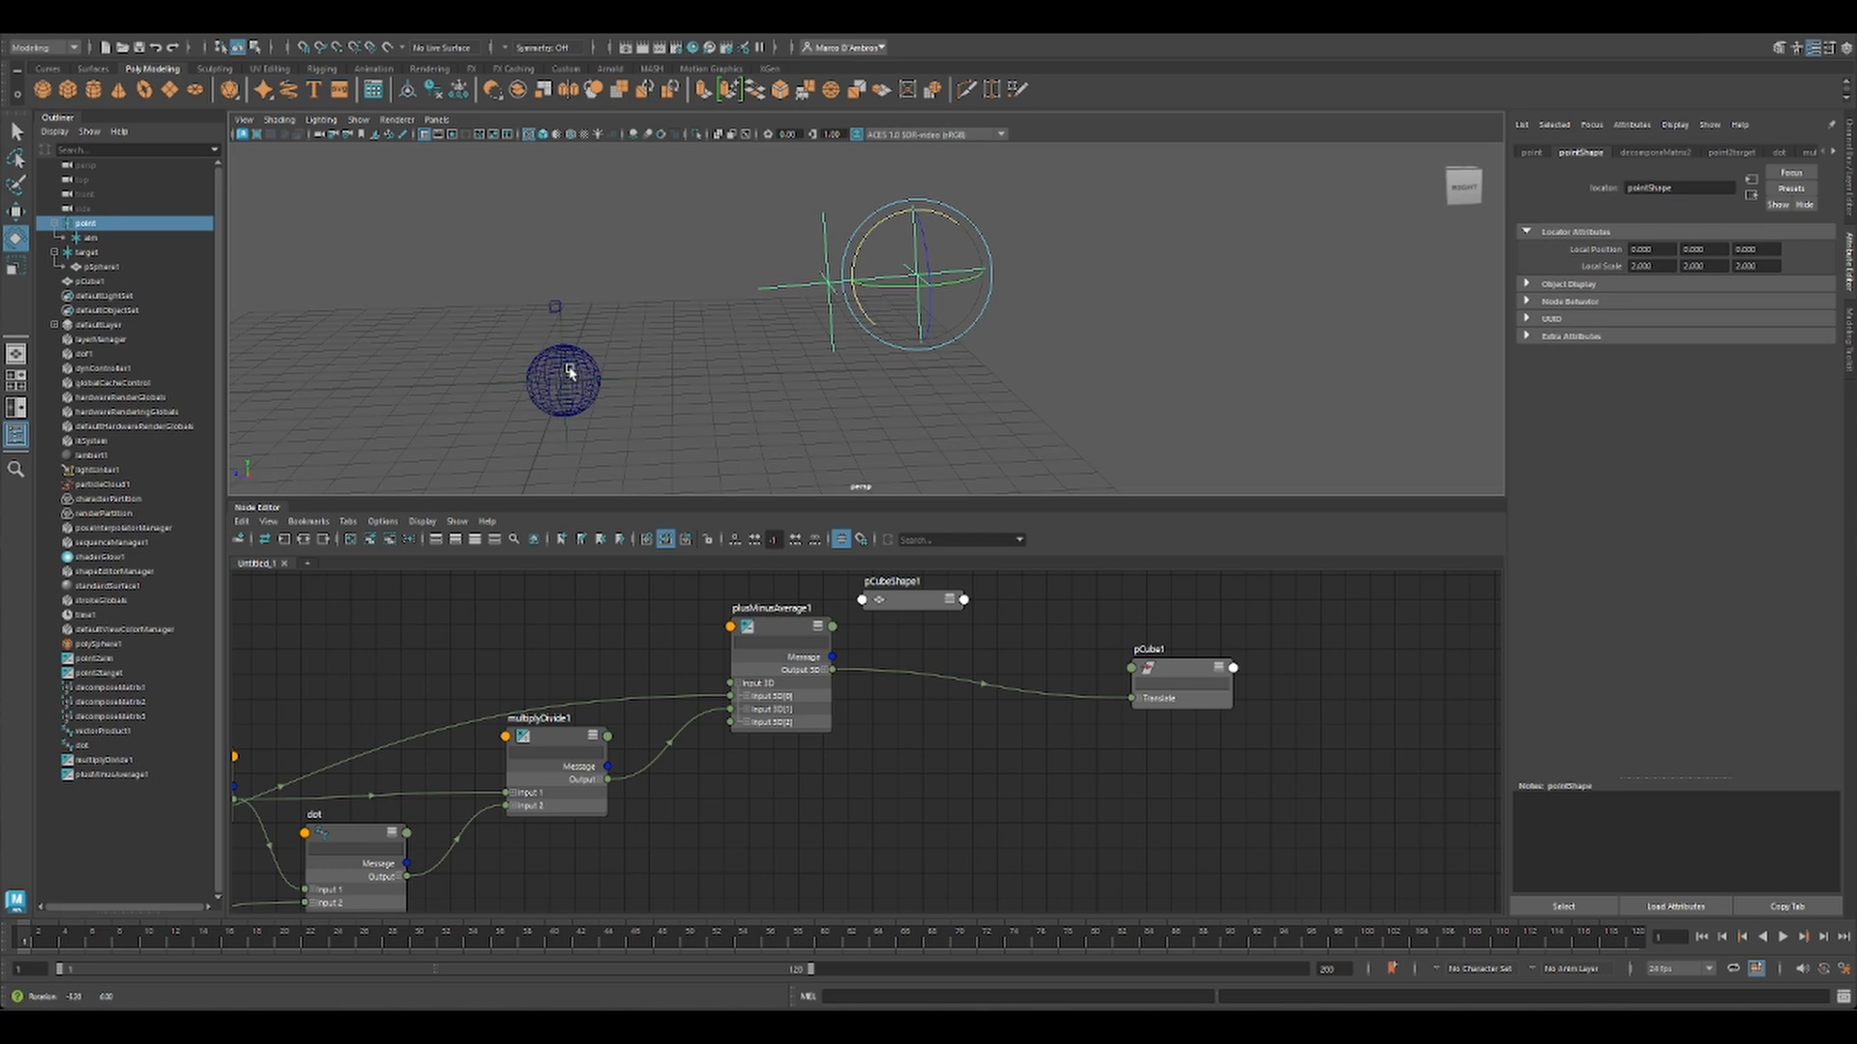
key("5")
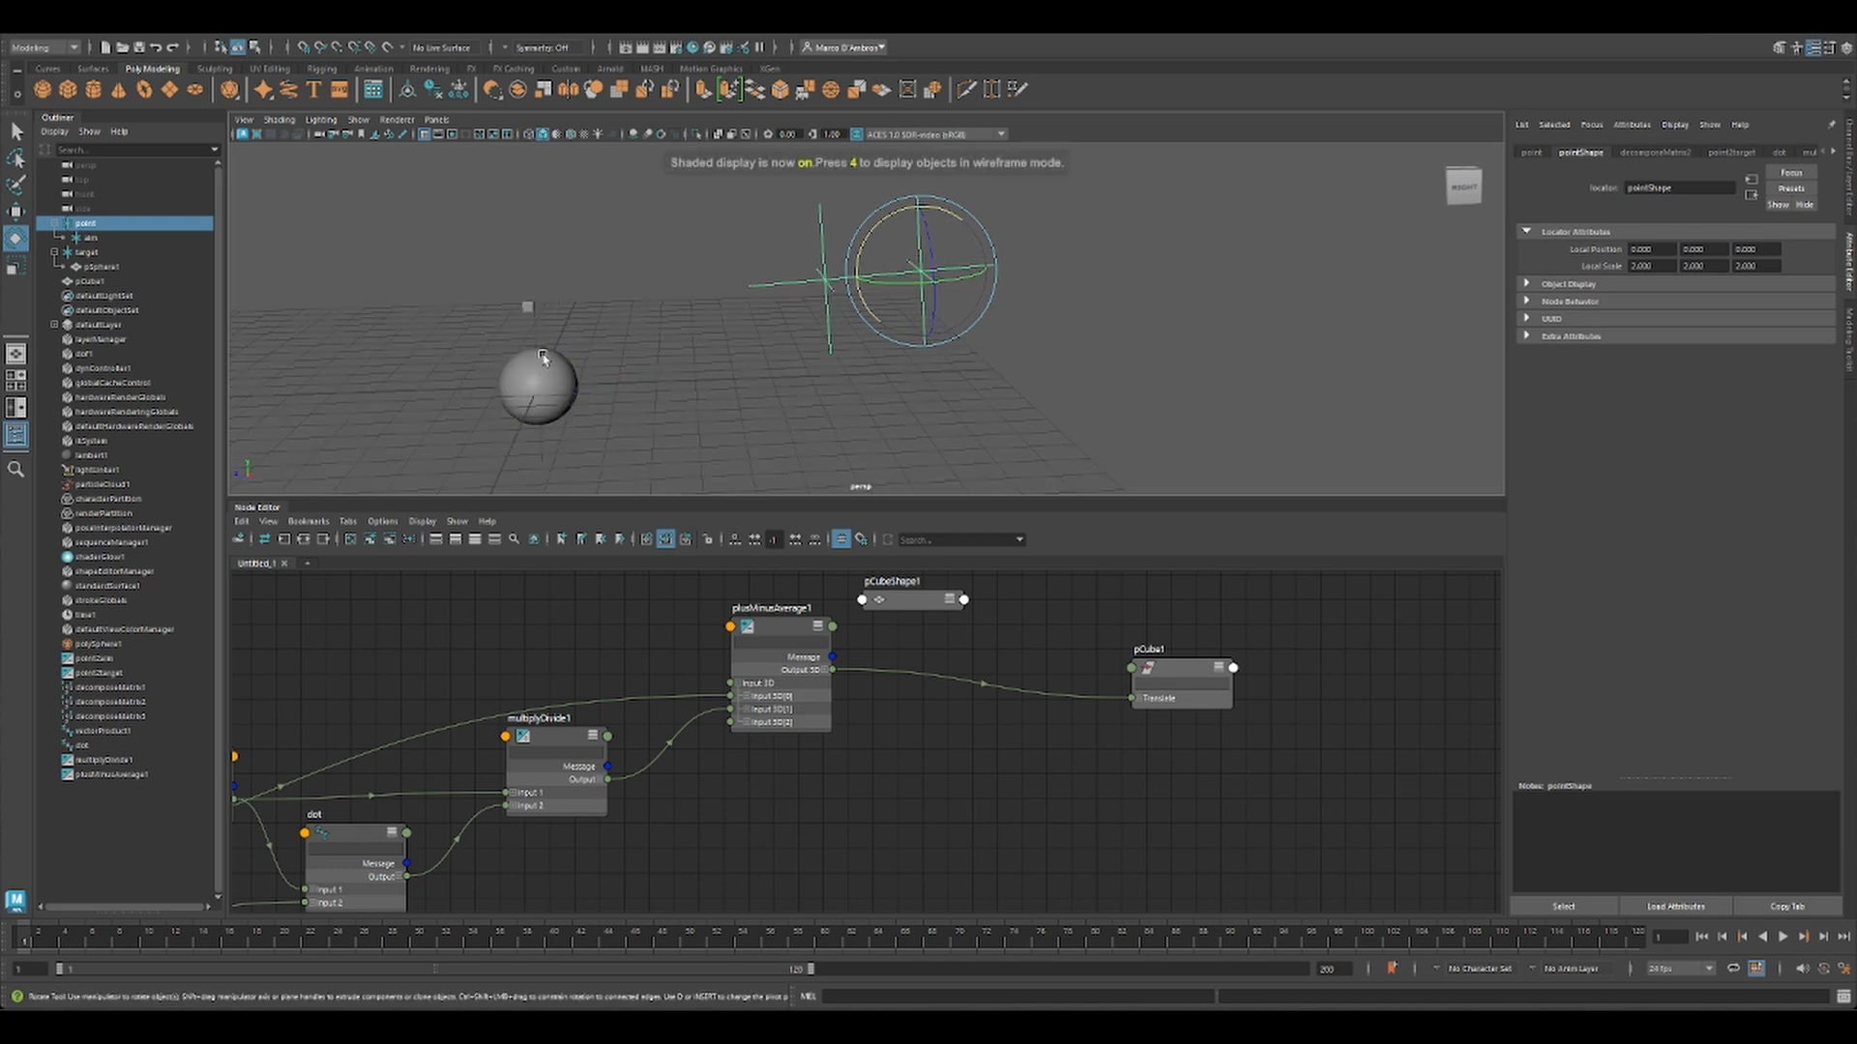
left_click(1183, 681)
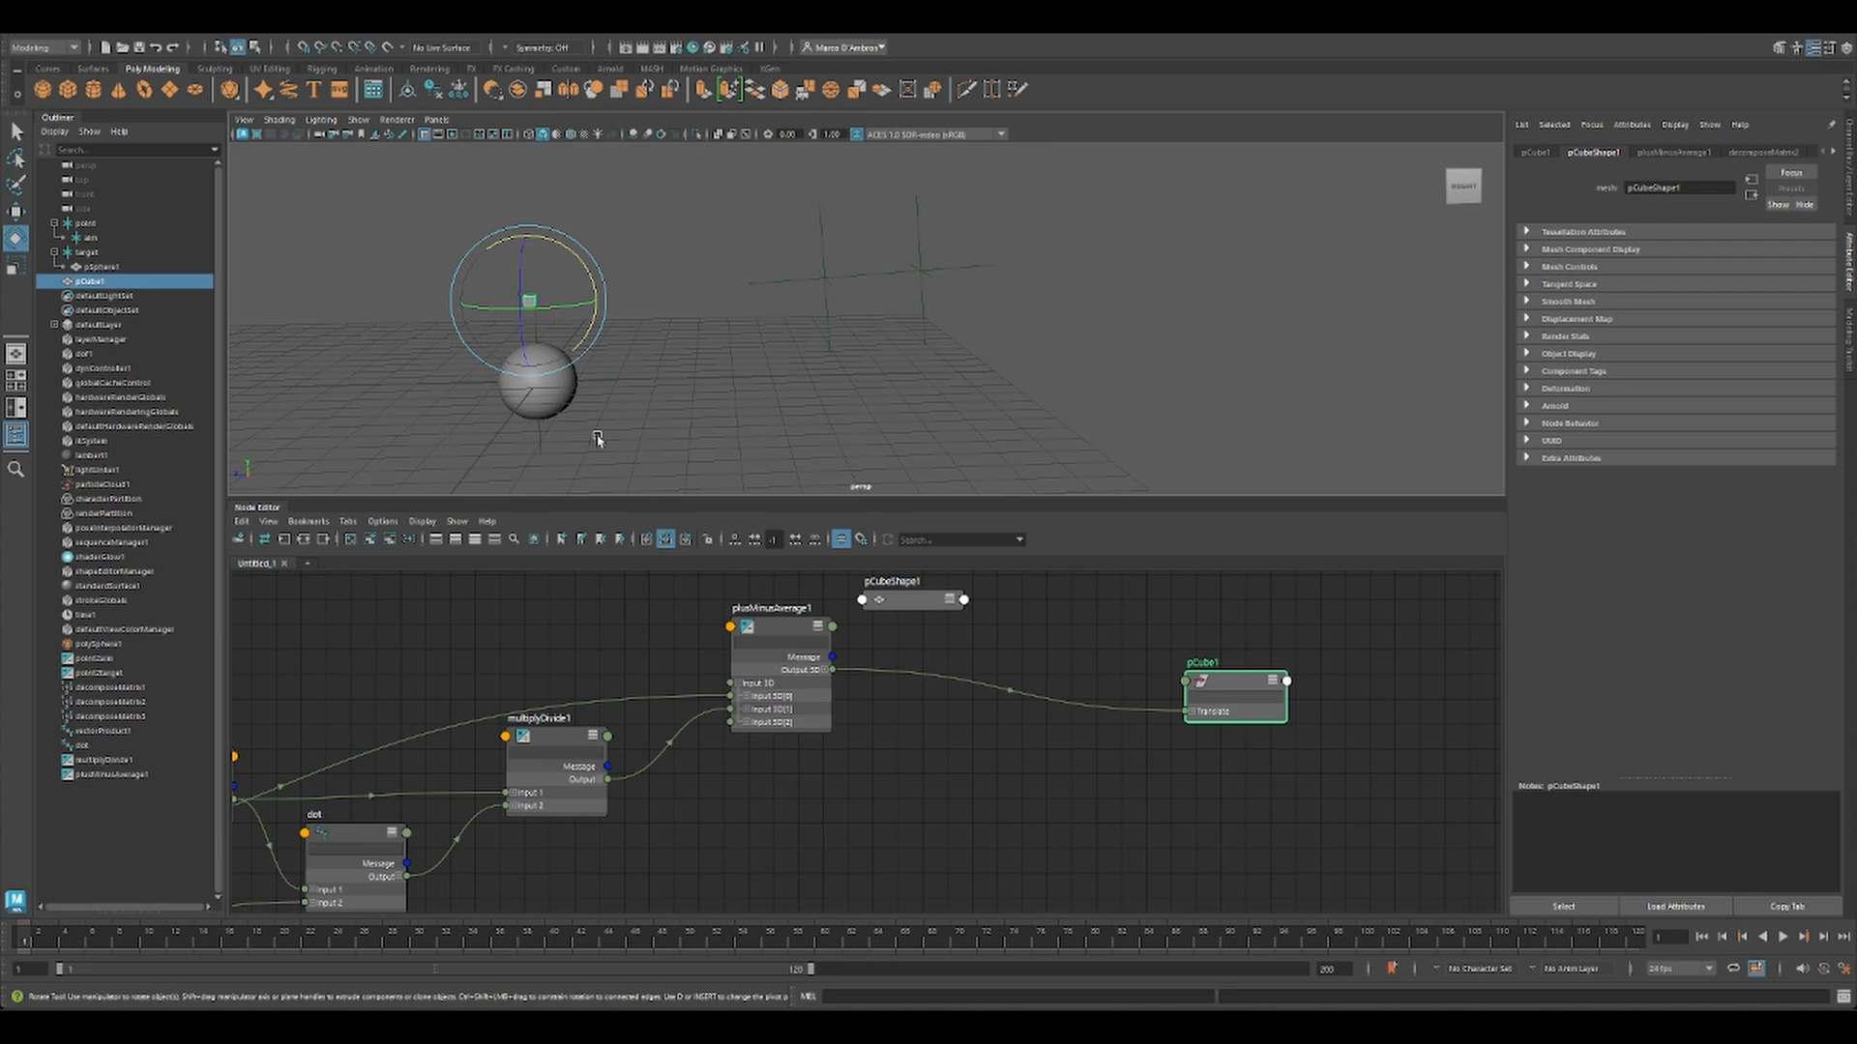
mouse_move(549, 404)
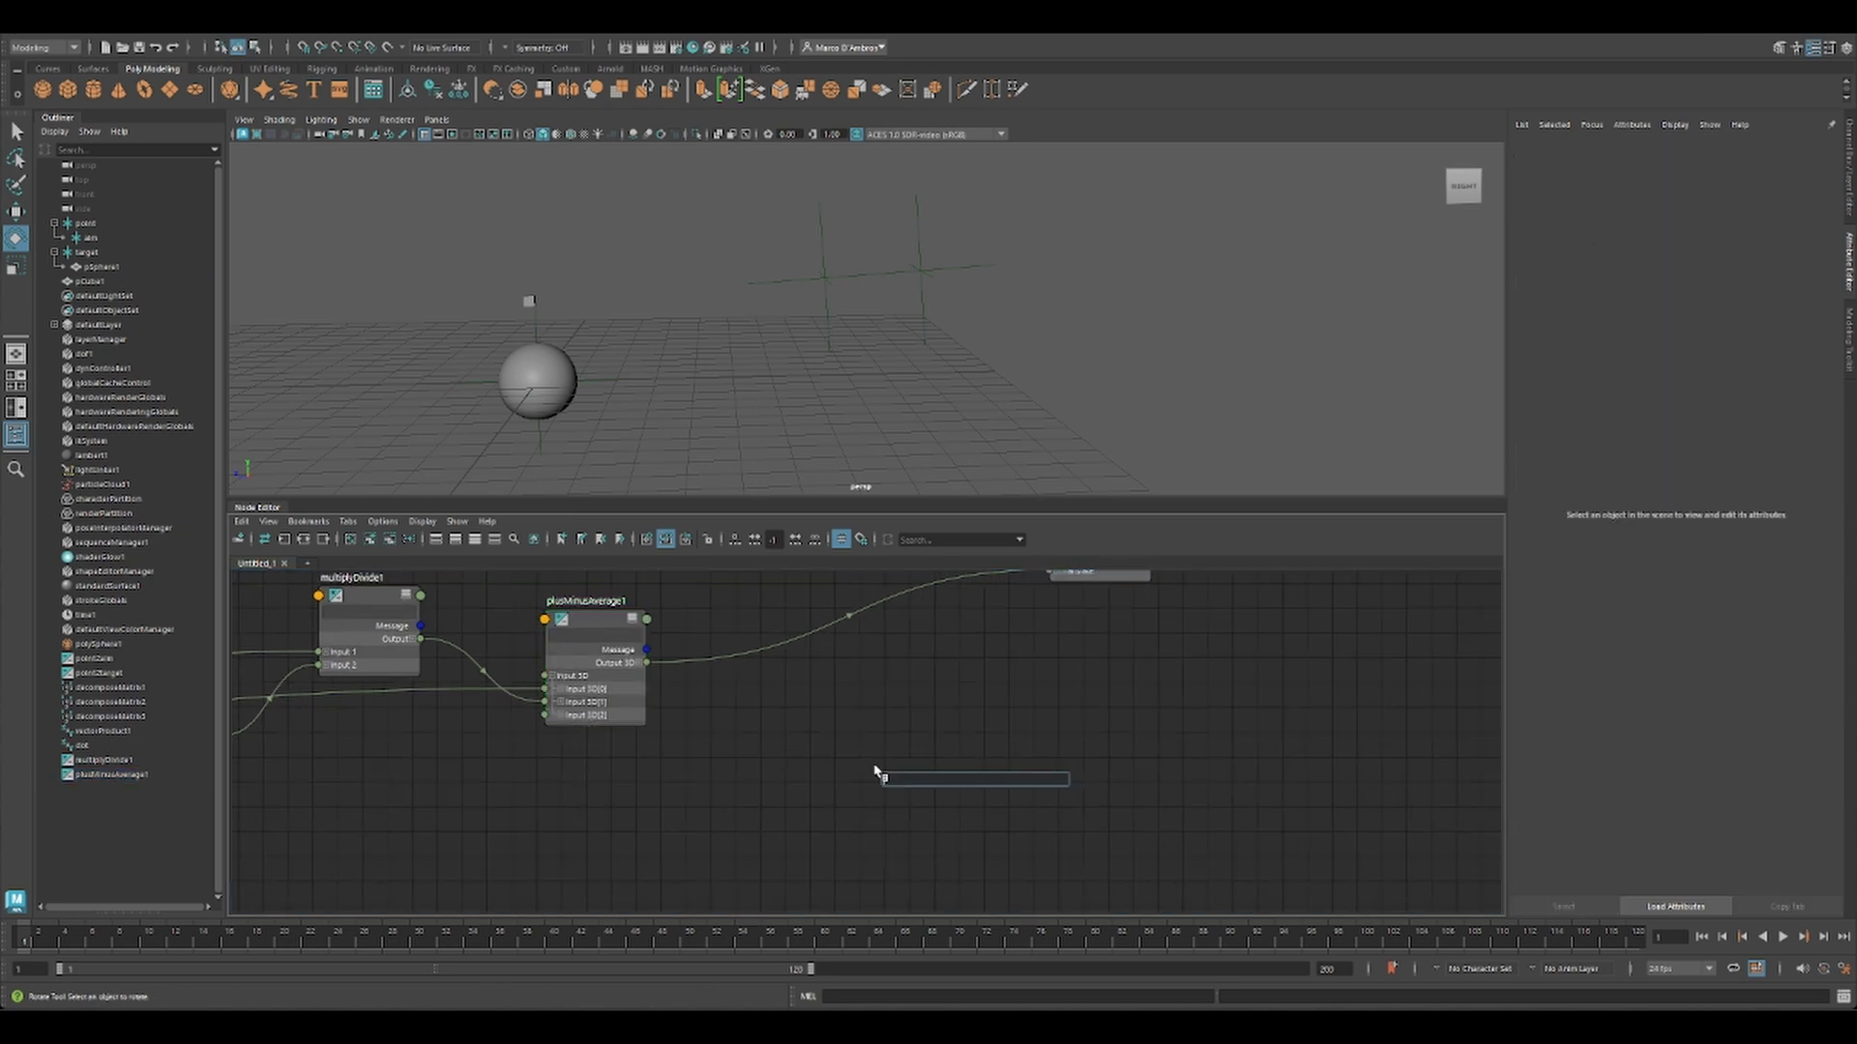
Step: Create a multMatrix node from the Tab search for 'mult'
type("mult")
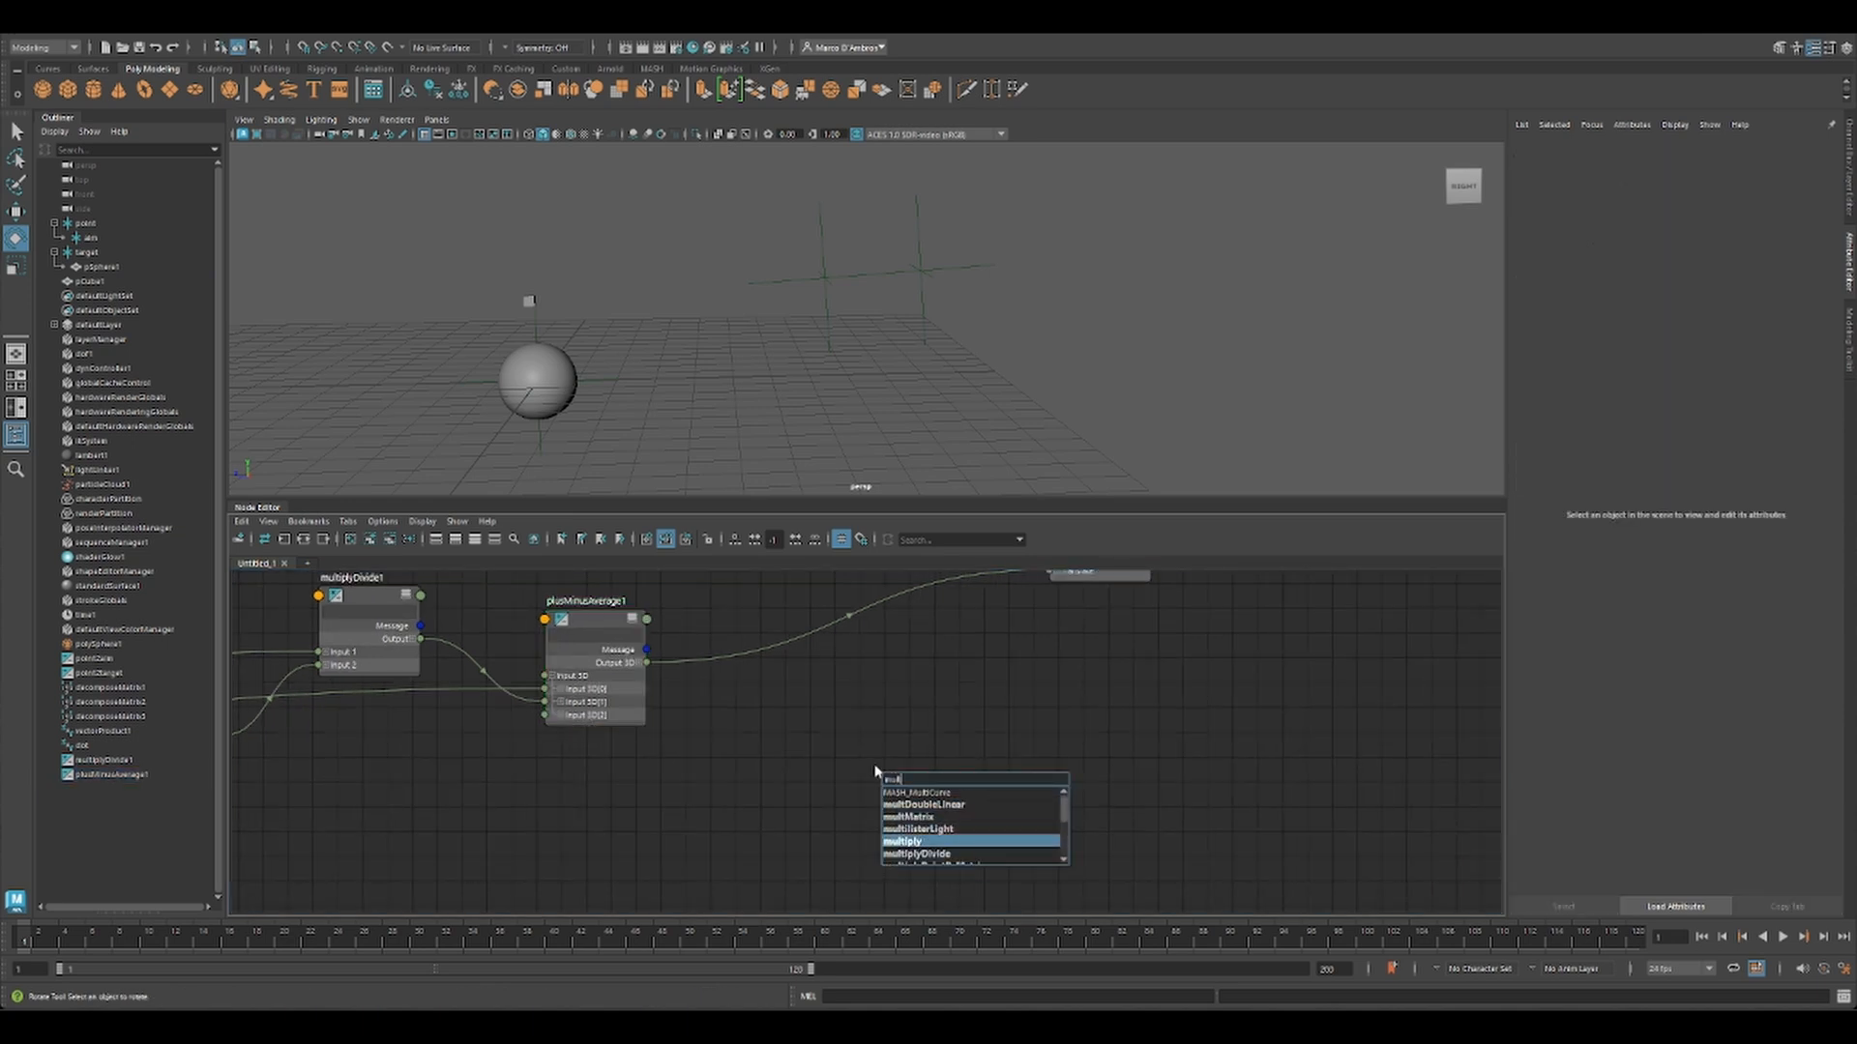
left_click(909, 815)
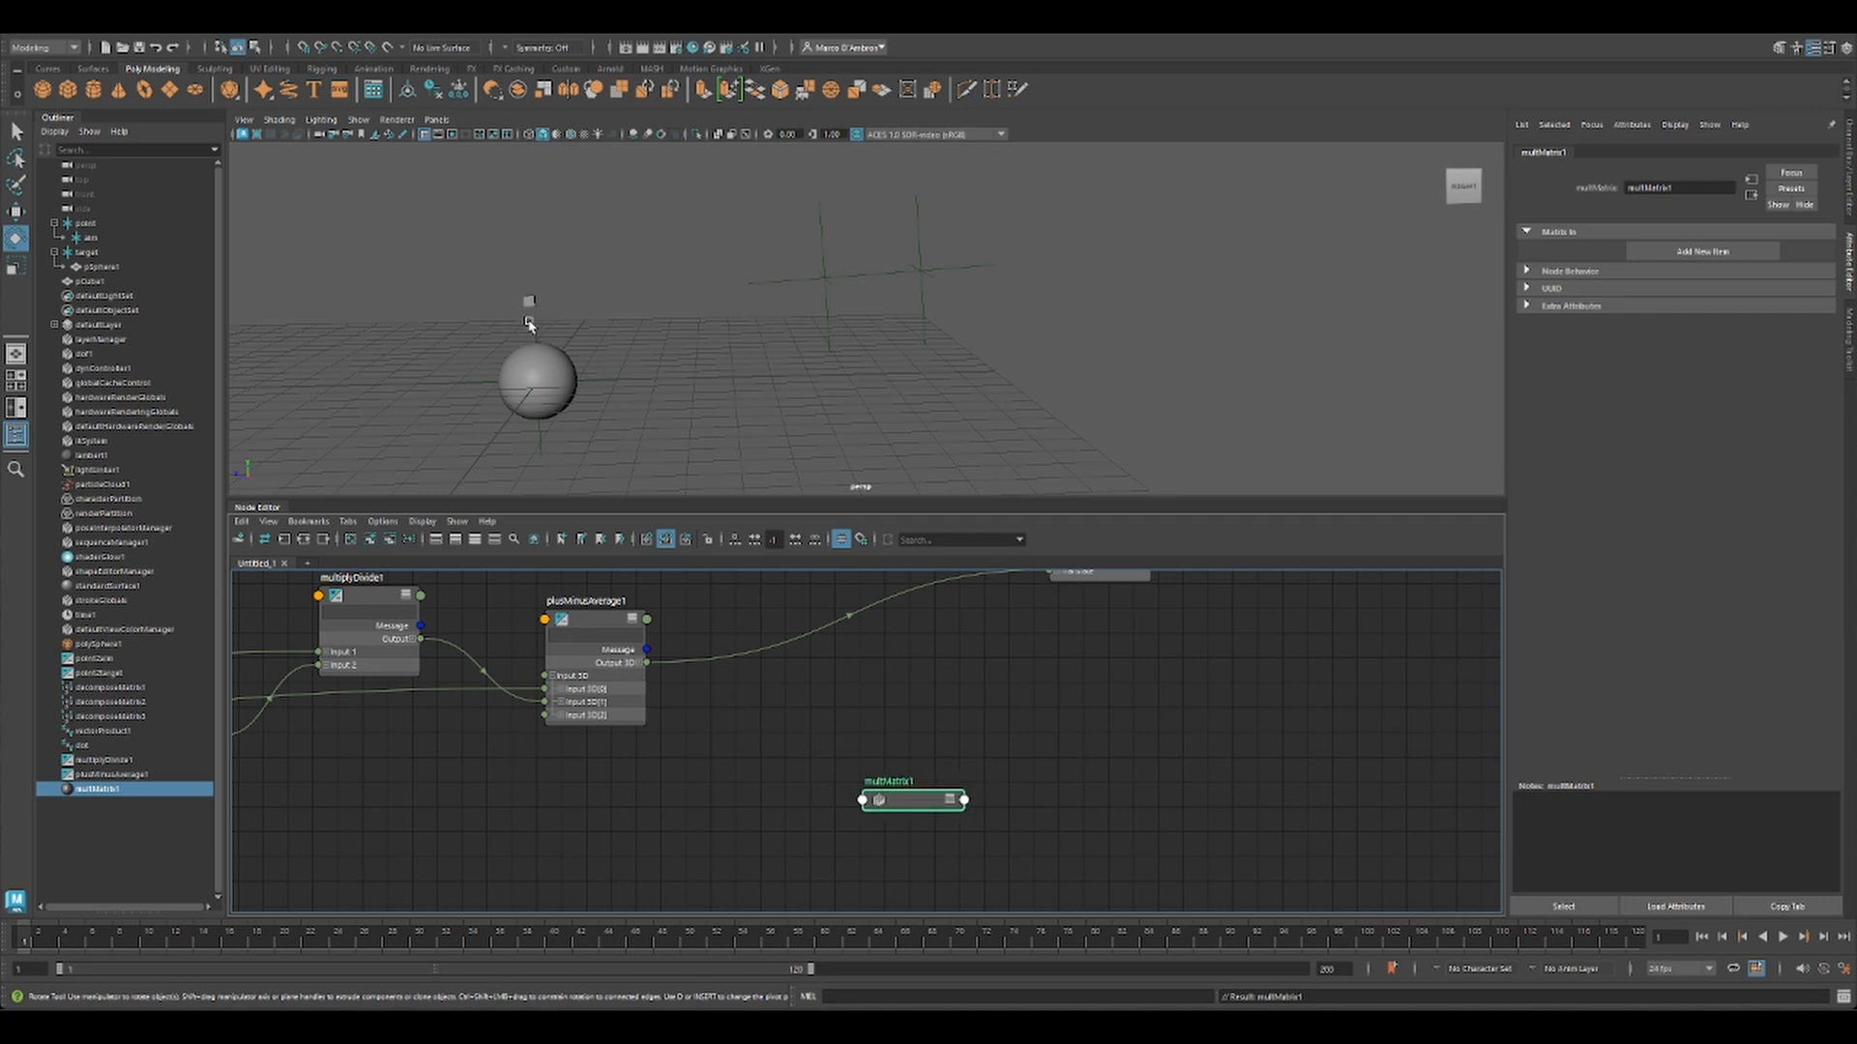
Step: Create a fourByFourMatrix node and place it beside multMatrix1
left_click(93, 281)
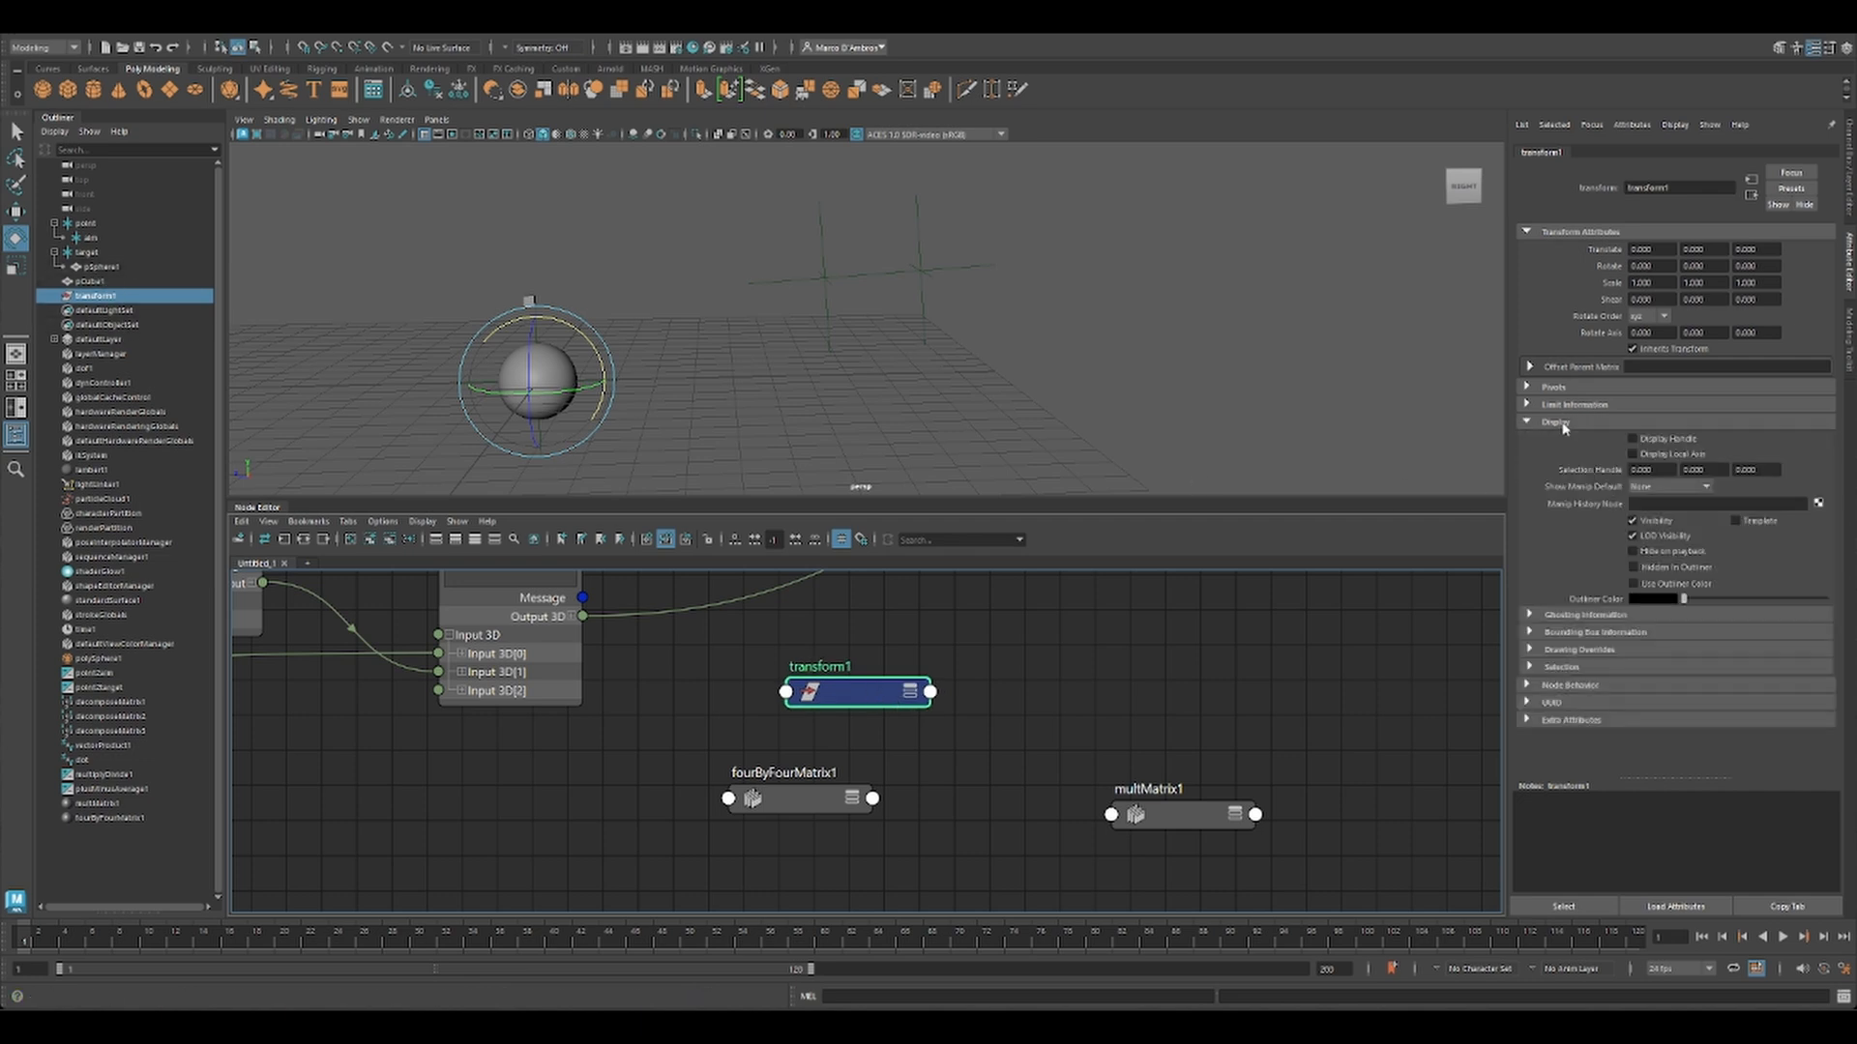
left_click(1633, 569)
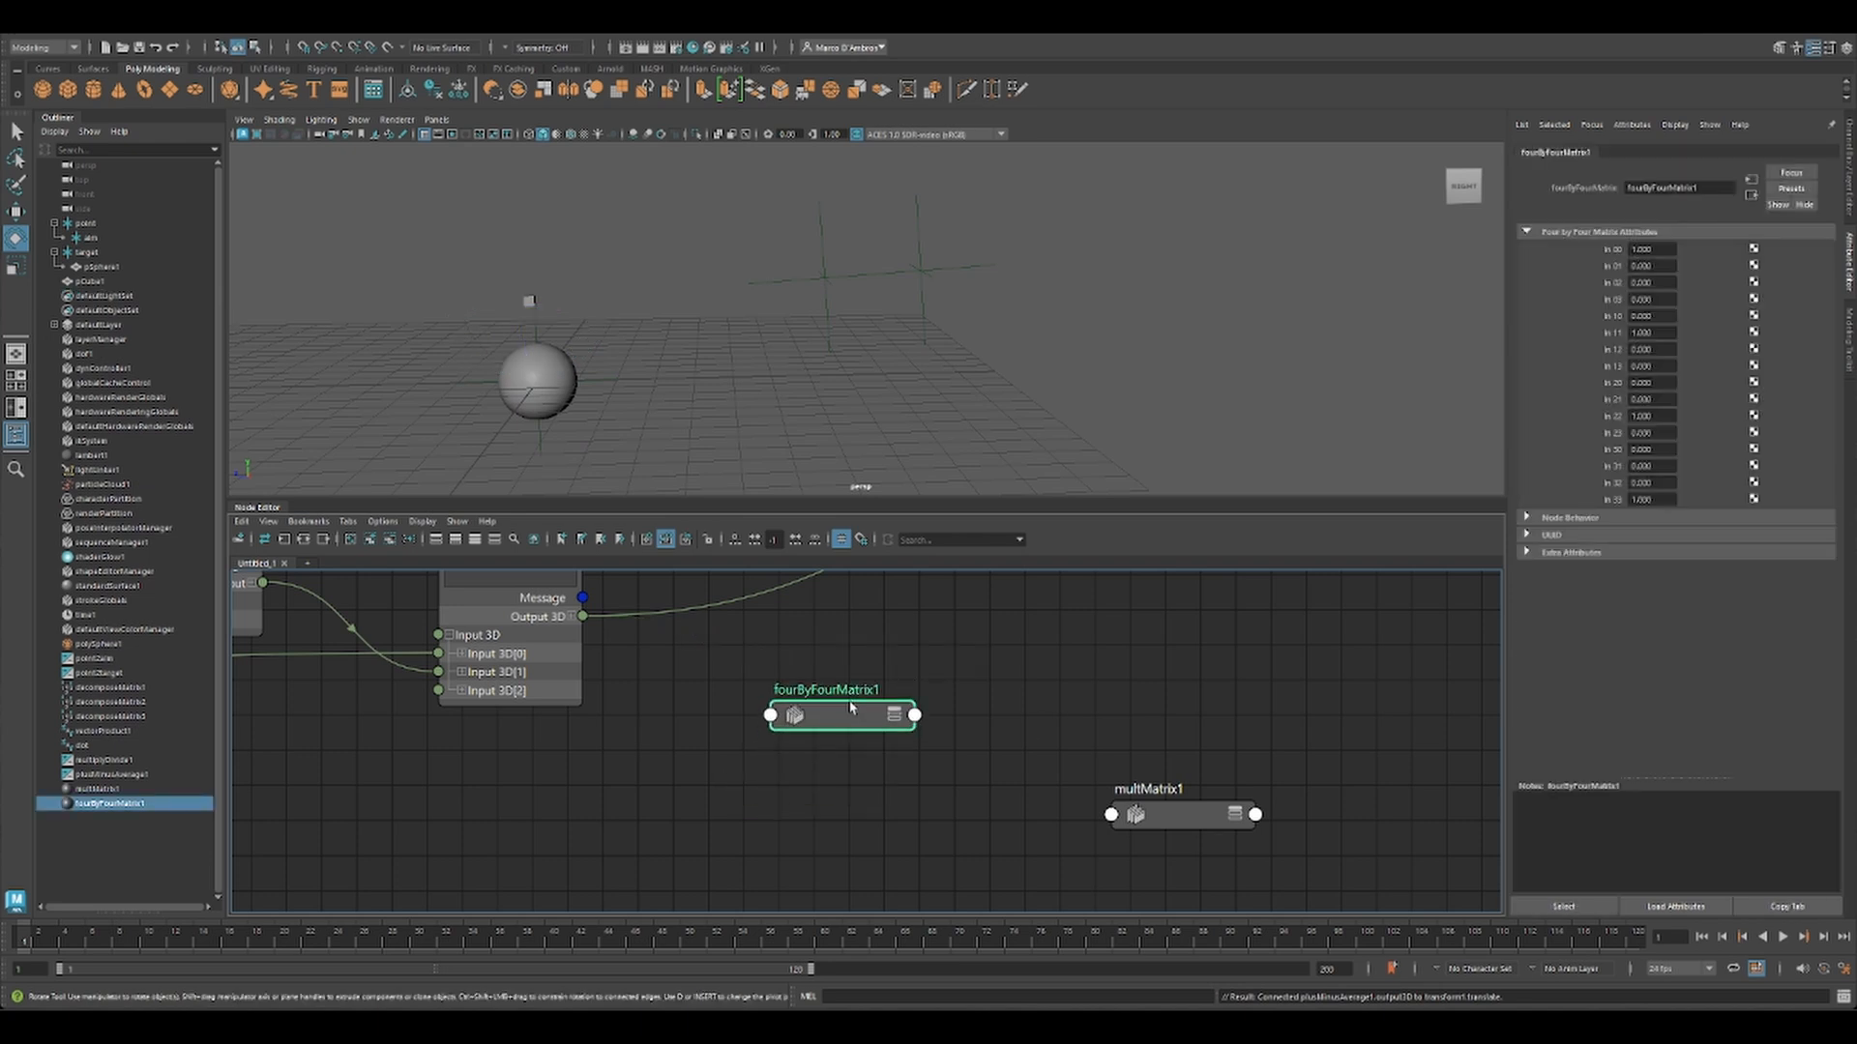
Step: Show all fourByFourMatrix1 attributes, wire plusMinusAverage into in30–in32 and the matrix plus target worldInverseMatrix into multMatrix1
right_click(851, 715)
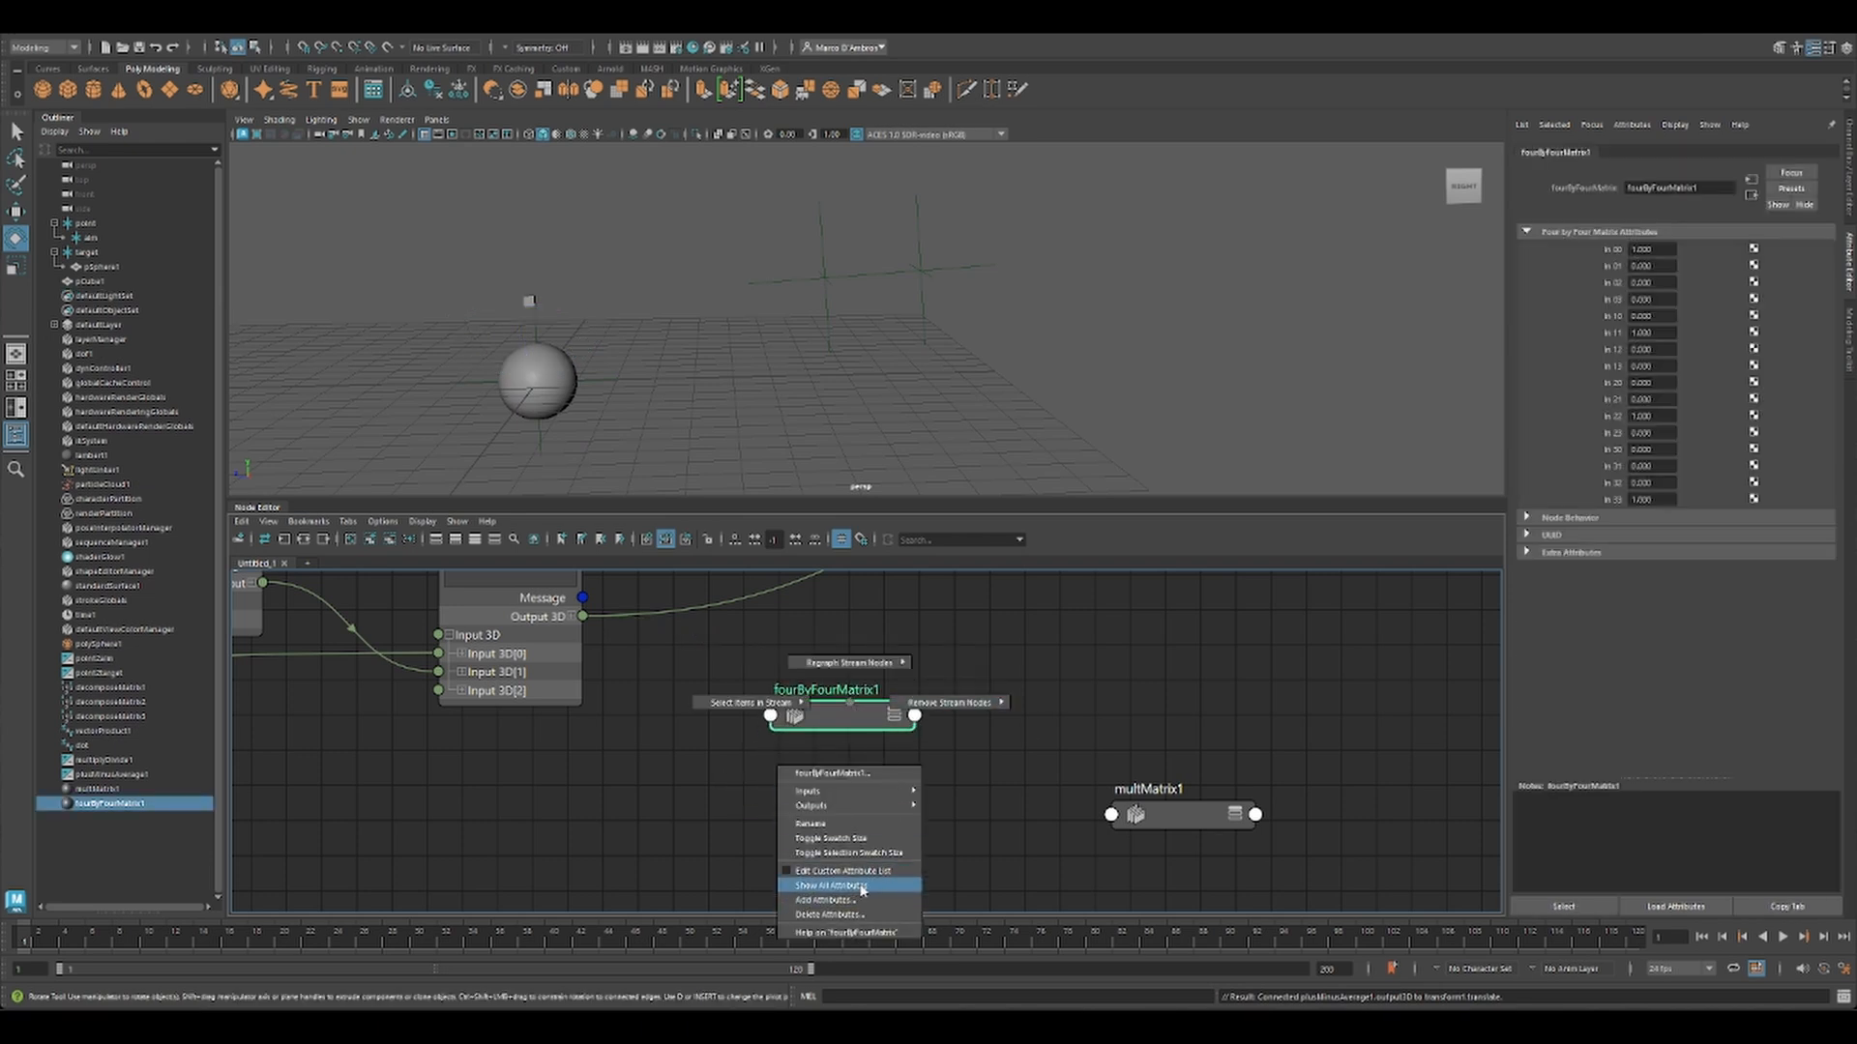
left_click(832, 886)
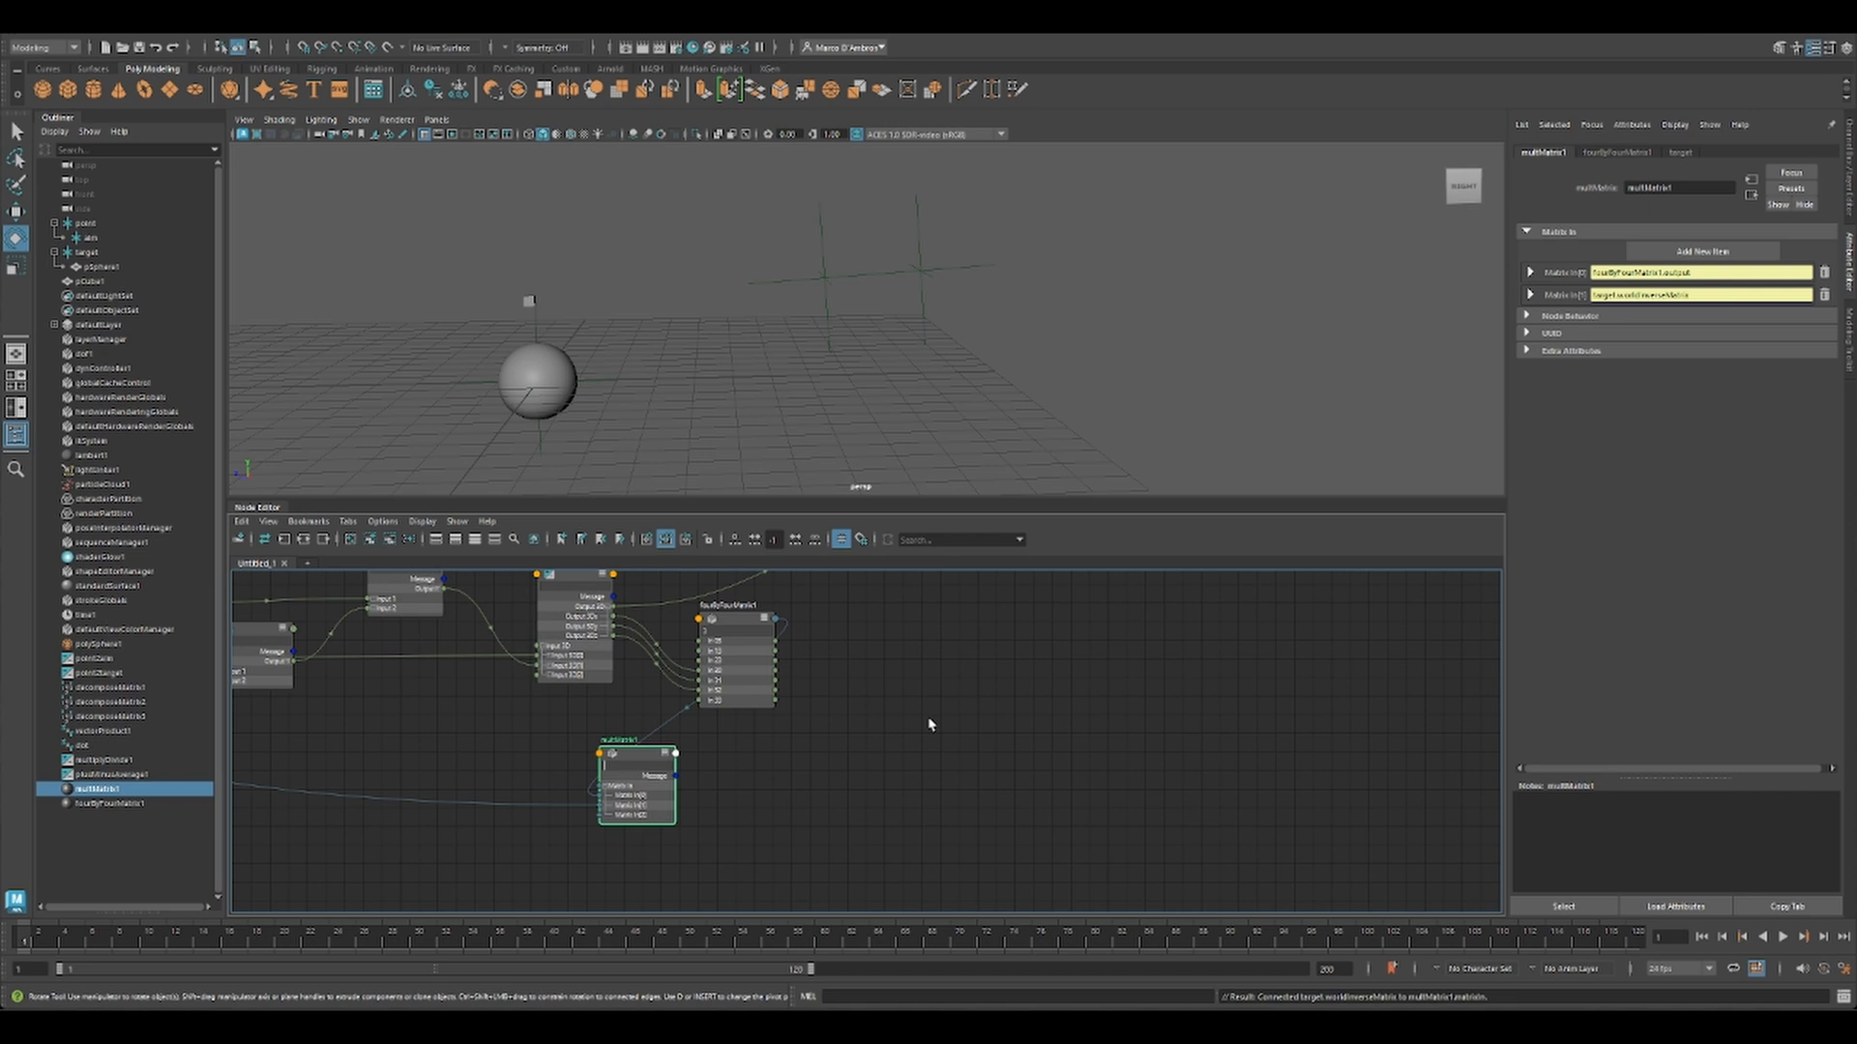
left_click_drag(637, 776, 904, 726)
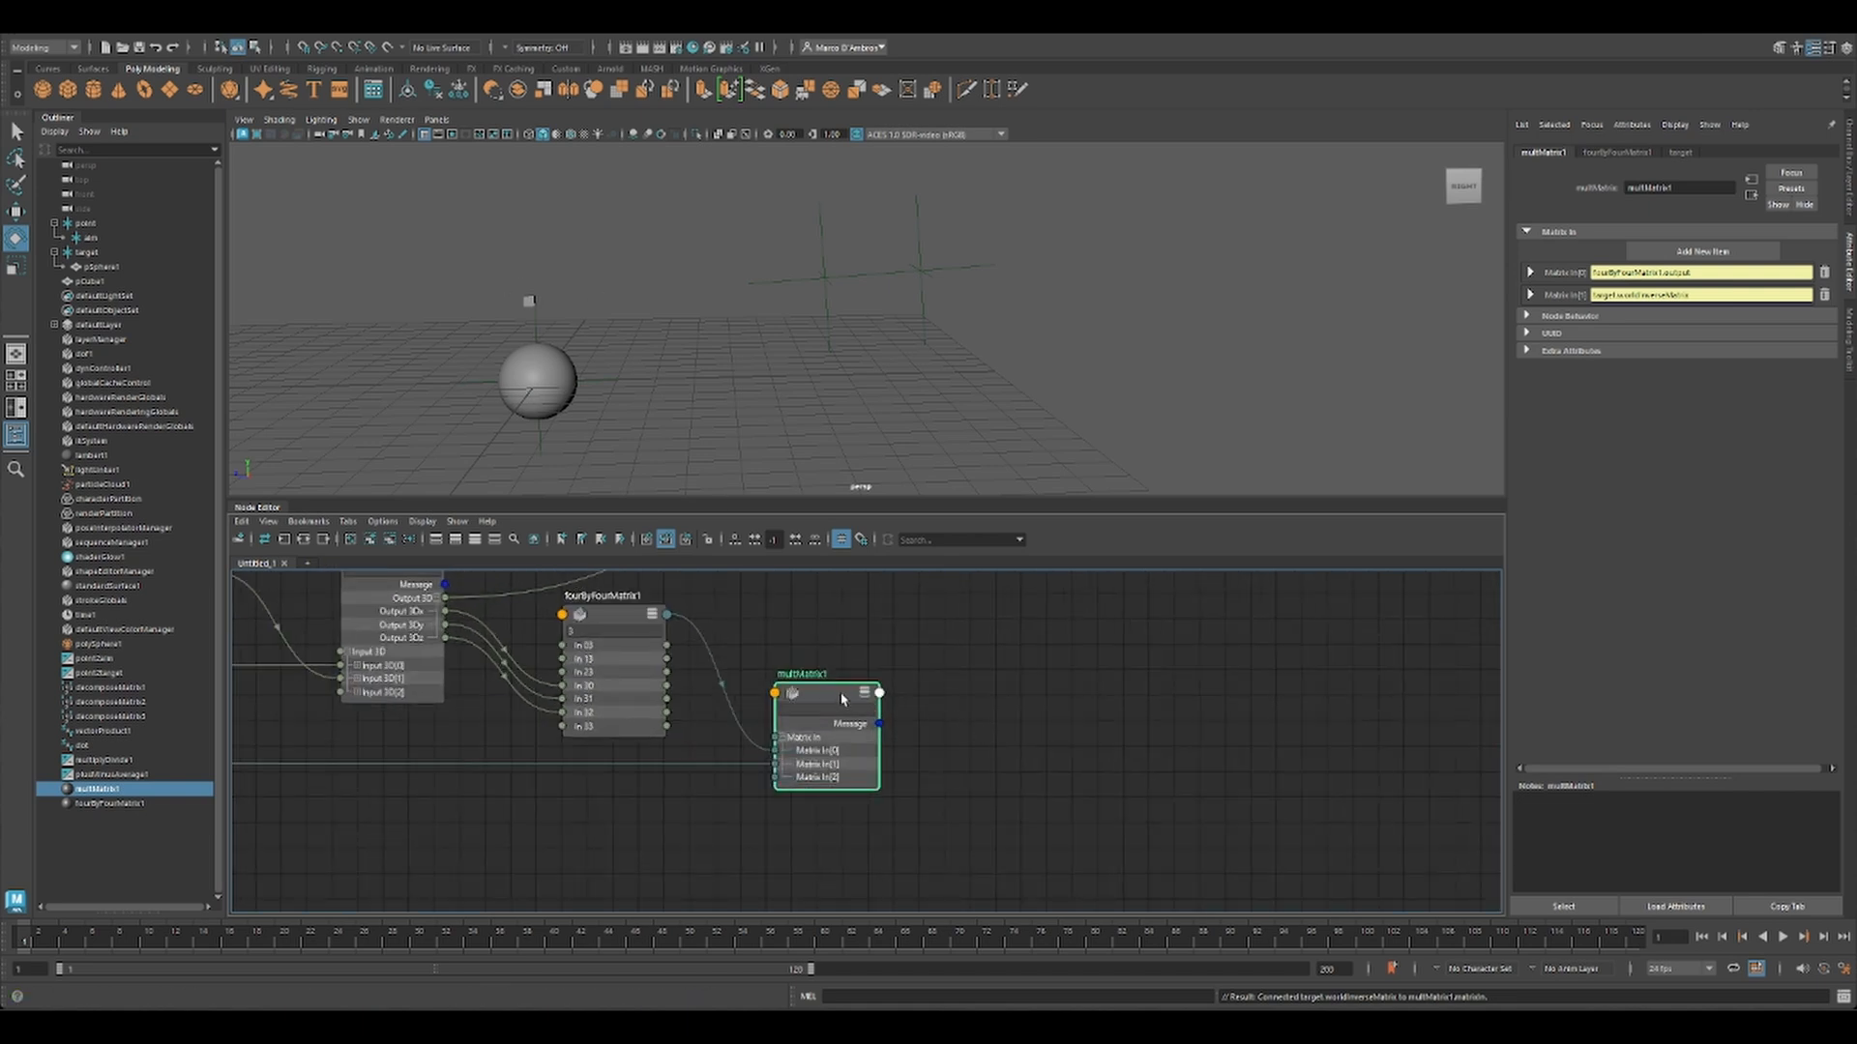
left_click_drag(830, 693, 811, 687)
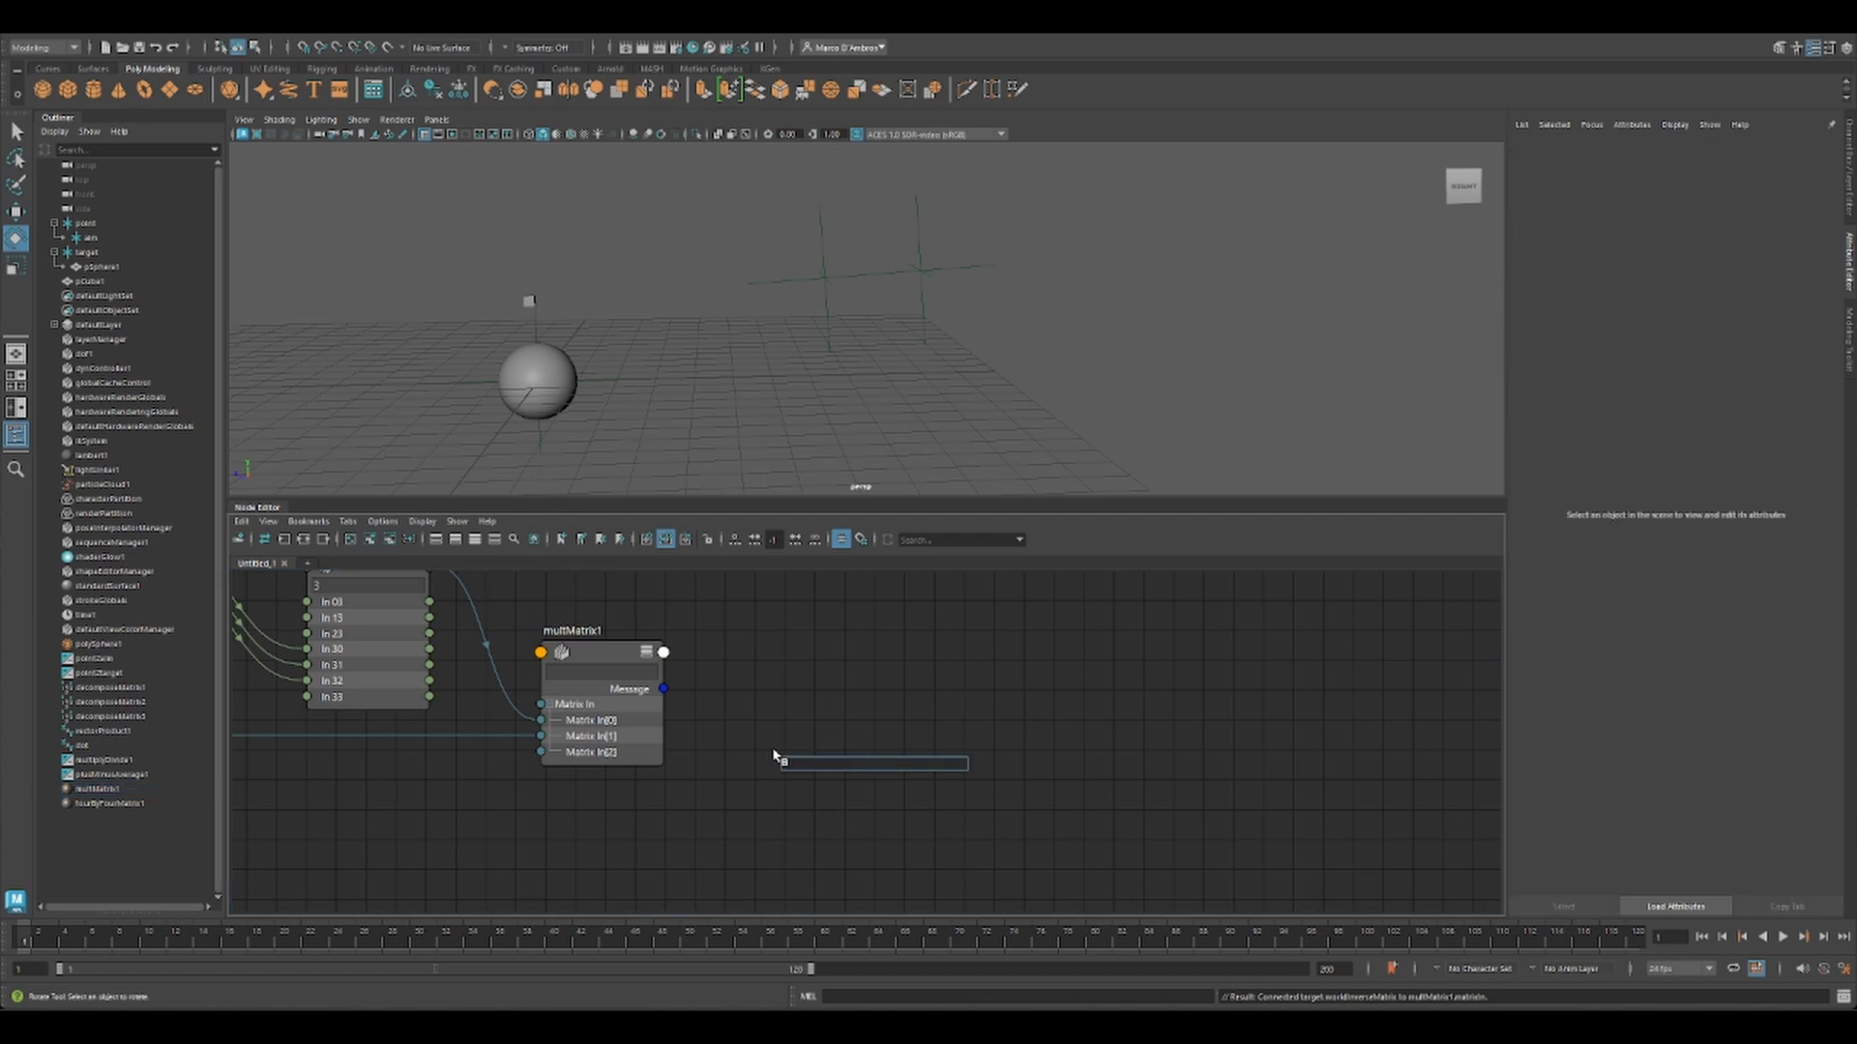
Step: Create distanceBetween1 and feed multMatrix1.matrixSum into its inMatrix2, then clear the selection
type("di")
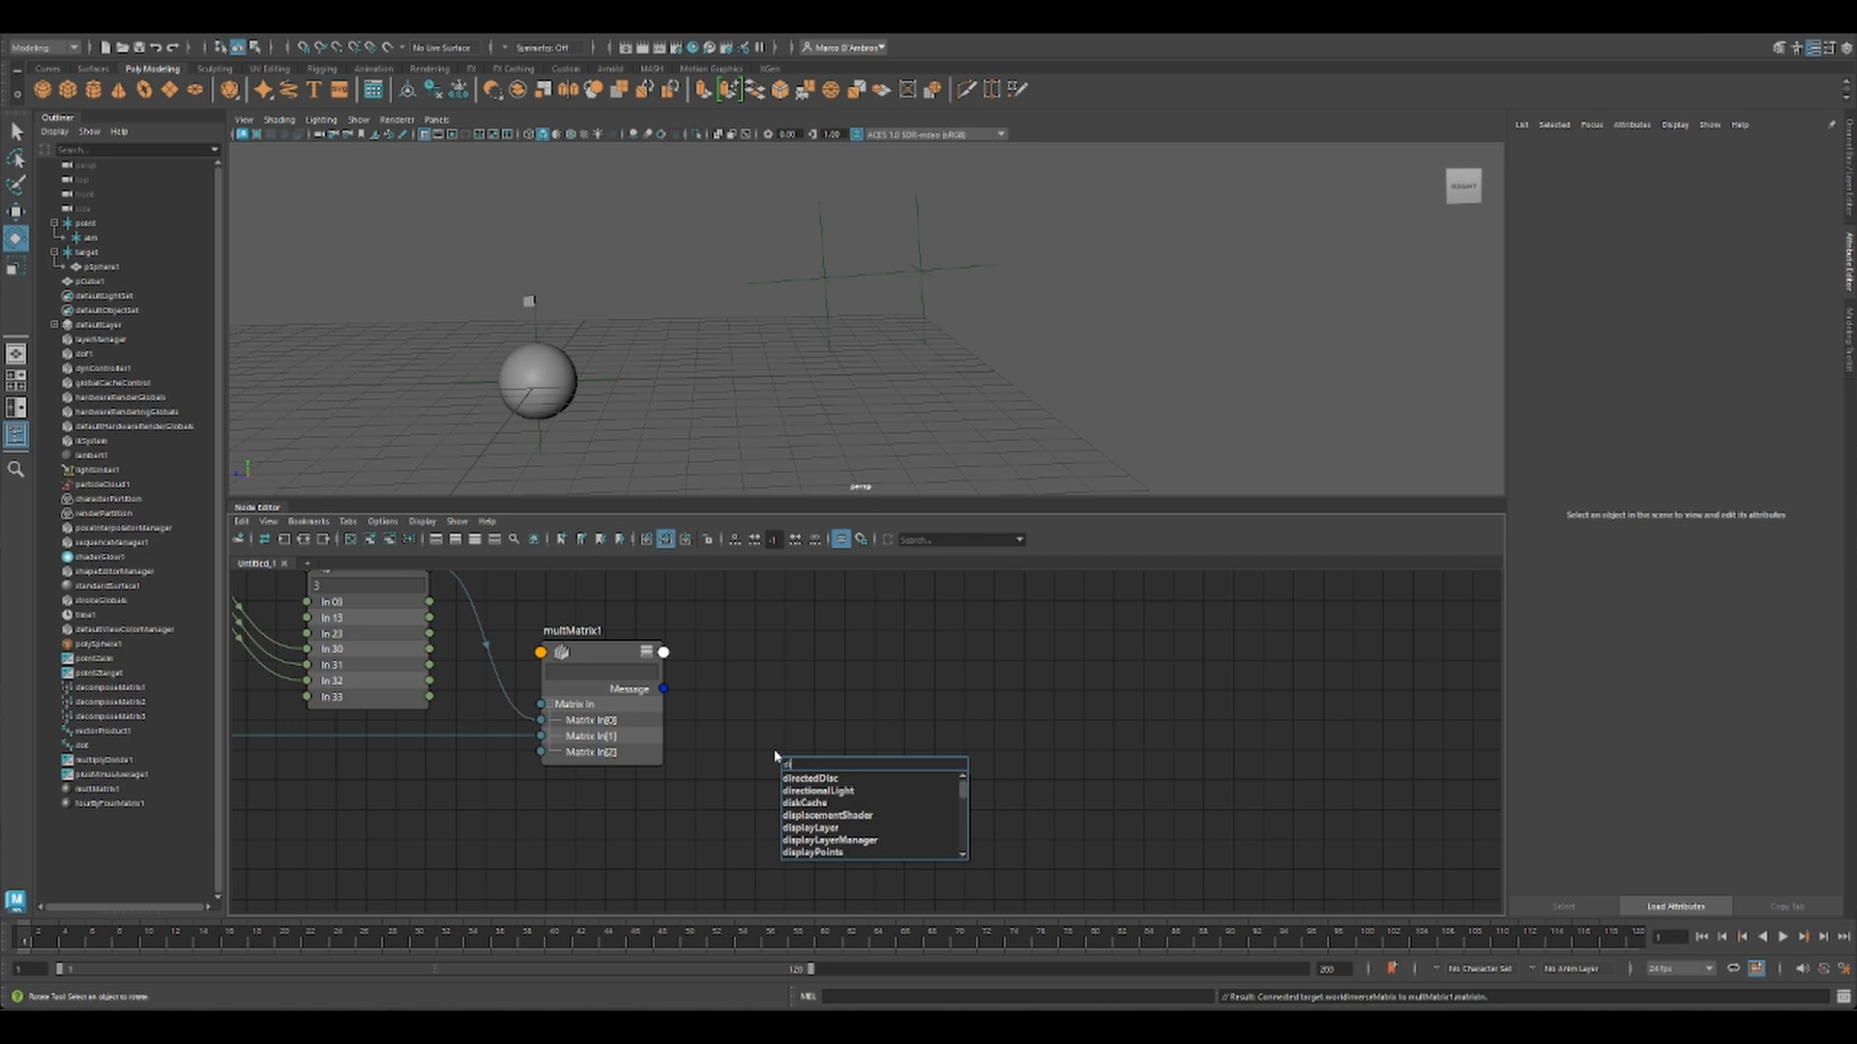
left_click(809, 778)
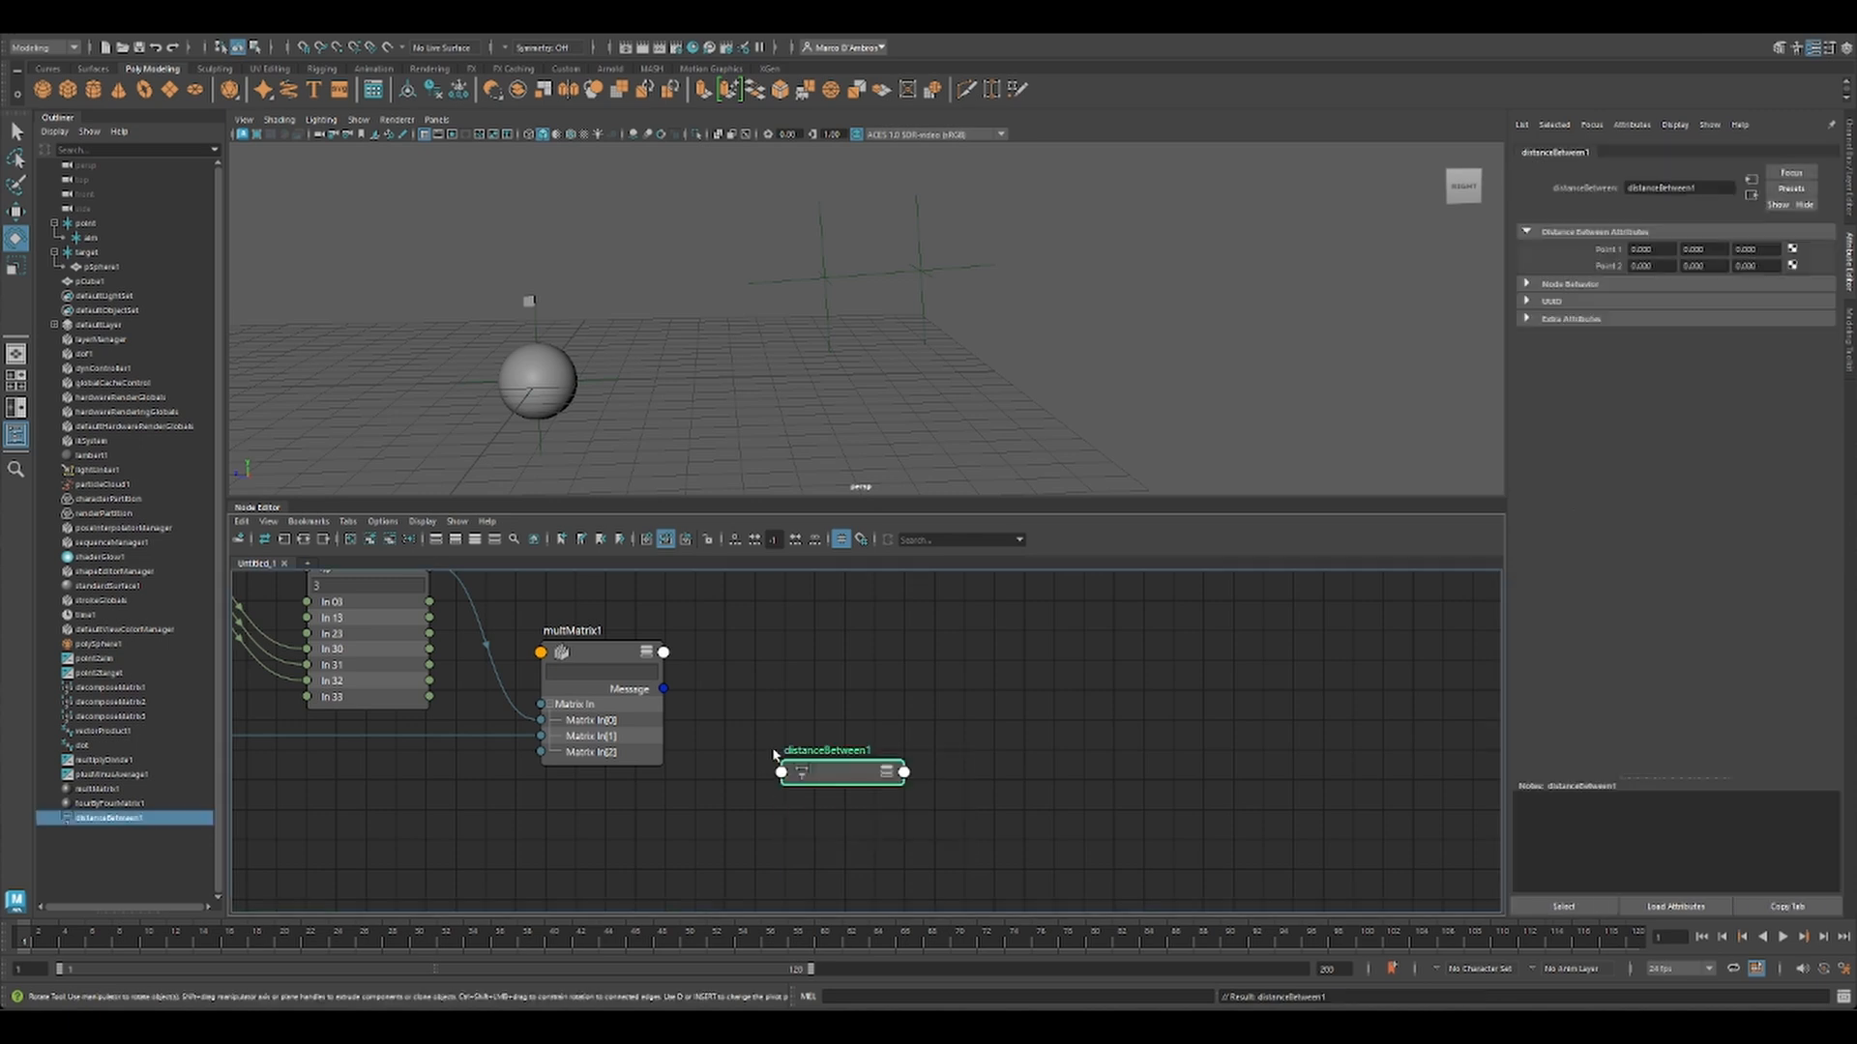
left_click_drag(841, 772, 853, 748)
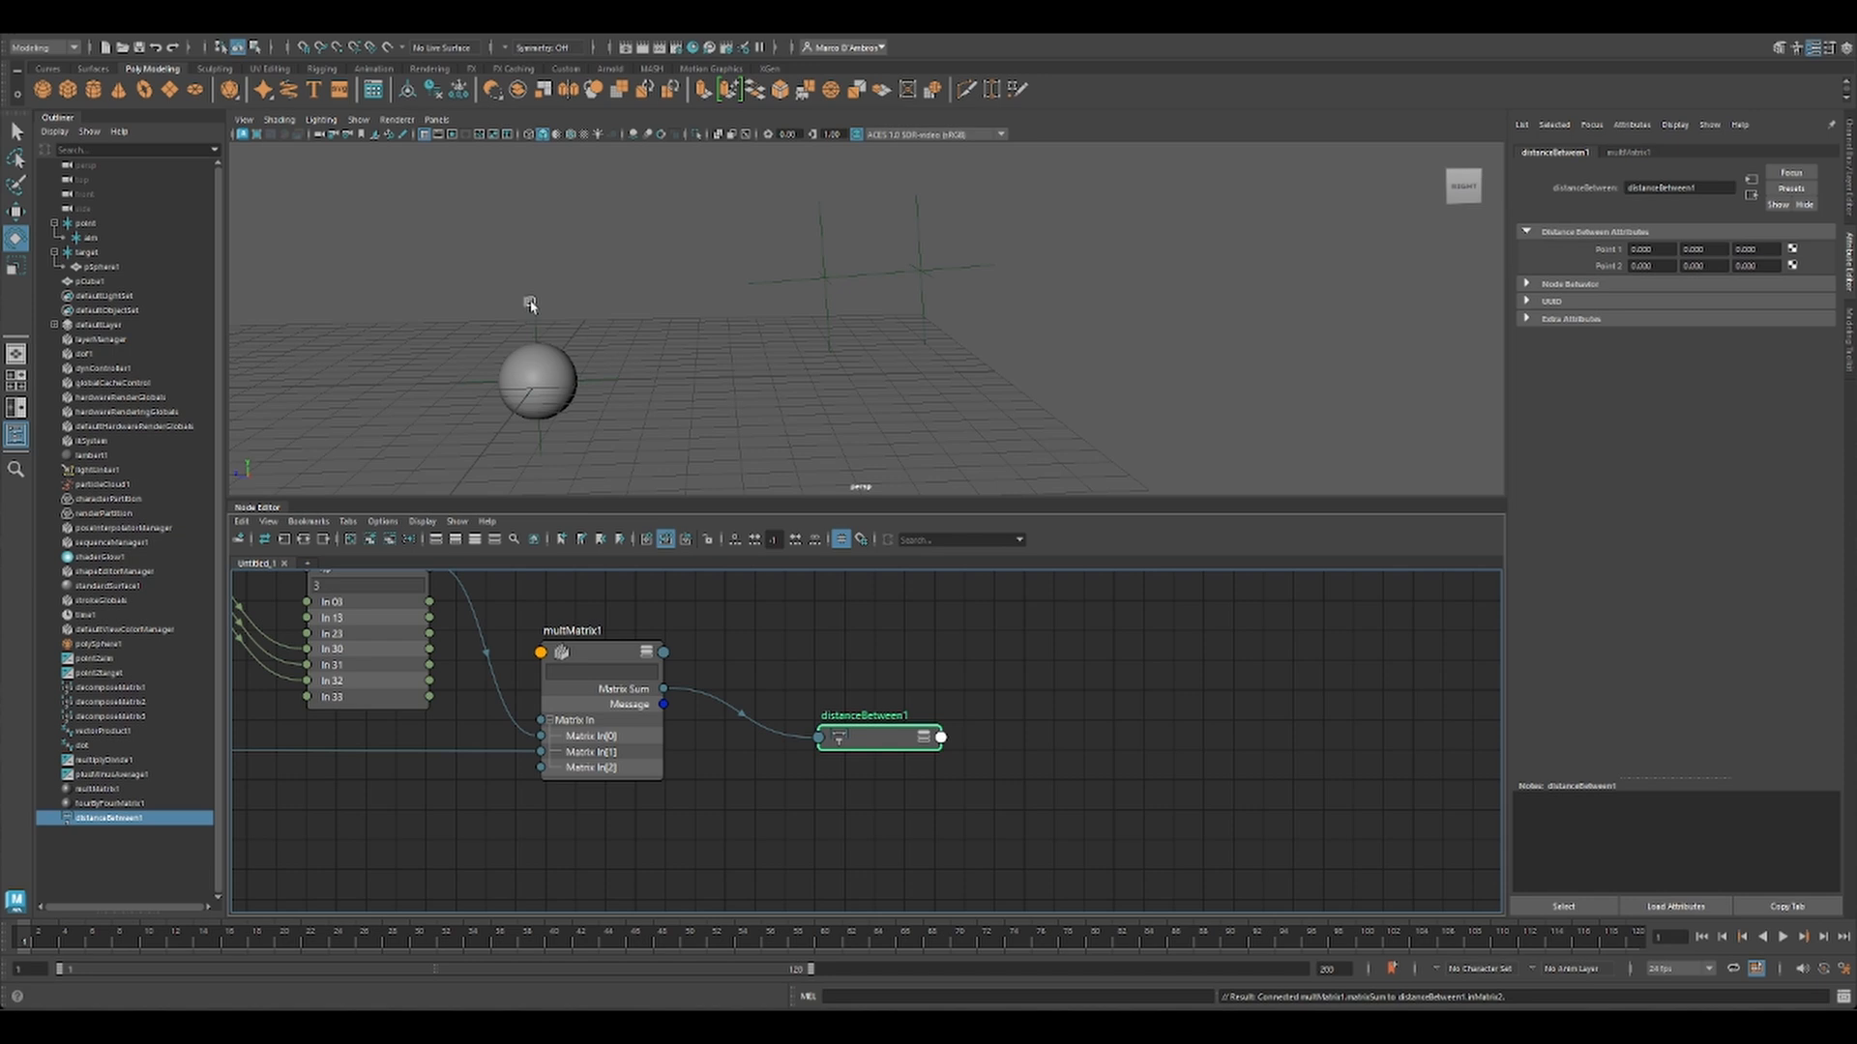
left_click(599, 651)
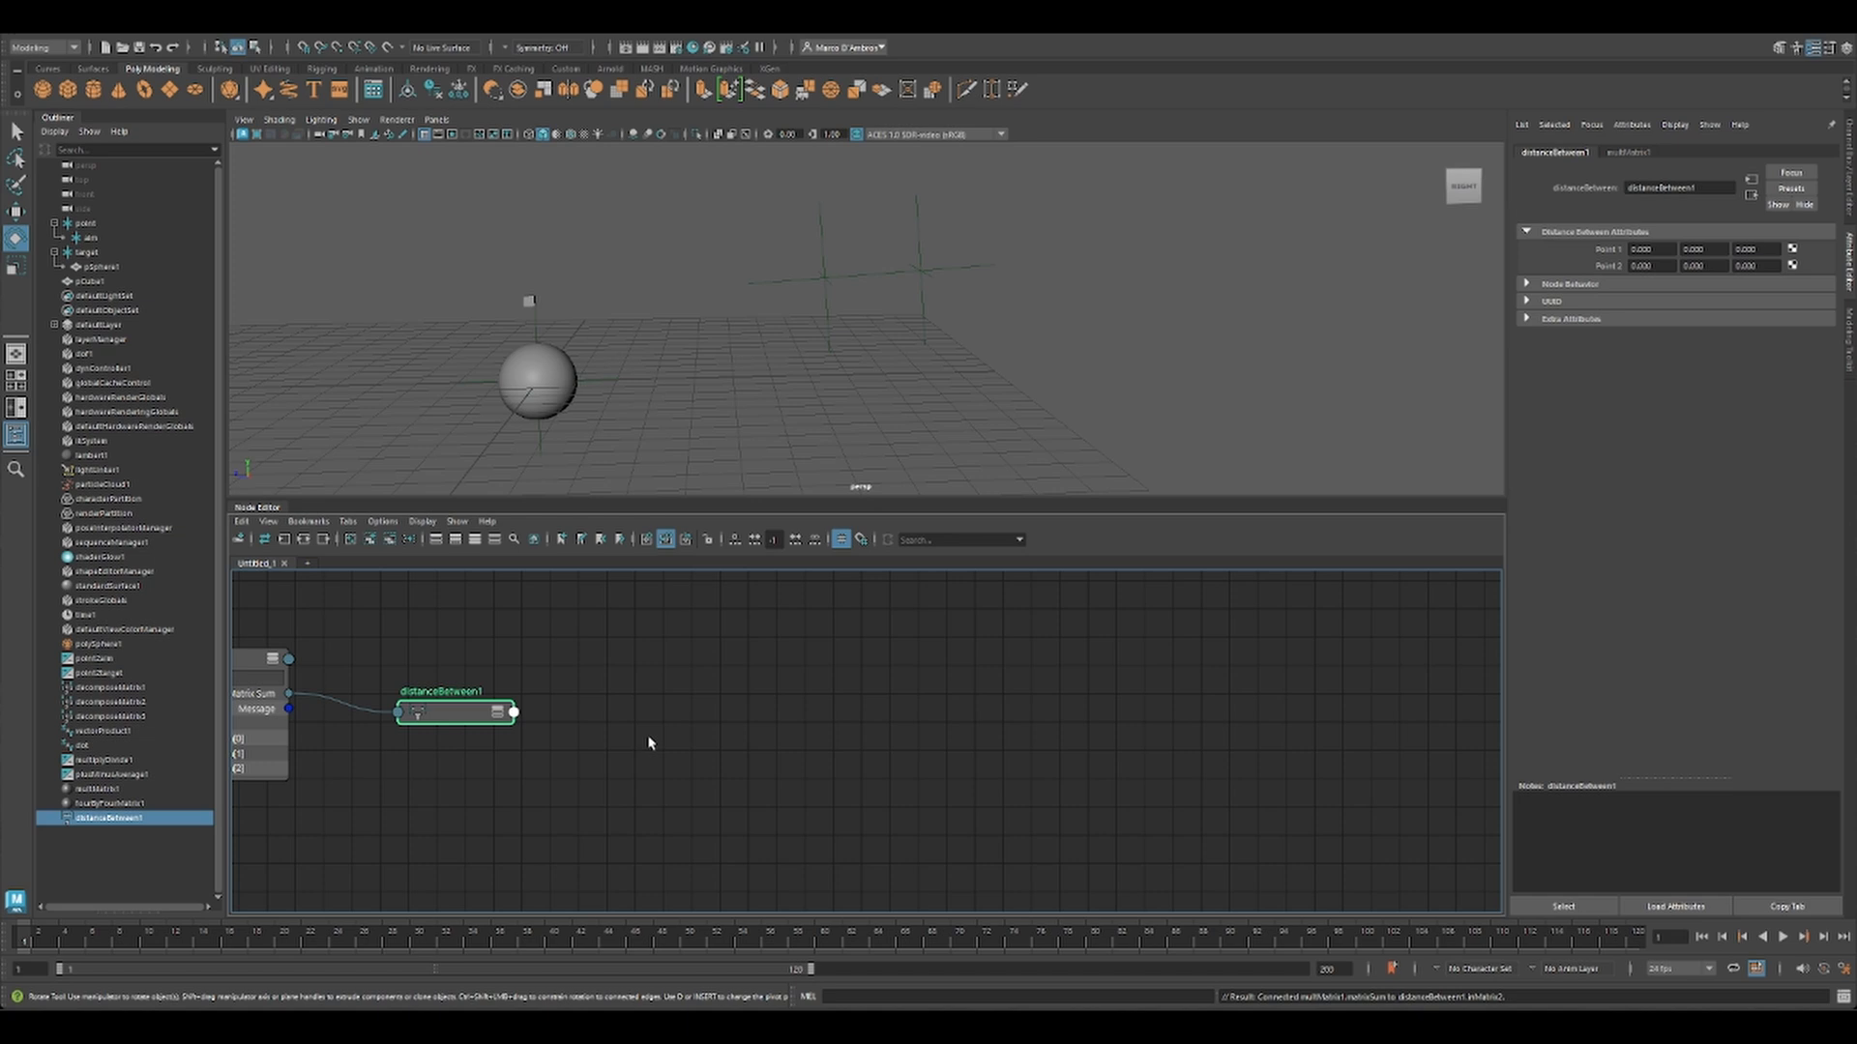
left_click(100, 265)
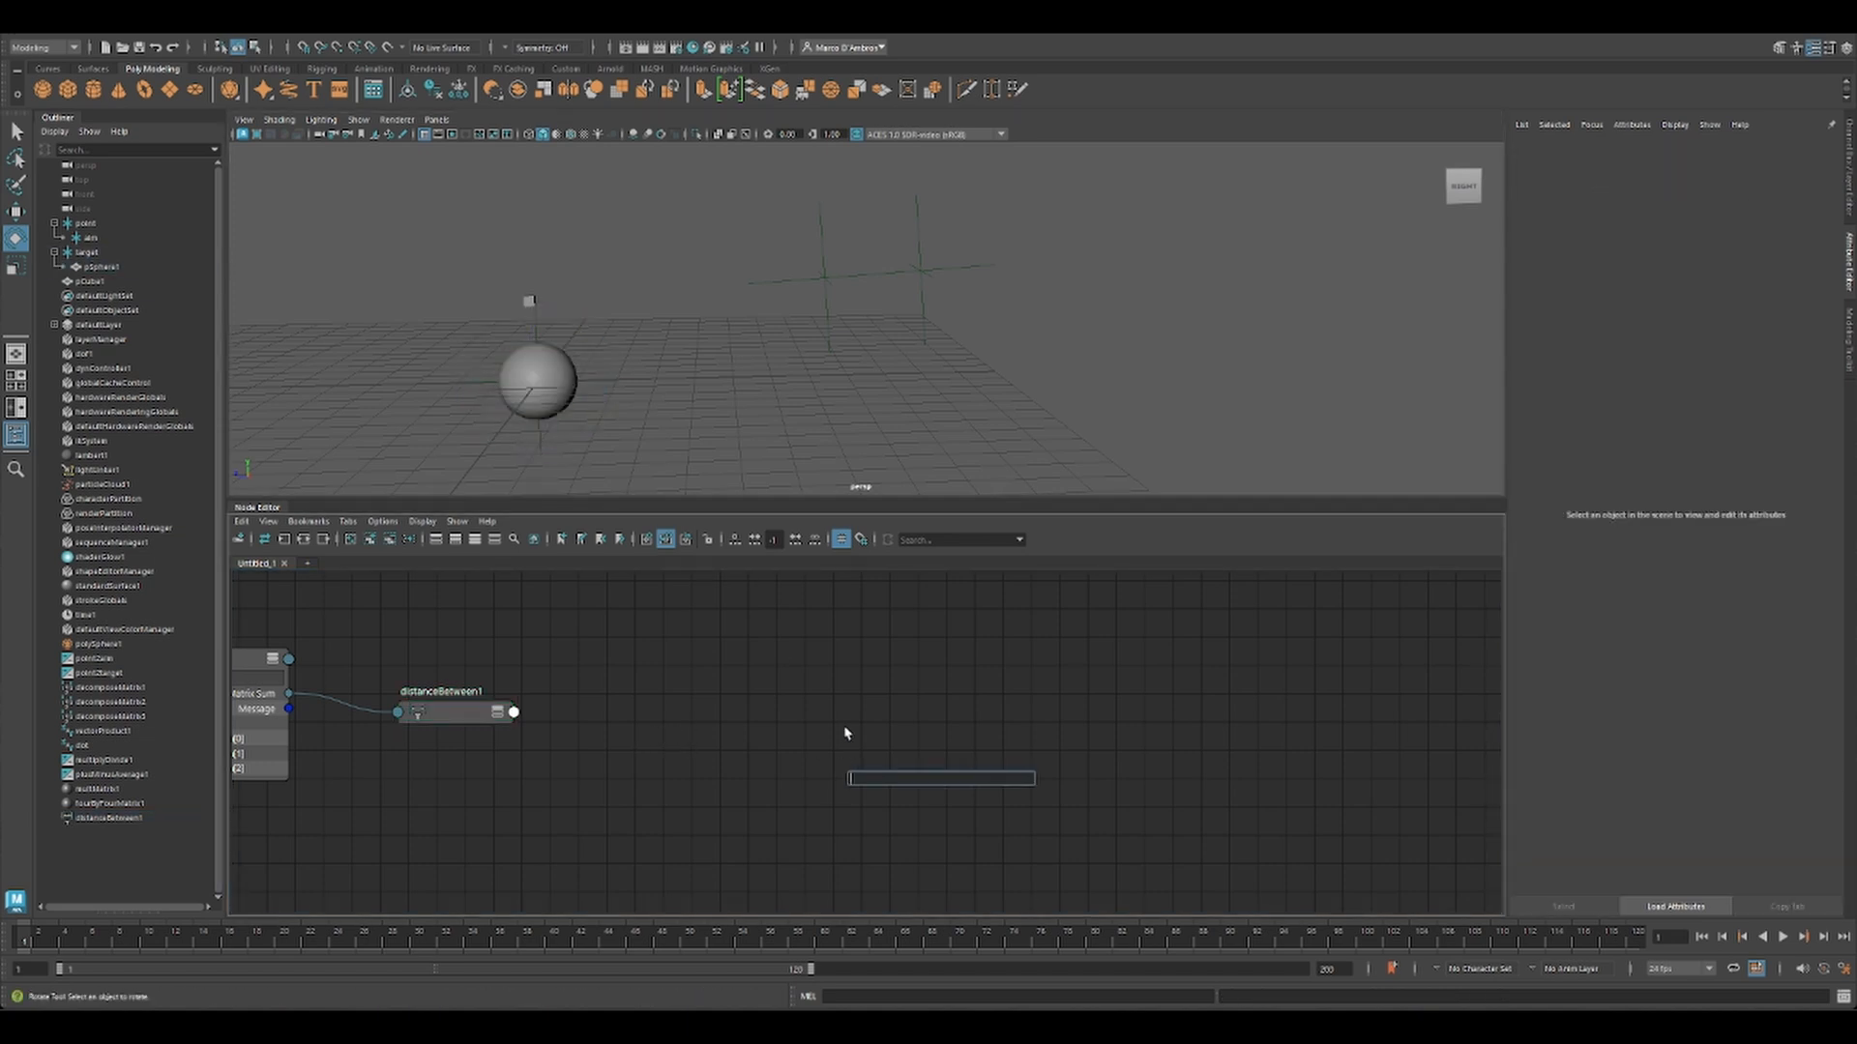
Step: Create blendColors1 and condition1 with condition1's output wired into blendColors1, then select the target sphere
type("blen")
type("co")
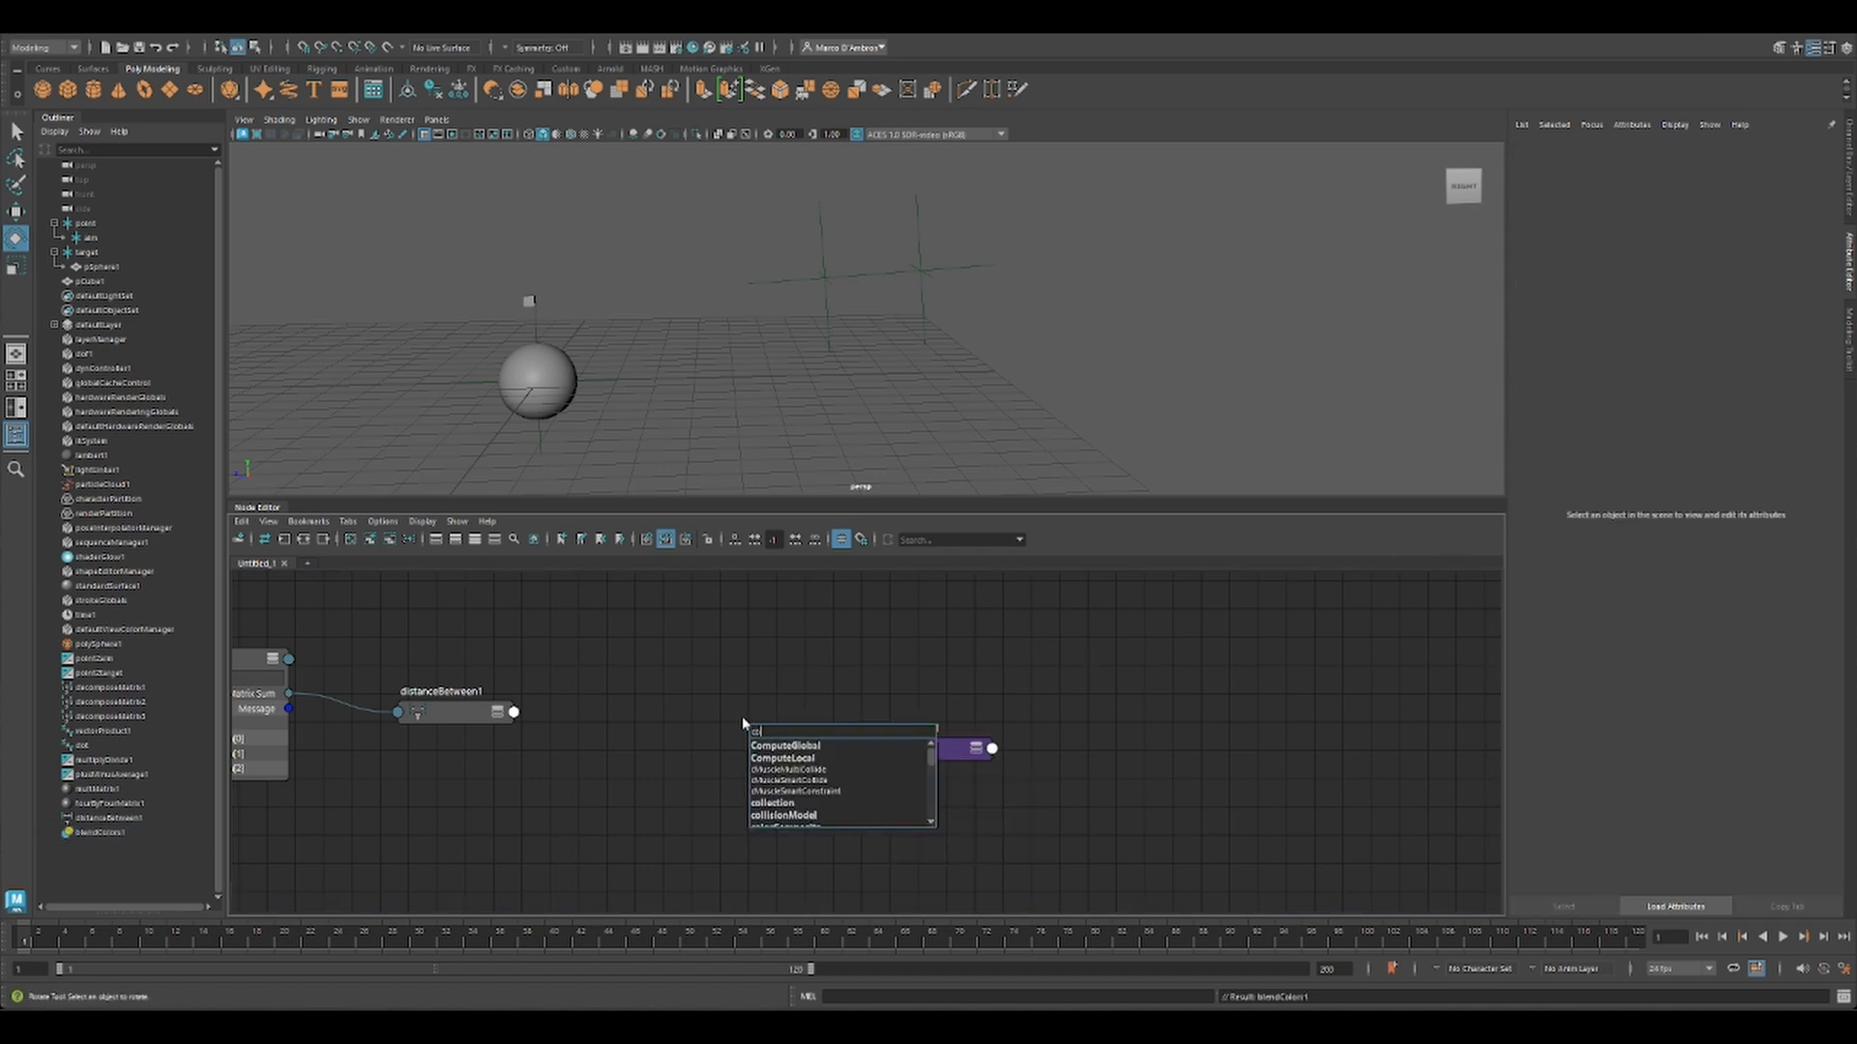
left_click(783, 747)
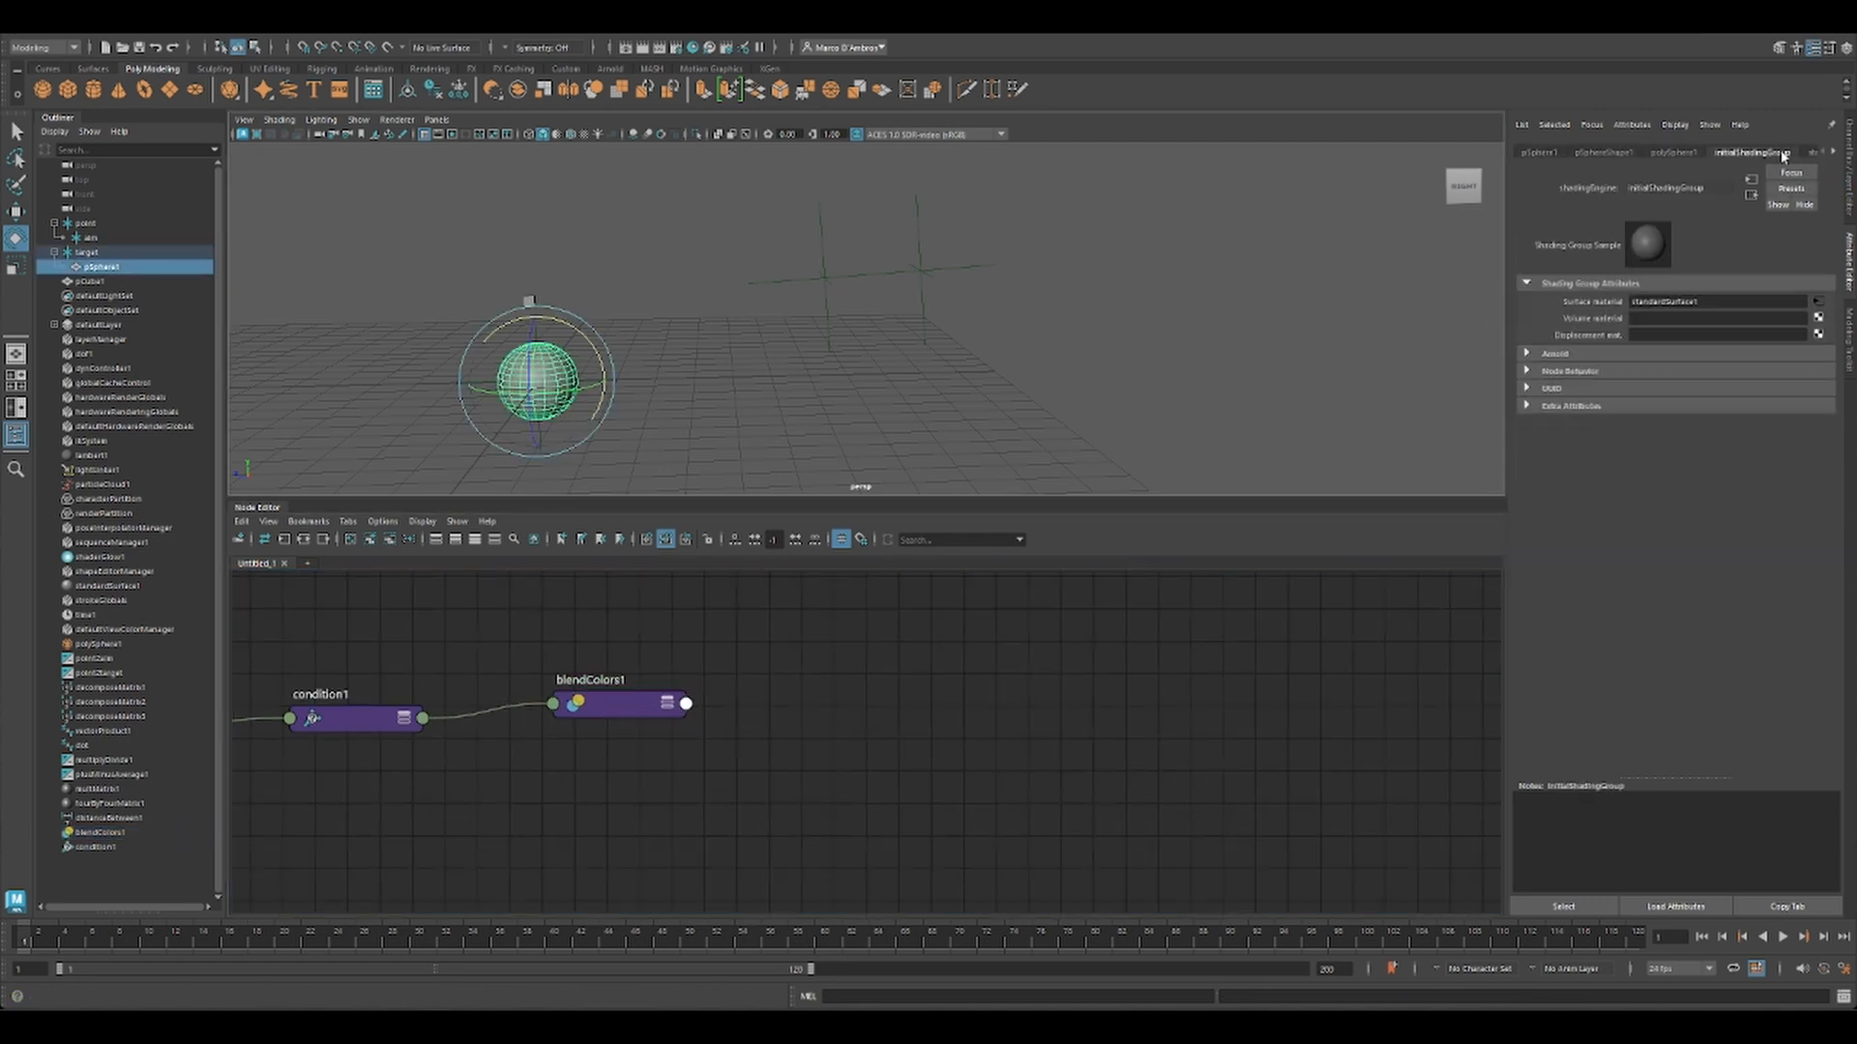
left_click(1749, 151)
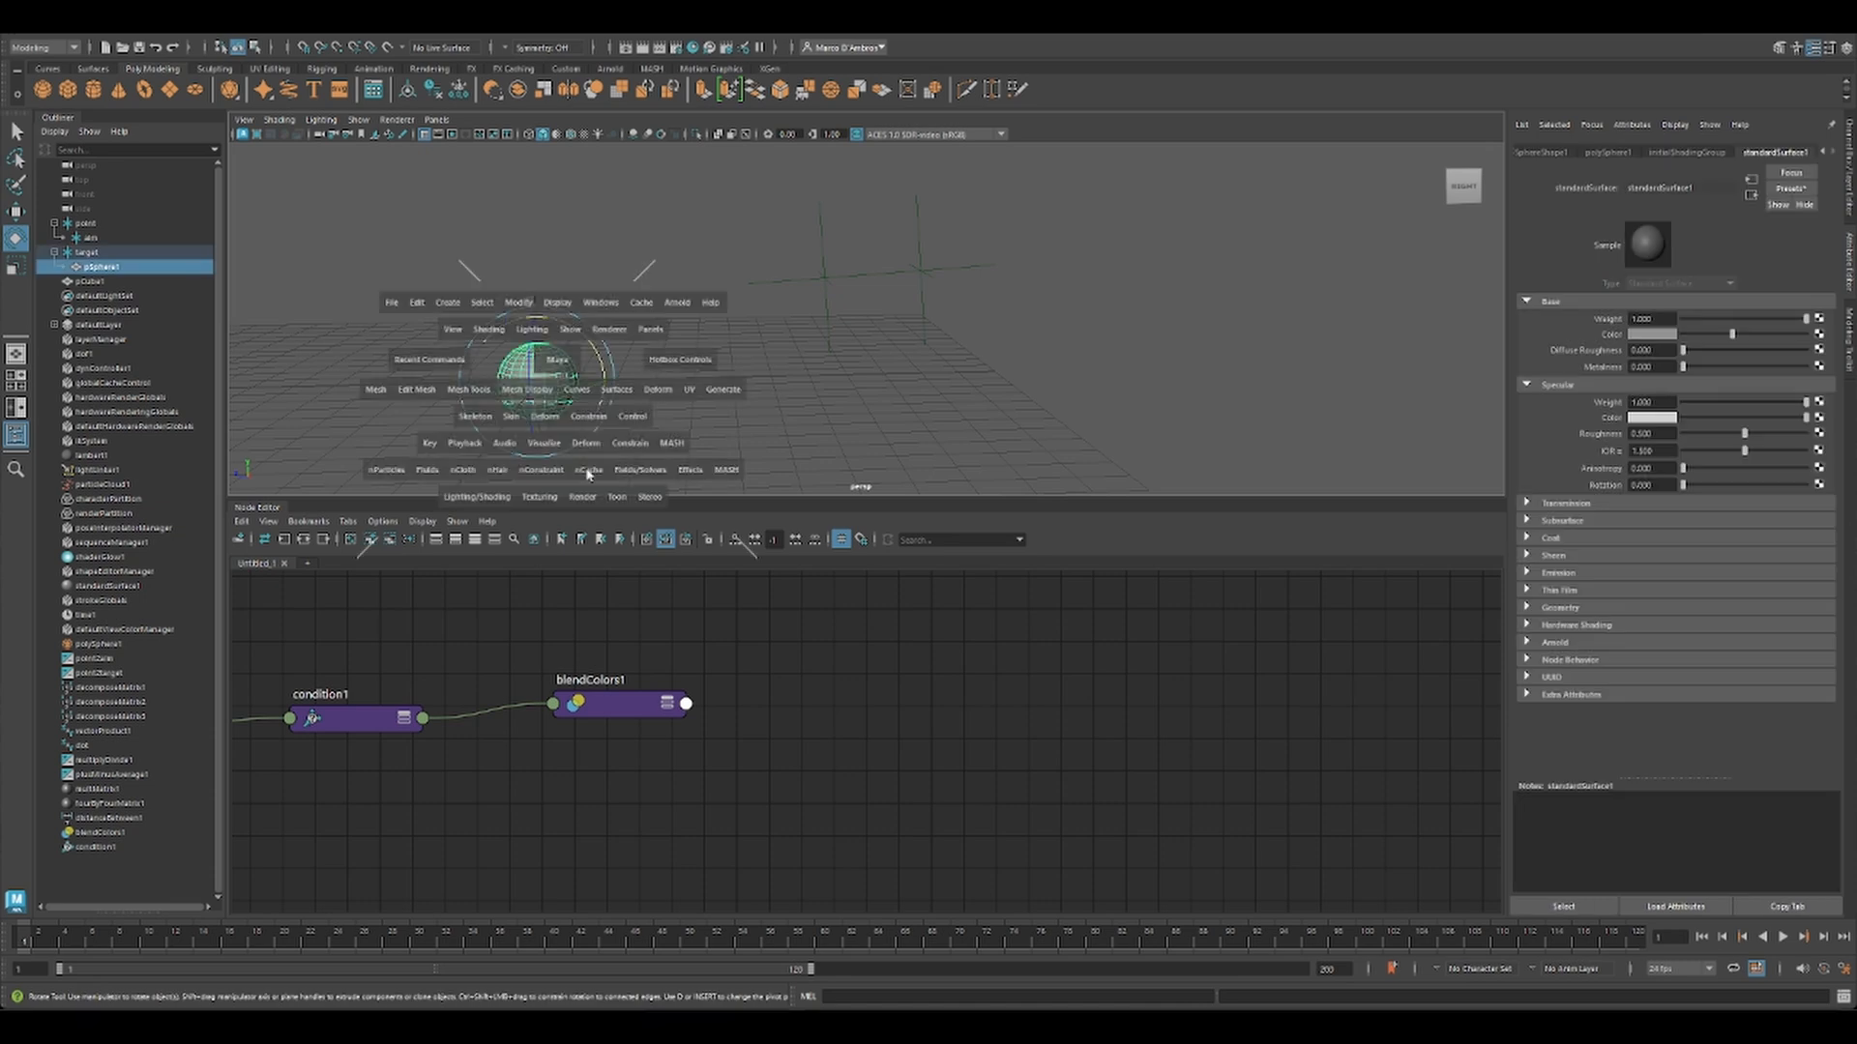
Step: Assign a new Lambert (lambert2) to the sphere and drive its colour from blendColors1.output
right_click(533, 373)
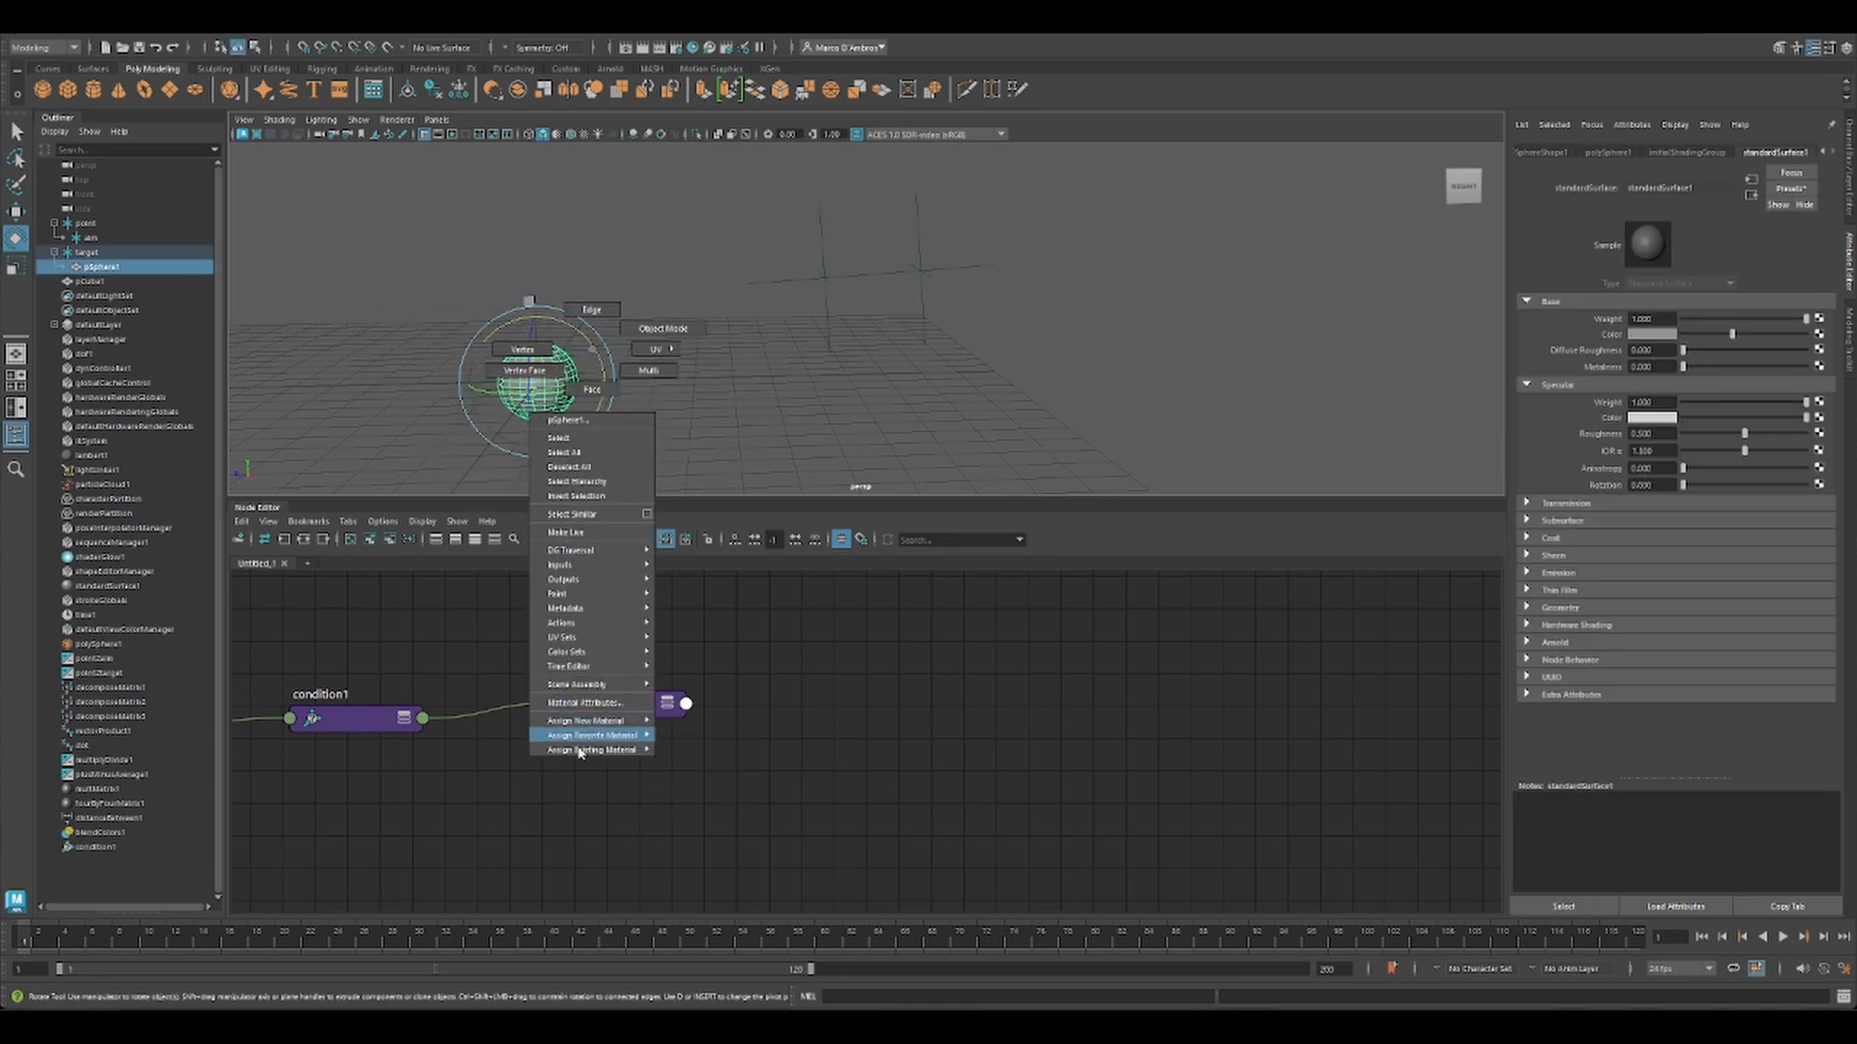
mouse_move(588, 719)
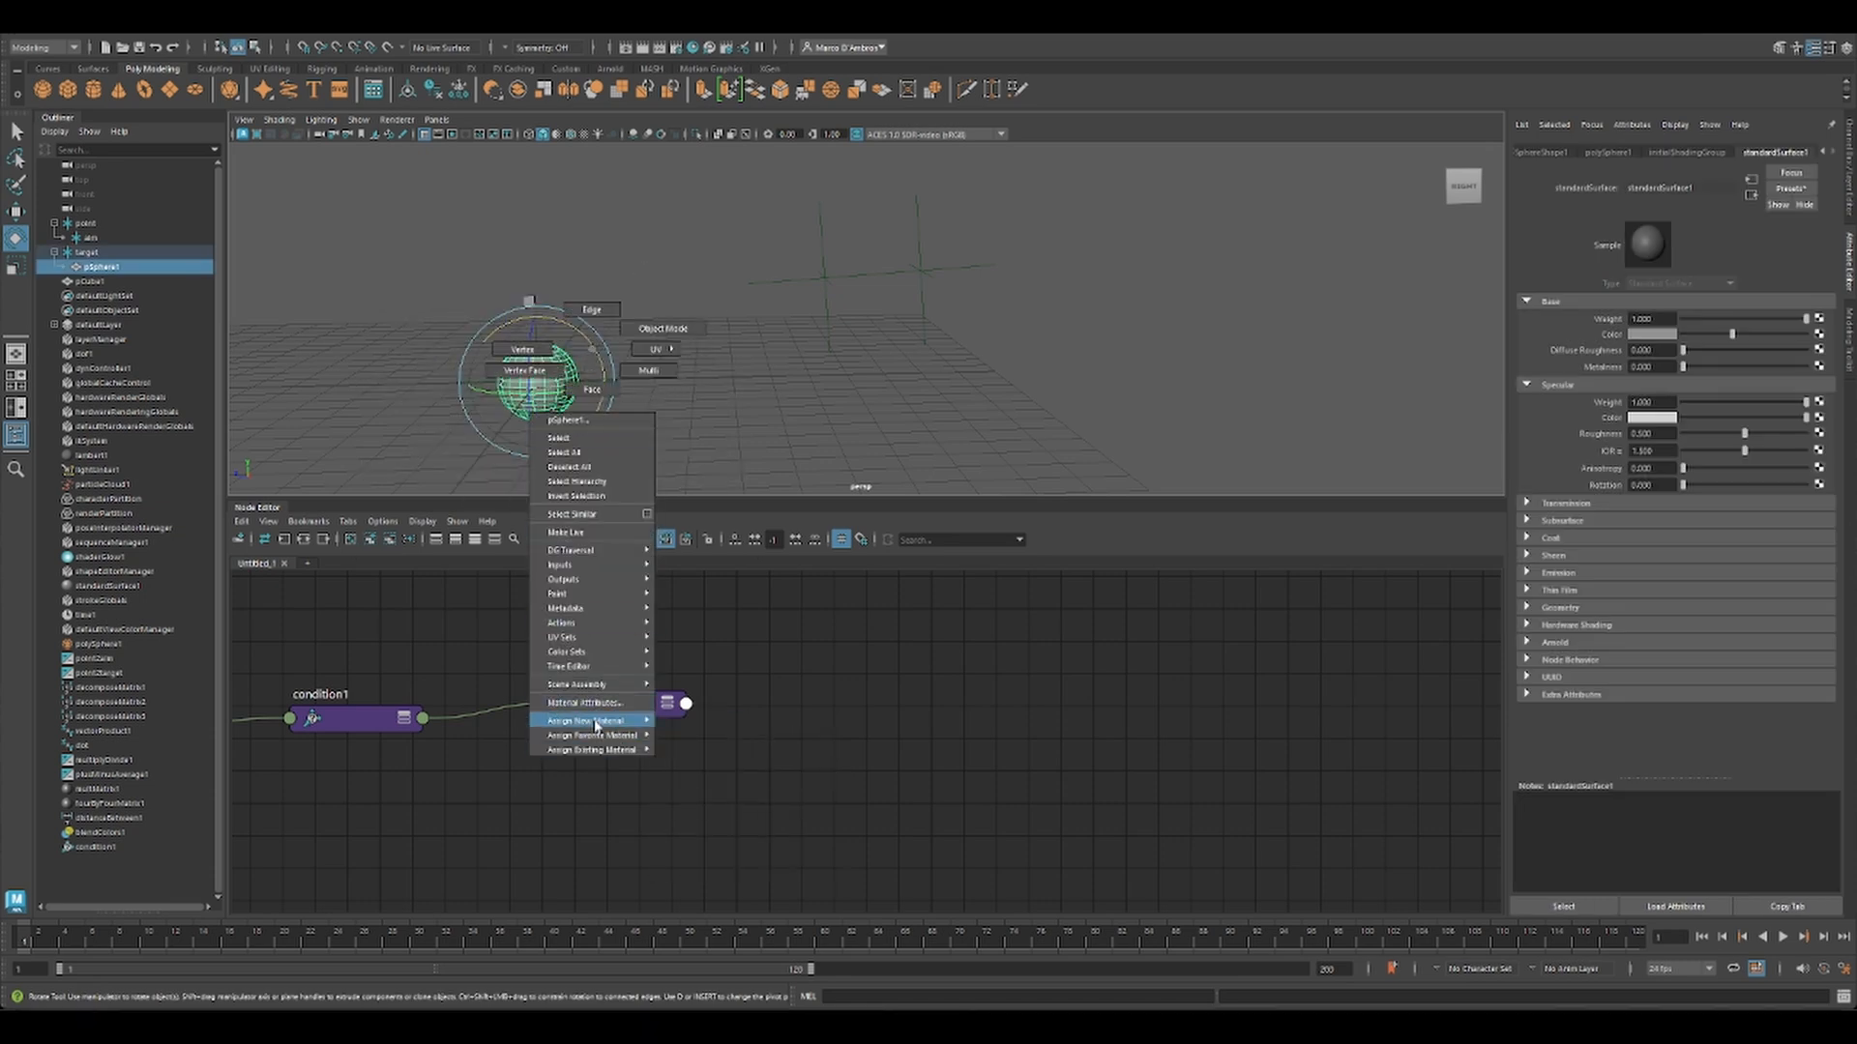
left_click(587, 720)
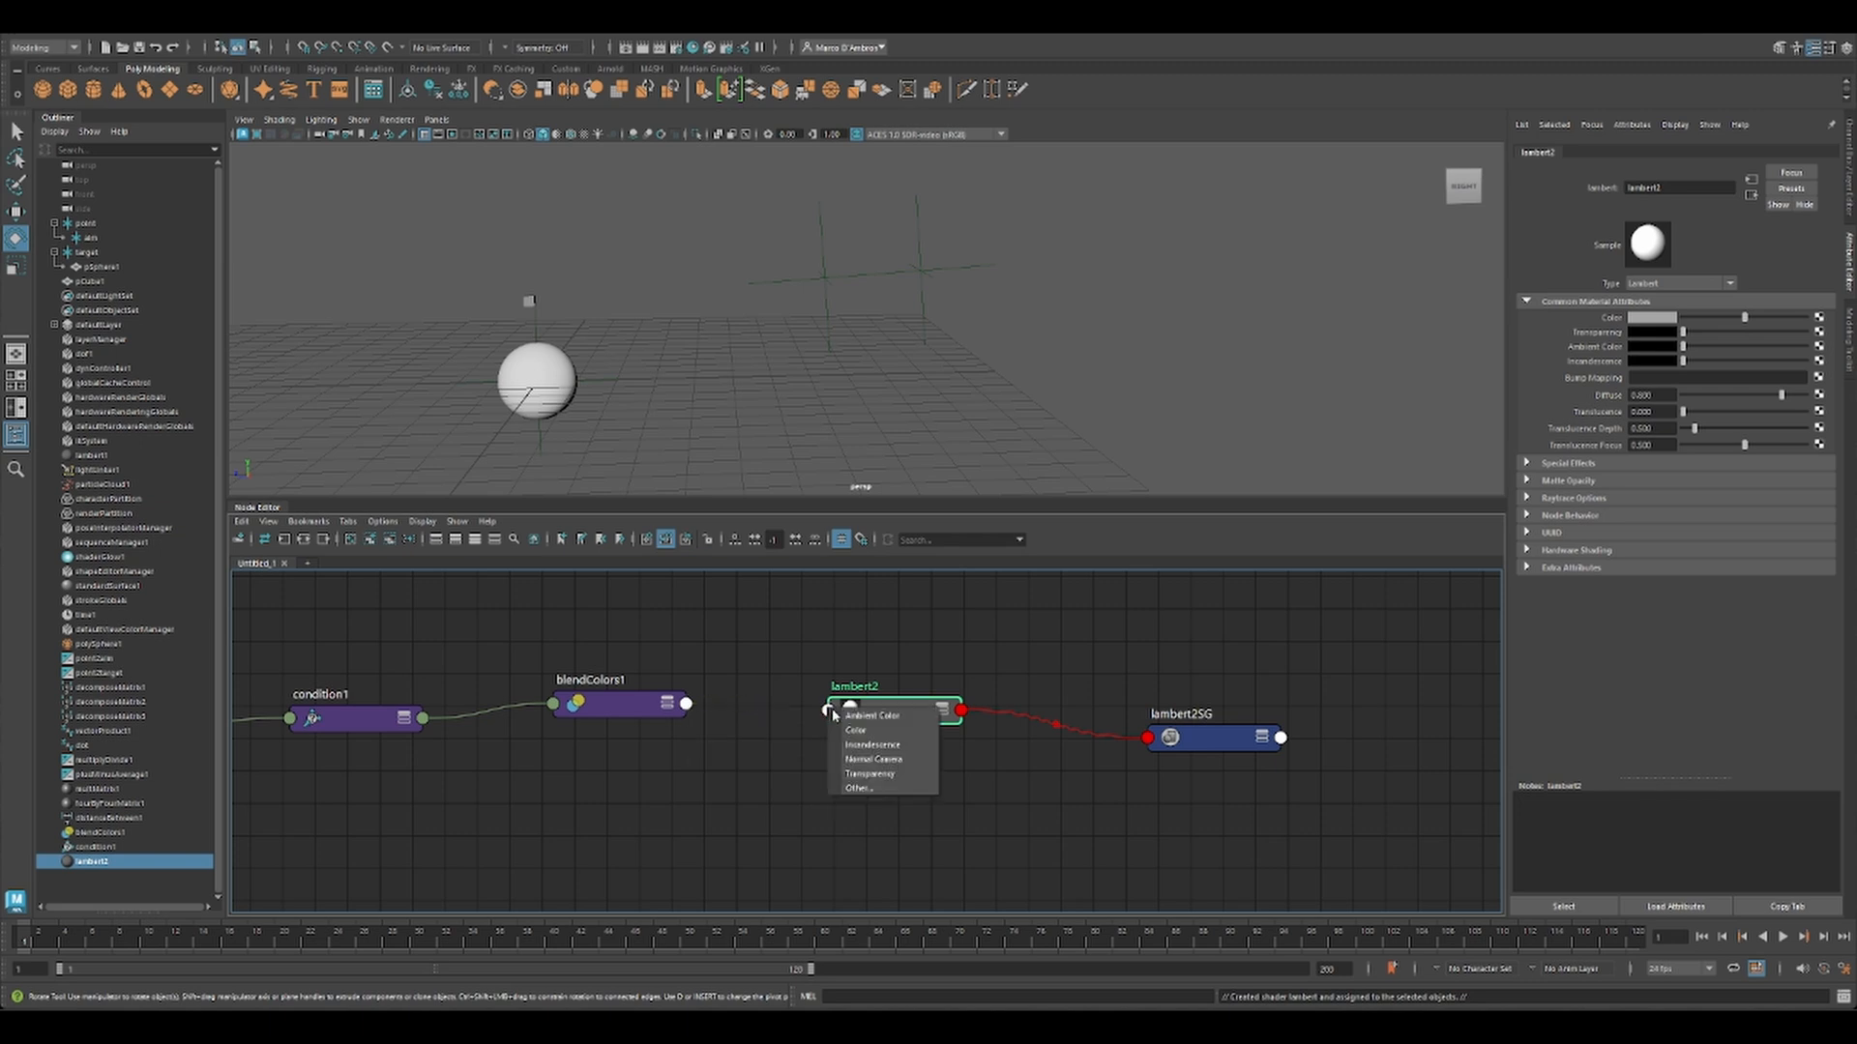
left_click(863, 731)
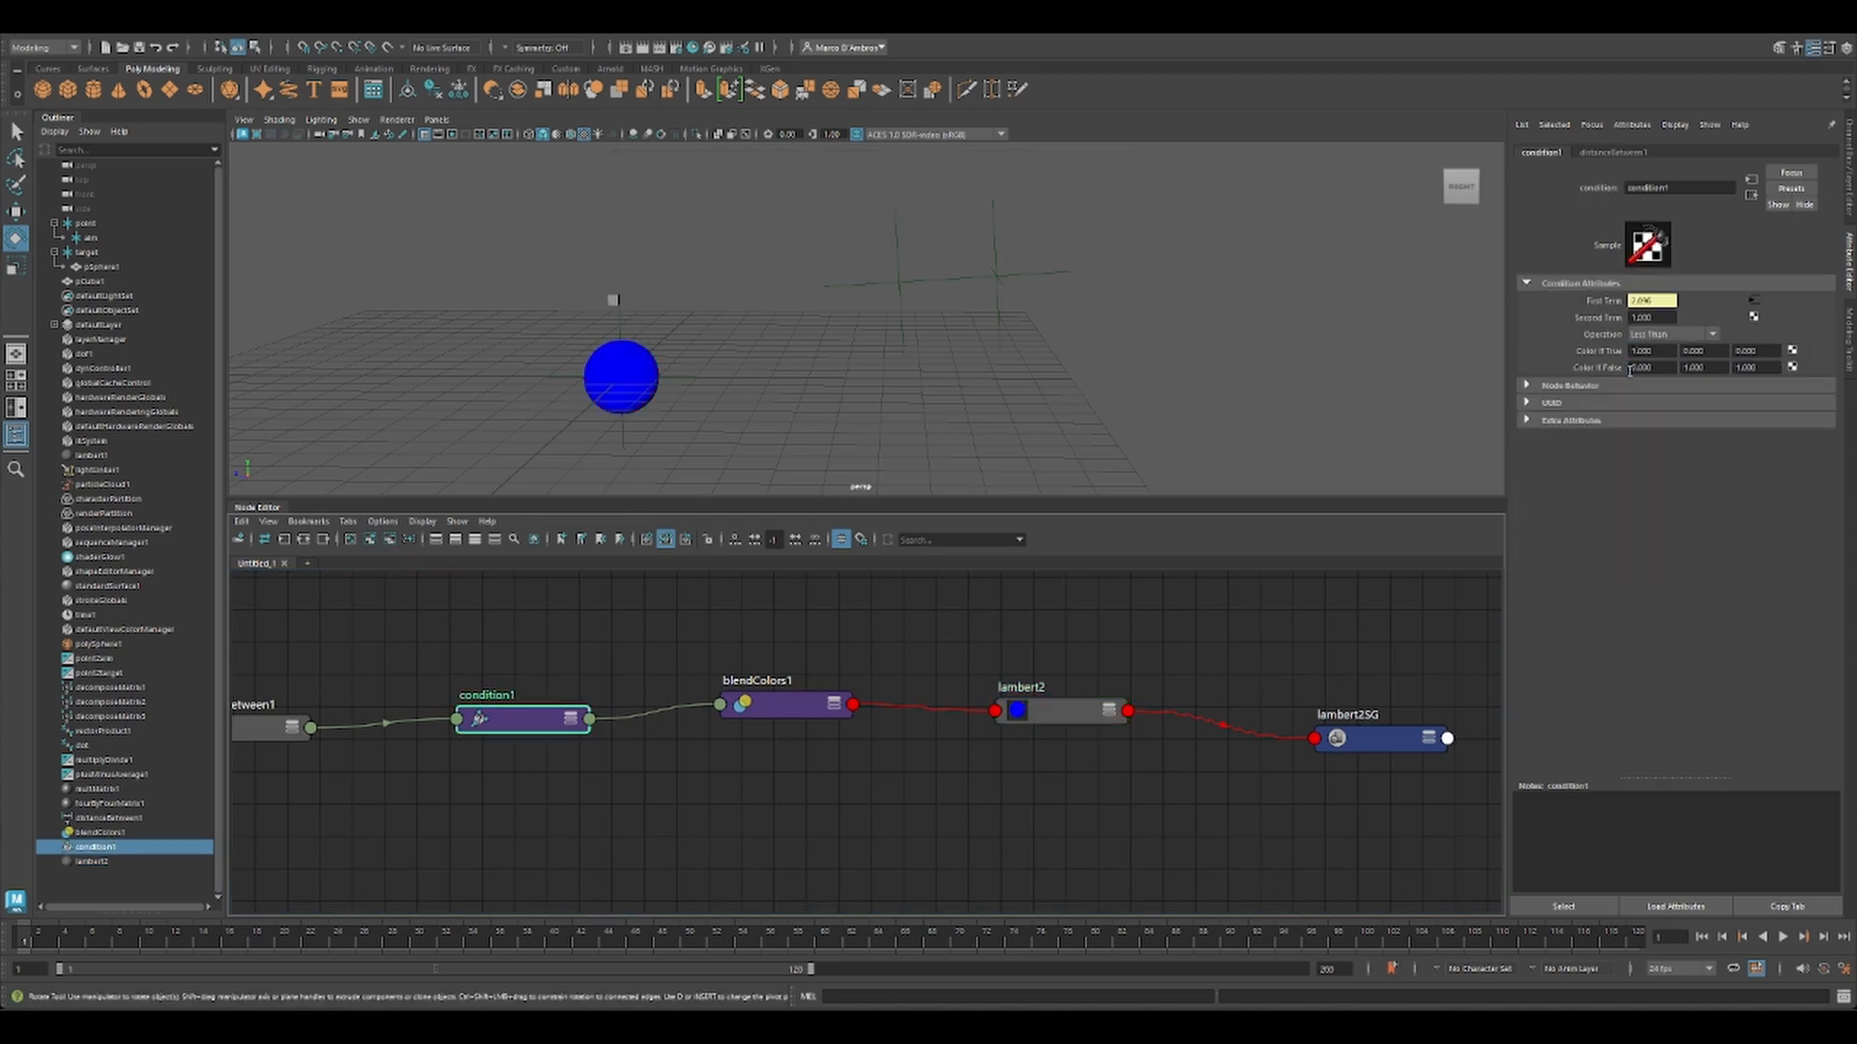
left_click(87, 238)
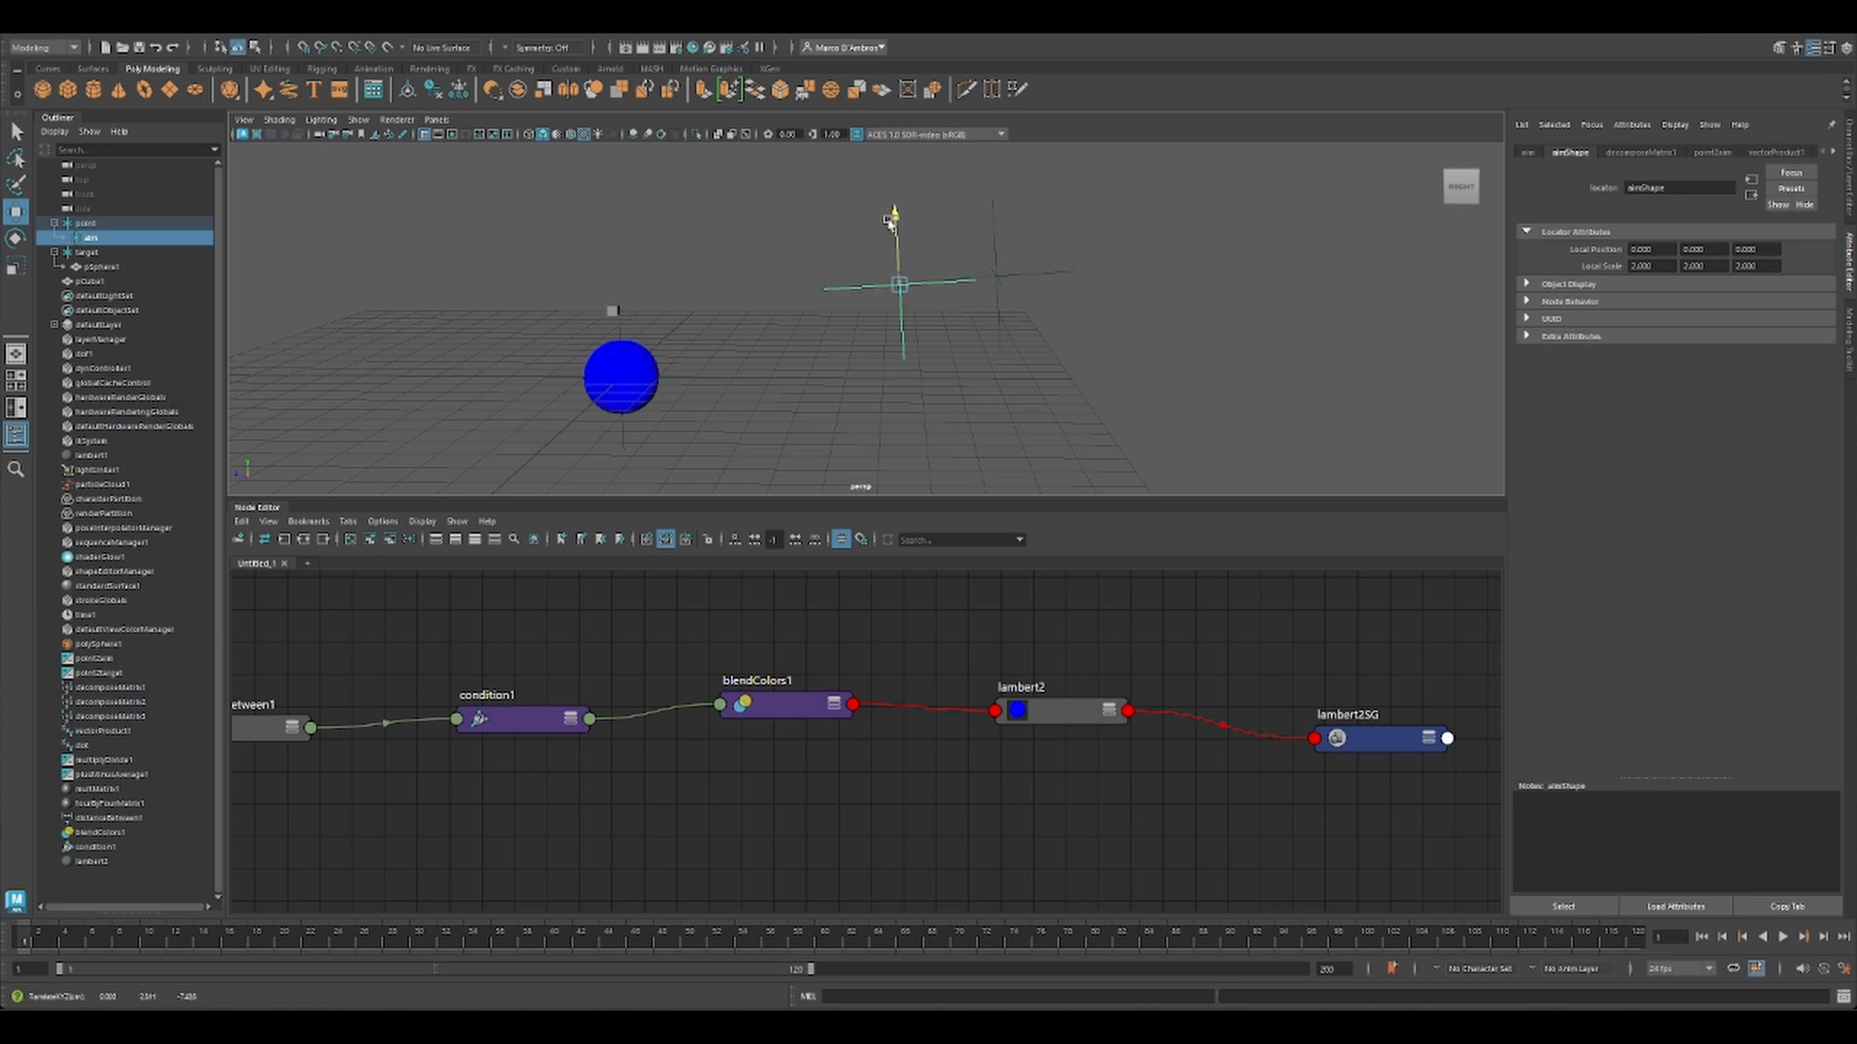
left_click(87, 224)
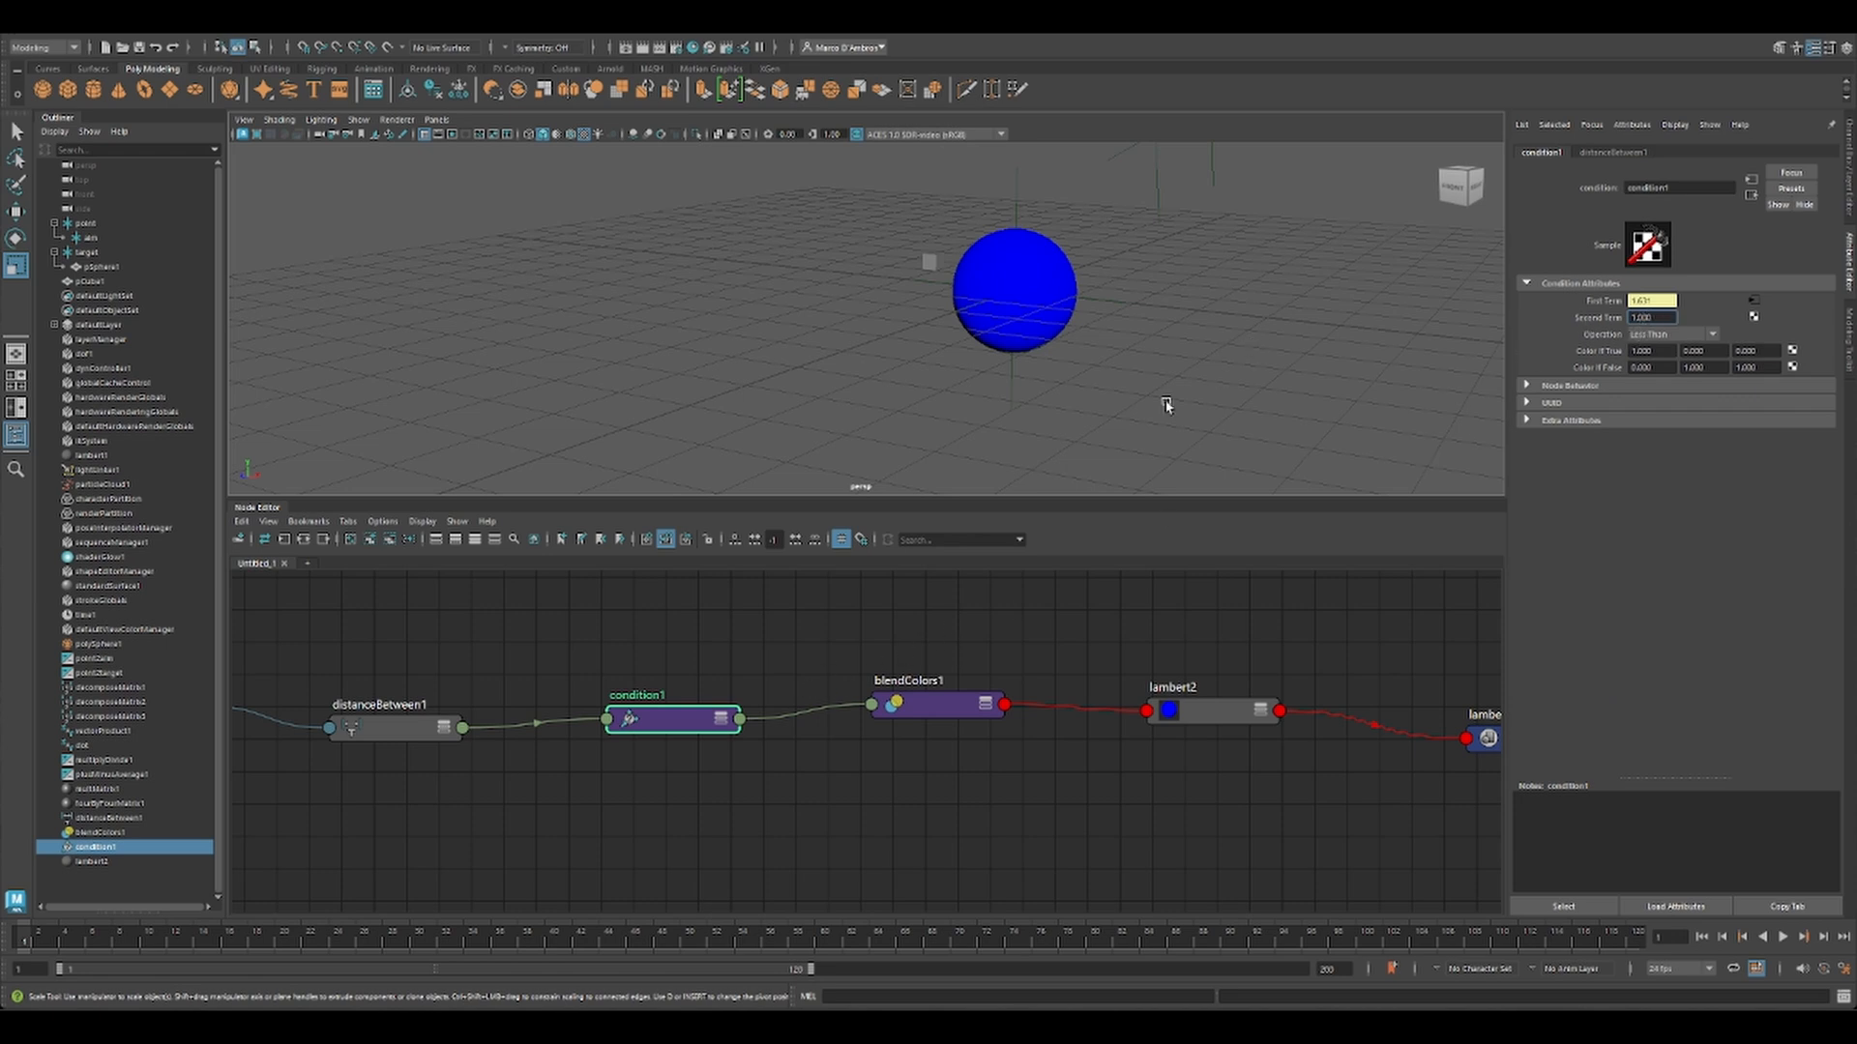
Step: Set condition1 Second Term to 2 and connect it into pSphere1 Scale X, Y, Z
left_click(1652, 318)
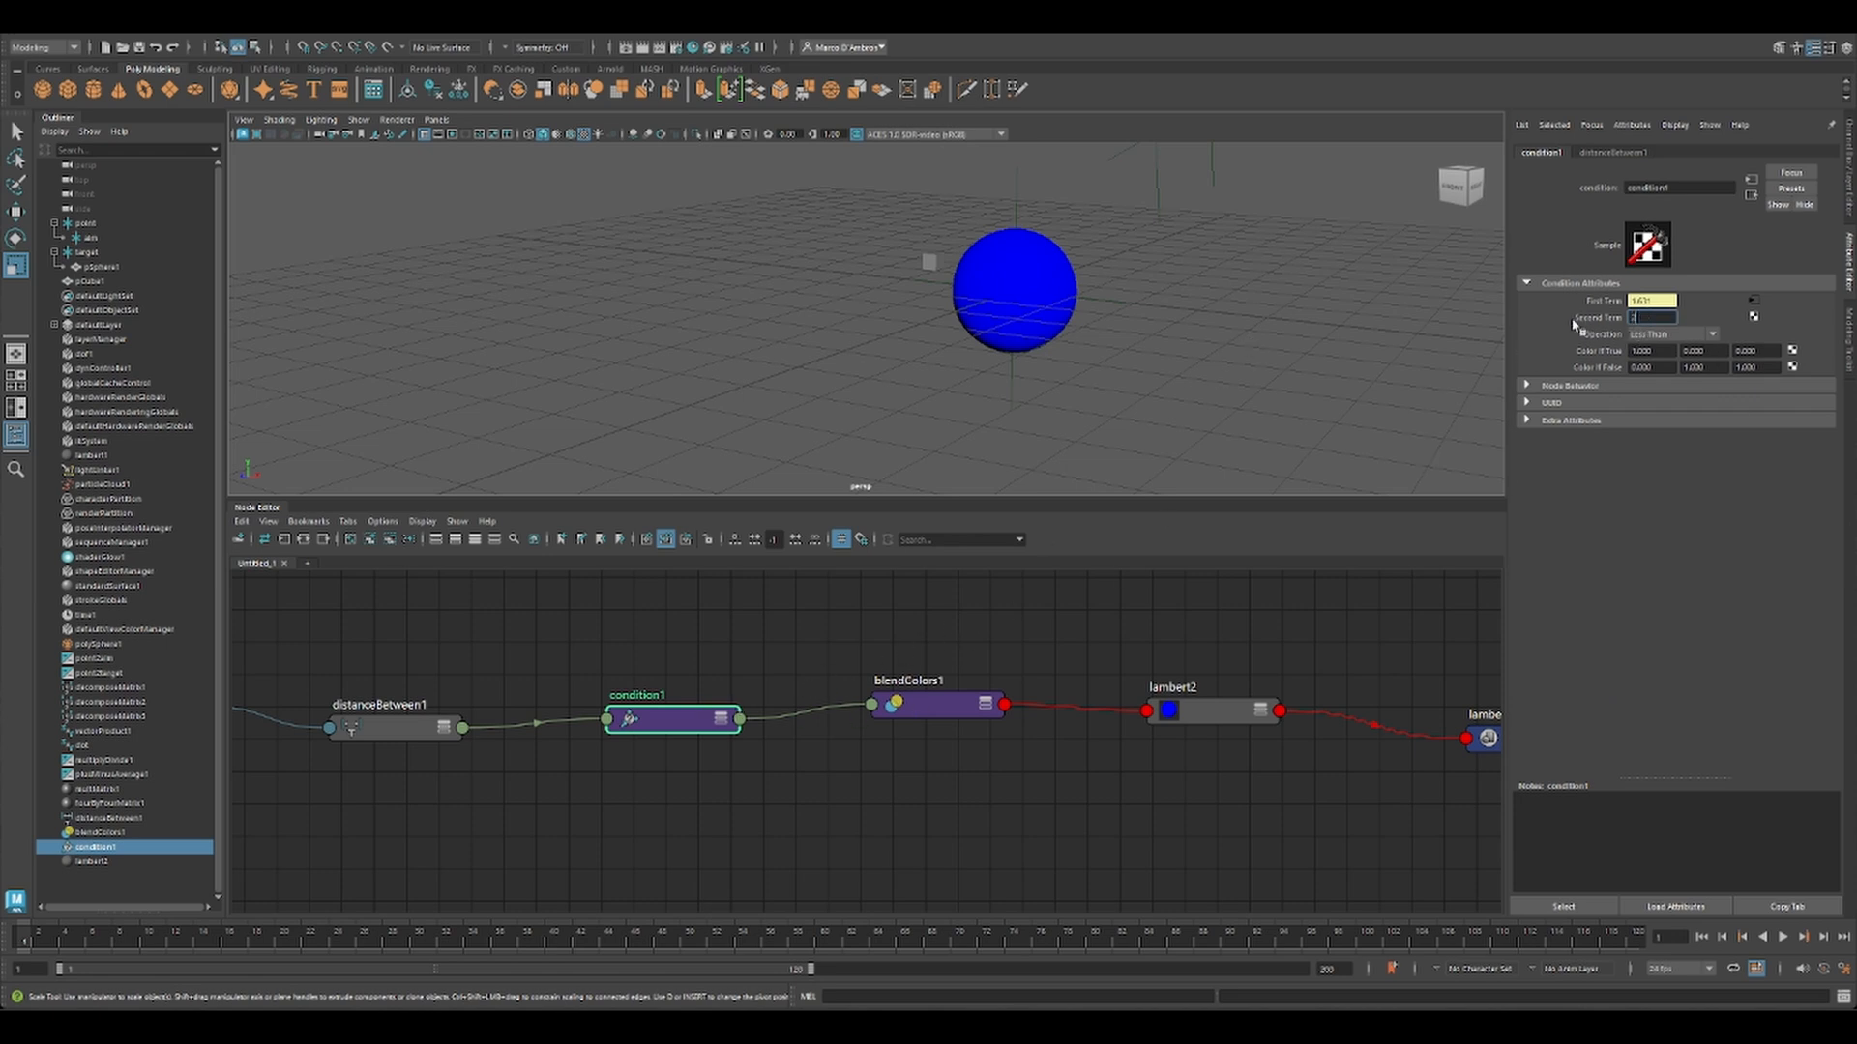
type("2.000")
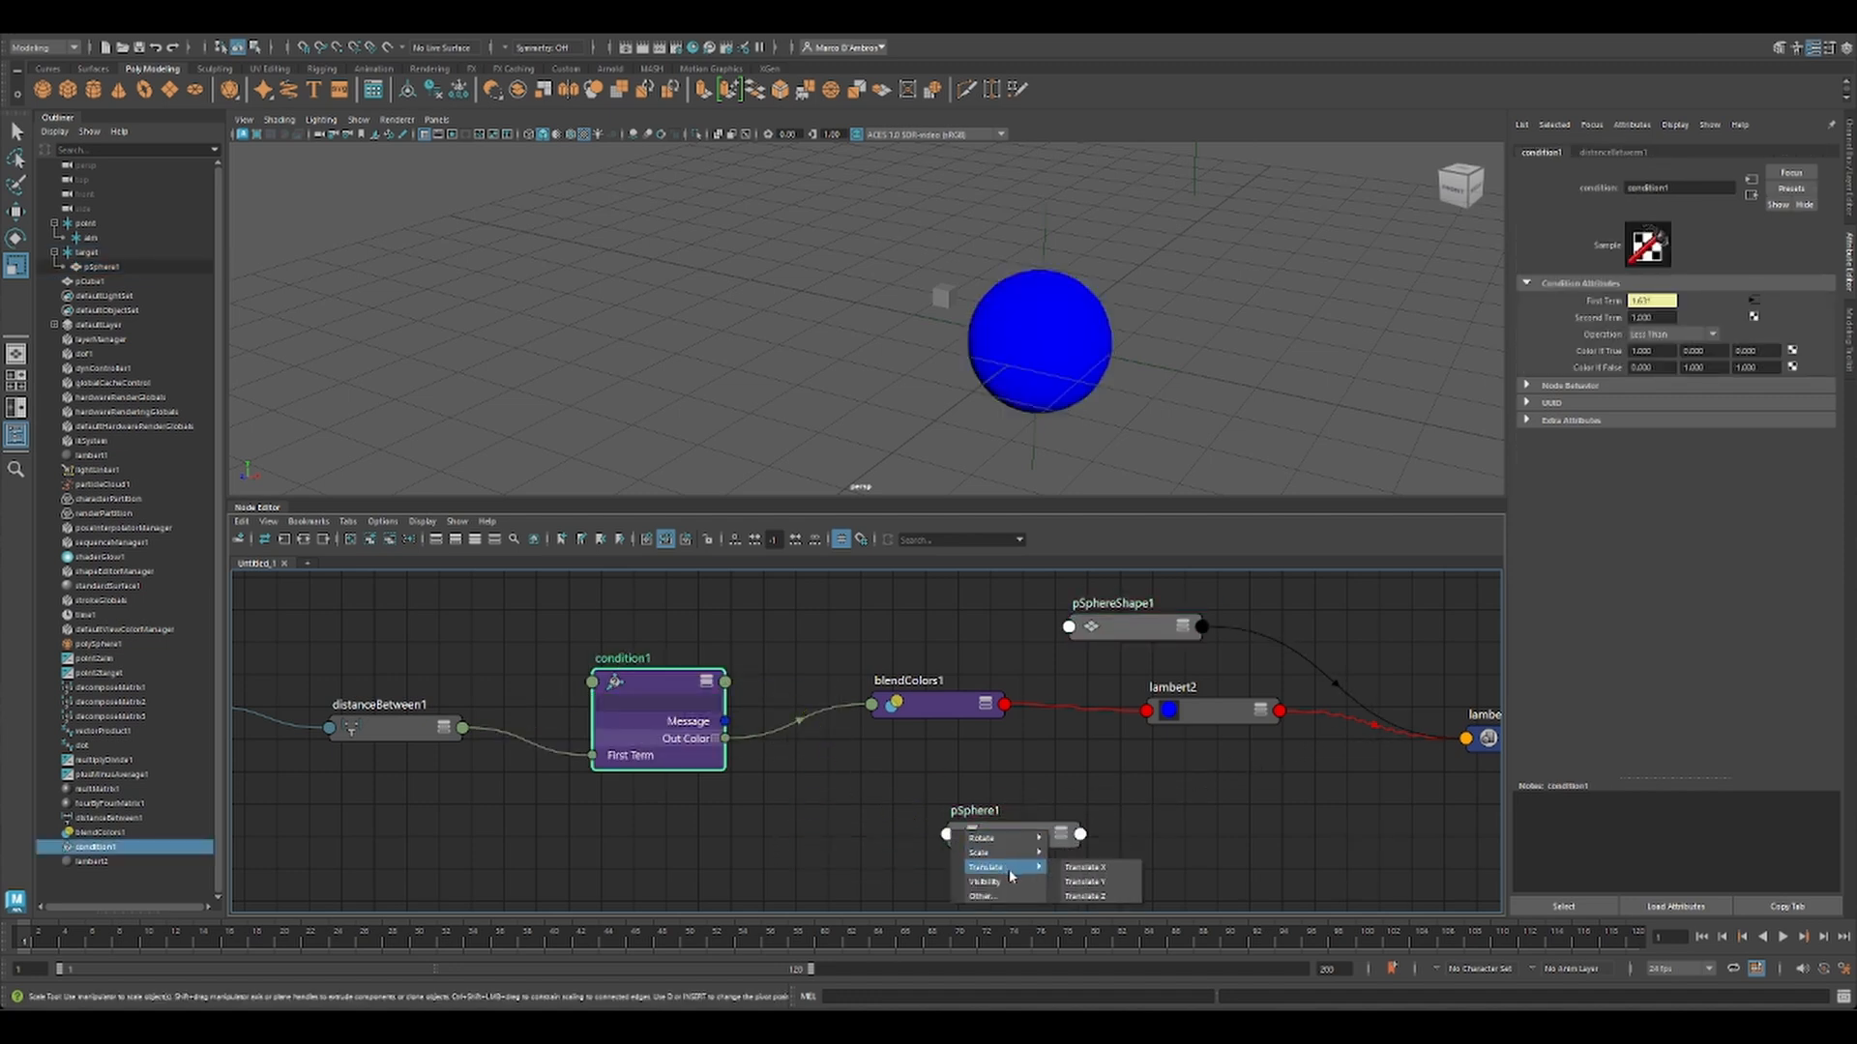
left_click(984, 853)
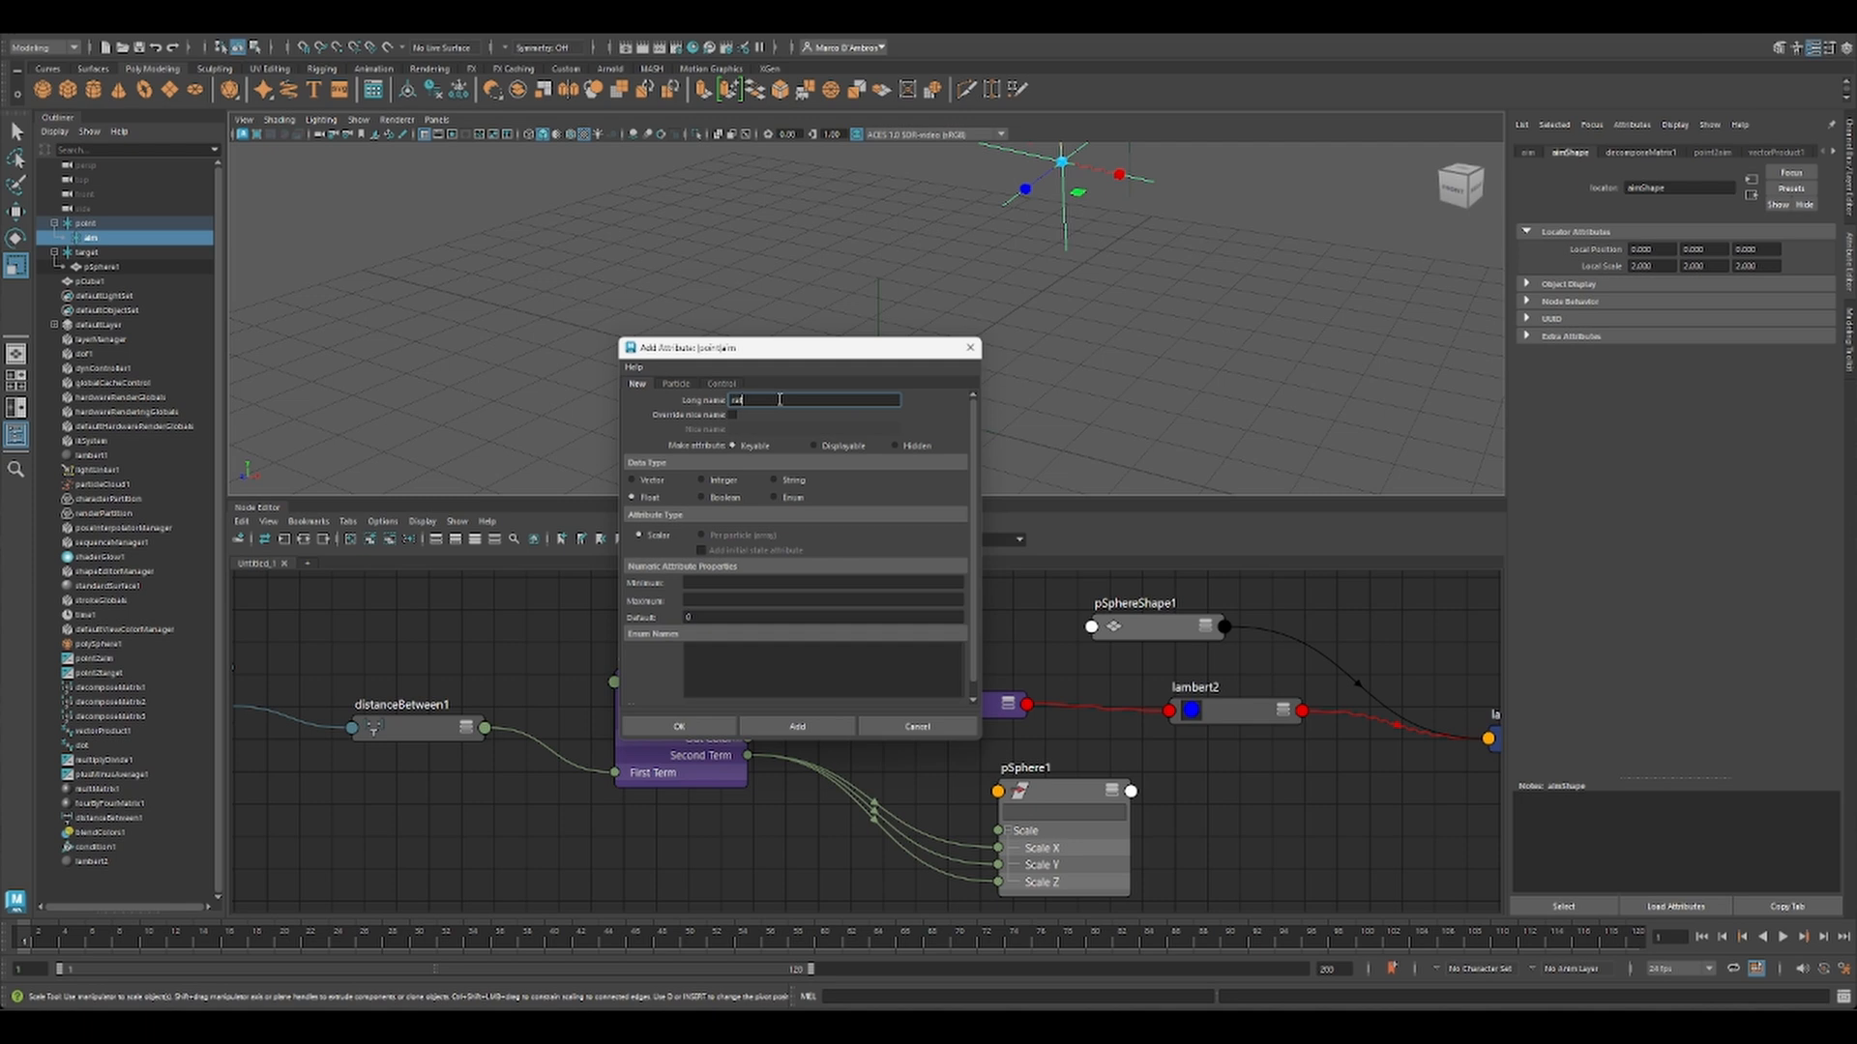
Step: Add a Float attribute named 'radius' to the point locator
type("radius")
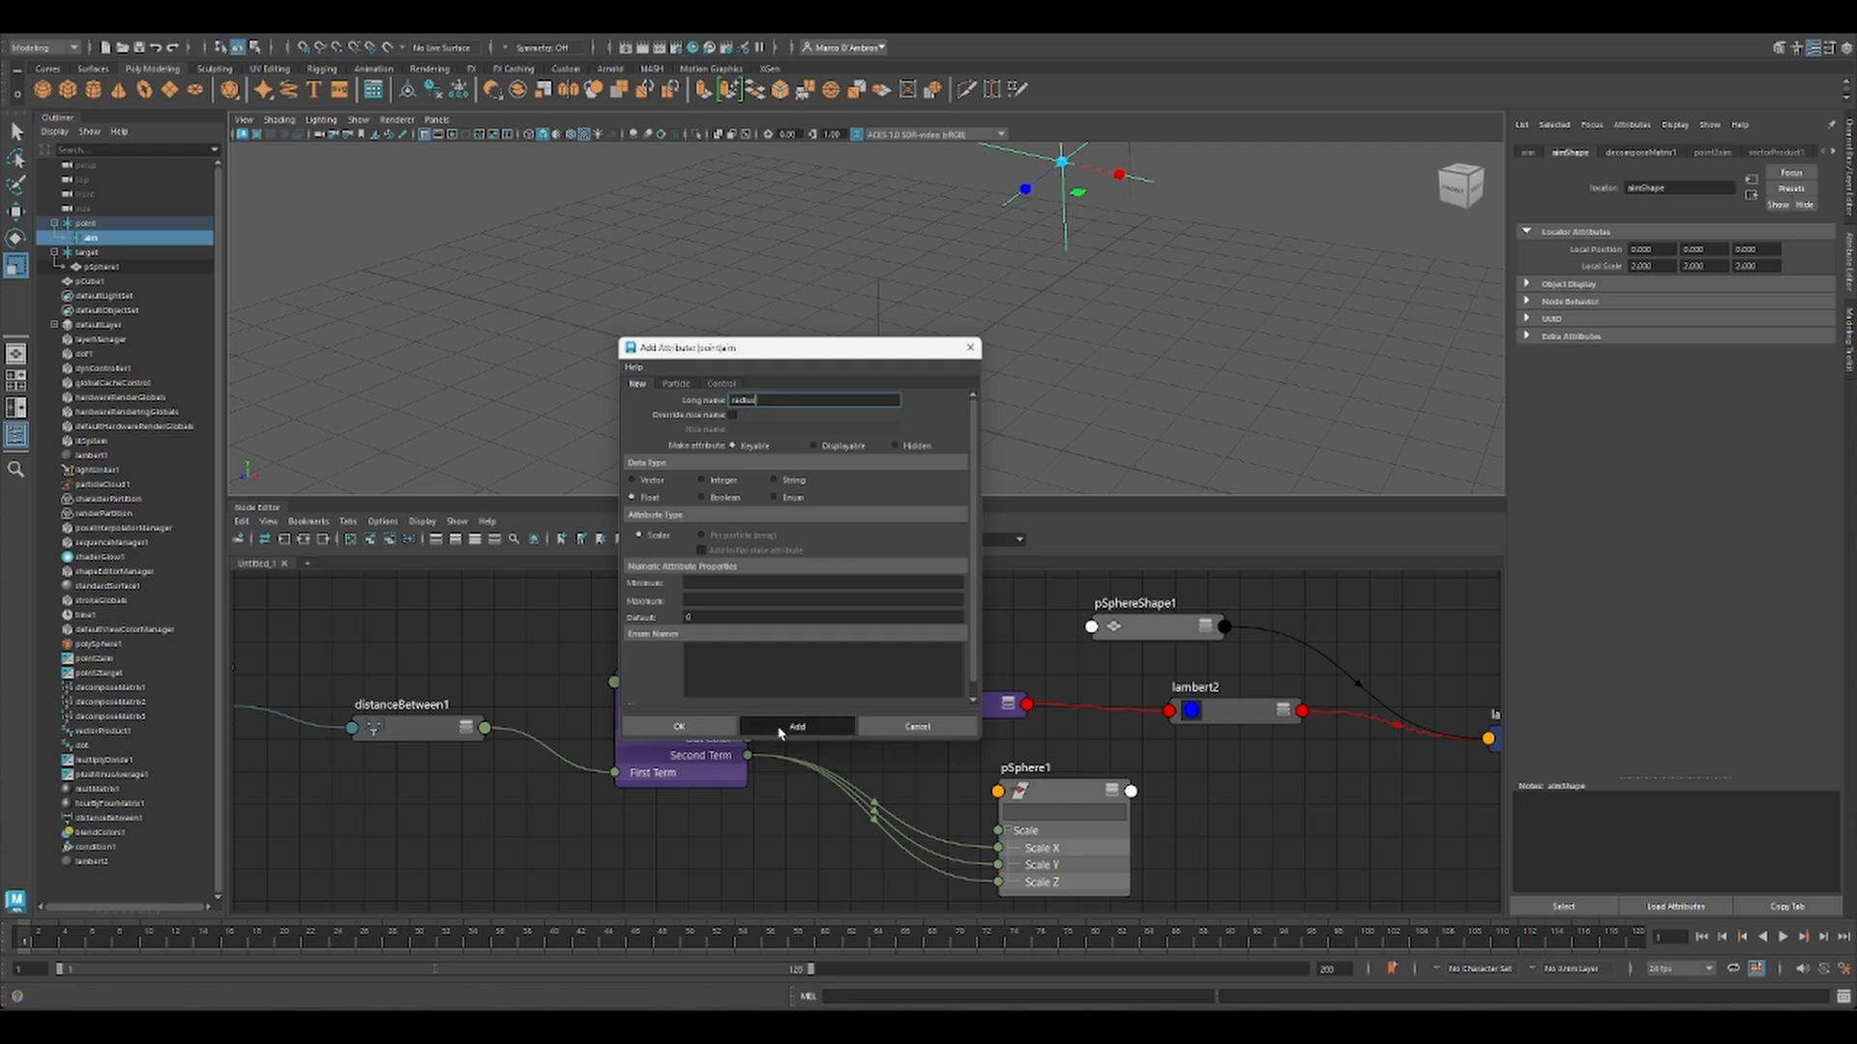
left_click(797, 725)
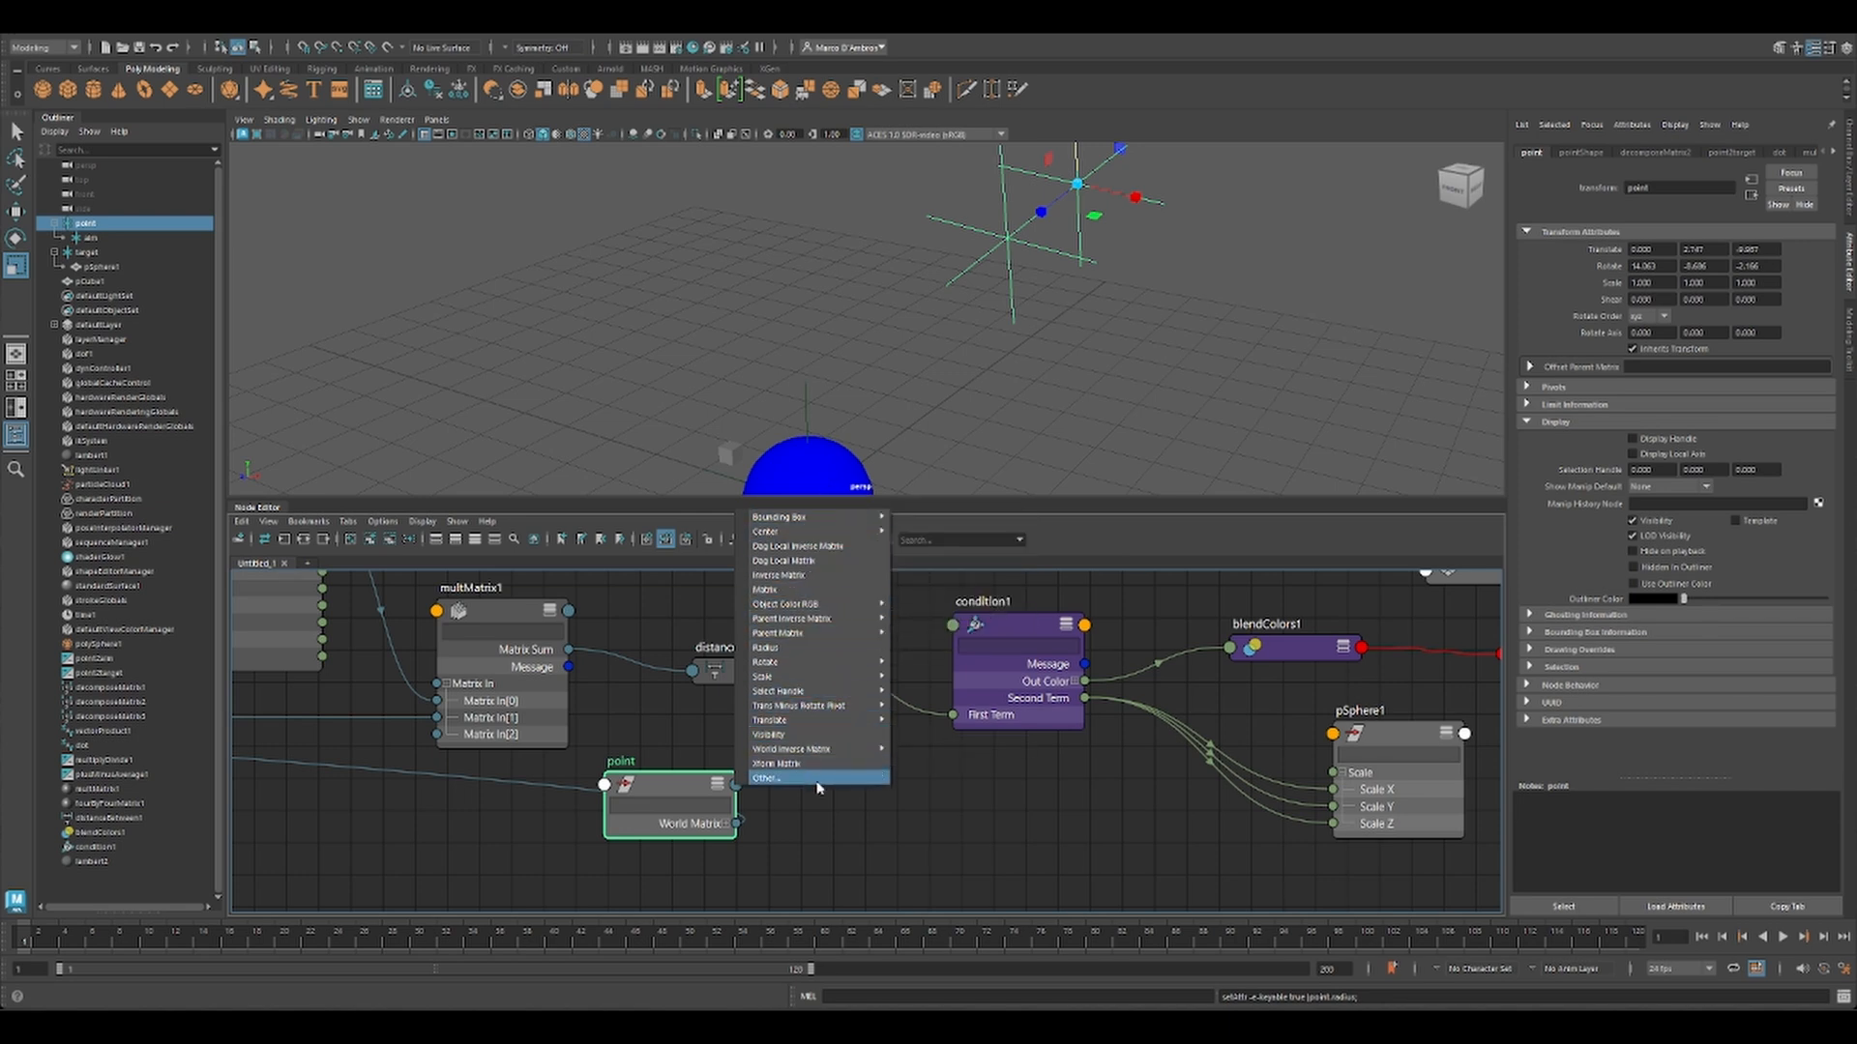
Step: Connect point.radius to condition1.secondTerm and move the target sphere to test it turning red
left_click(766, 778)
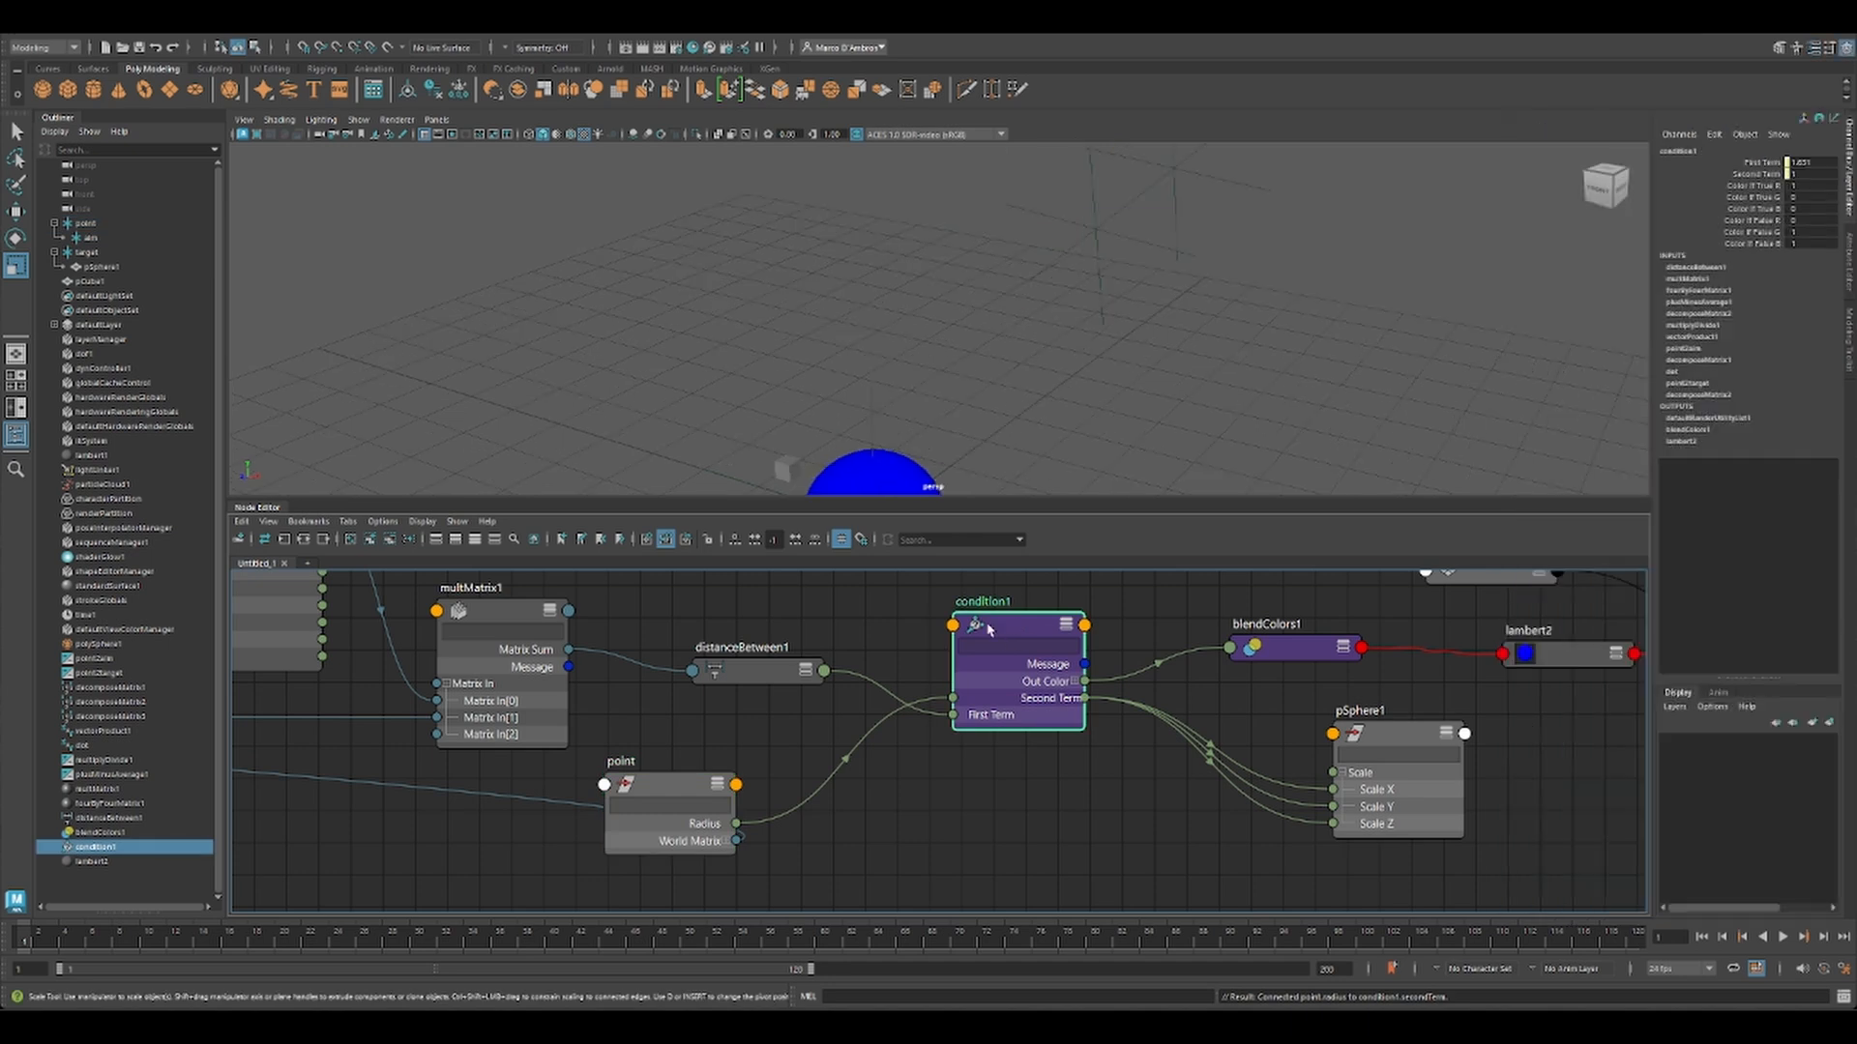
left_click(661, 786)
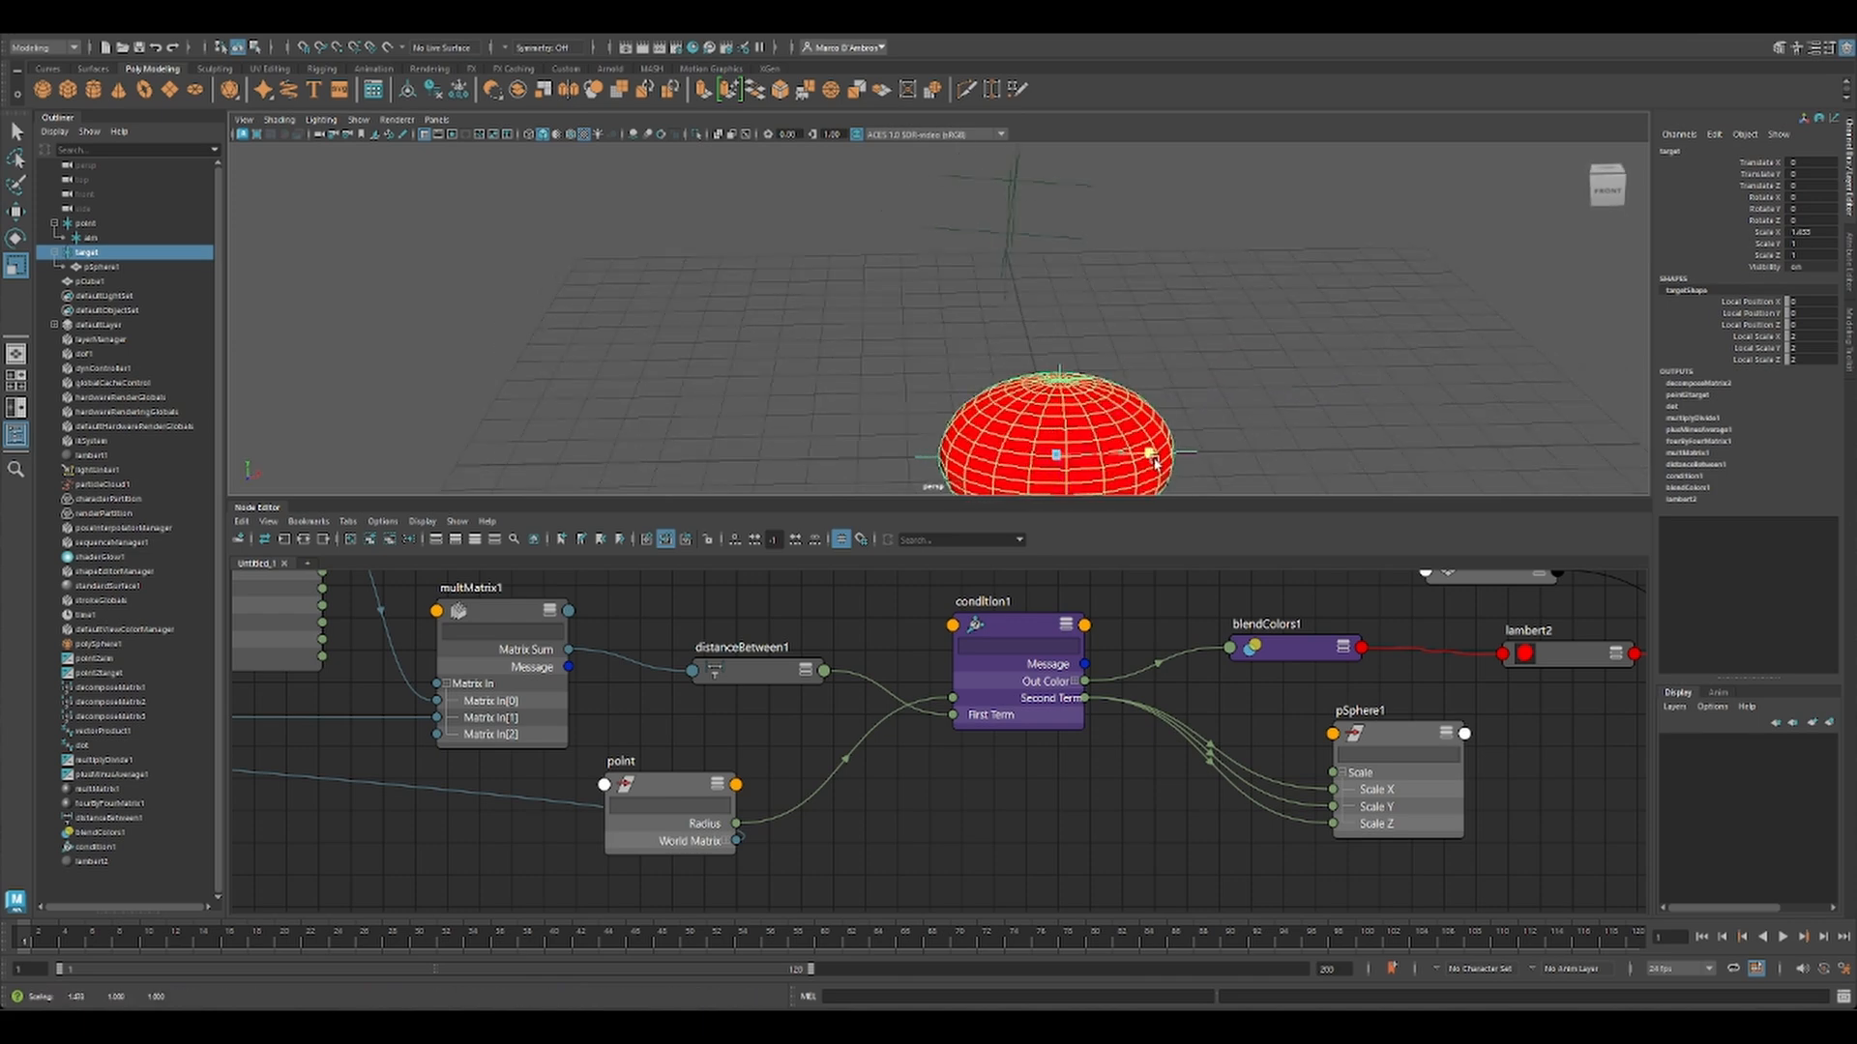
left_click_drag(1149, 455, 1131, 460)
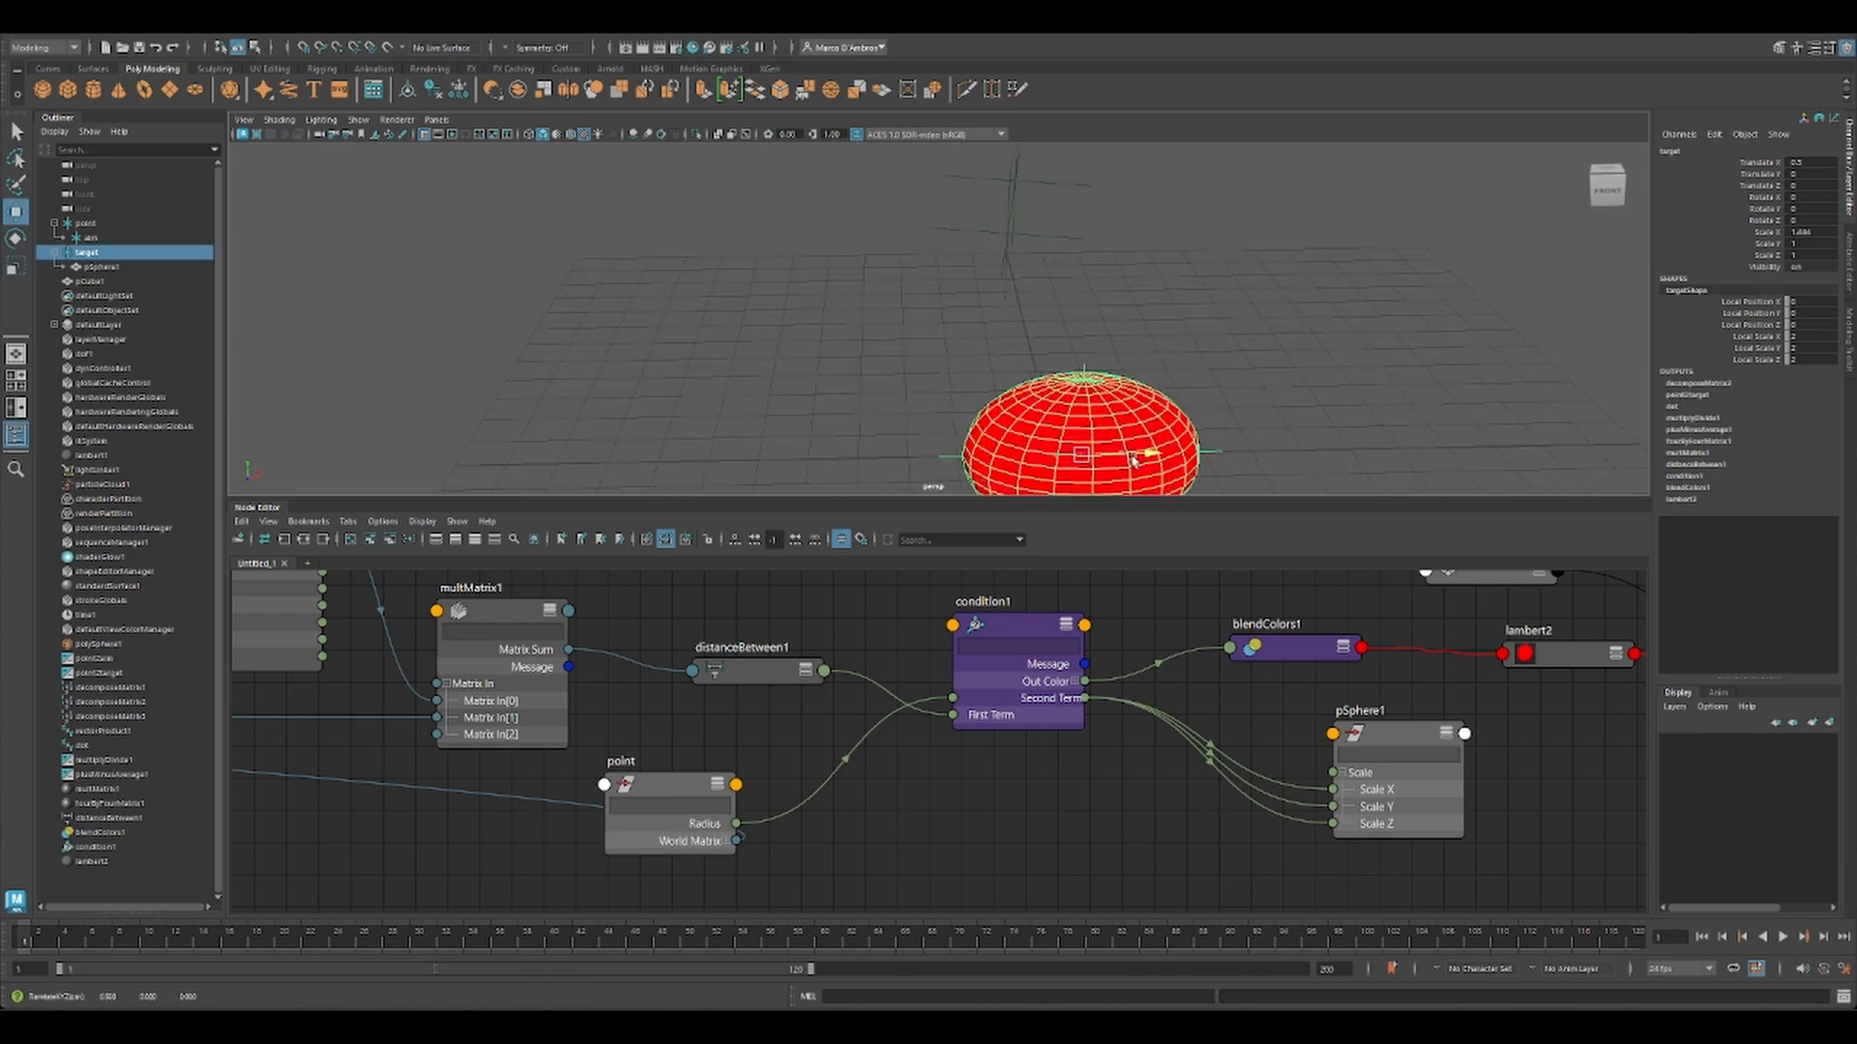